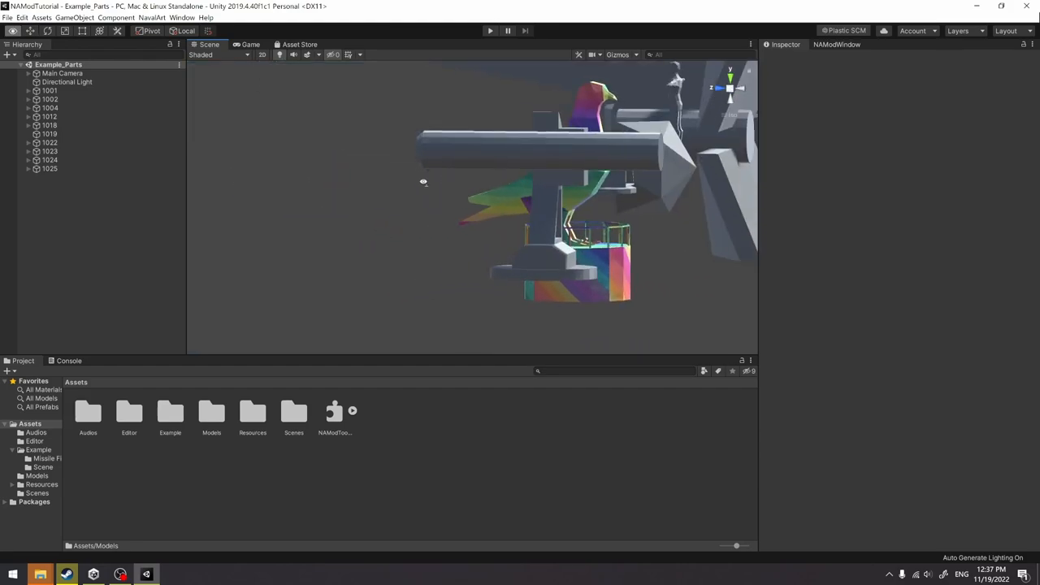
- Inspect missile launcher part 1025 in the Hierarchy, then load the WeaponModExample scene
{"action": "left_click", "coordinate": [49, 168]}
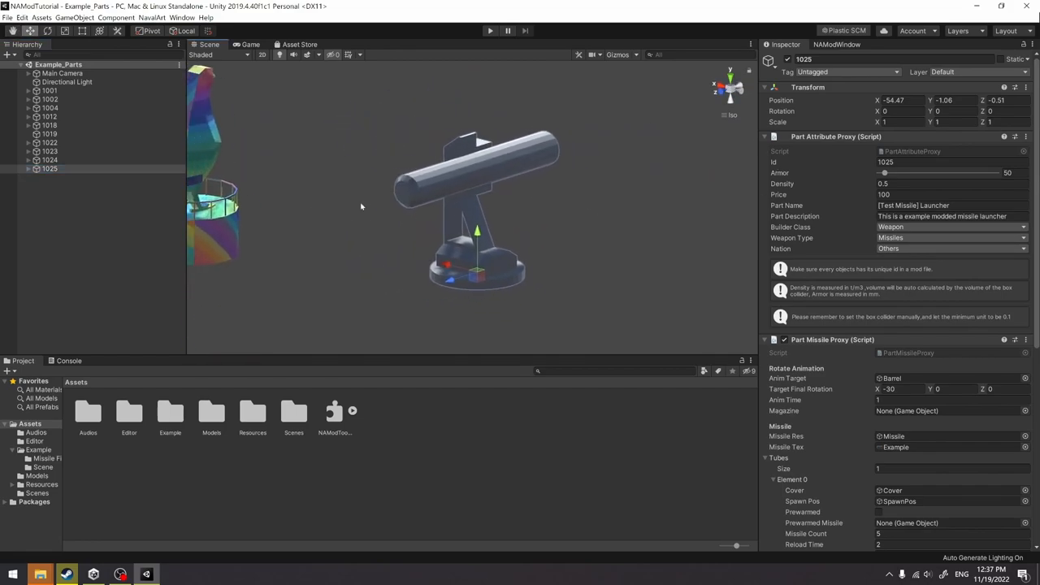
{"action": "left_click", "coordinate": [30, 167]}
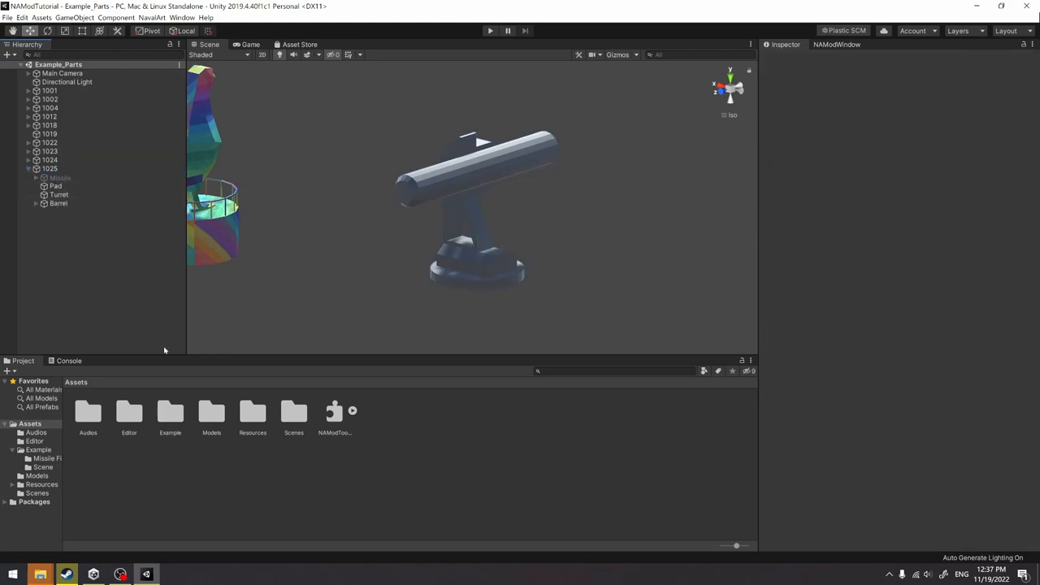
{"action": "mouse_move", "coordinate": [382, 351]}
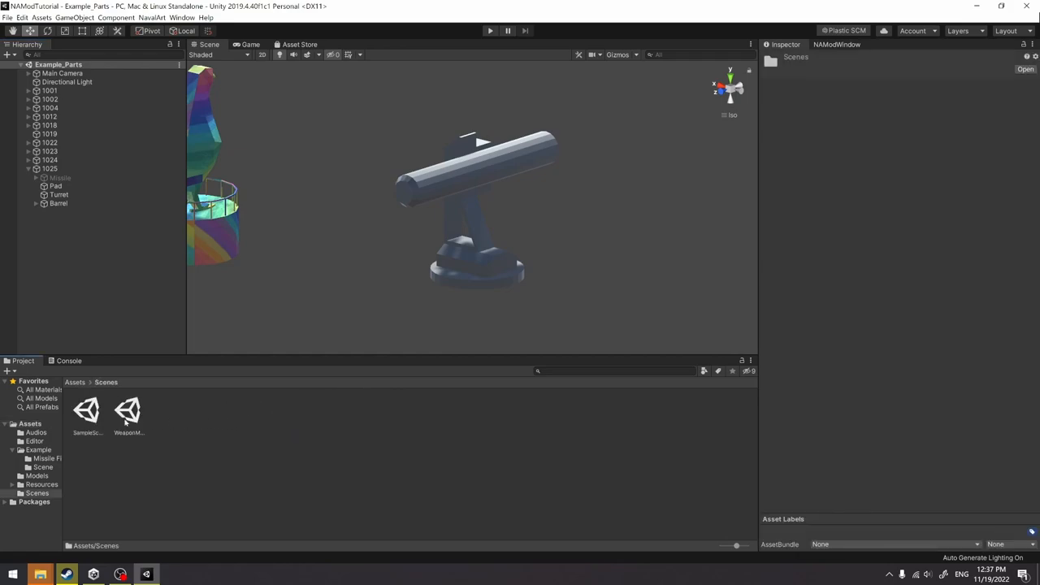
{"action": "double_click", "coordinate": [127, 410]}
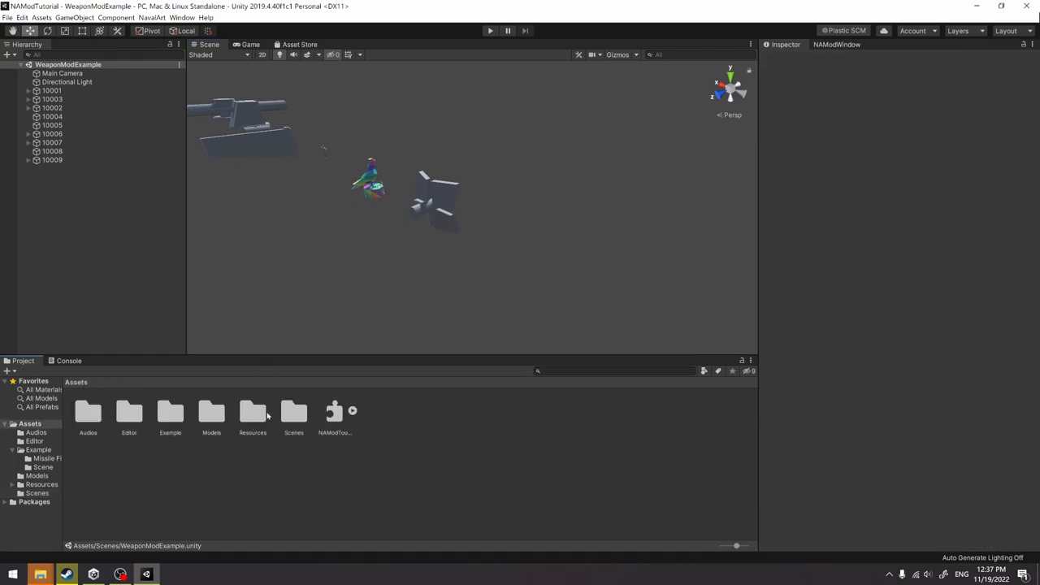
- Create a new Missile folder inside Assets > Models
{"action": "double_click", "coordinate": [169, 415]}
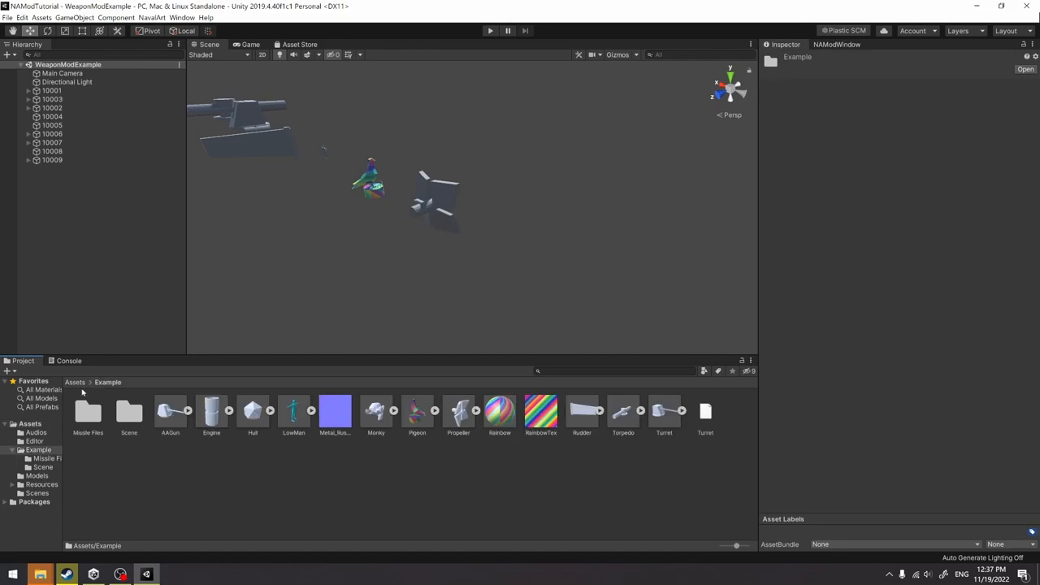
{"action": "left_click", "coordinate": [74, 382]}
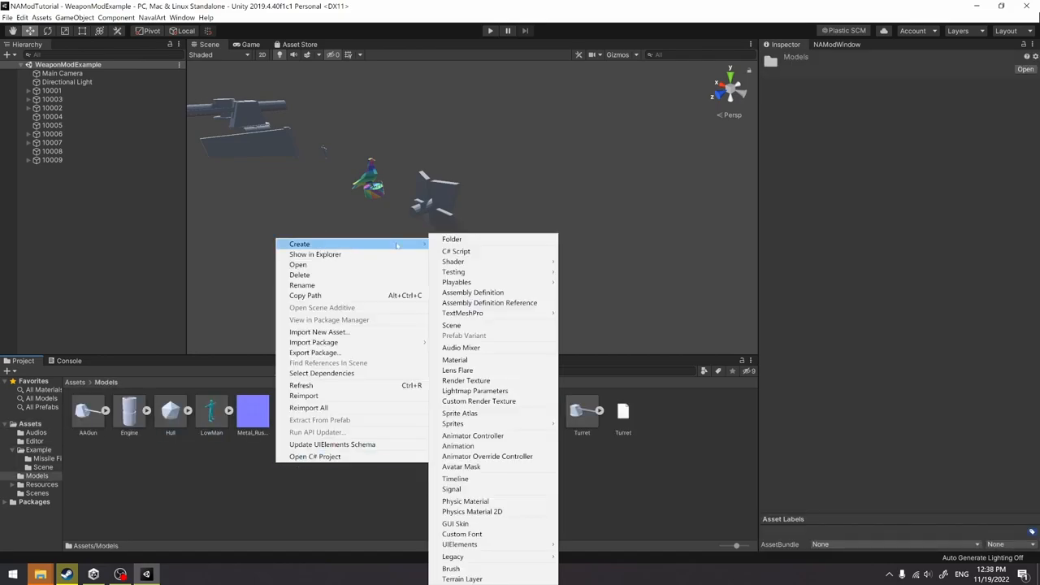
{"action": "left_click", "coordinate": [468, 244]}
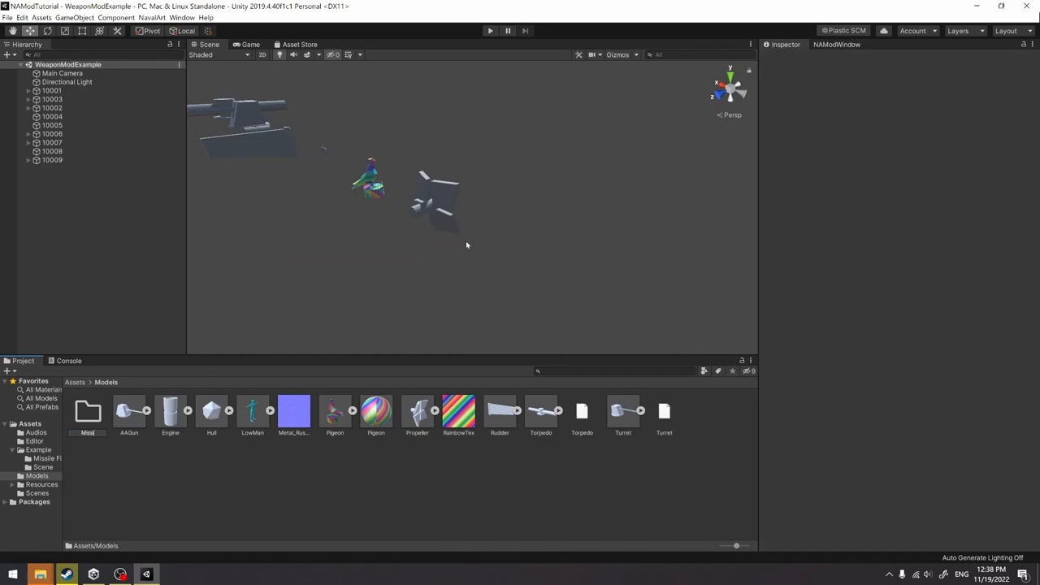
{"action": "left_click", "coordinate": [88, 413]}
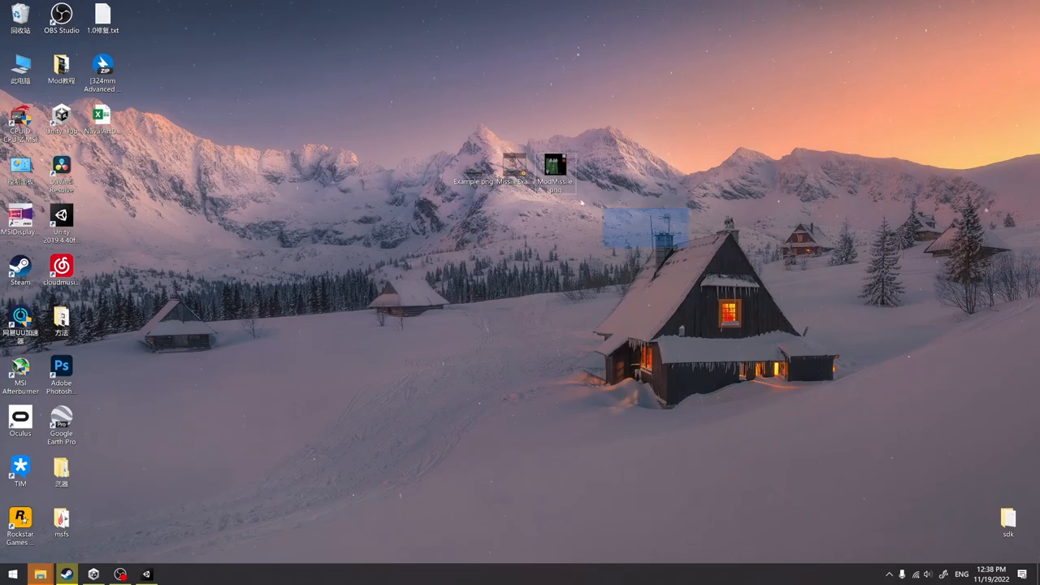
- Launch MissileExample.blend from the desktop and check Example.png's properties
{"action": "double_click", "coordinate": [468, 162]}
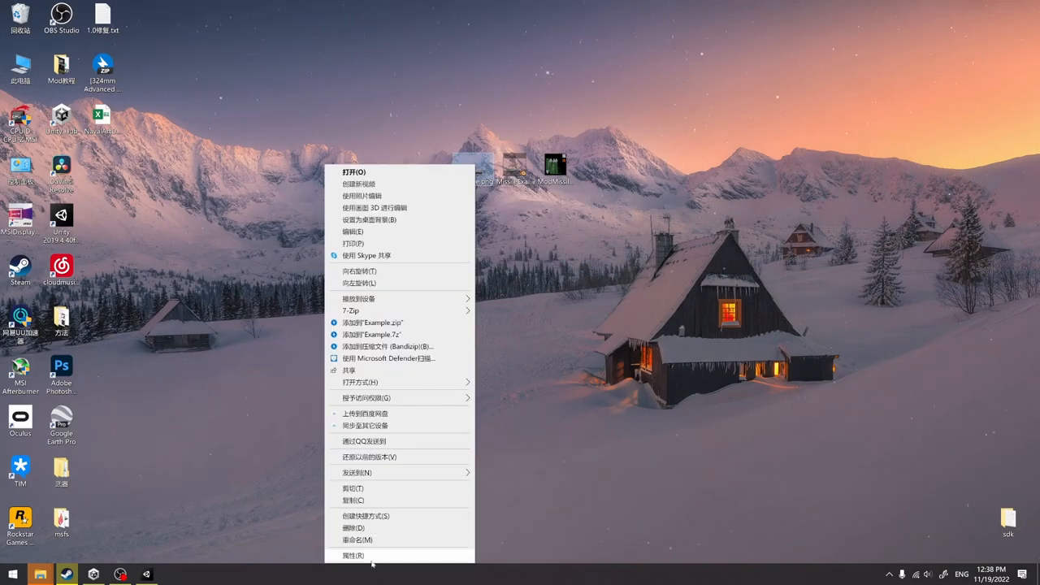
{"action": "left_click", "coordinate": [352, 555]}
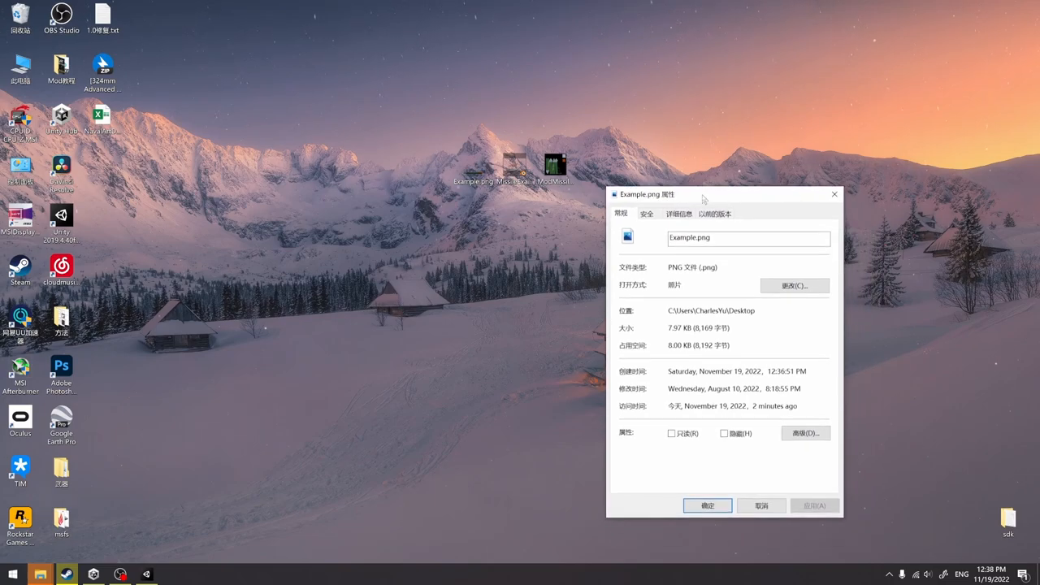
{"action": "left_click", "coordinate": [679, 213]}
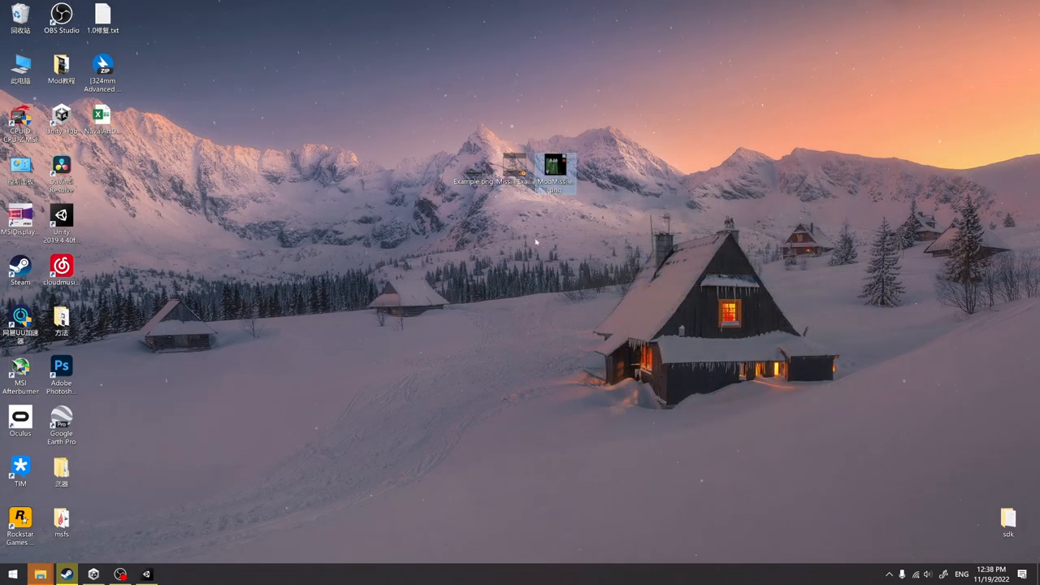
{"action": "mouse_move", "coordinate": [556, 165]}
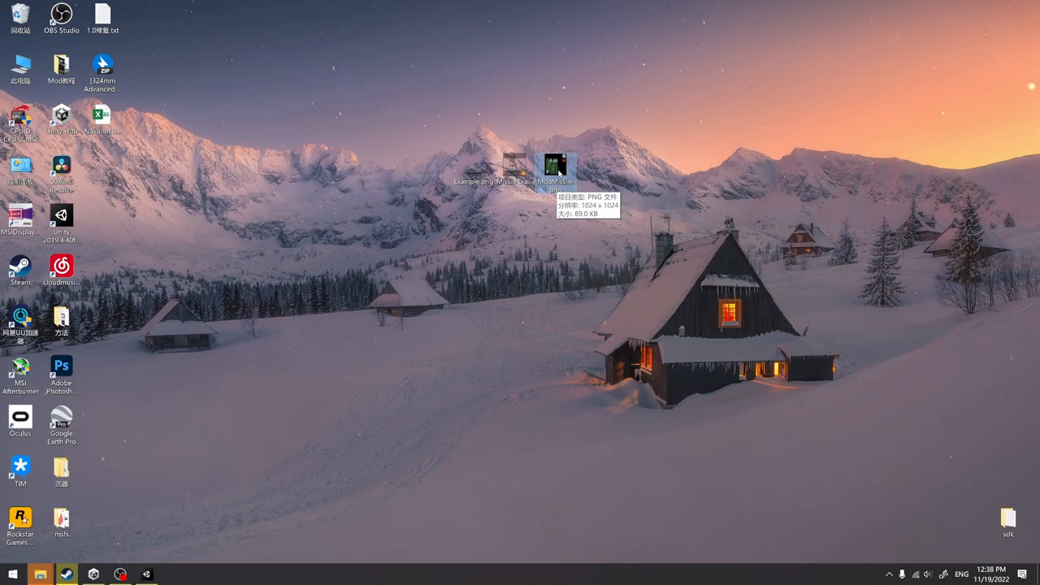
{"action": "mouse_move", "coordinate": [487, 124]}
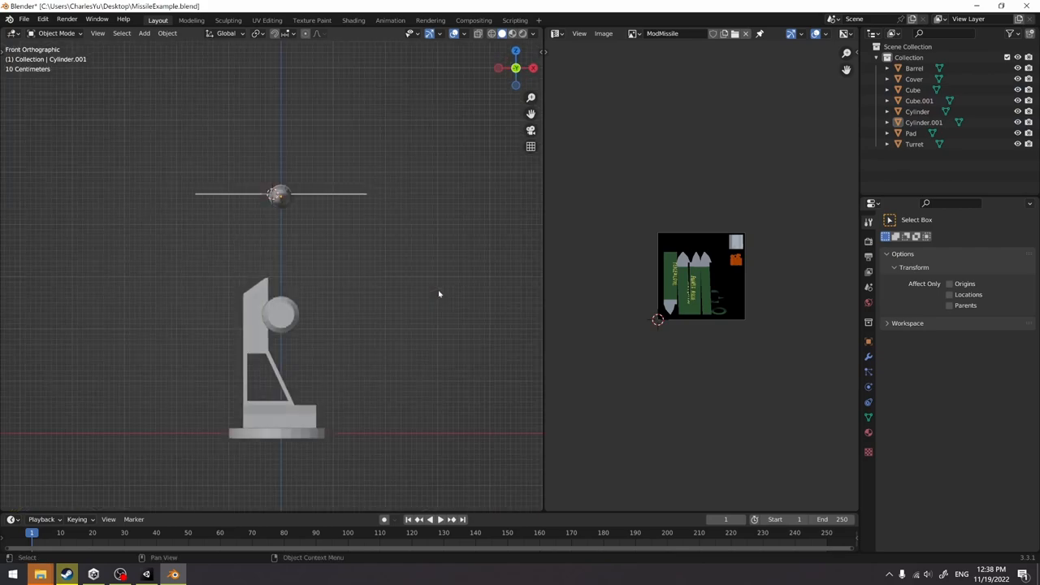
- Rotate the launcher Barrel around the X axis to tilt it upward and confirm
{"action": "left_click_drag", "start_coordinate": [341, 325], "coordinate": [374, 227]}
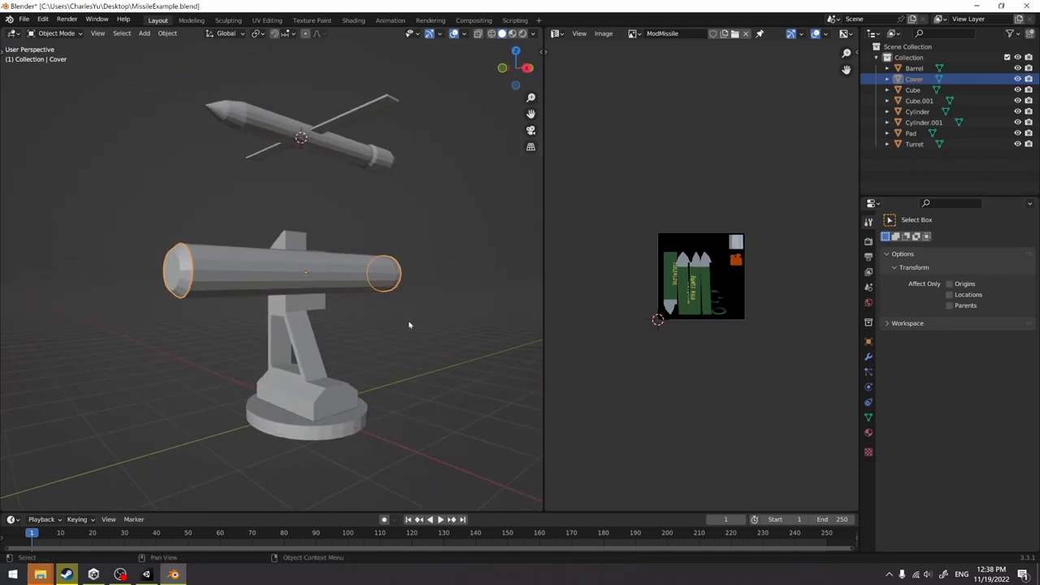
{"action": "key", "text": "r"}
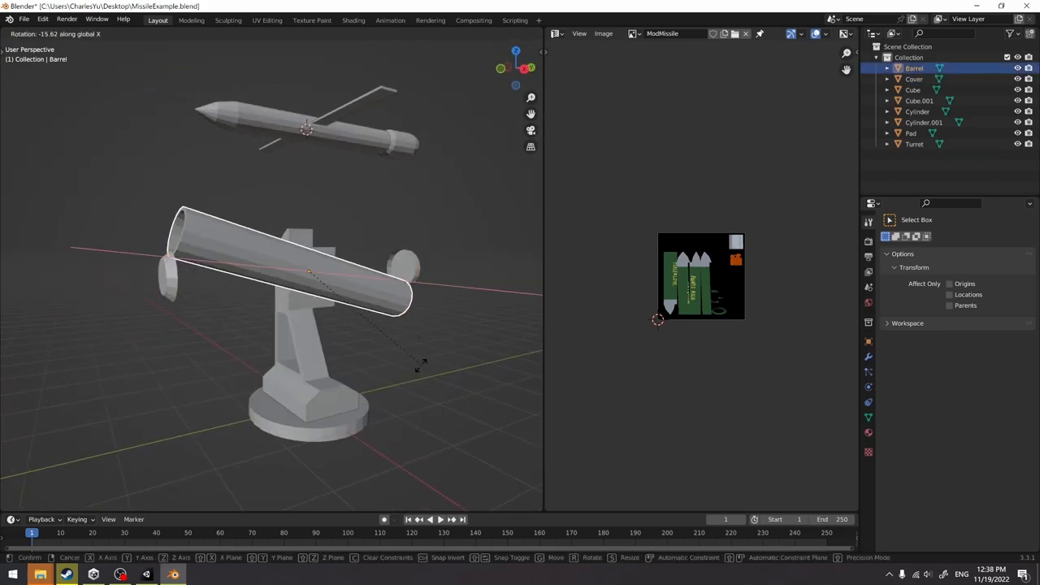
{"action": "left_click", "coordinate": [390, 396]}
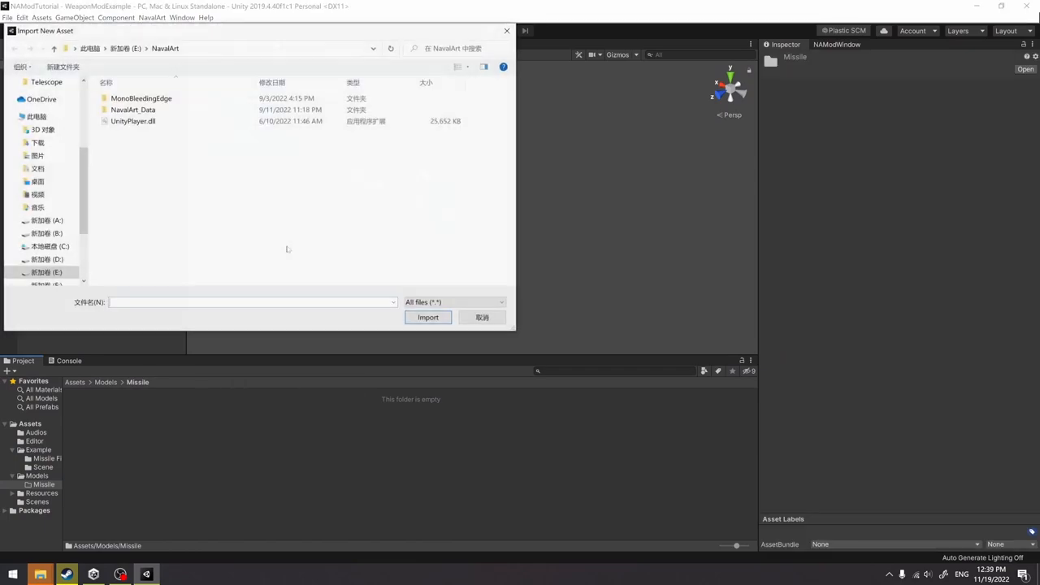
- Import ModMissile.png and MissileExample.blend from the desktop into the Missile folder
{"action": "left_click", "coordinate": [36, 182]}
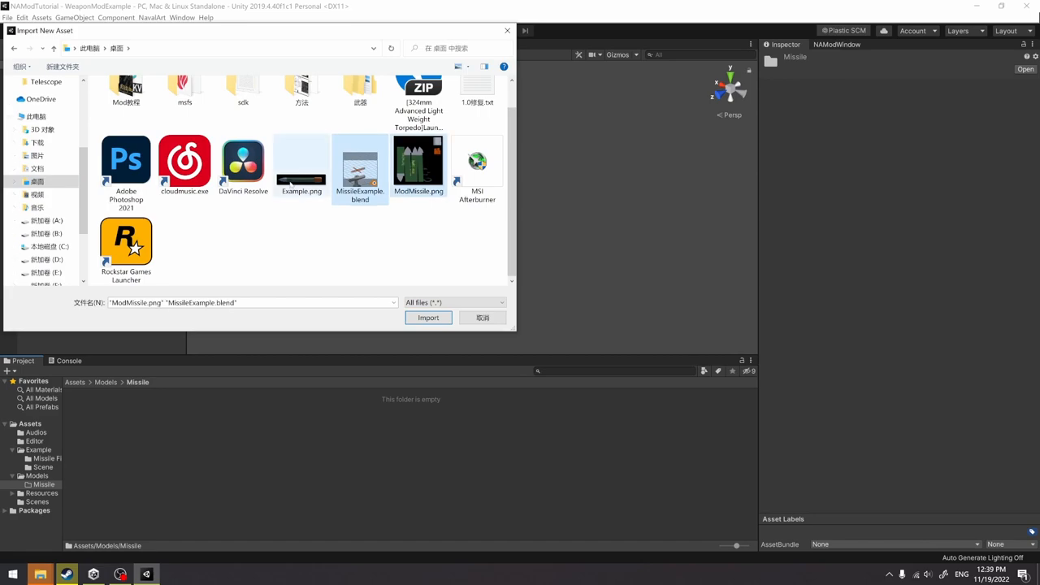
{"action": "left_click", "coordinate": [429, 317]}
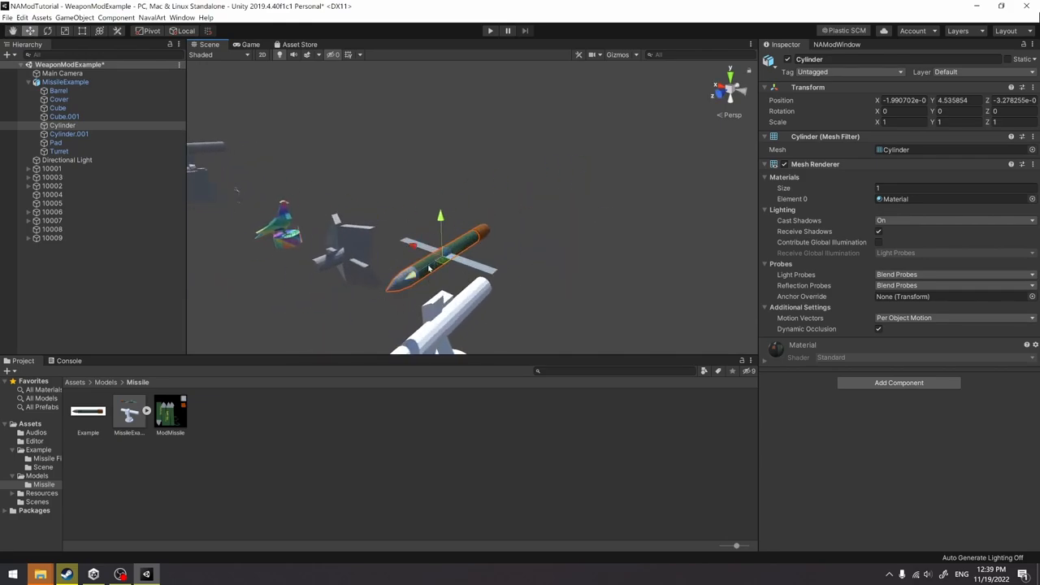
- Check the imported model, then create a Missile material with Metallic about 0.5
{"action": "left_click", "coordinate": [128, 413]}
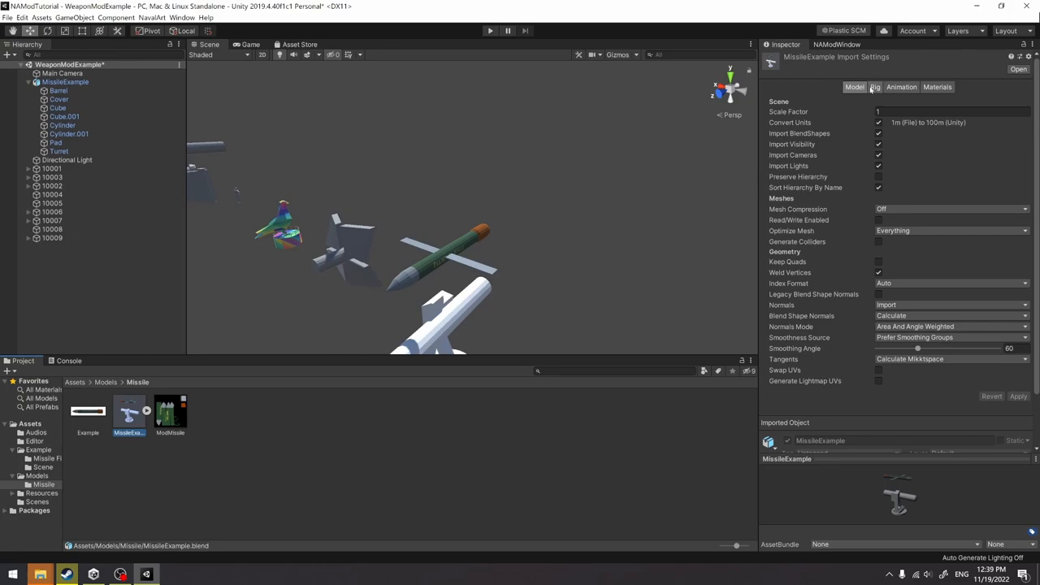
{"action": "left_click", "coordinate": [939, 88]}
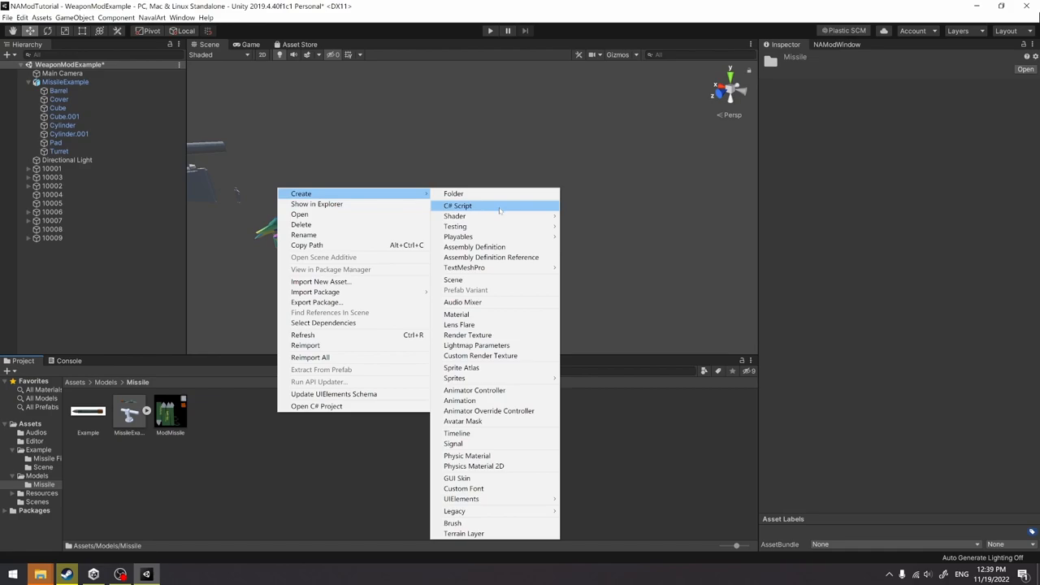
{"action": "mouse_move", "coordinate": [461, 300]}
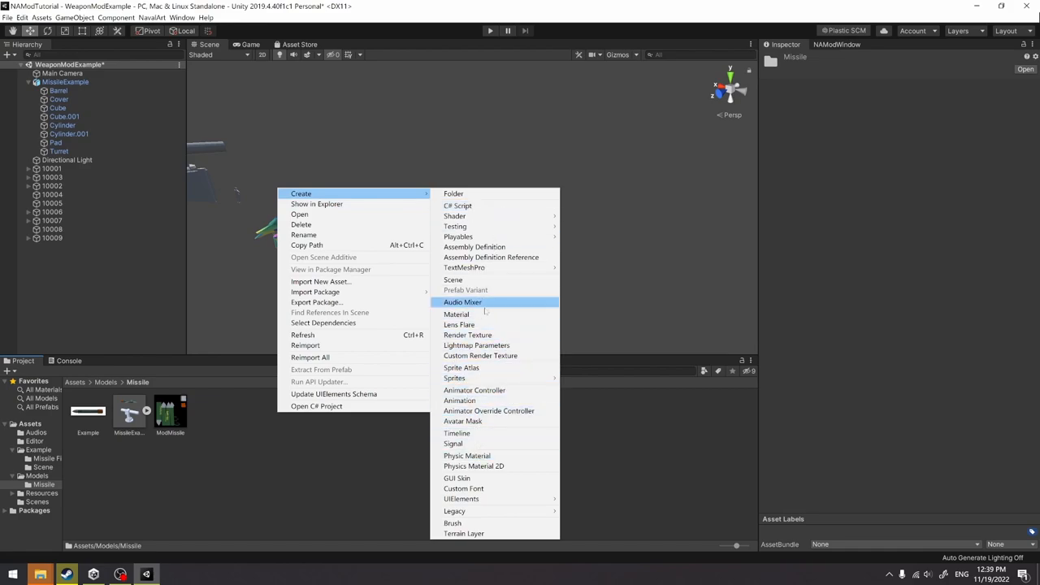
{"action": "left_click", "coordinate": [454, 315]}
{"action": "type", "text": "Mis"}
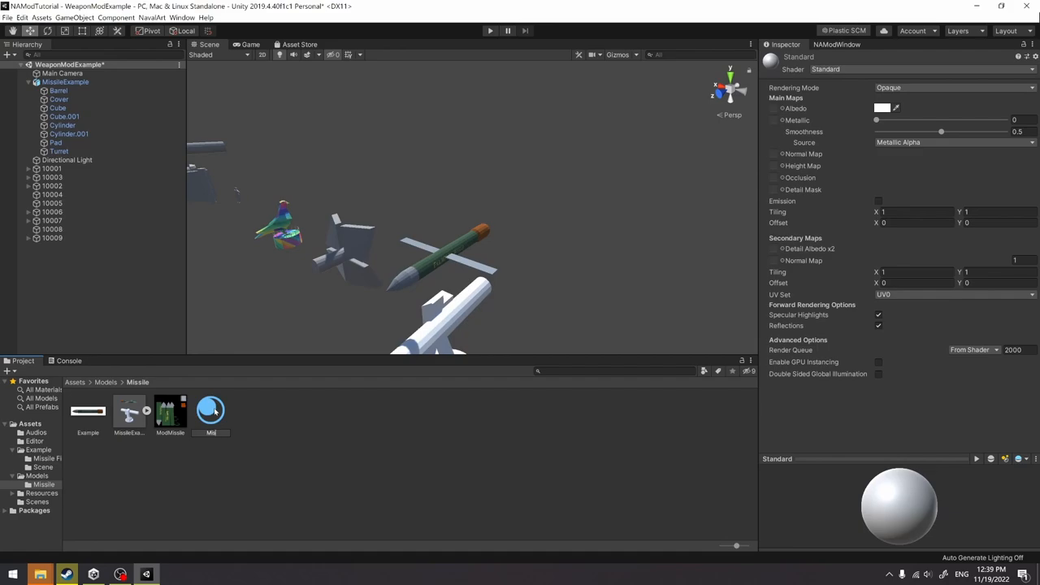
{"action": "left_click", "coordinate": [129, 409]}
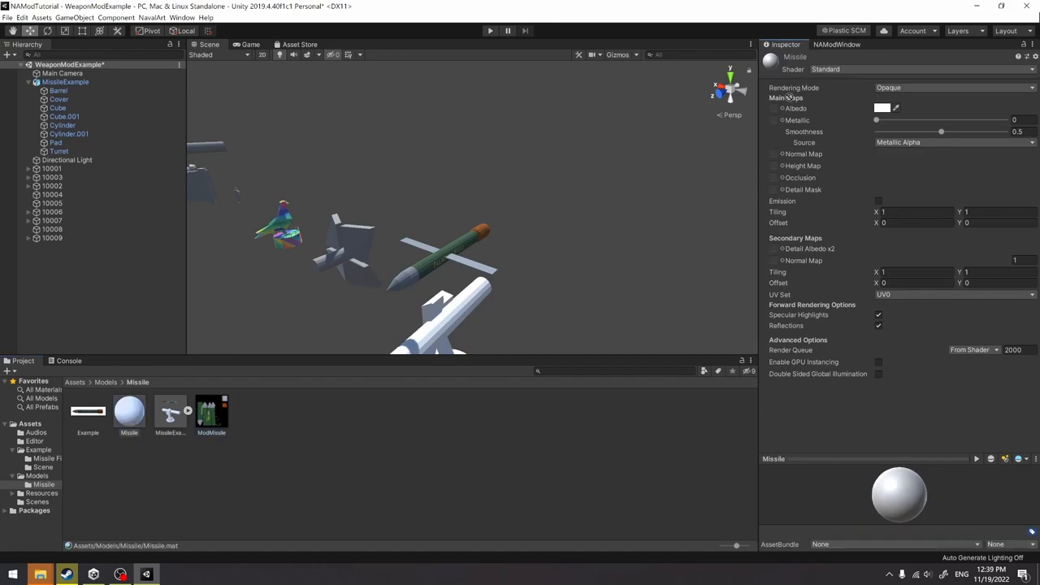
{"action": "left_click_drag", "start_coordinate": [876, 120], "coordinate": [974, 120]}
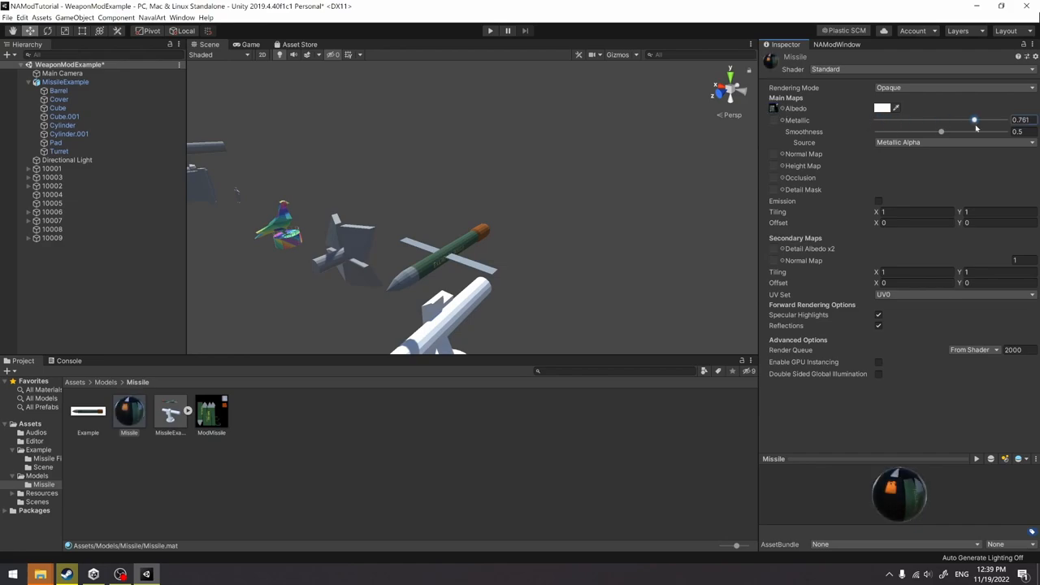
{"action": "left_click_drag", "start_coordinate": [975, 120], "coordinate": [940, 120]}
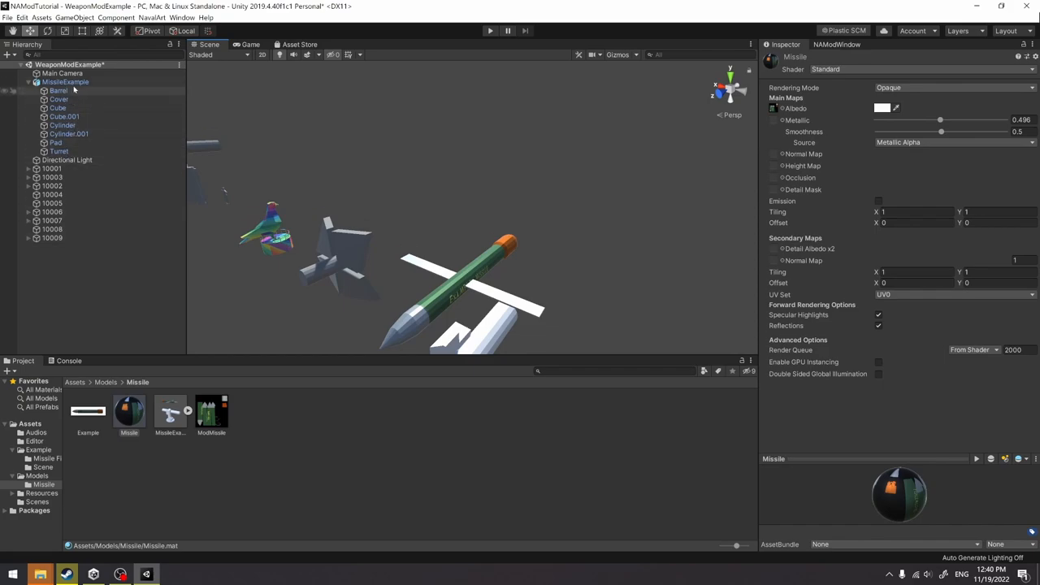
- Apply the Missile material to the missile's barrel, cube and wing pieces
{"action": "right_click", "coordinate": [65, 81]}
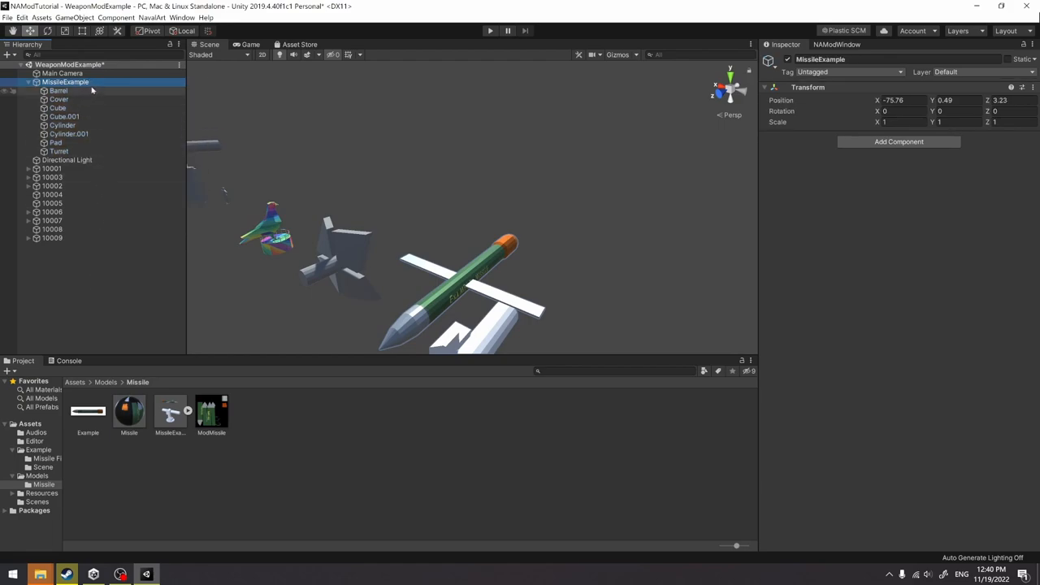
{"action": "left_click", "coordinate": [59, 90]}
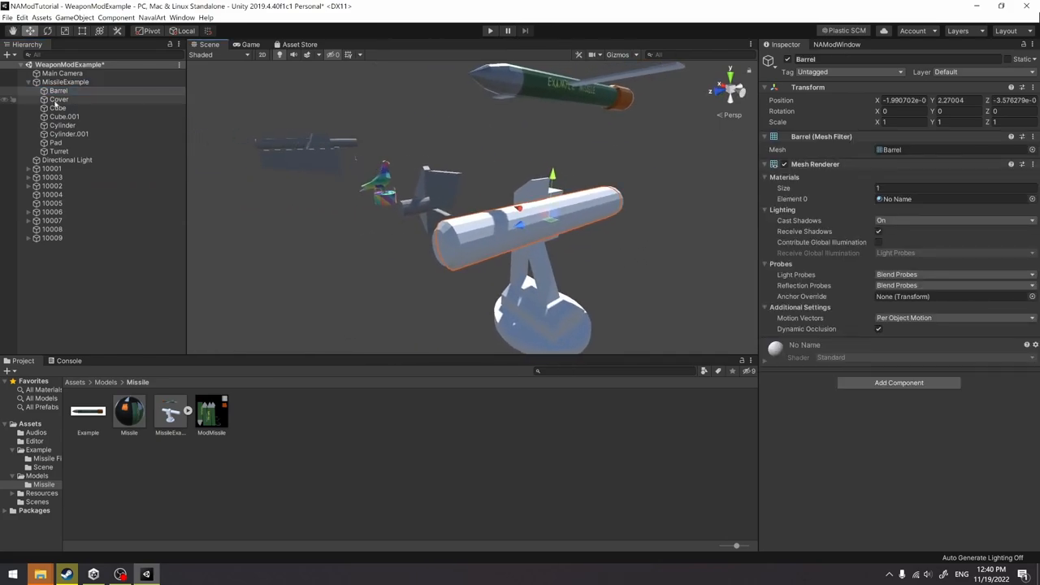
{"action": "left_click", "coordinate": [59, 91]}
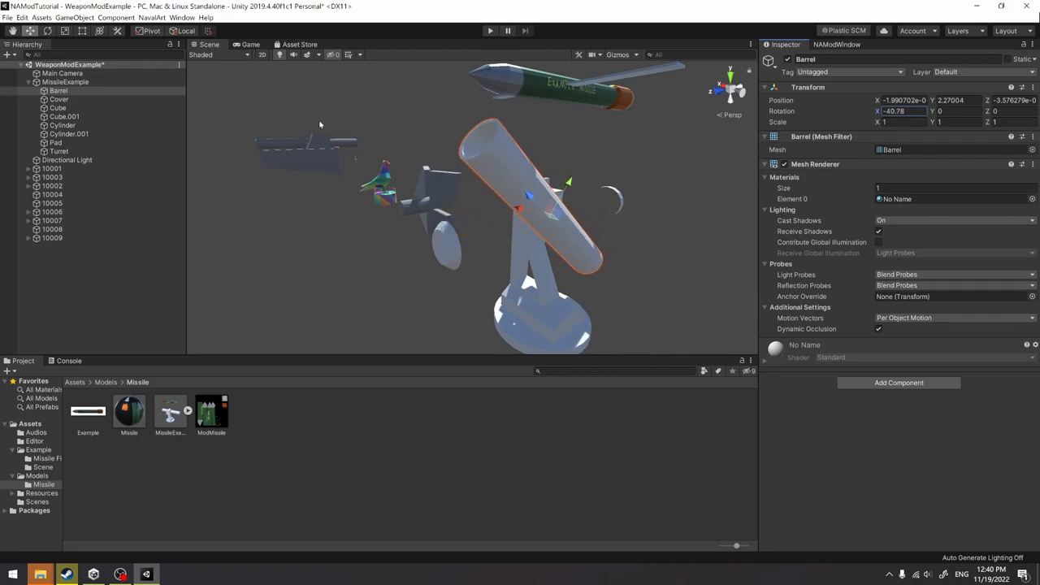
{"action": "left_click", "coordinate": [59, 99]}
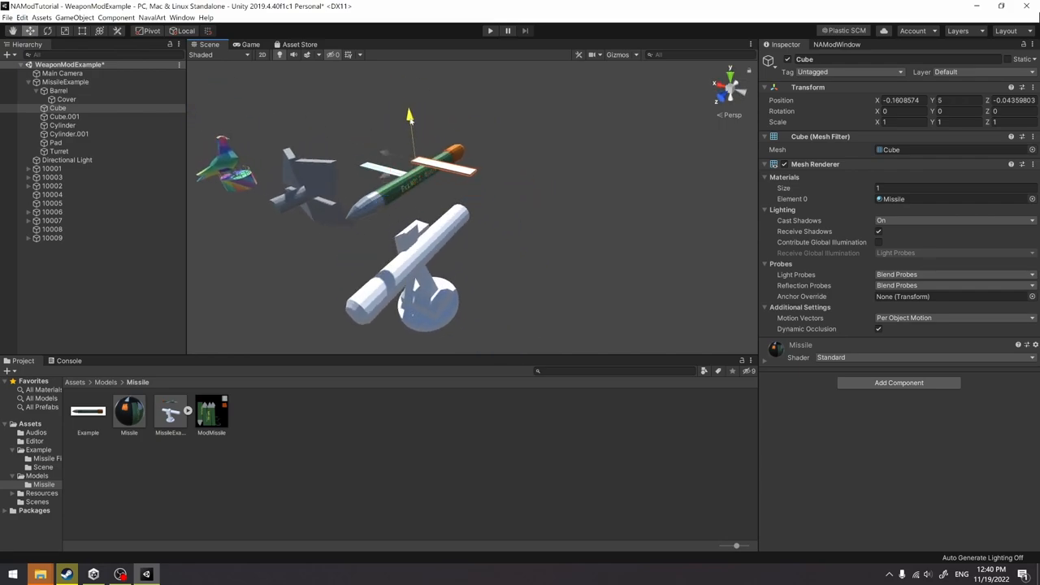
{"action": "left_click_drag", "start_coordinate": [409, 117], "coordinate": [413, 137]}
{"action": "type", "text": "Wing"}
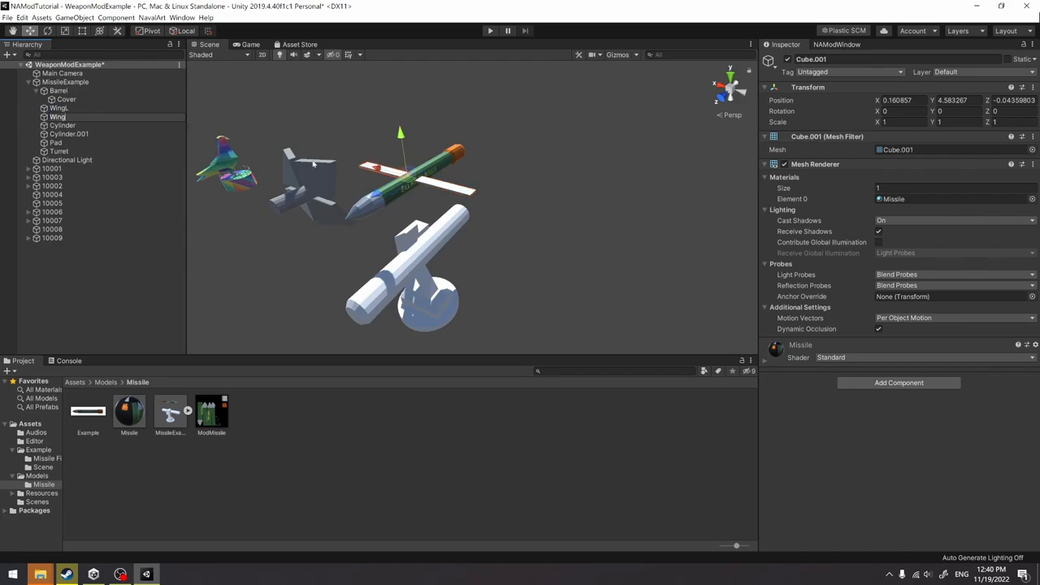
- Parent WingL, WingR and Booster under the Missile object
{"action": "left_click", "coordinate": [61, 125]}
{"action": "type", "text": "Missile"}
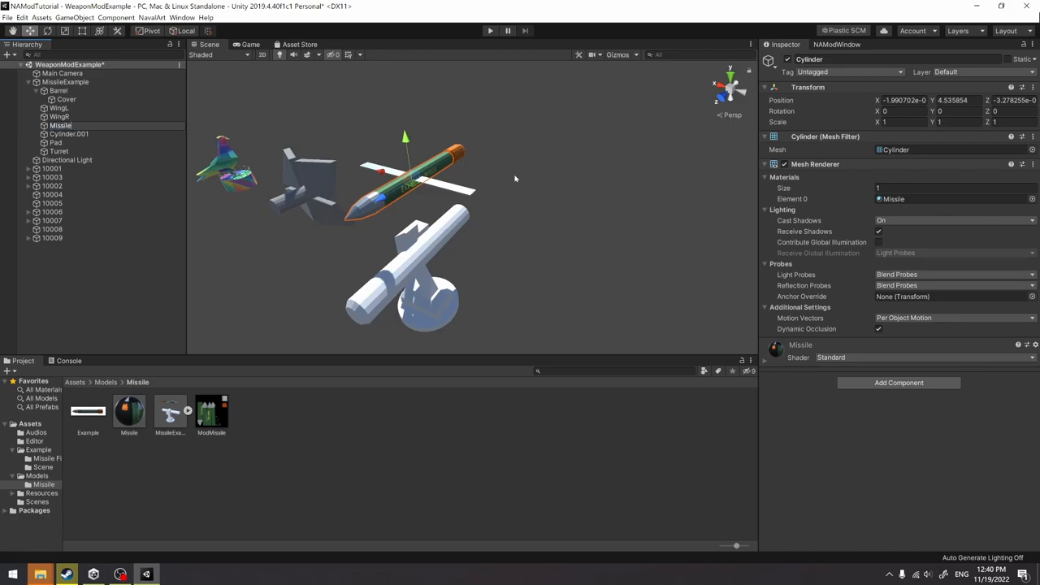
{"action": "left_click", "coordinate": [68, 134]}
{"action": "type", "text": "Booster"}
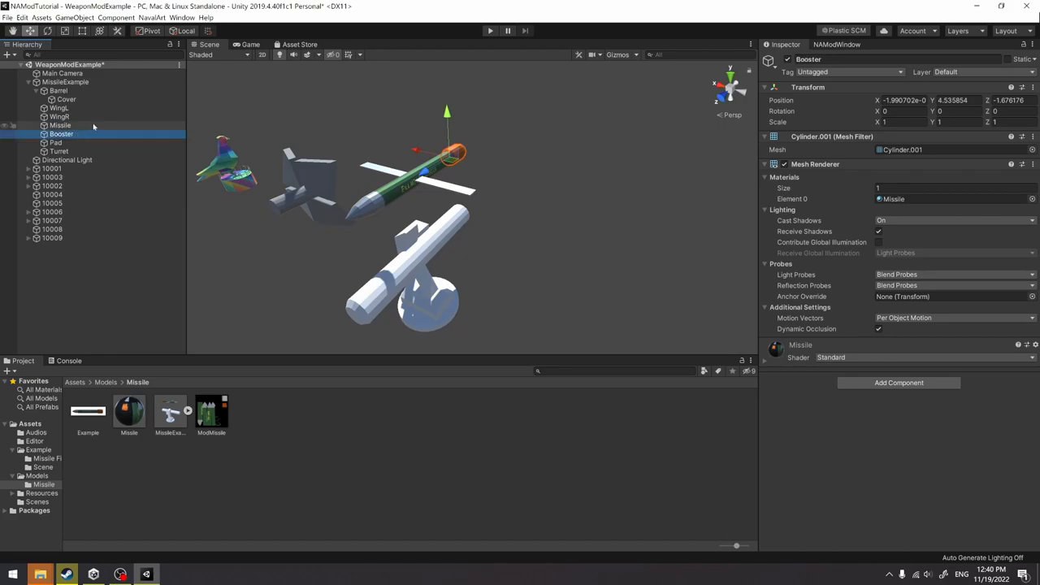
{"action": "left_click", "coordinate": [58, 117]}
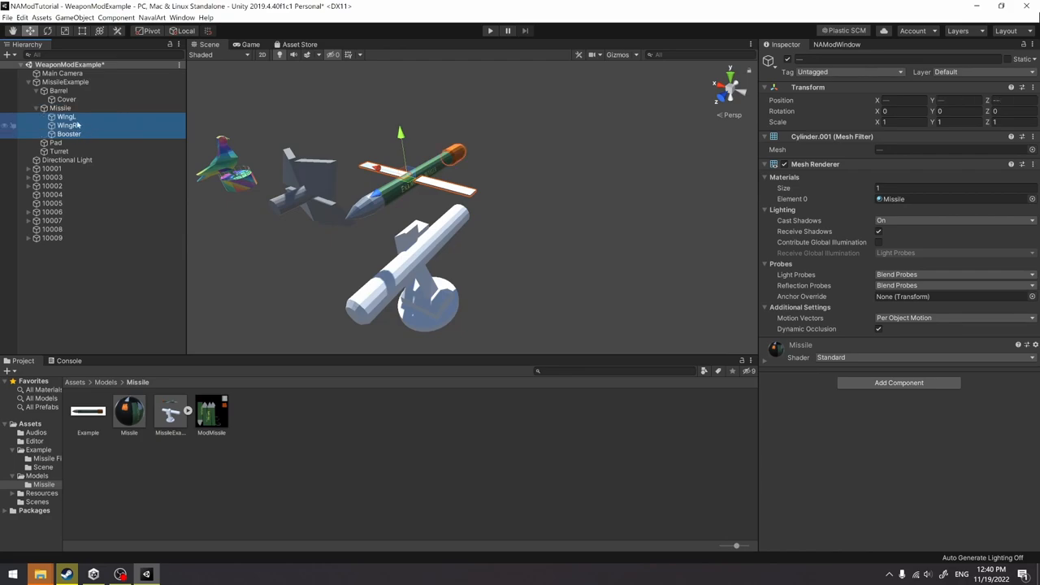
{"action": "left_click", "coordinate": [60, 108]}
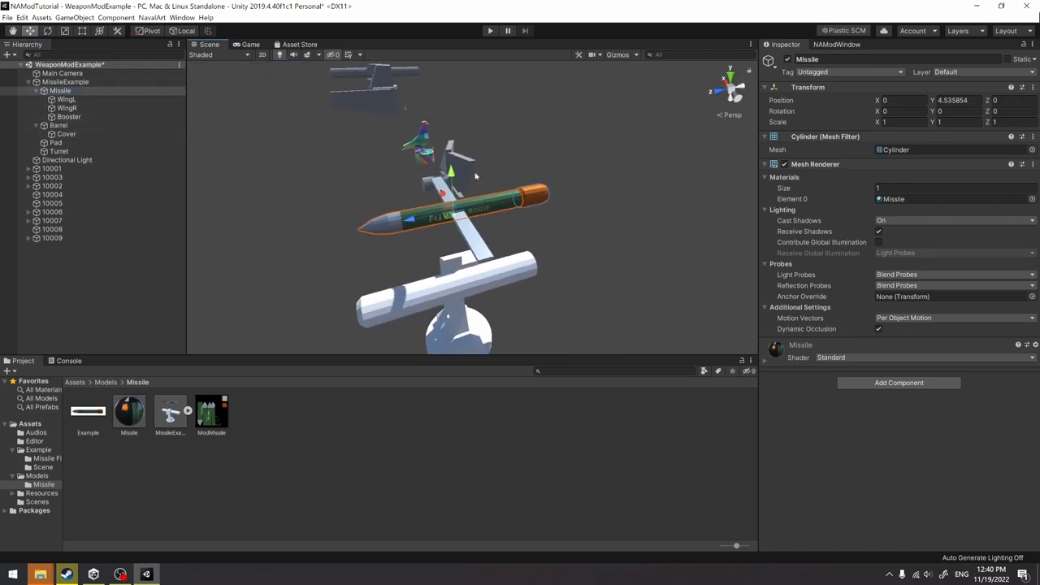
- Move Missile to top level and nest Barrel with its Cover under the Turret
{"action": "left_click", "coordinate": [36, 91]}
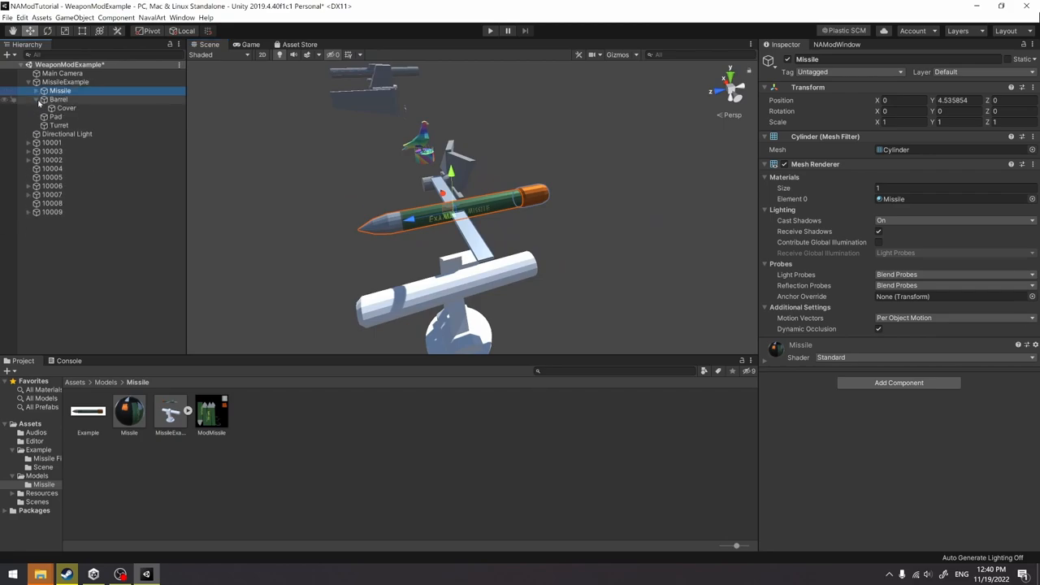
{"action": "left_click", "coordinate": [66, 107]}
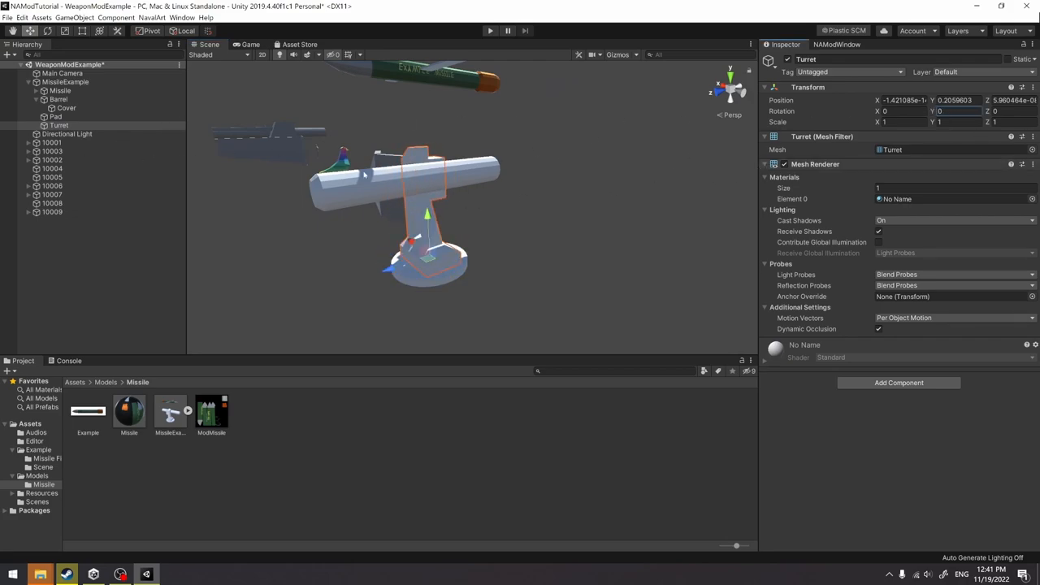
{"action": "left_click", "coordinate": [58, 99]}
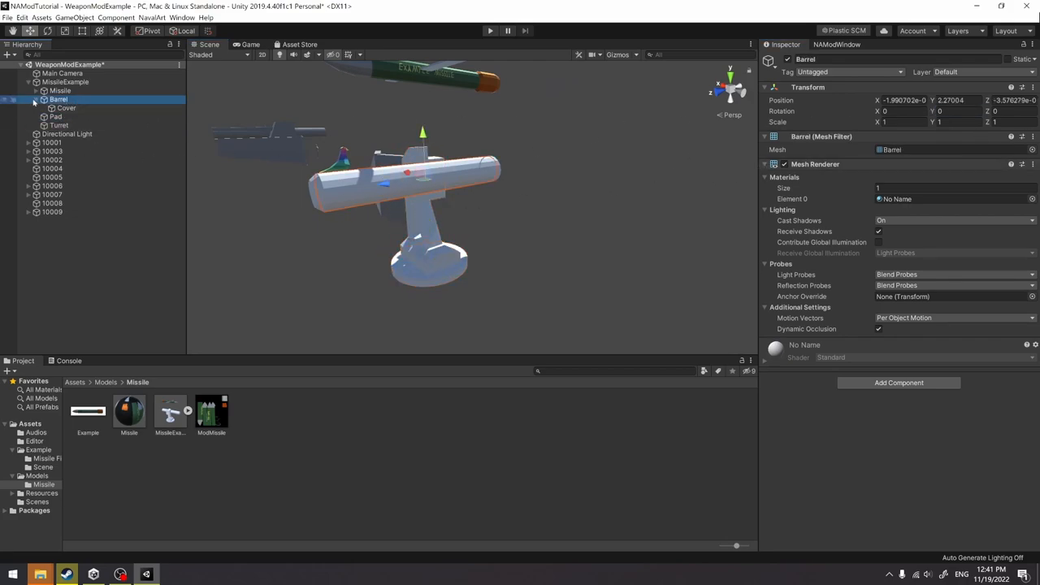
{"action": "left_click", "coordinate": [32, 99]}
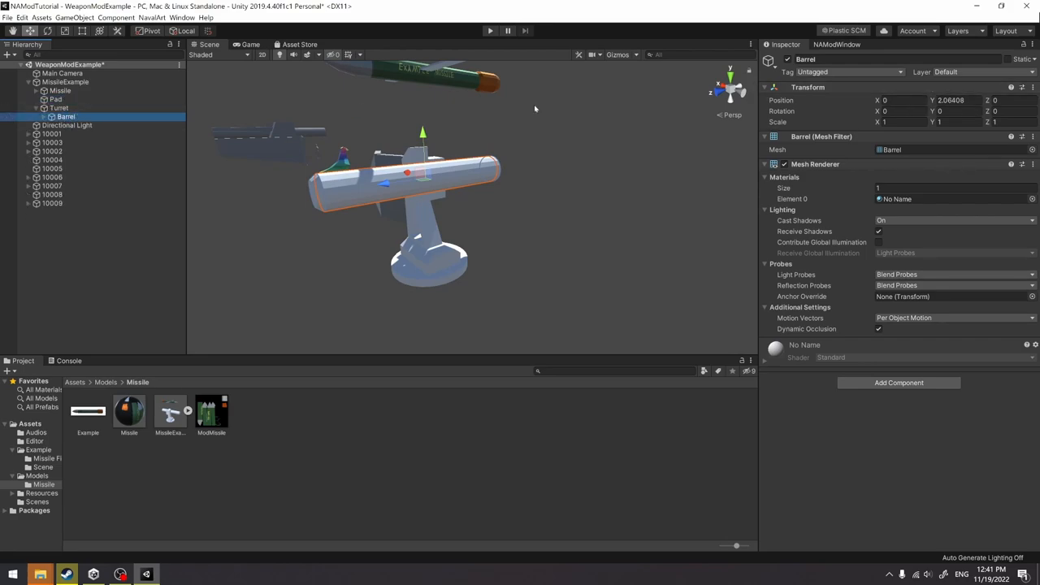
{"action": "left_click", "coordinate": [59, 107]}
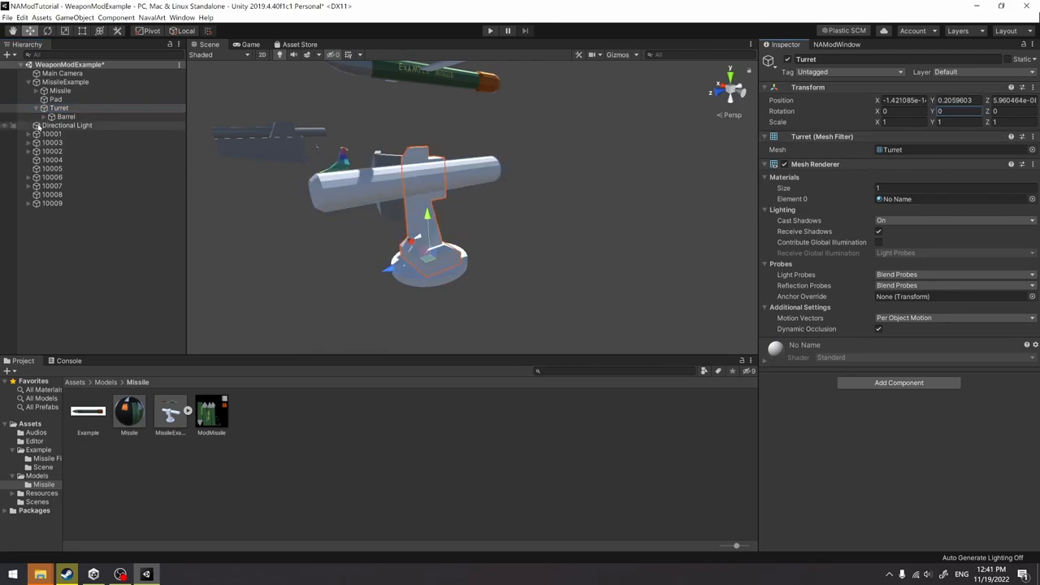
{"action": "left_click", "coordinate": [58, 117]}
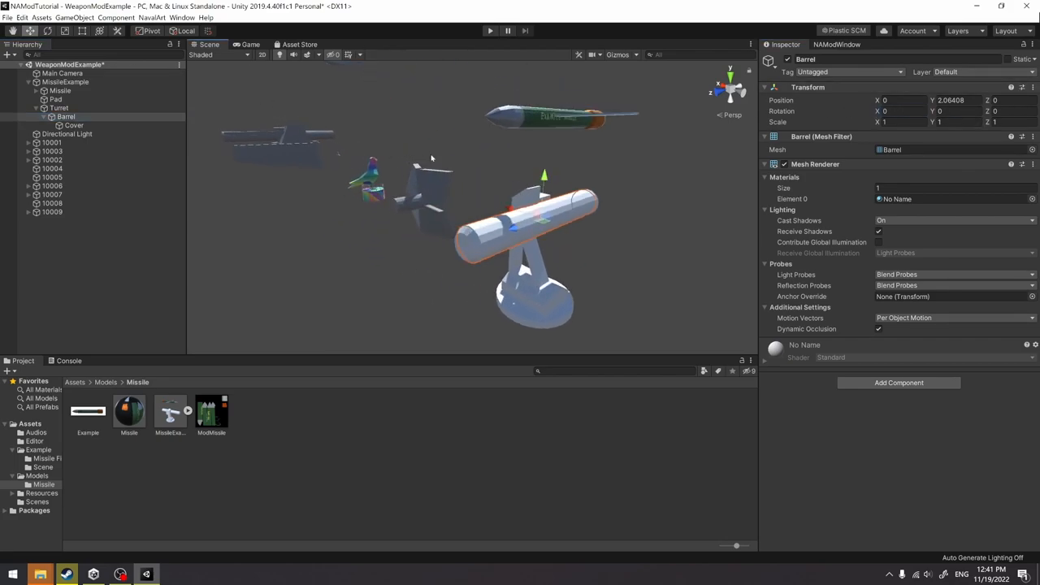
- Set WingL rotation Y to -90 and WingR rotation Y to 90
{"action": "left_click", "coordinate": [59, 91]}
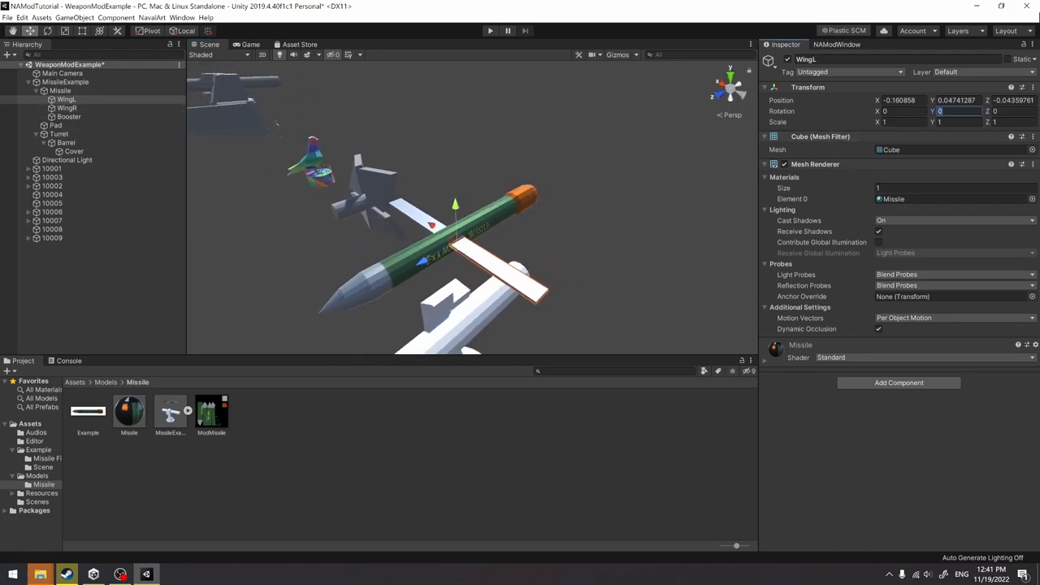
{"action": "type", "text": "-90"}
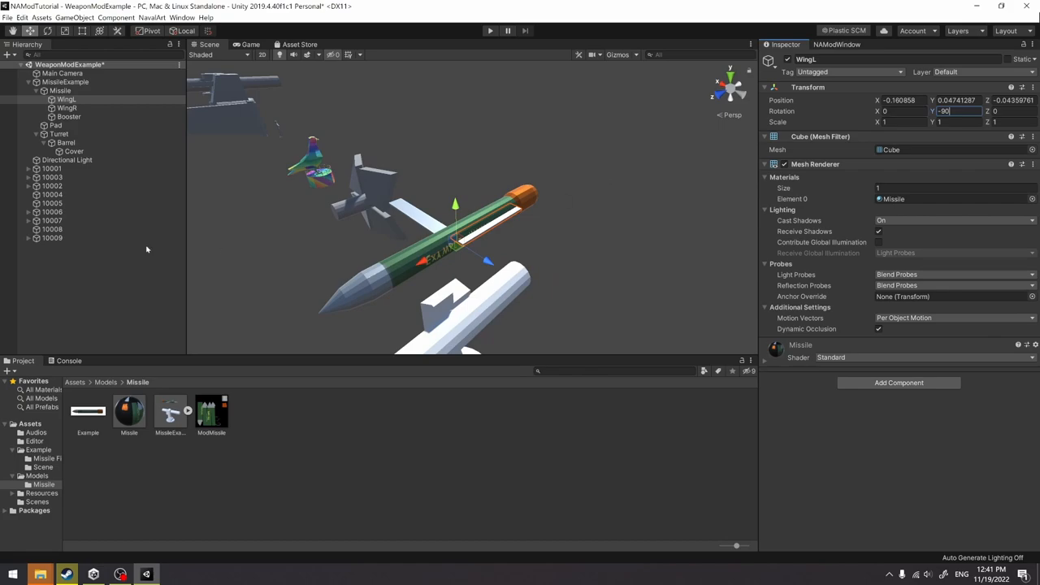
{"action": "left_click", "coordinate": [68, 107]}
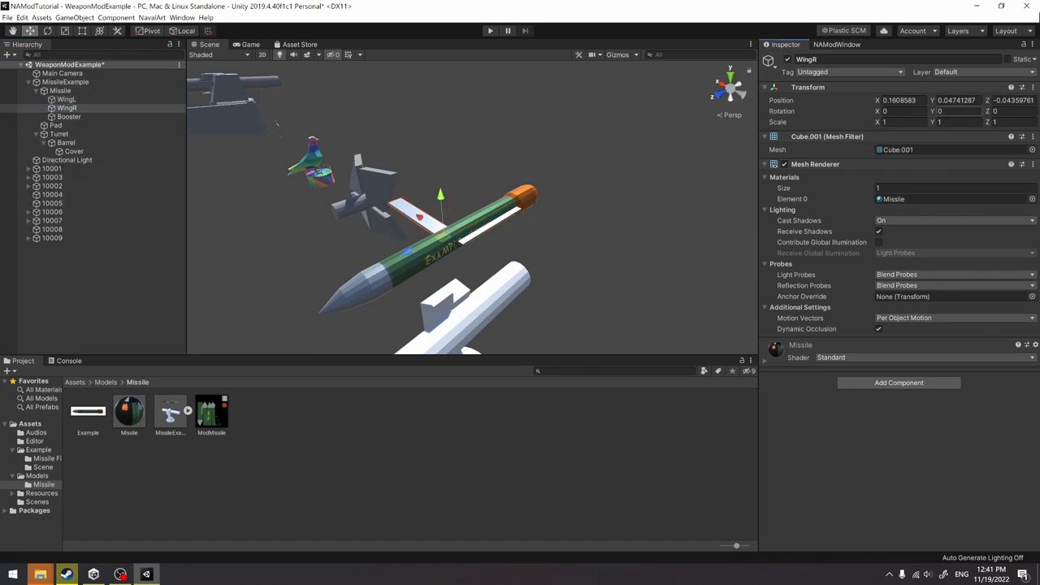
{"action": "left_click", "coordinate": [939, 111]}
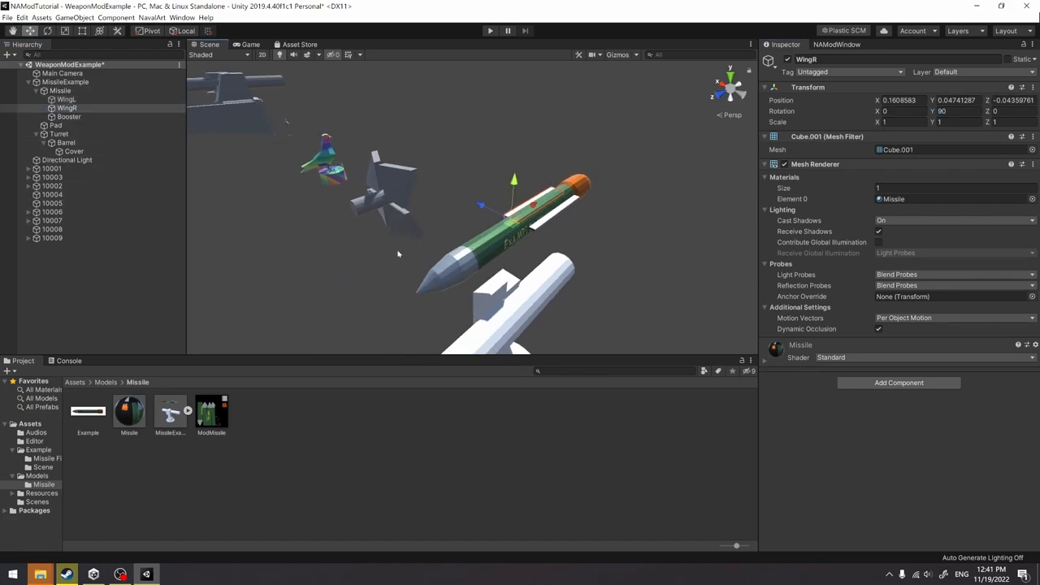
{"action": "left_click", "coordinate": [59, 91]}
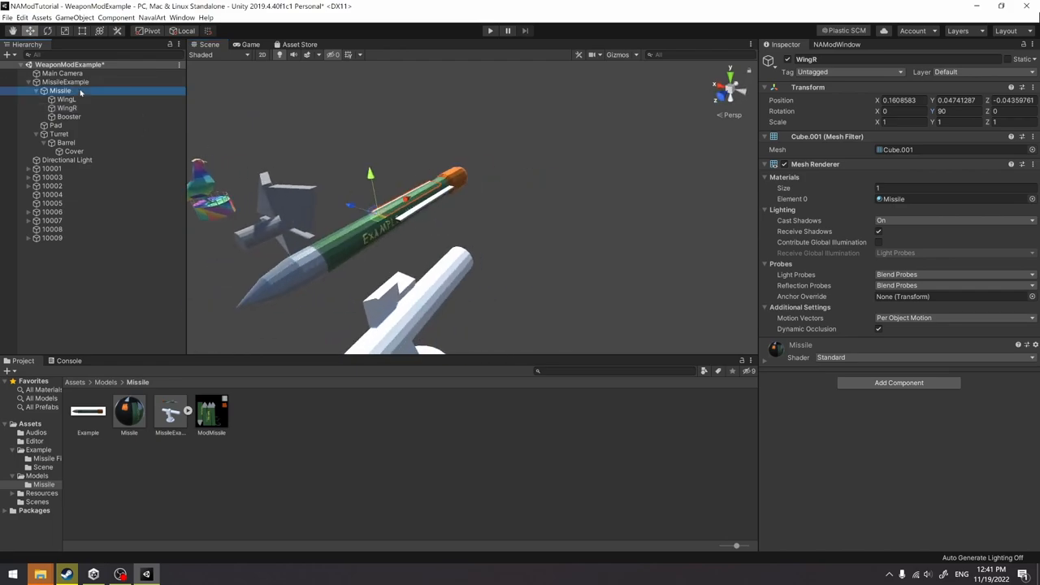
{"action": "left_click", "coordinate": [60, 91]}
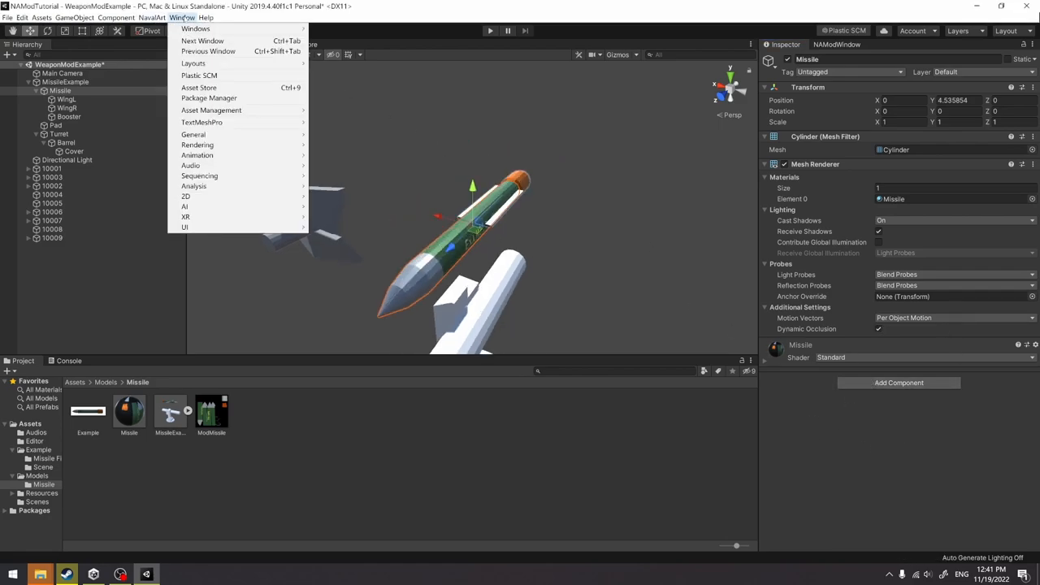
{"action": "mouse_move", "coordinate": [198, 156]}
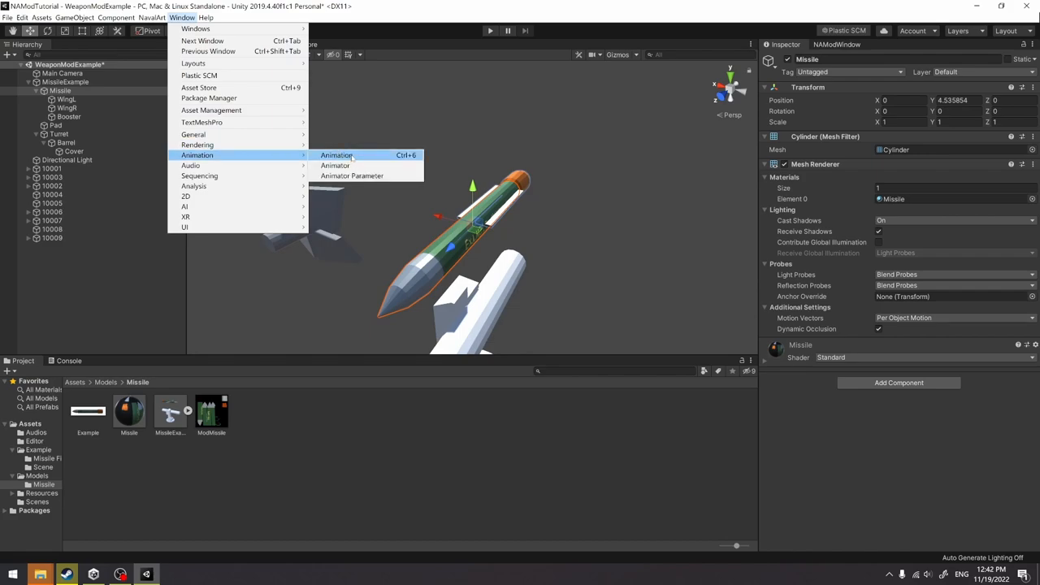
- Create the MissileExampleAnimation clip for the Missile in the docked Animation window
{"action": "left_click", "coordinate": [334, 156]}
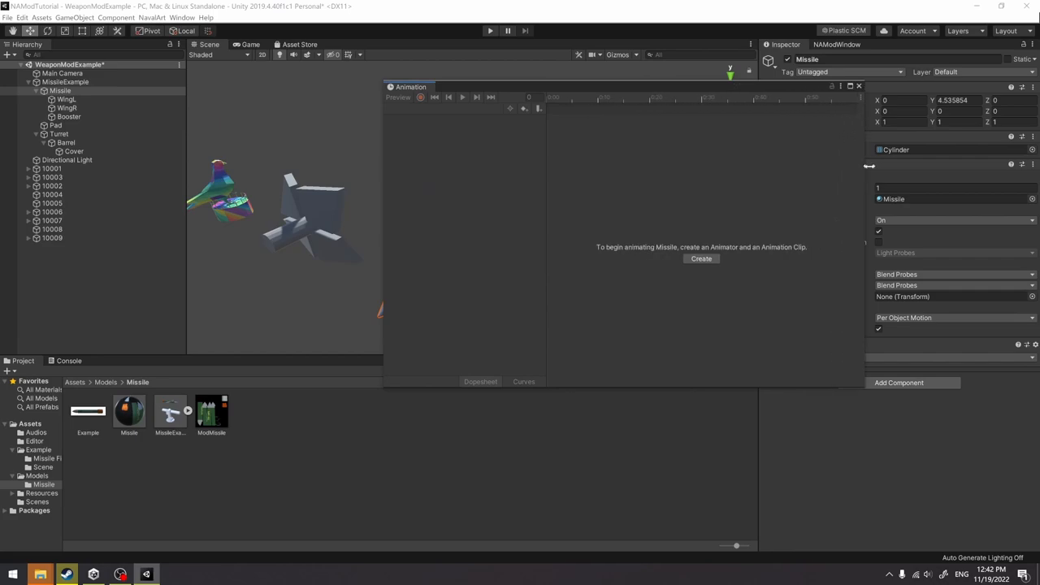
{"action": "left_click_drag", "start_coordinate": [410, 88], "coordinate": [269, 143]}
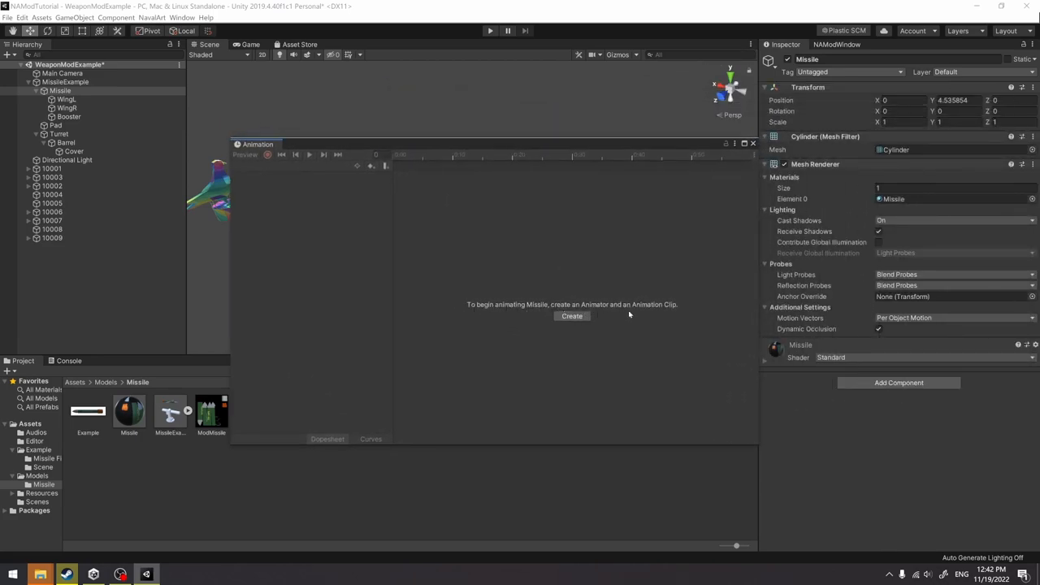
{"action": "left_click", "coordinate": [572, 315]}
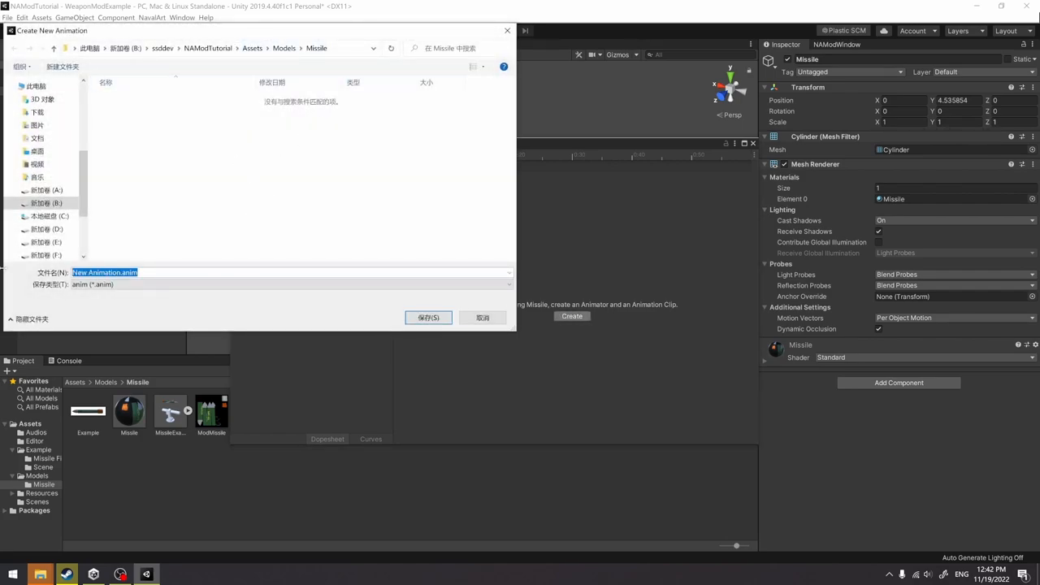
{"action": "type", "text": "MissileEx"}
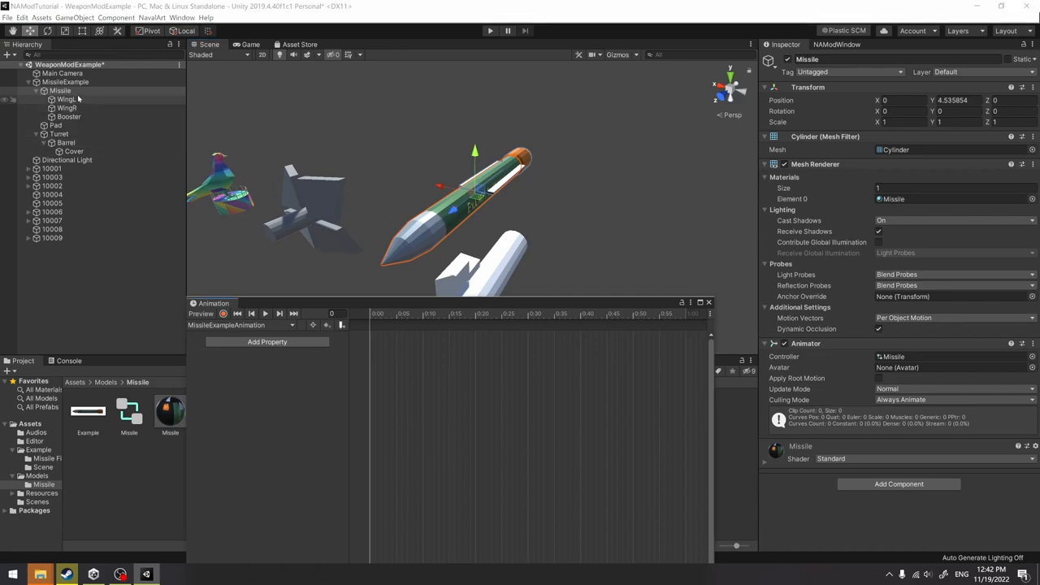
- Add WingL and WingR Transform Rotation as animated properties of the missile clip
{"action": "left_click", "coordinate": [67, 100]}
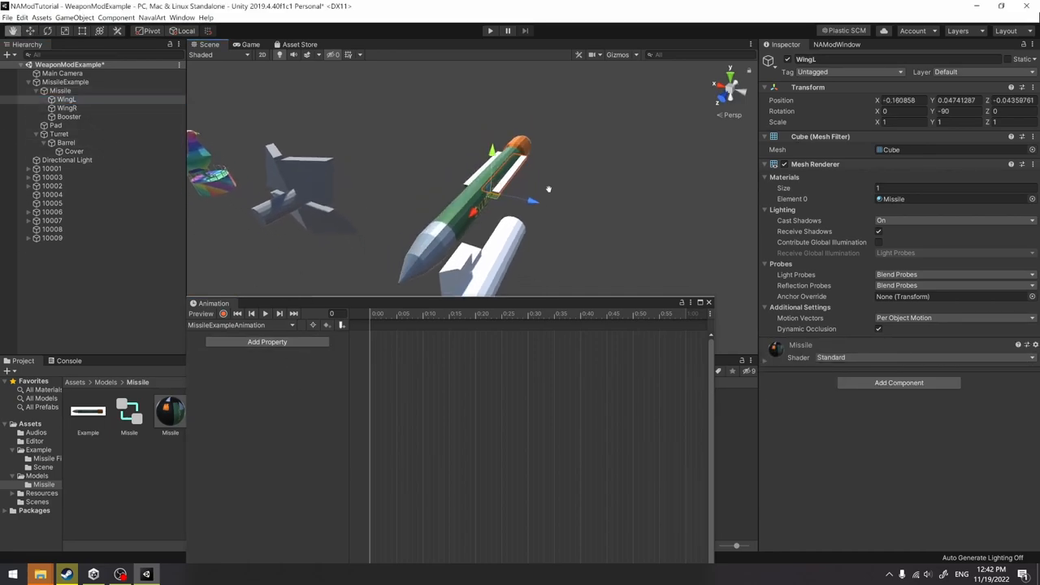
{"action": "left_click", "coordinate": [267, 341]}
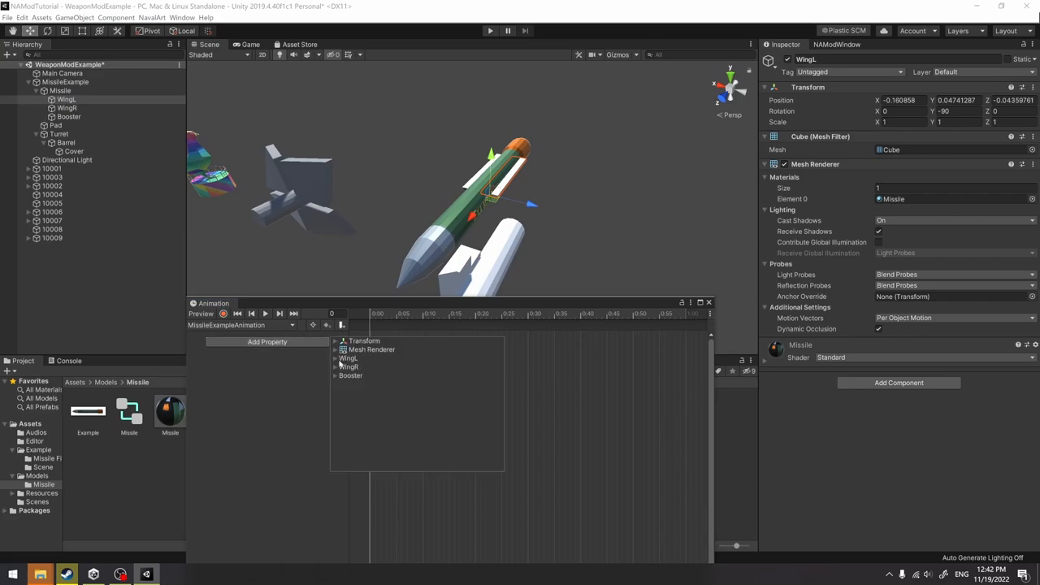
{"action": "left_click", "coordinate": [335, 359]}
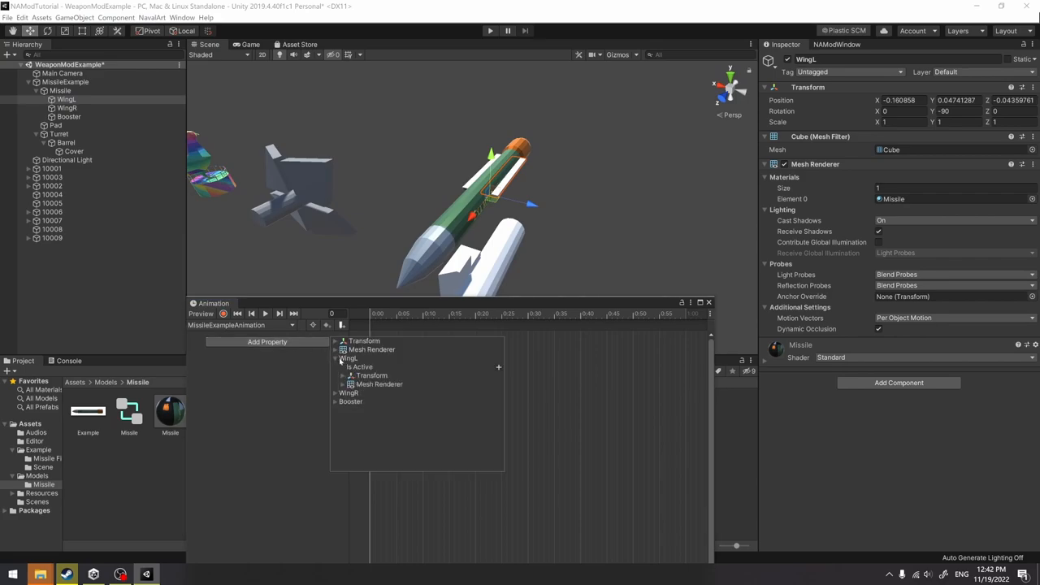
{"action": "left_click", "coordinate": [344, 376]}
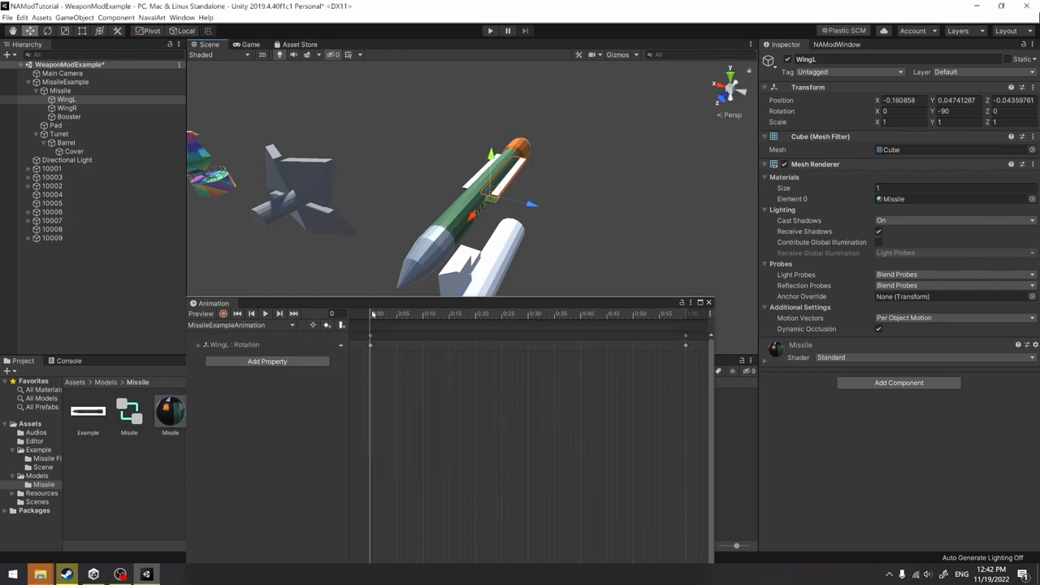
{"action": "left_click", "coordinate": [266, 360]}
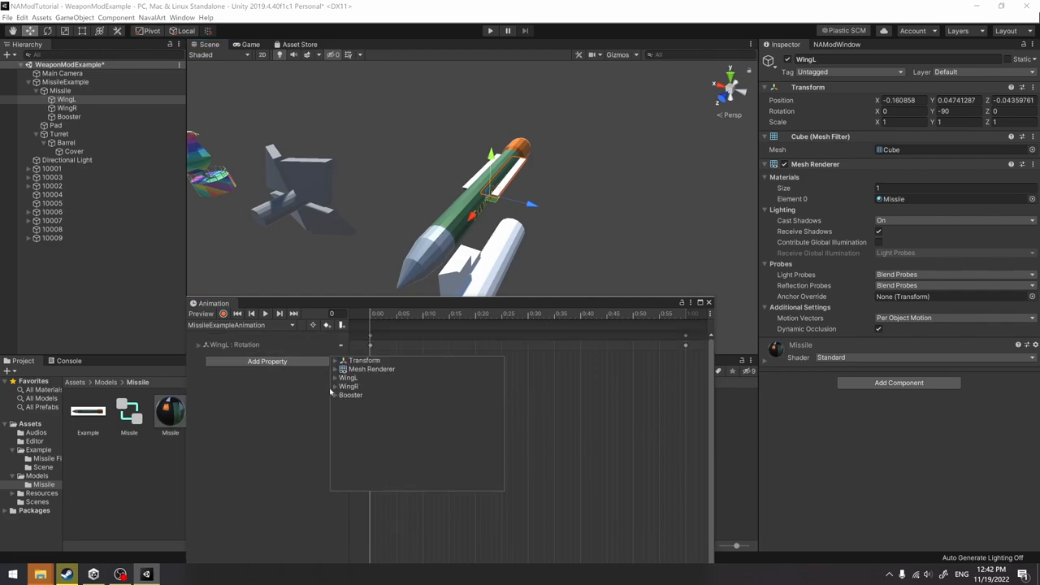
{"action": "left_click", "coordinate": [335, 387]}
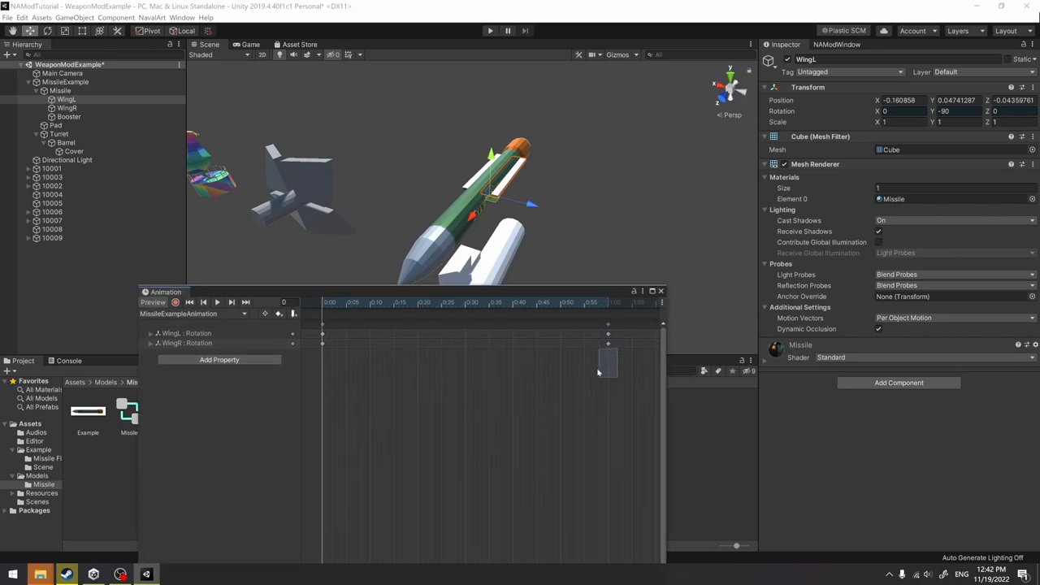
- Keyframe the wings' spread rotation at a later frame, preview it, and move those keyframes earlier
{"action": "left_click", "coordinate": [559, 302]}
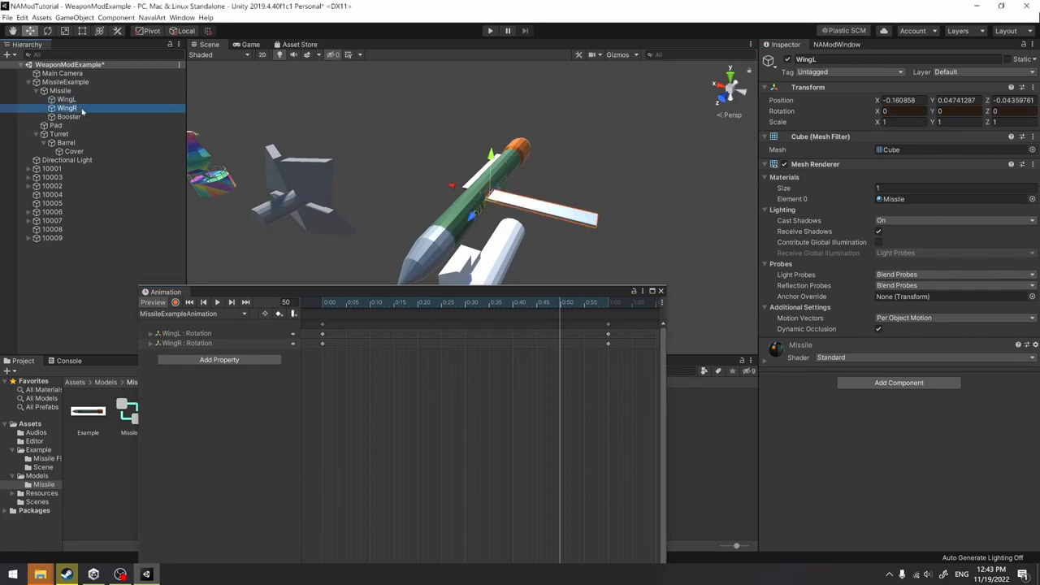
{"action": "left_click", "coordinate": [66, 107]}
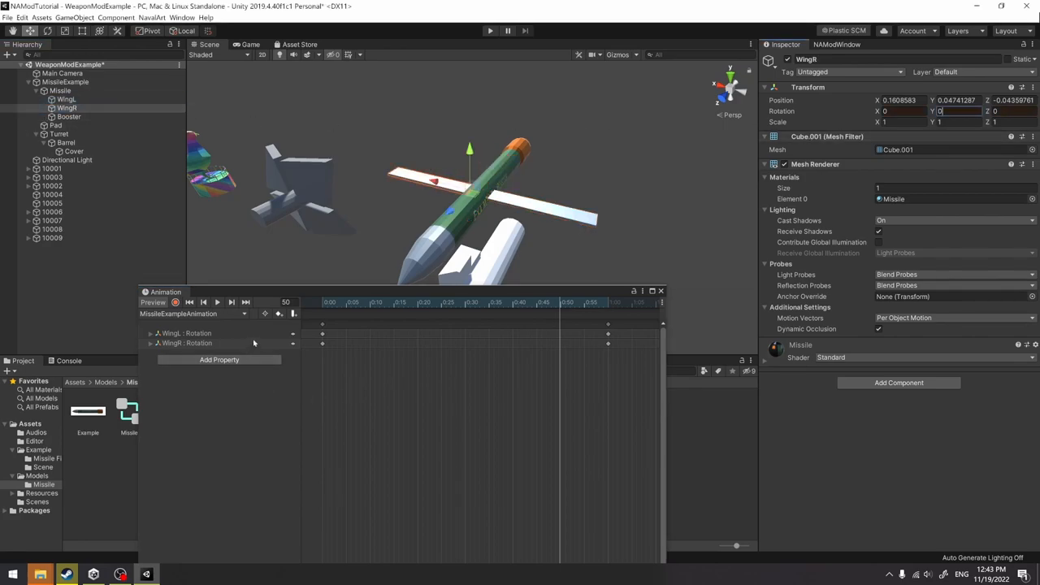
{"action": "left_click", "coordinate": [69, 99]}
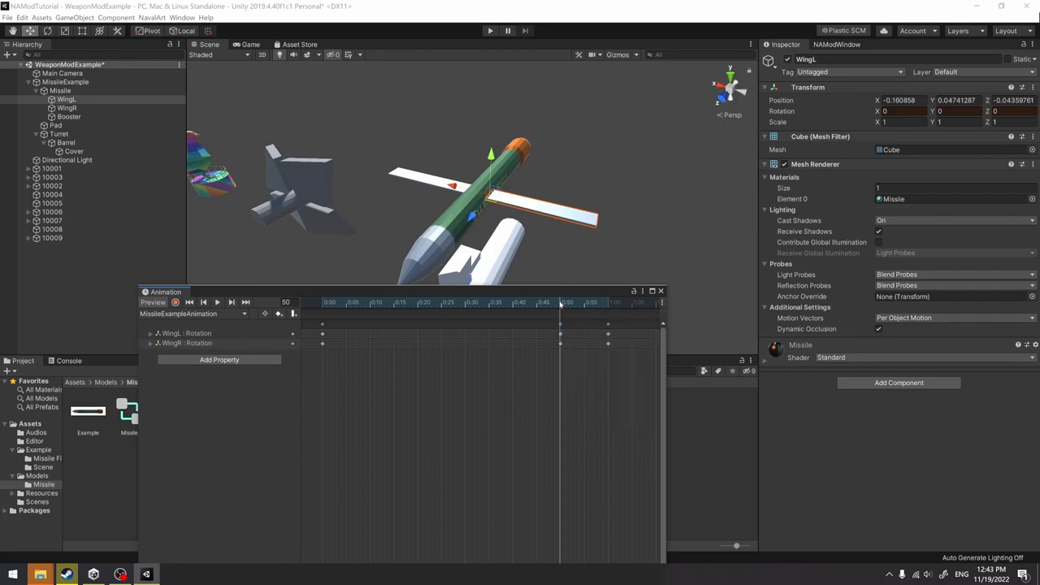
{"action": "left_click_drag", "start_coordinate": [565, 302], "coordinate": [432, 302]}
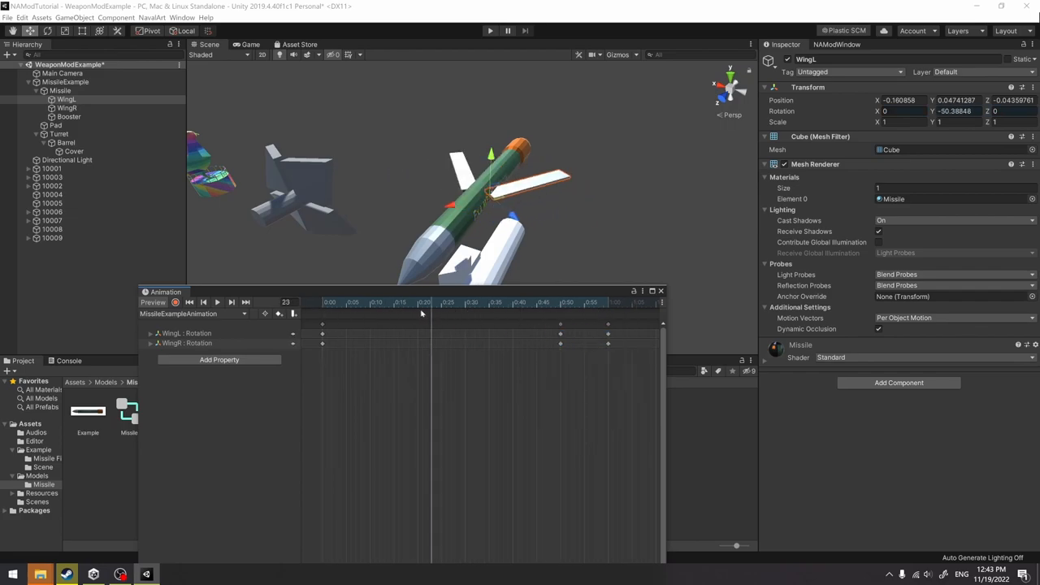
{"action": "left_click", "coordinate": [607, 302]}
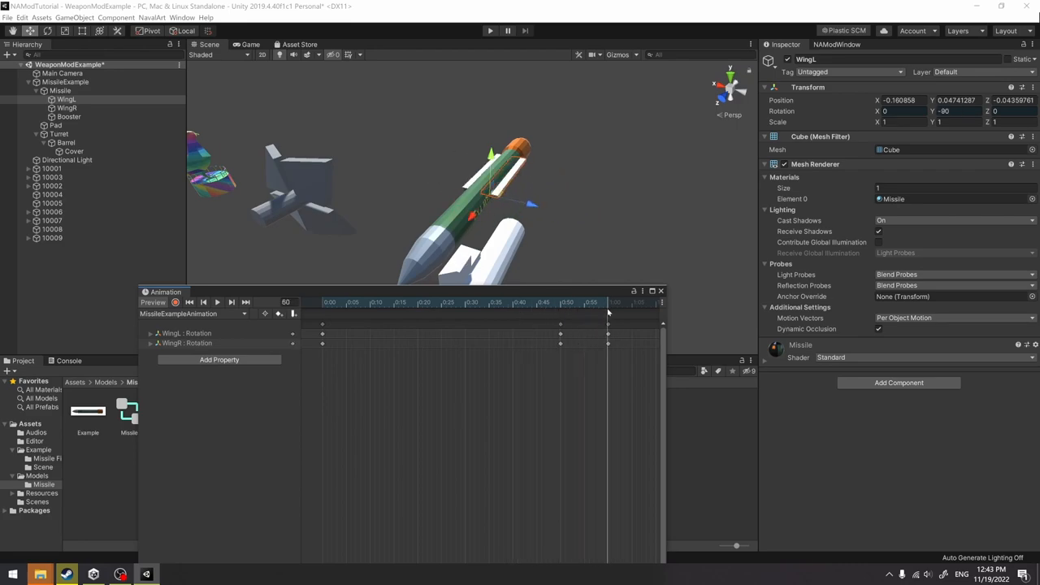
{"action": "left_click_drag", "start_coordinate": [609, 311], "coordinate": [367, 312]}
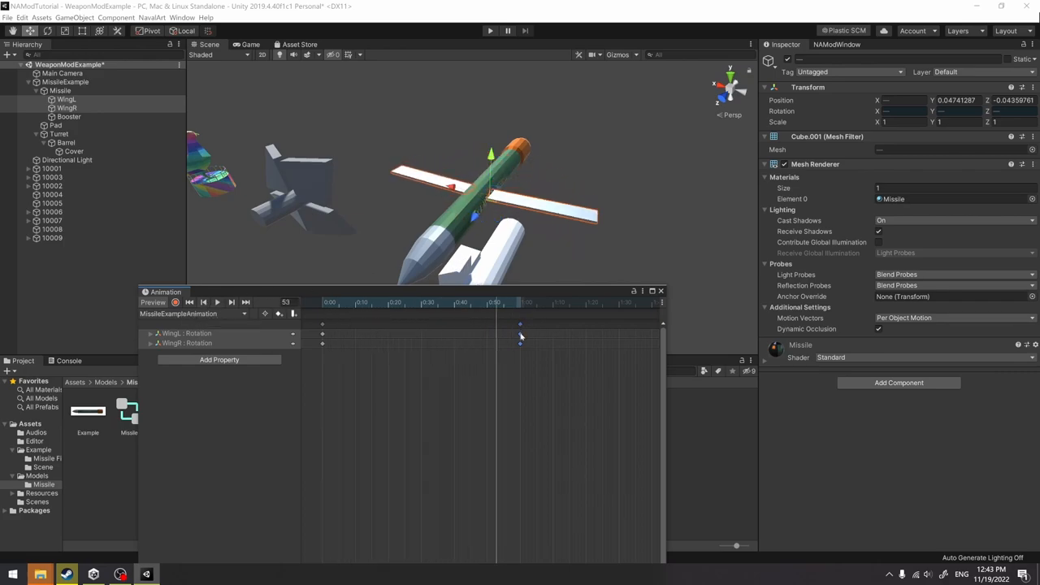
- Change the wing rotation keyframes' tangent mode, play back the missile clip, and deselect the part
{"action": "right_click", "coordinate": [520, 325]}
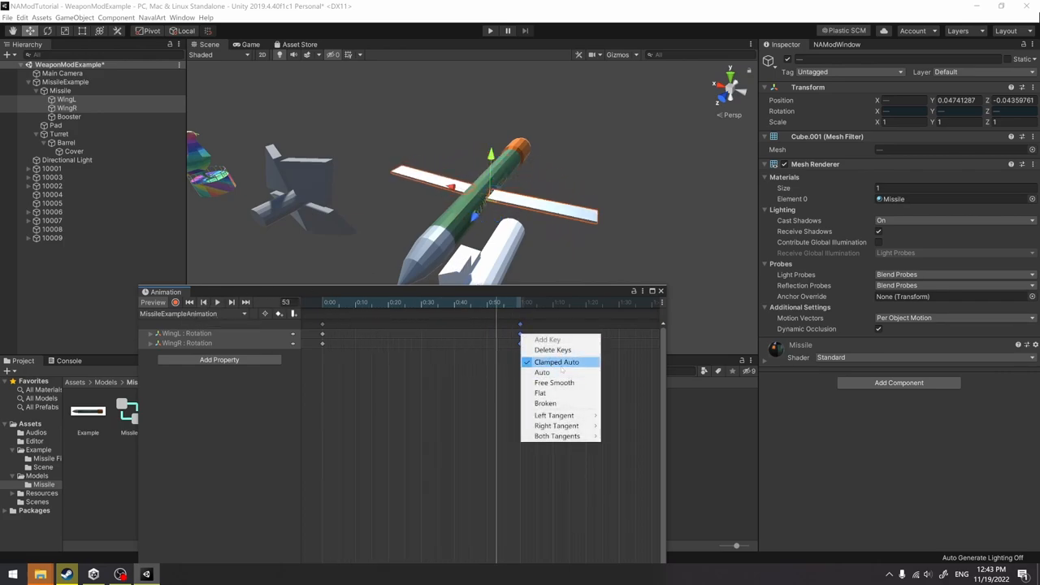
{"action": "mouse_move", "coordinate": [546, 403]}
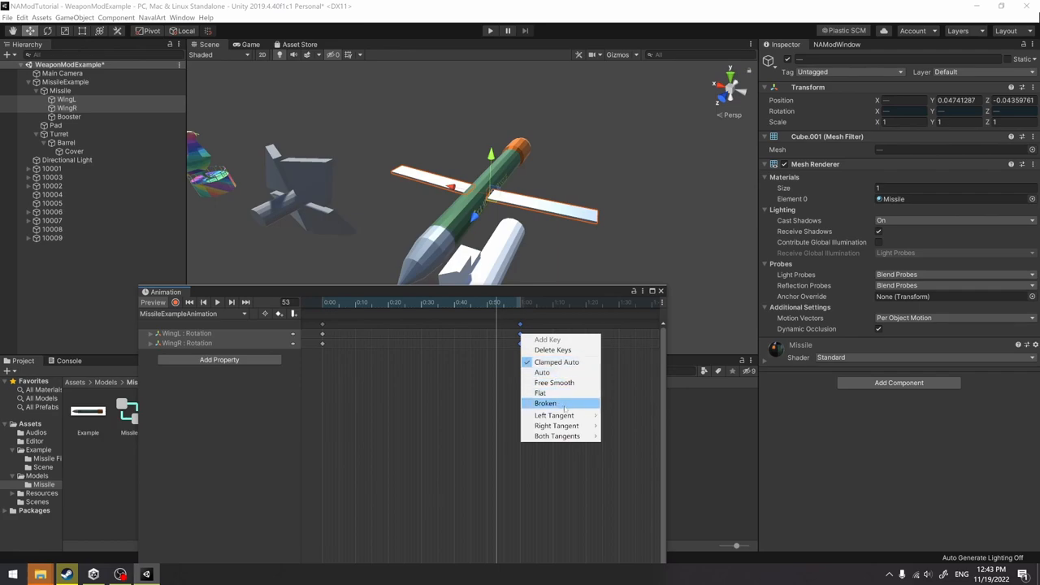
{"action": "mouse_move", "coordinate": [556, 426]}
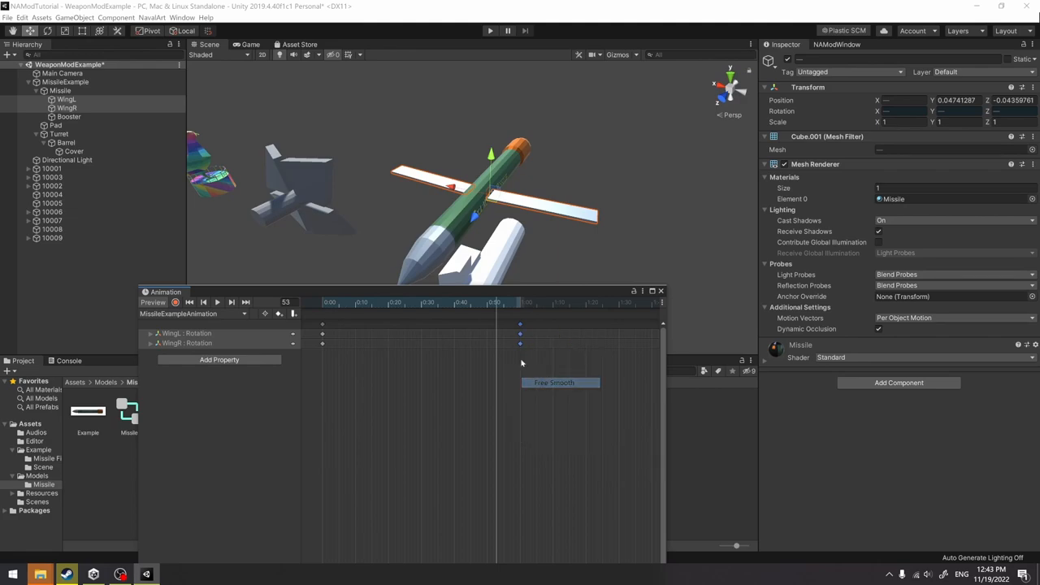
{"action": "right_click", "coordinate": [520, 333]}
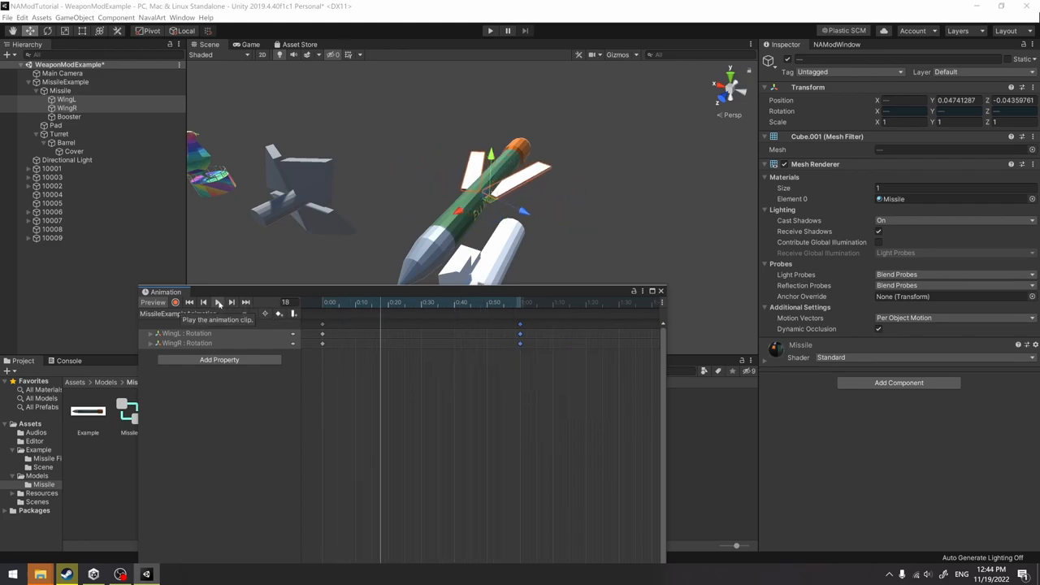
{"action": "left_click", "coordinate": [218, 303]}
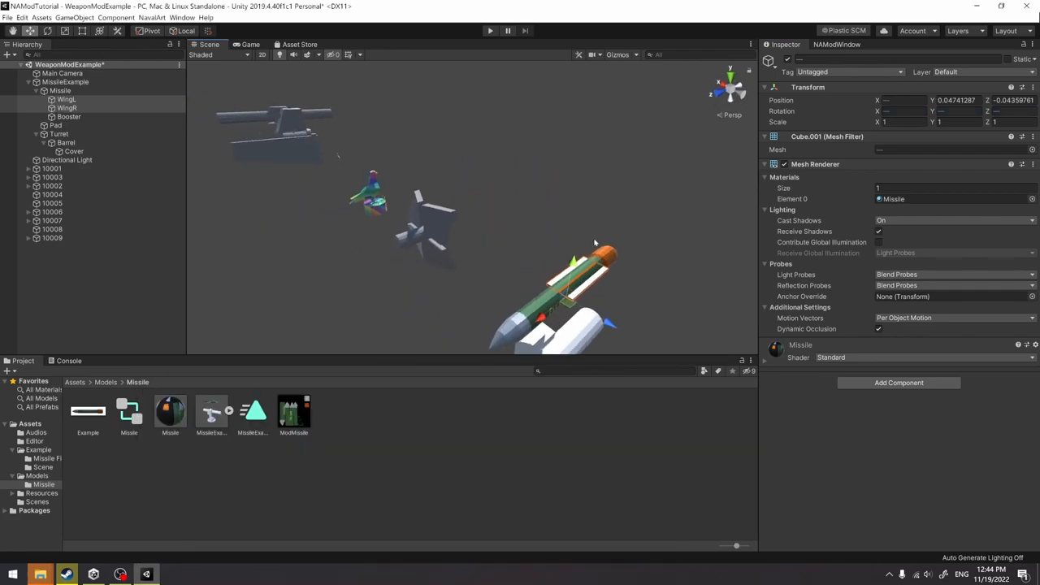
{"action": "left_click", "coordinate": [59, 91]}
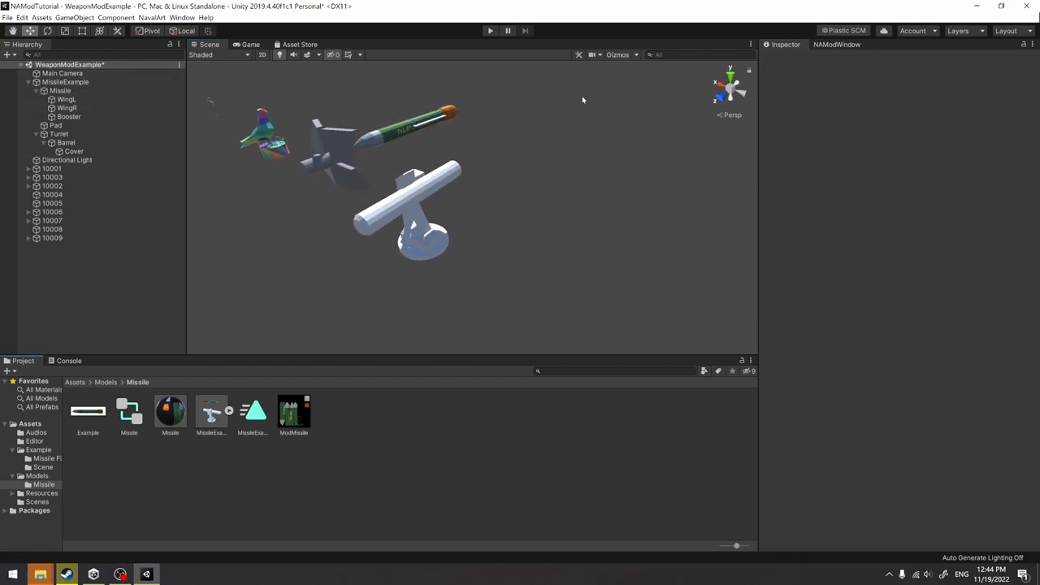
- Create a new Missile-type part object from the NavalArt ModTools window and view its components
{"action": "left_click", "coordinate": [837, 44]}
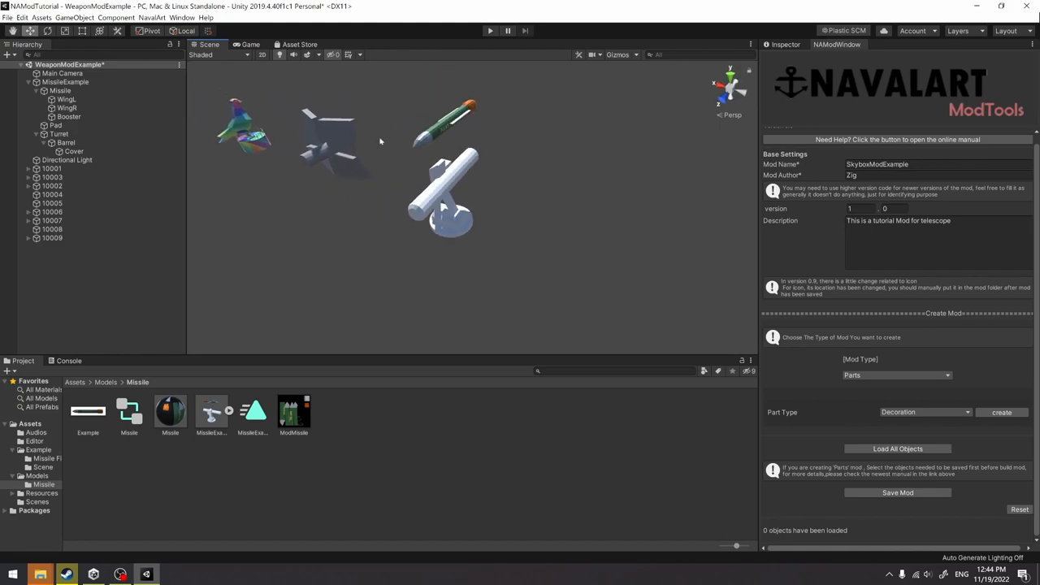
{"action": "left_click", "coordinate": [924, 413]}
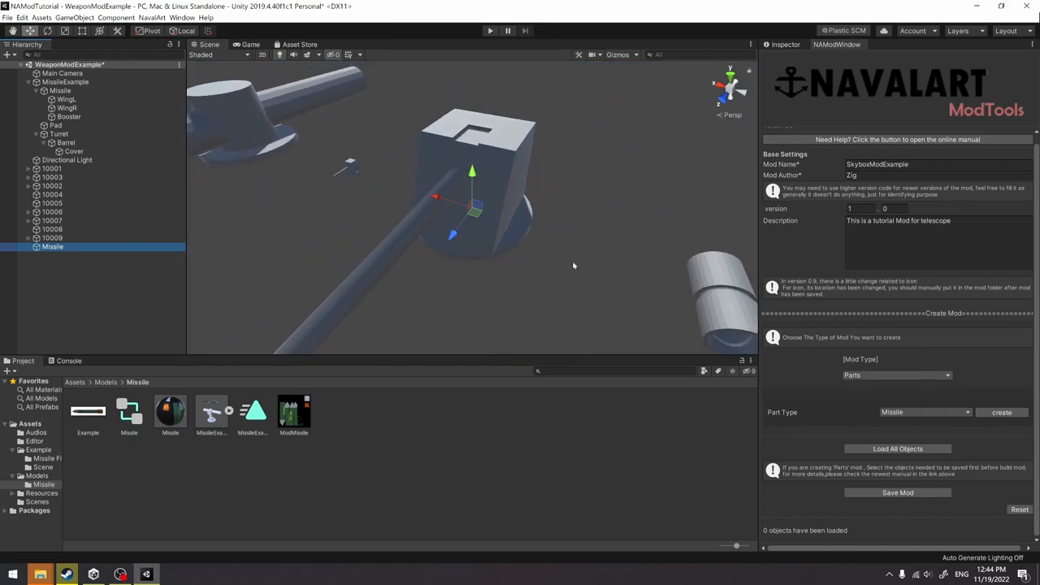
{"action": "left_click", "coordinate": [52, 246]}
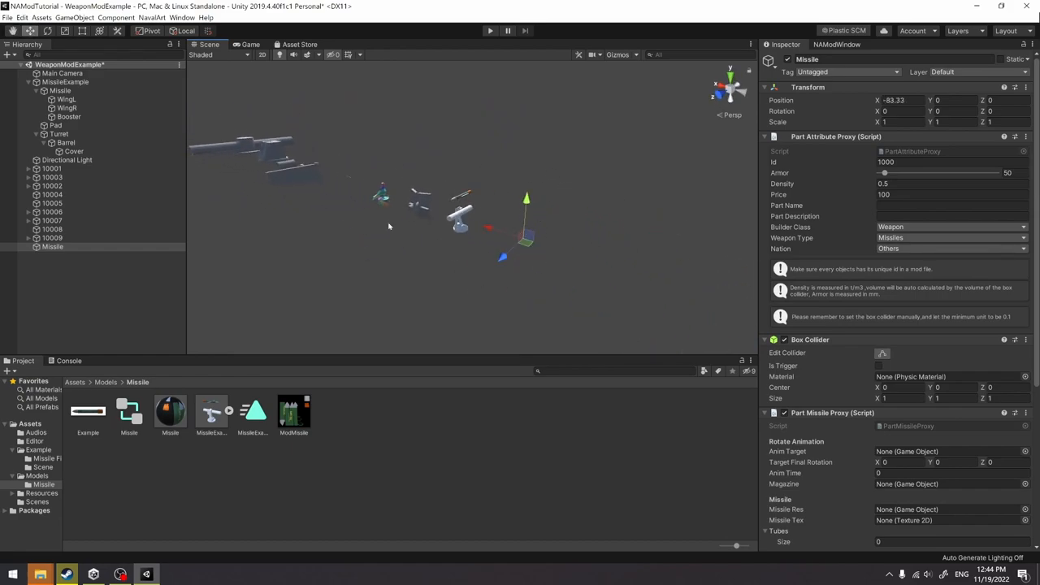
- Copy the Part Missile Proxy from Missile and paste it as a new component on MissileExample
{"action": "left_click", "coordinate": [52, 247]}
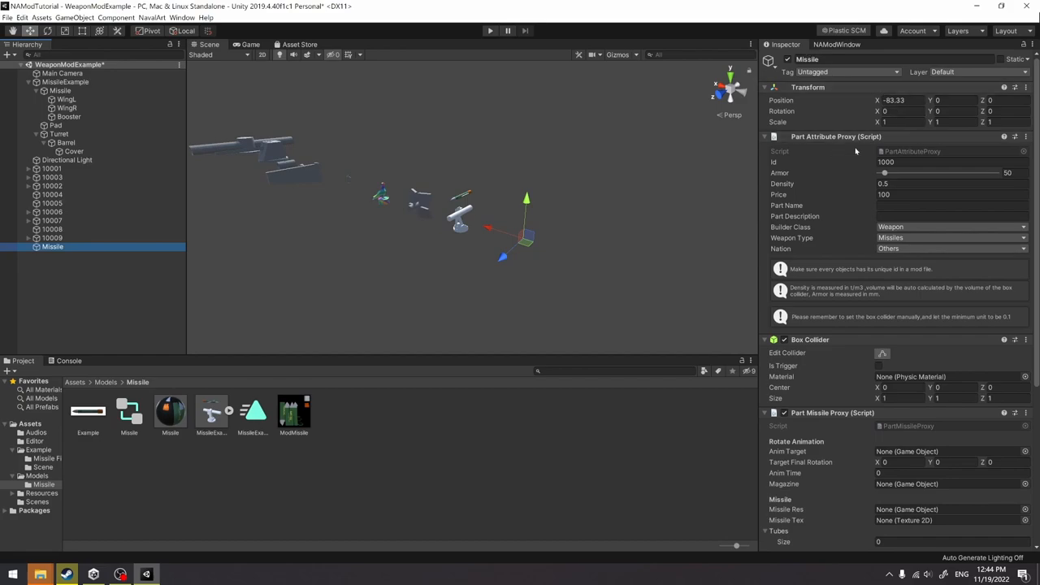
{"action": "mouse_move", "coordinate": [913, 361]}
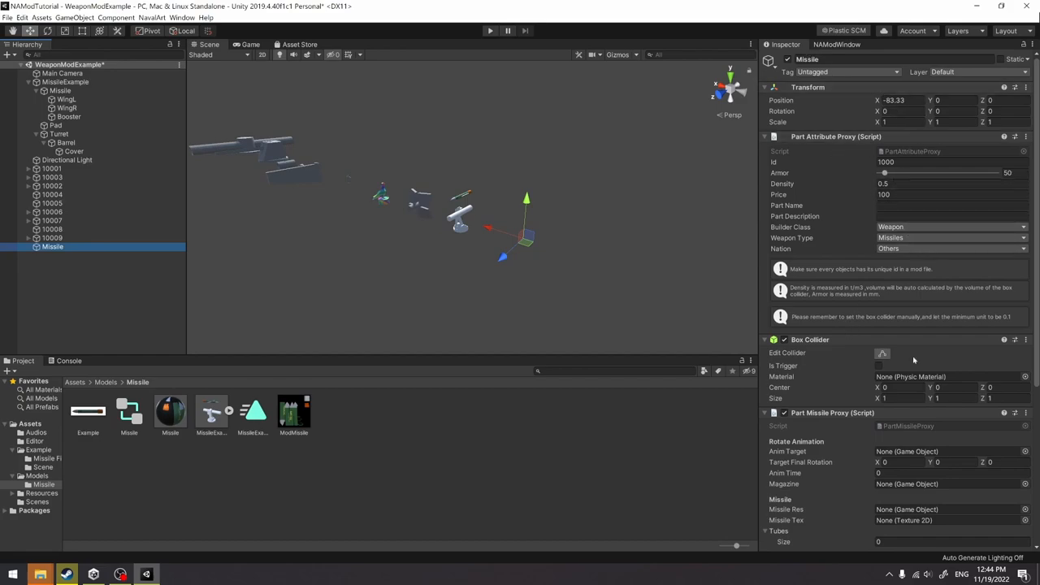
{"action": "mouse_move", "coordinate": [829, 385]}
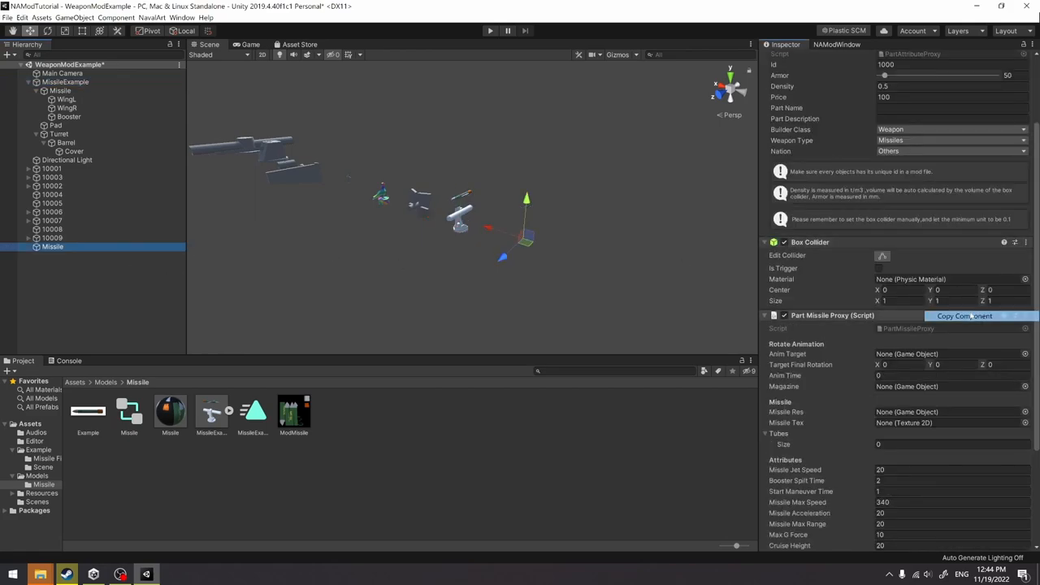
{"action": "left_click", "coordinate": [65, 81]}
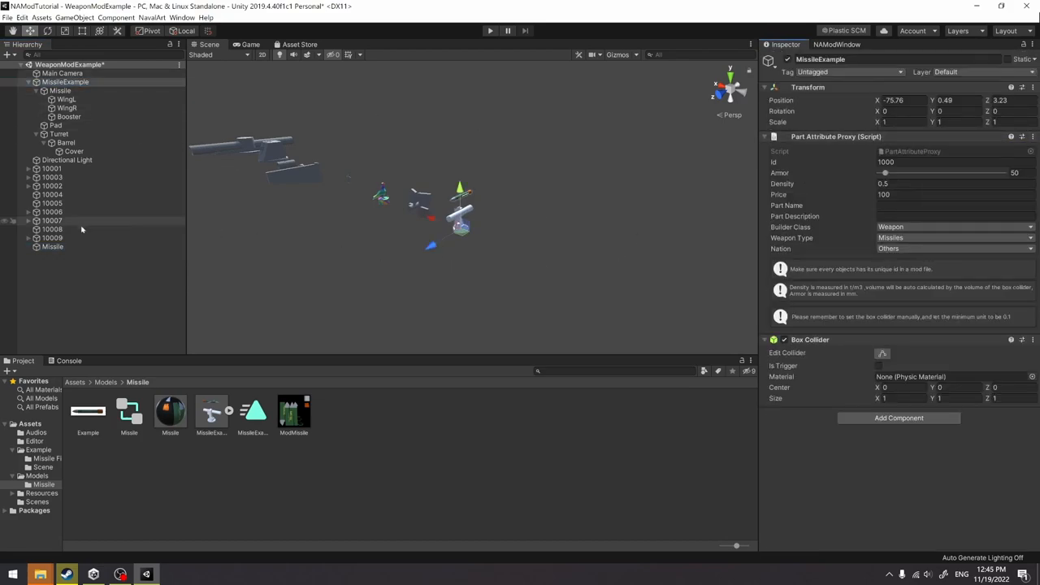
{"action": "left_click", "coordinate": [52, 247]}
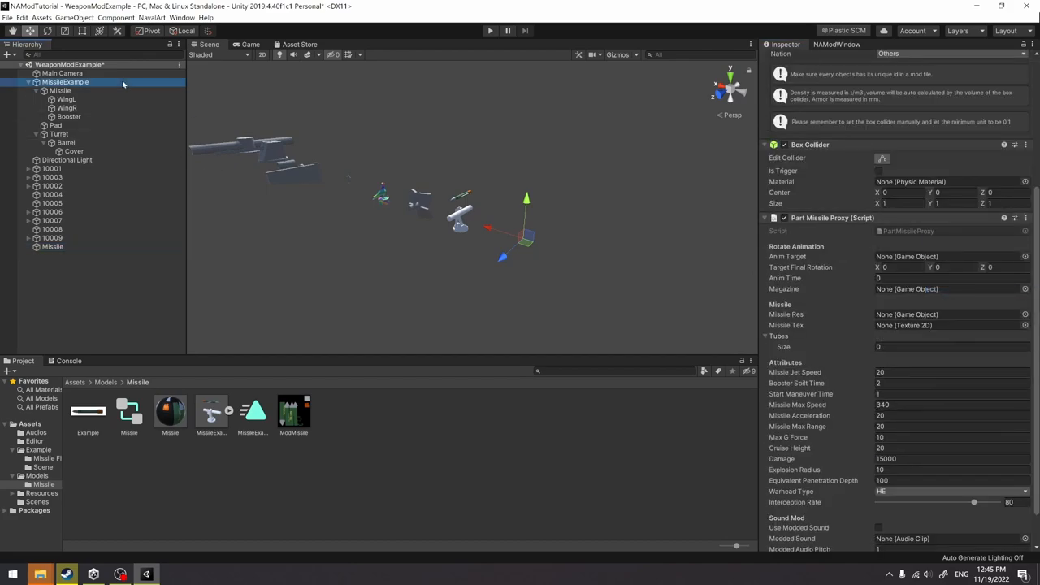
{"action": "left_click", "coordinate": [65, 81]}
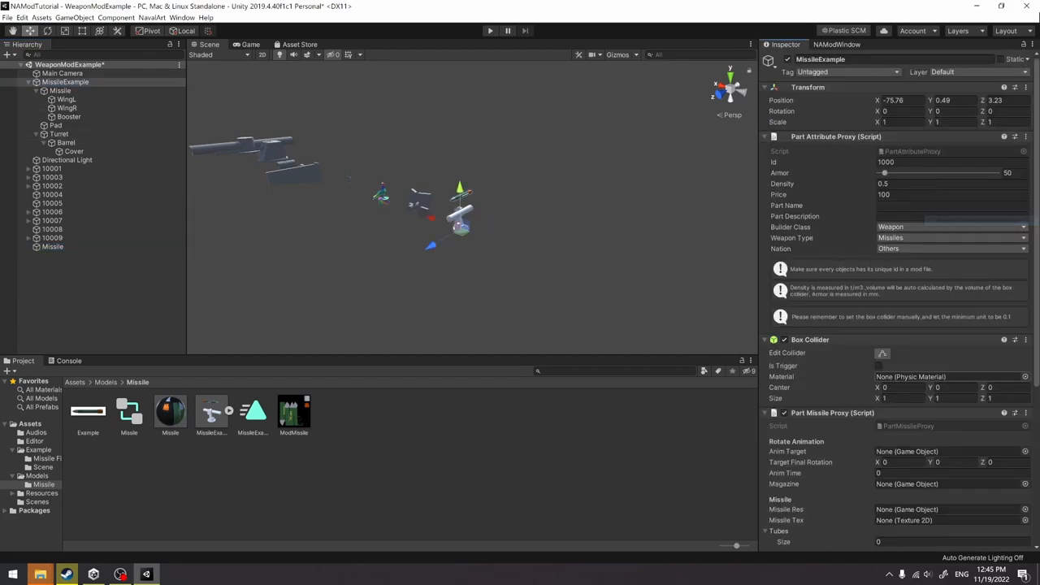
{"action": "left_click", "coordinate": [68, 82]}
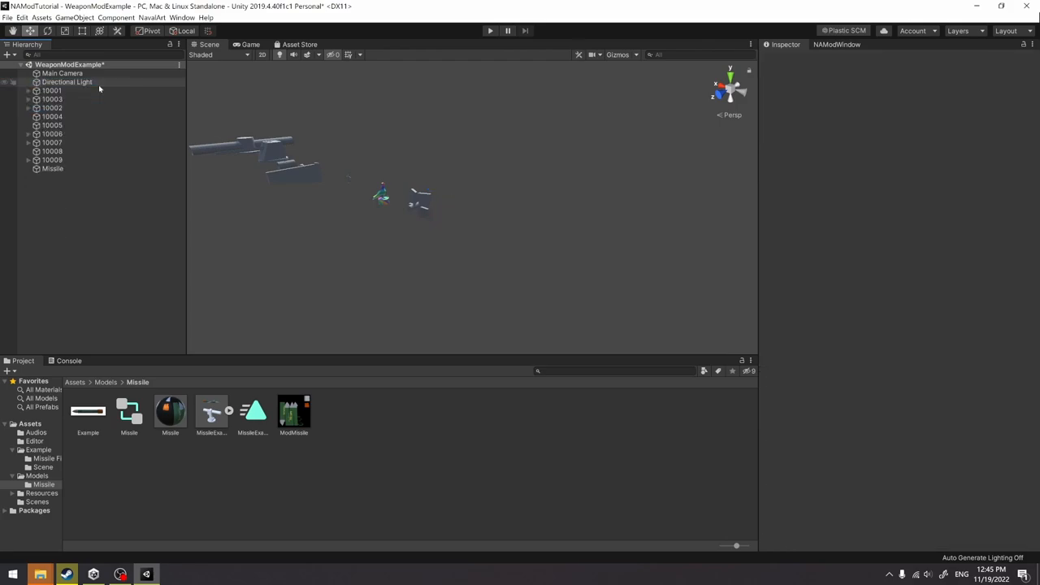
- Select the temporary Missile part object to remove it from the scene
{"action": "left_click", "coordinate": [52, 247]}
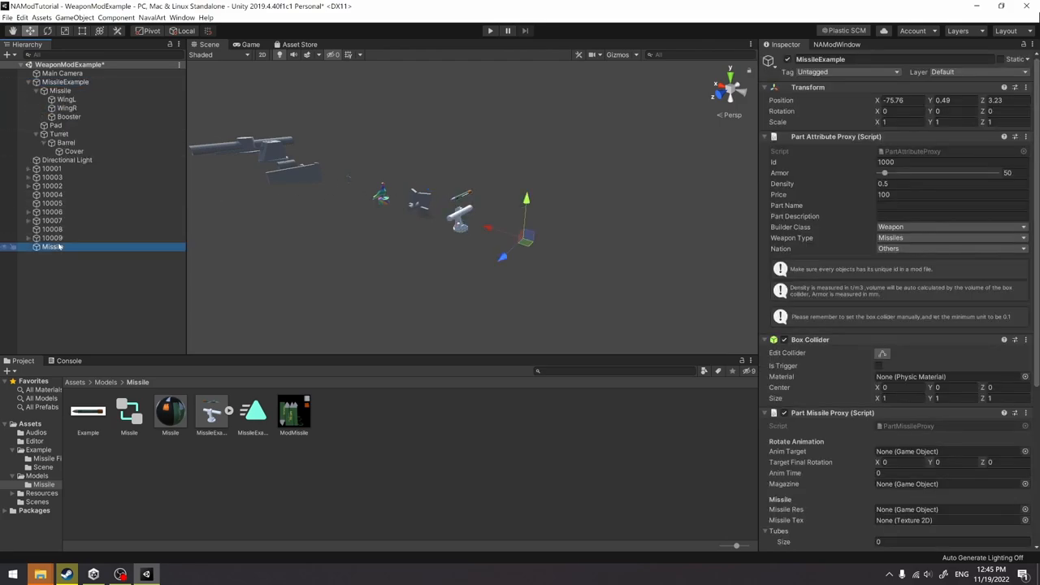
{"action": "scroll", "scroll_direction": "down", "scroll_amount": 3}
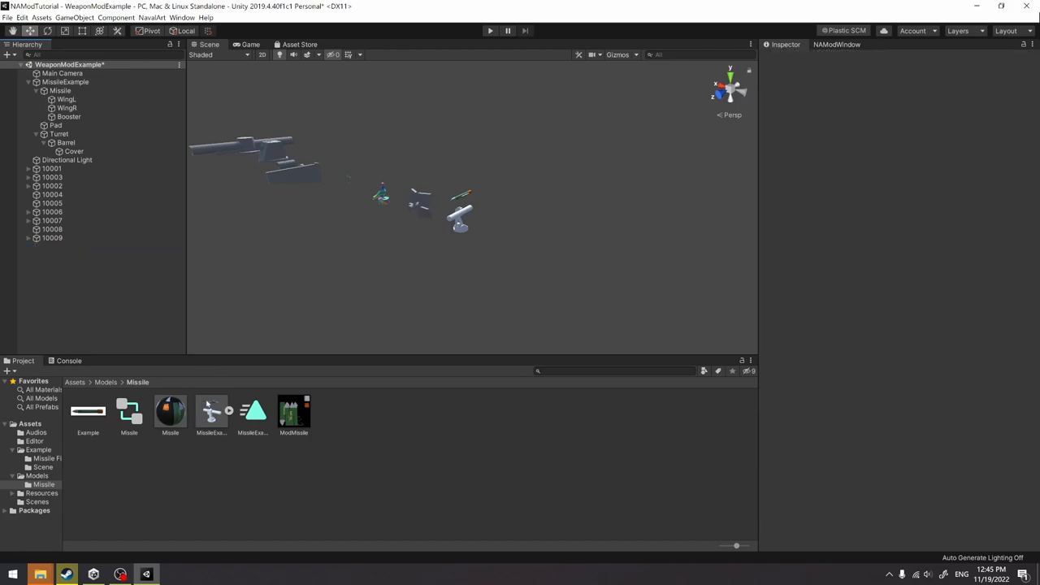
- Show the MissileExample model asset's Import Settings in the Inspector
{"action": "left_click", "coordinate": [211, 412]}
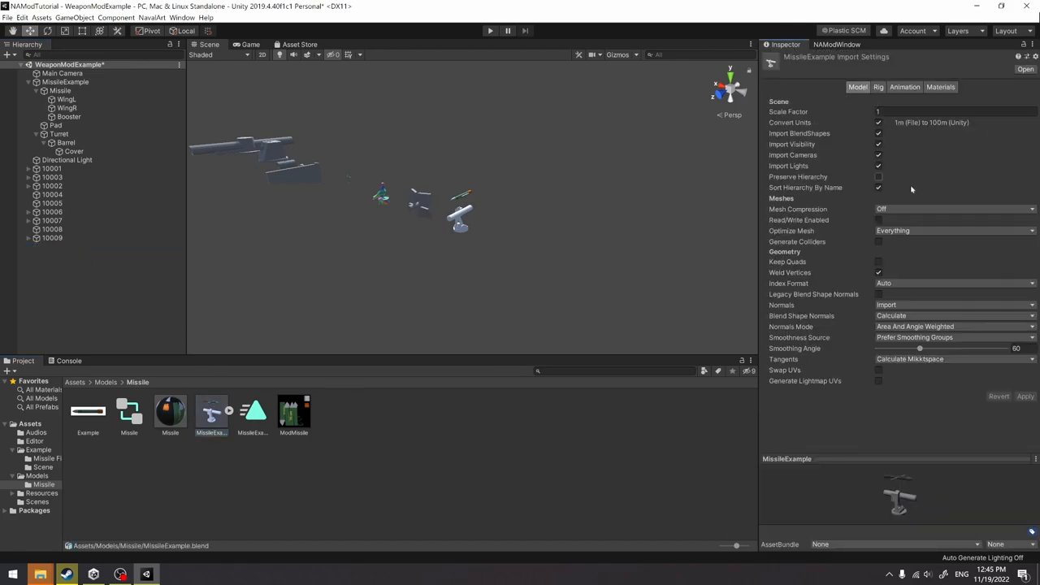
{"action": "left_click", "coordinate": [877, 221]}
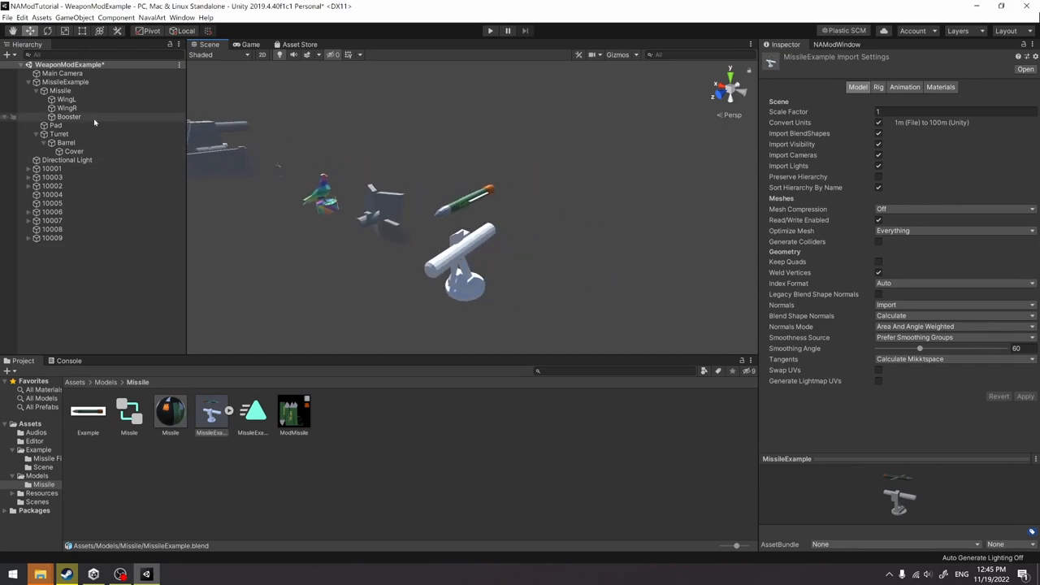
{"action": "left_click", "coordinate": [58, 133]}
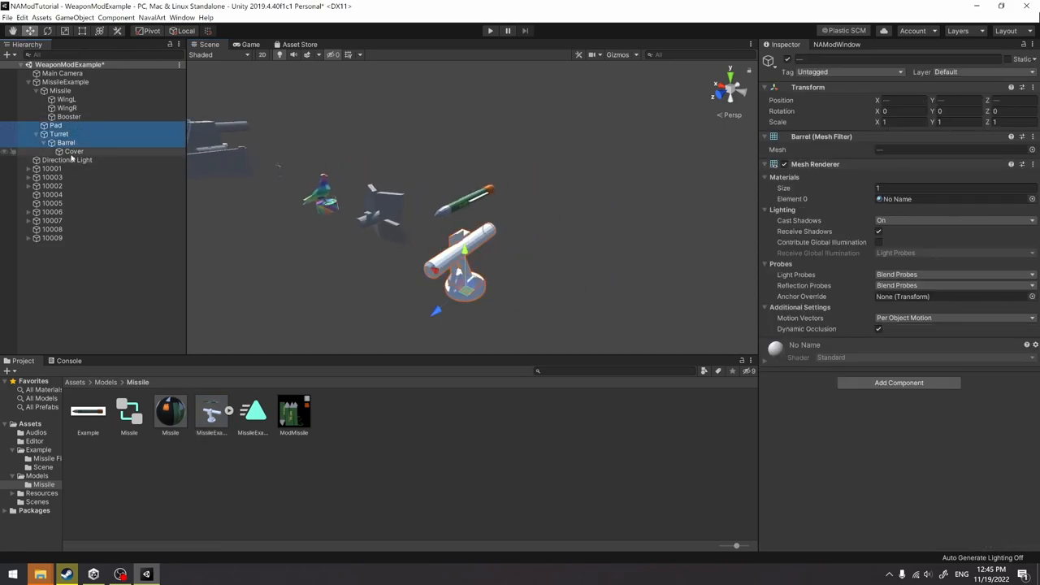
{"action": "left_click", "coordinate": [73, 151]}
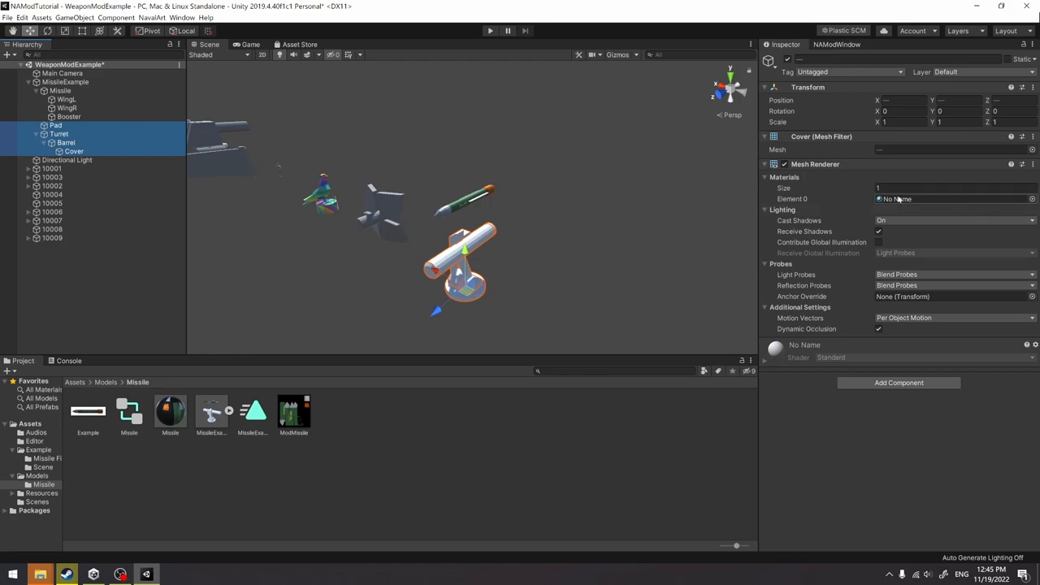
{"action": "left_click", "coordinate": [1031, 198]}
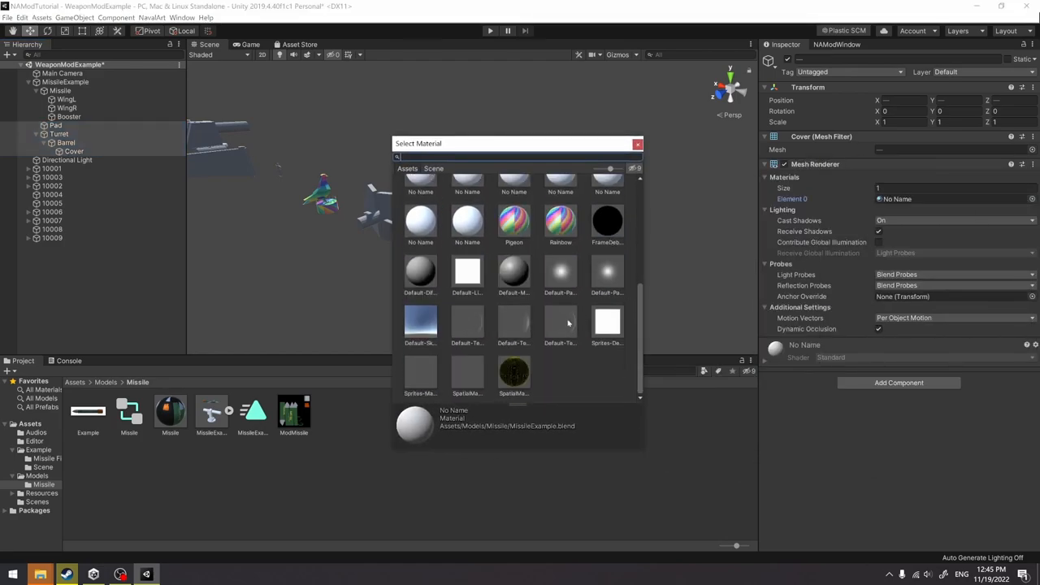
{"action": "scroll", "scroll_direction": "up", "scroll_amount": 3}
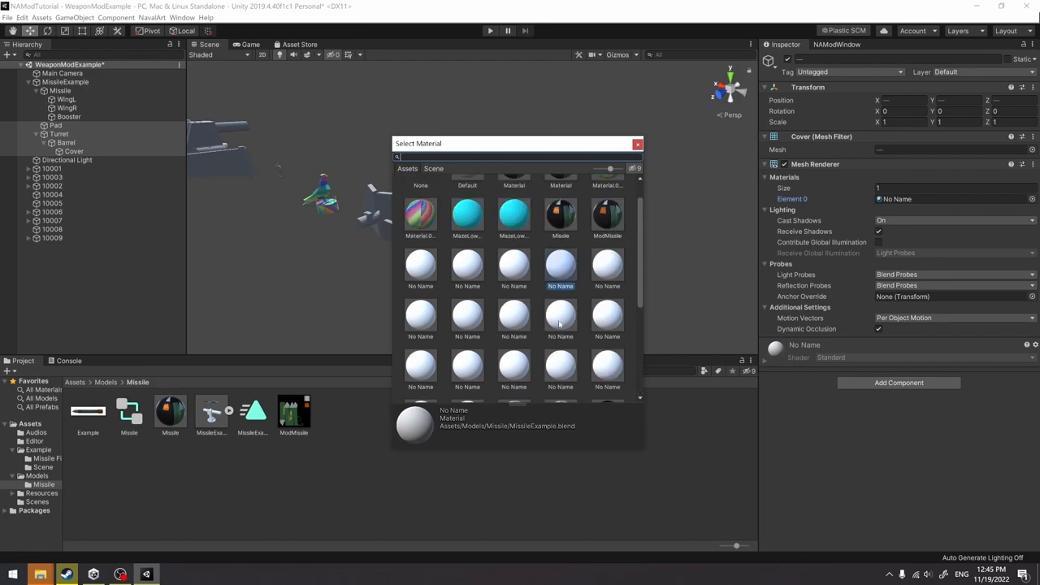
{"action": "scroll", "scroll_direction": "up", "scroll_amount": 3}
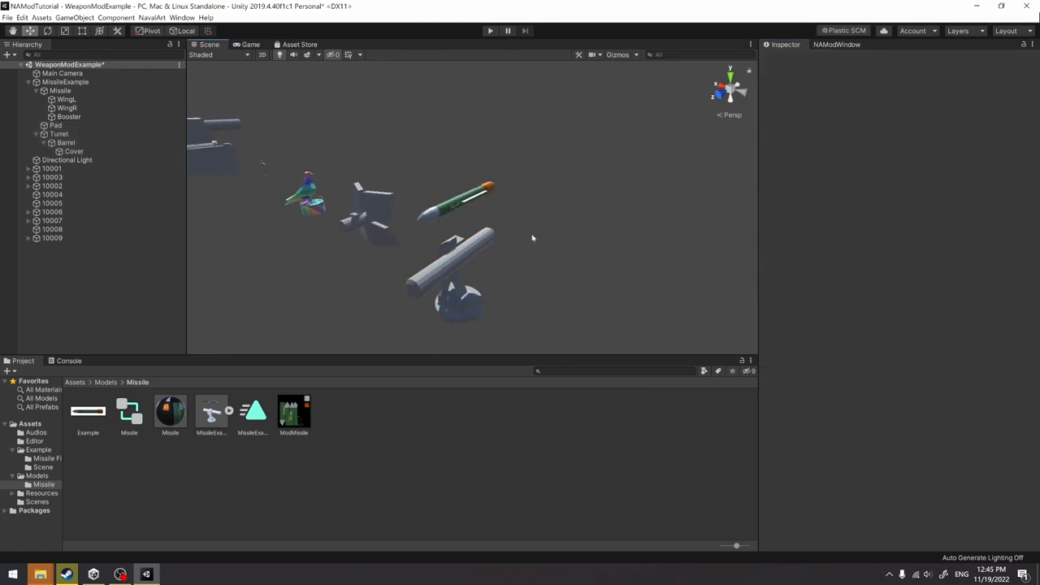
- Set the launcher root part's name to Example Missile Launcher and show the Missile models folder
{"action": "left_click", "coordinate": [60, 91]}
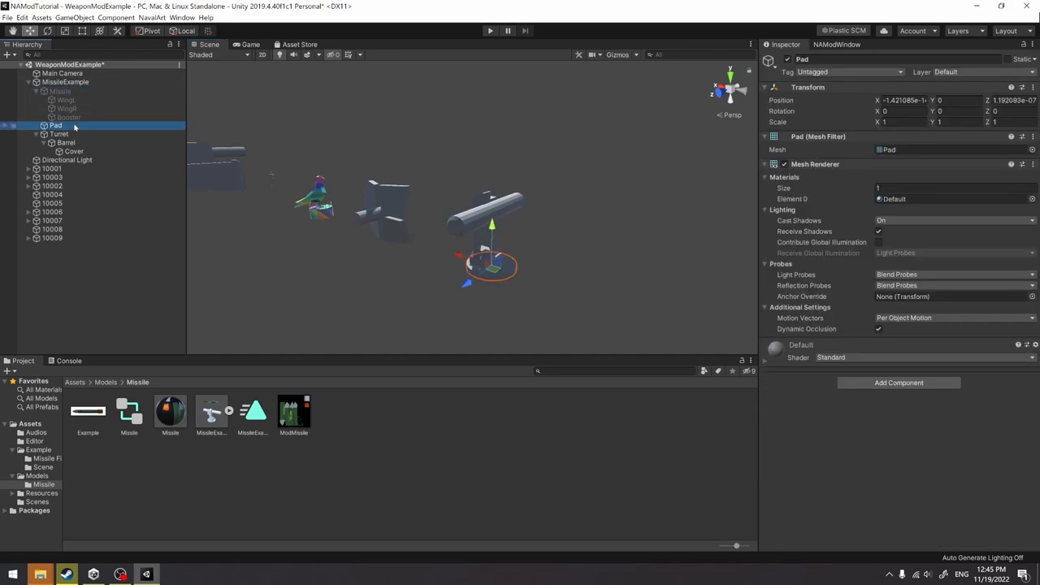
{"action": "left_click", "coordinate": [58, 134]}
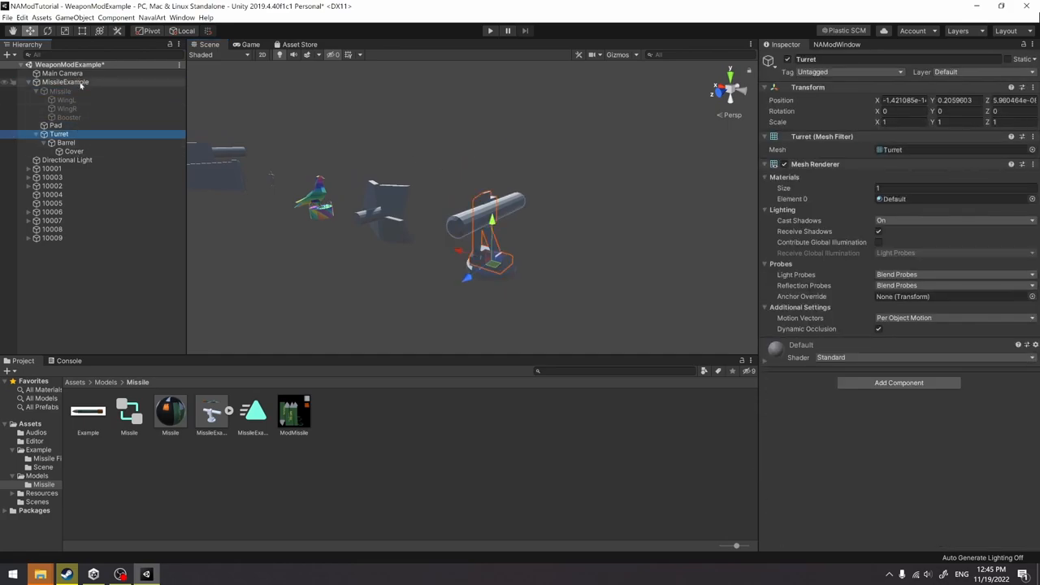
{"action": "left_click", "coordinate": [65, 81]}
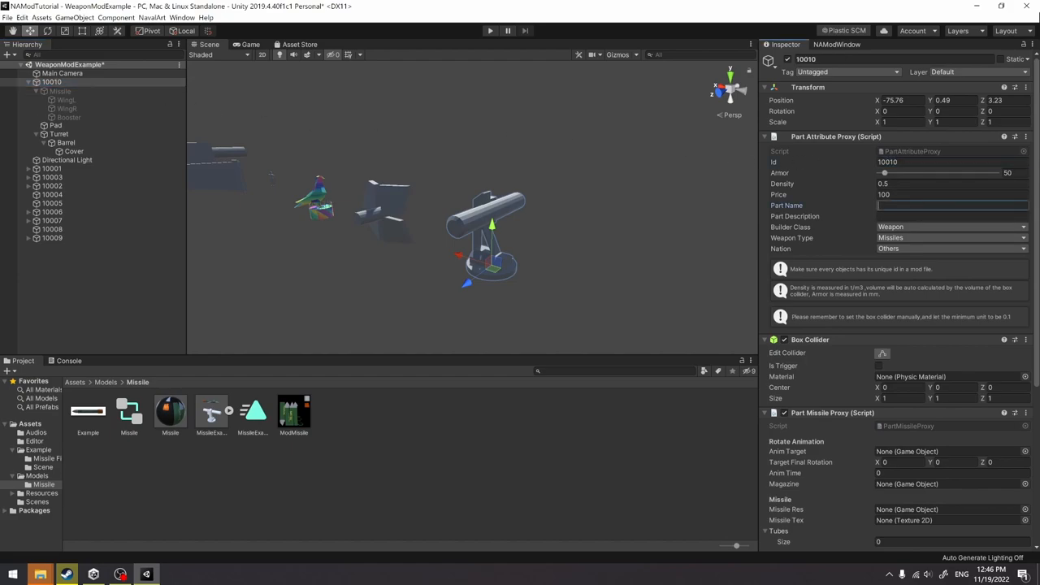
{"action": "type", "text": "Example Missile L"}
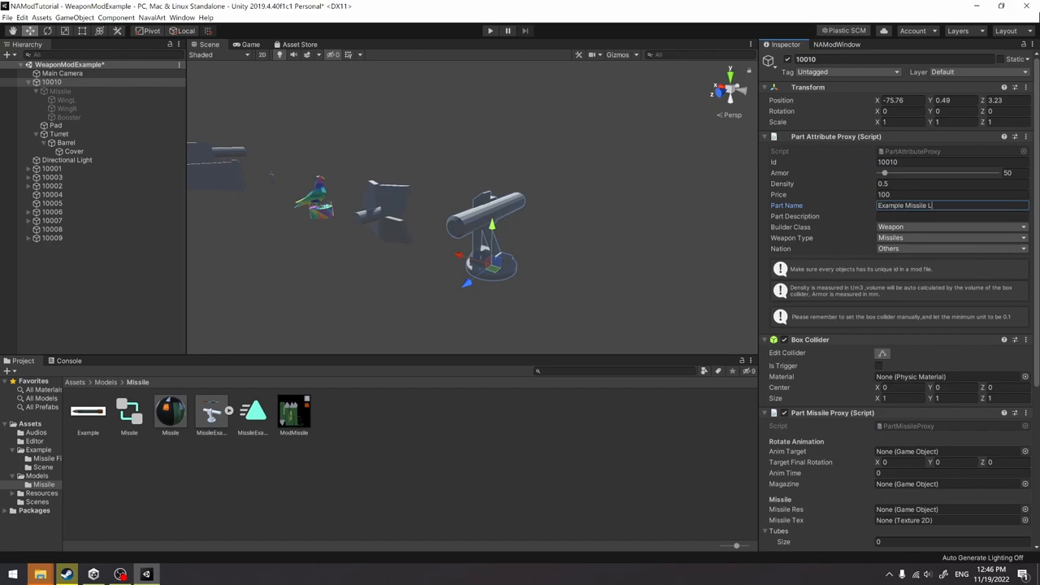
{"action": "type", "text": "auncher"}
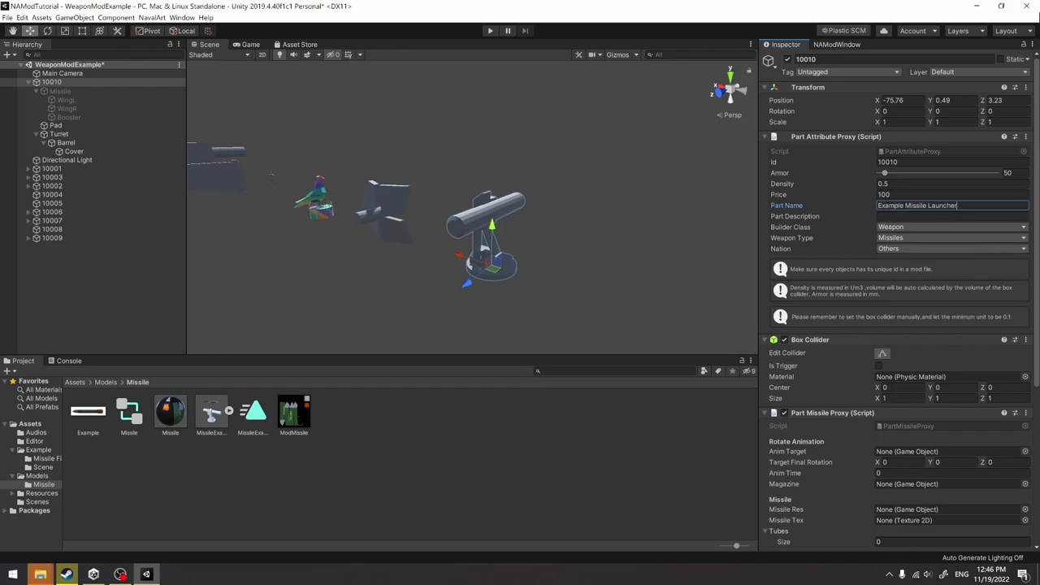
{"action": "triple_click", "coordinate": [950, 204]}
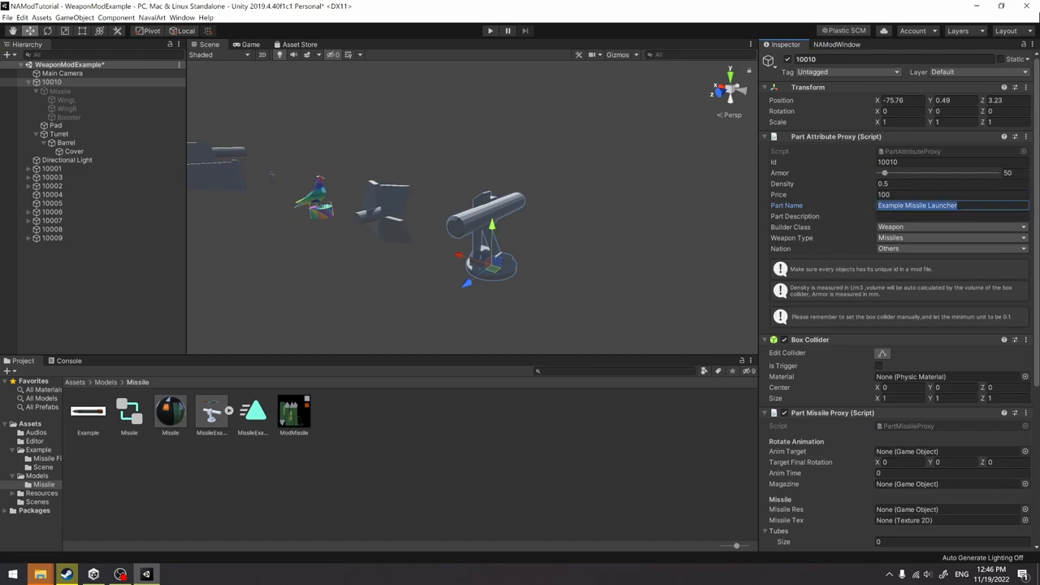
{"action": "left_click", "coordinate": [560, 460]}
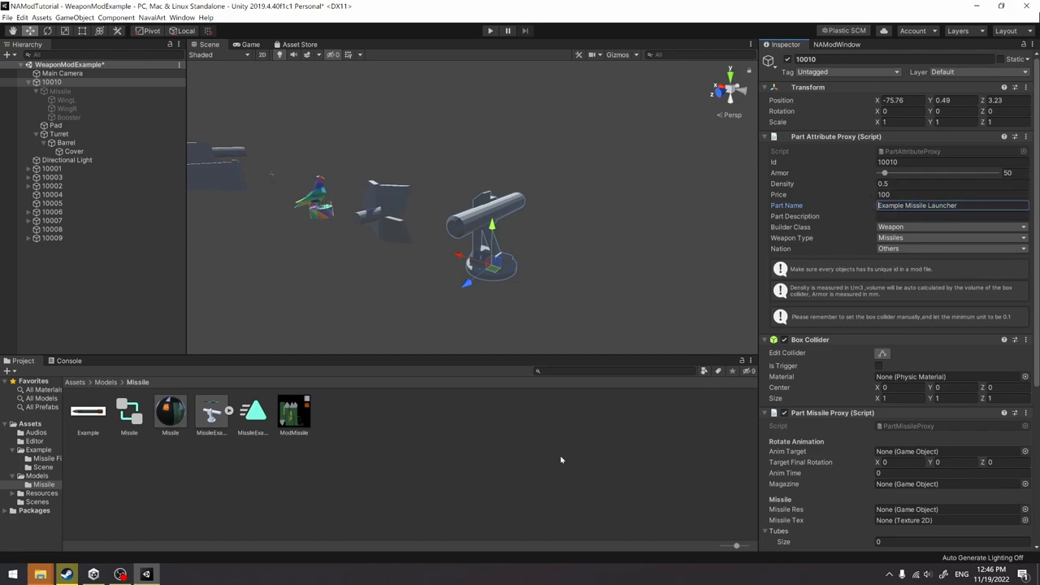
{"action": "left_click", "coordinate": [561, 459]}
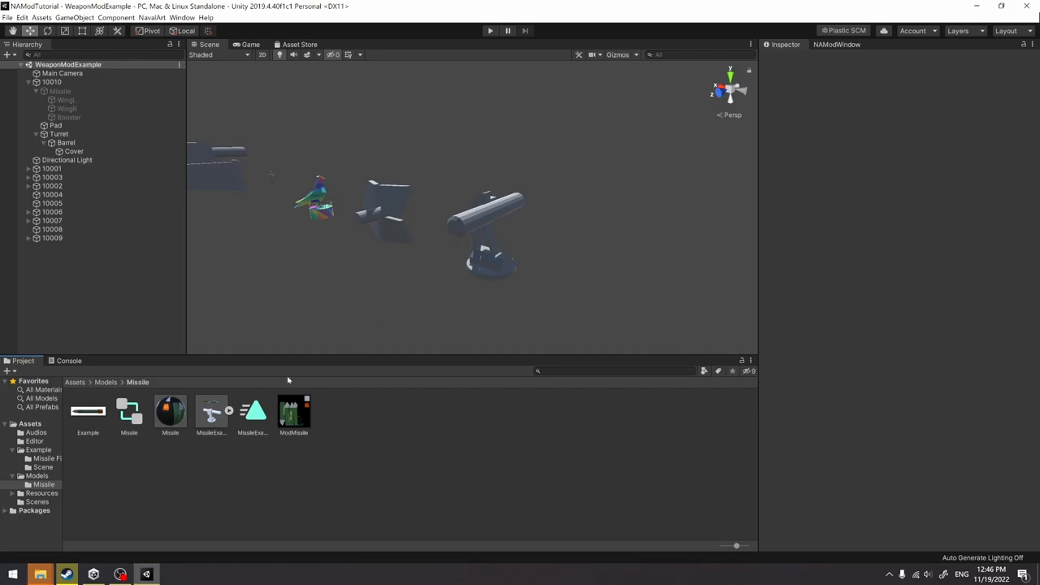
{"action": "left_click", "coordinate": [74, 381]}
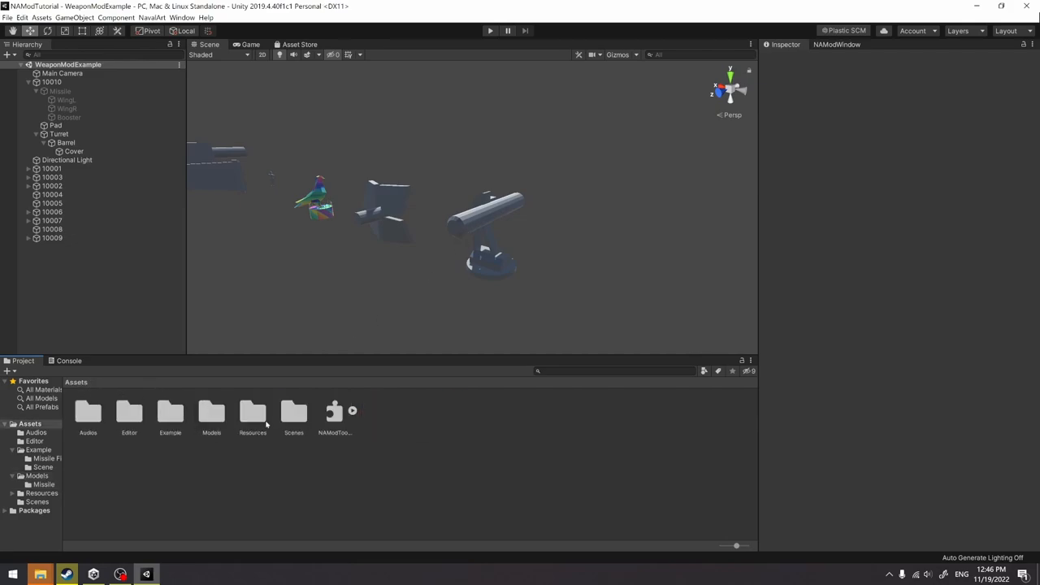
{"action": "double_click", "coordinate": [169, 413]}
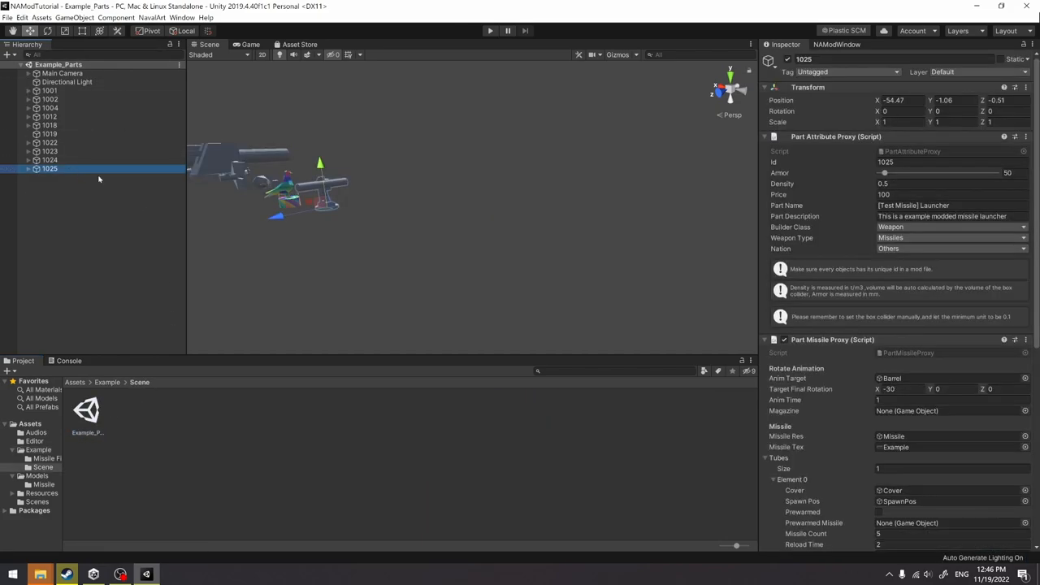
{"action": "left_click", "coordinate": [950, 204]}
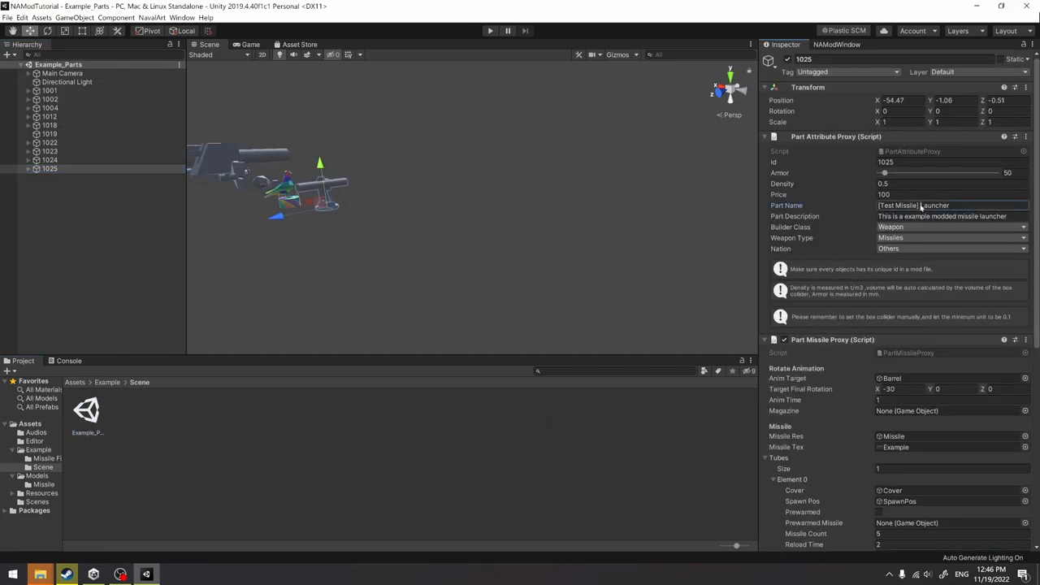
{"action": "double_click", "coordinate": [897, 205]}
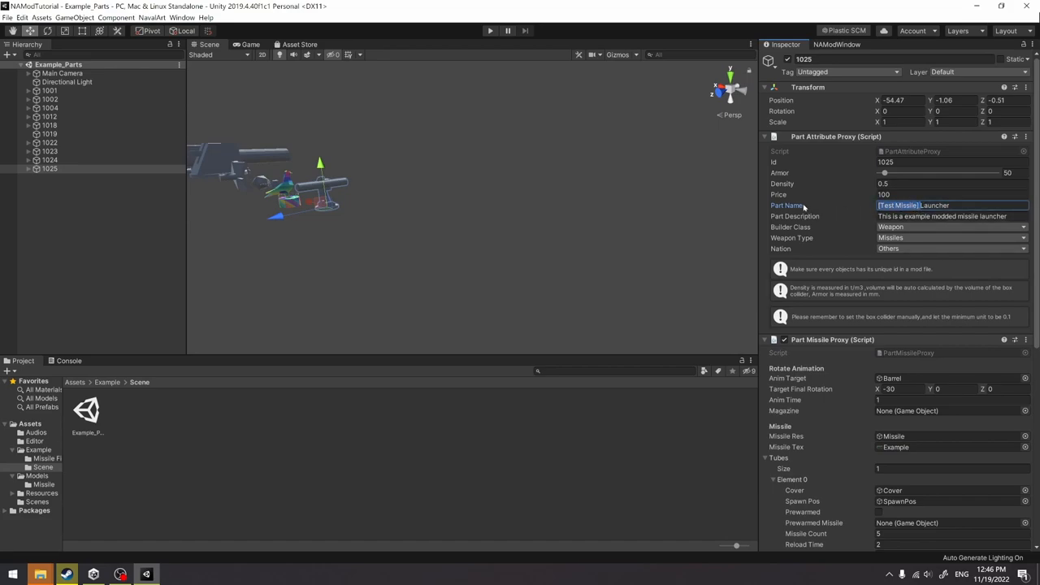
{"action": "type", "text": "Launcher"}
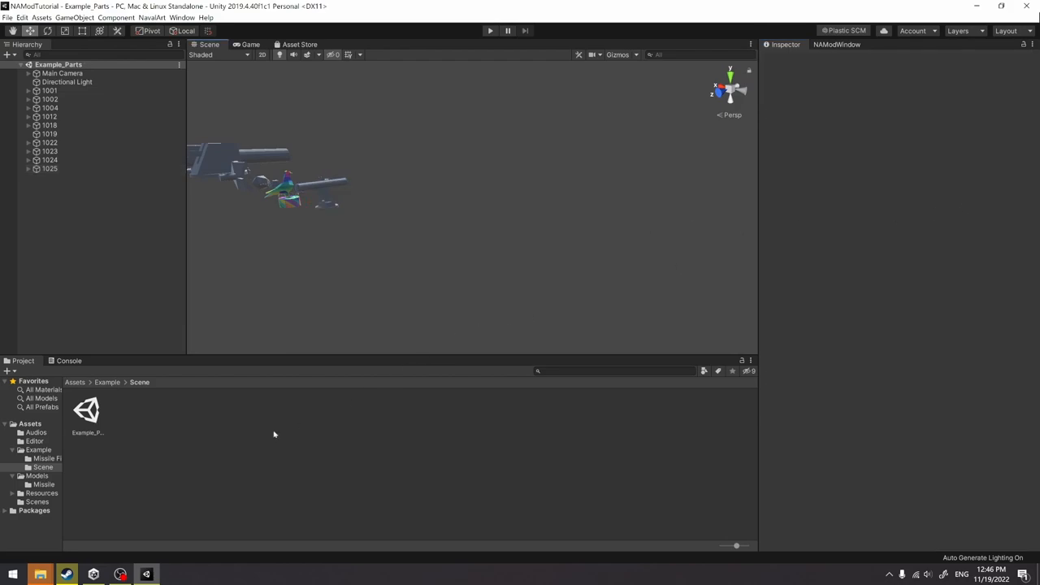
{"action": "left_click", "coordinate": [108, 382]}
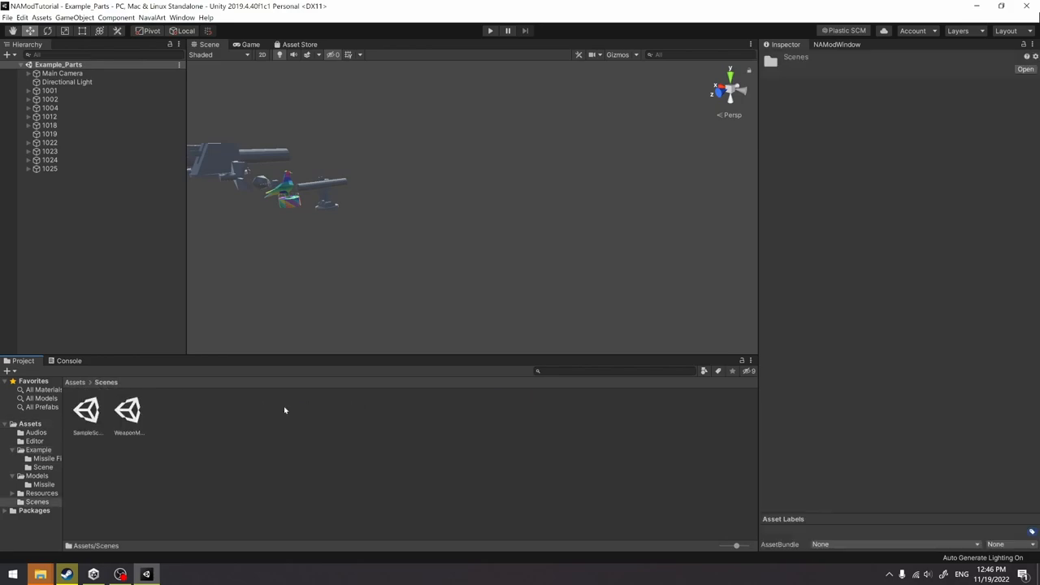
{"action": "double_click", "coordinate": [126, 409]}
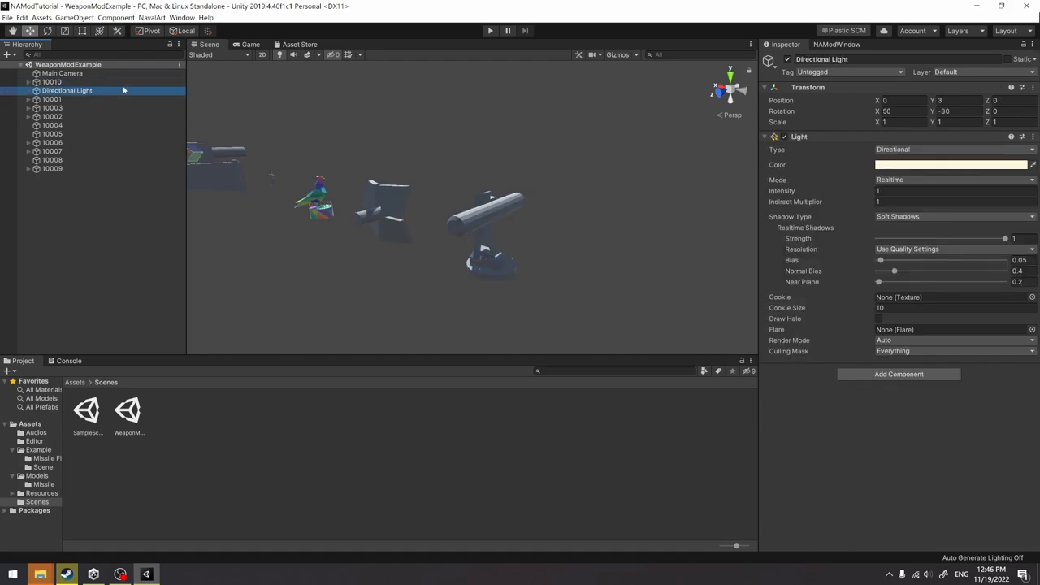
- Name part 10010 '[Missile Name]Example Missile Launcher' with description 'This is a test missile launcher'
{"action": "left_click", "coordinate": [52, 91]}
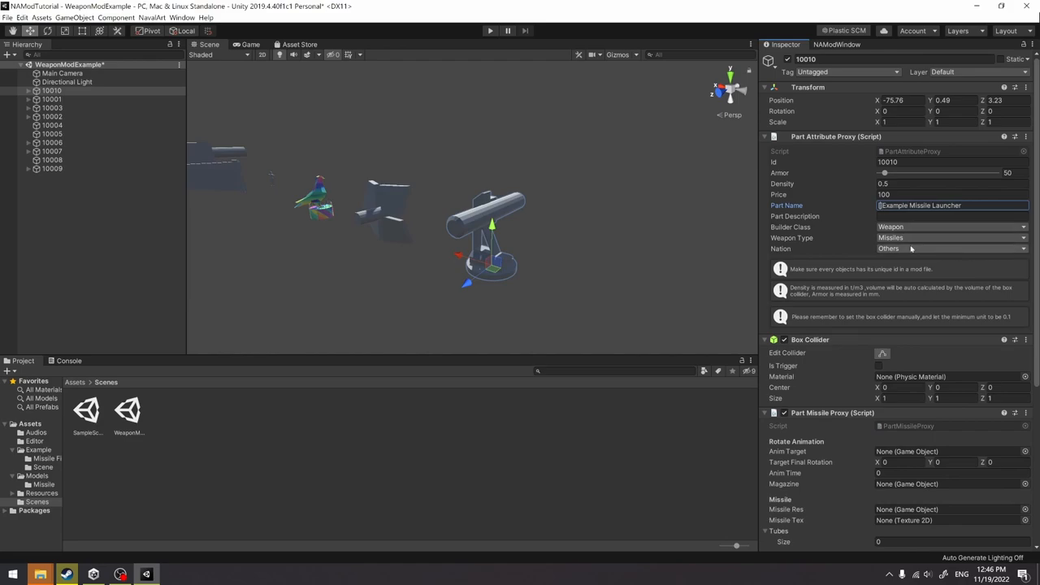
{"action": "type", "text": "Missile Name]"}
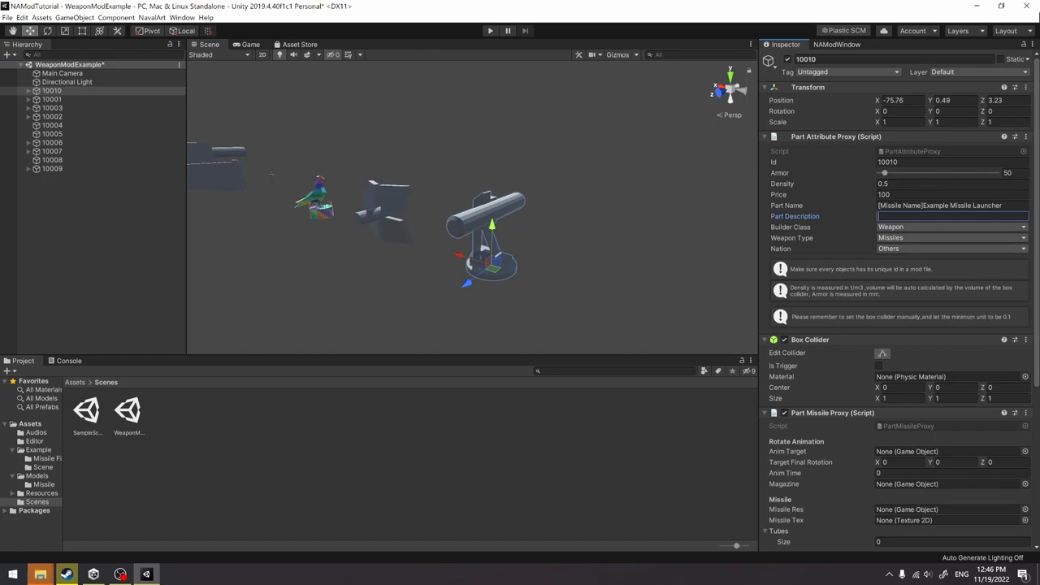
{"action": "type", "text": "This is a"}
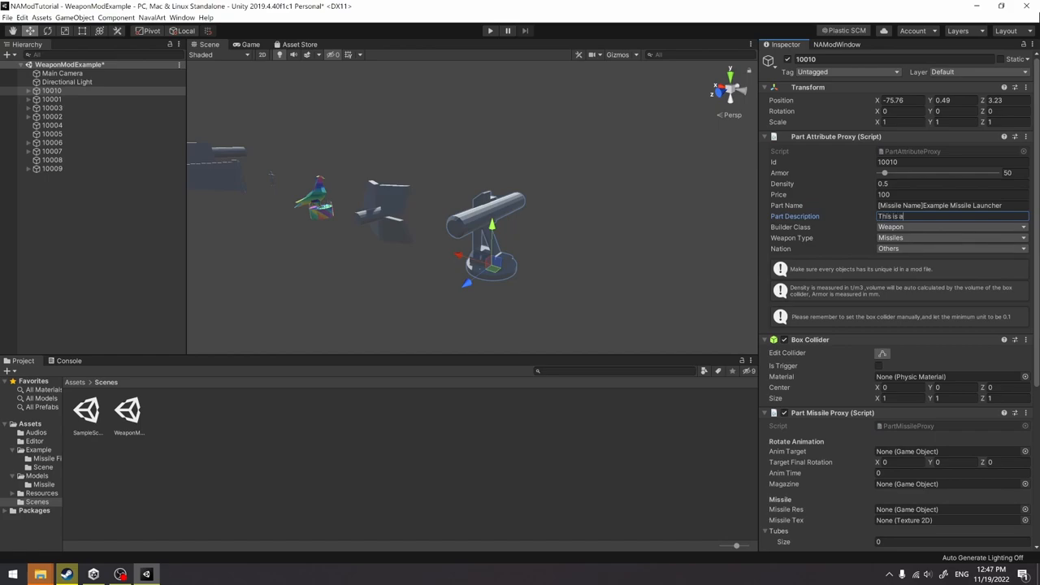
{"action": "type", "text": "test missile"}
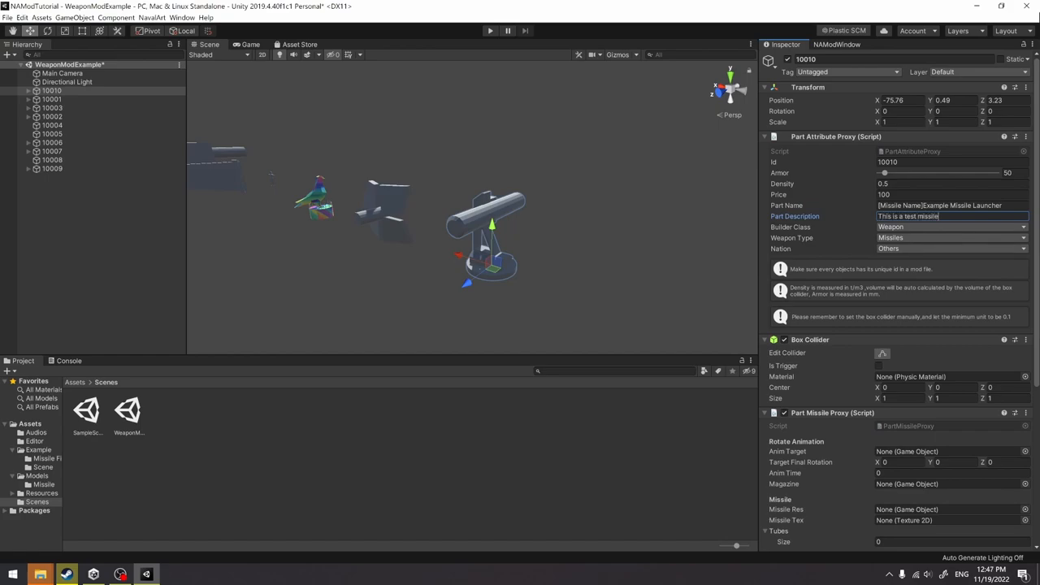
{"action": "type", "text": "launcher"}
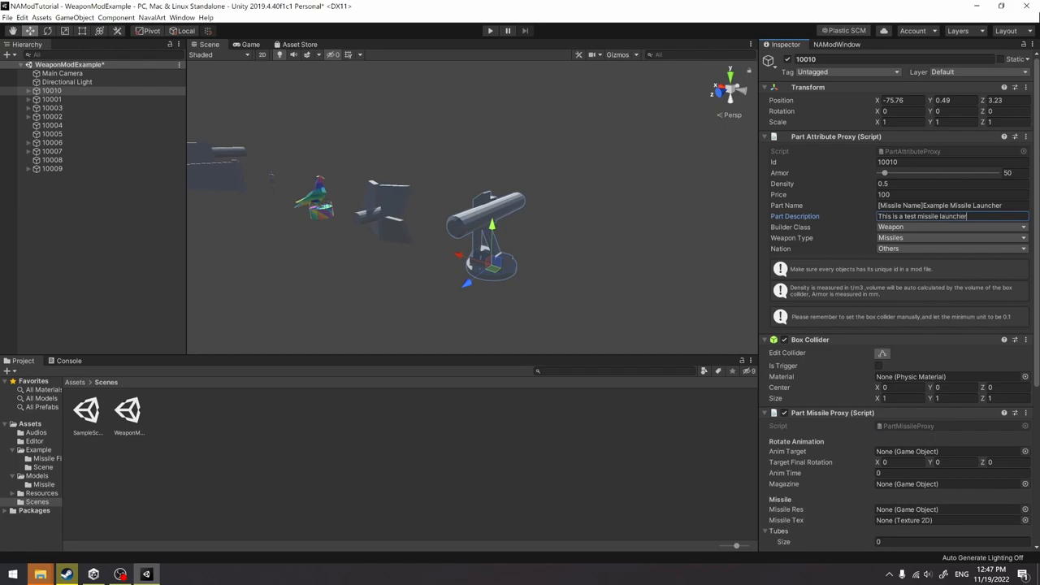
{"action": "scroll", "scroll_direction": "down", "scroll_amount": 3}
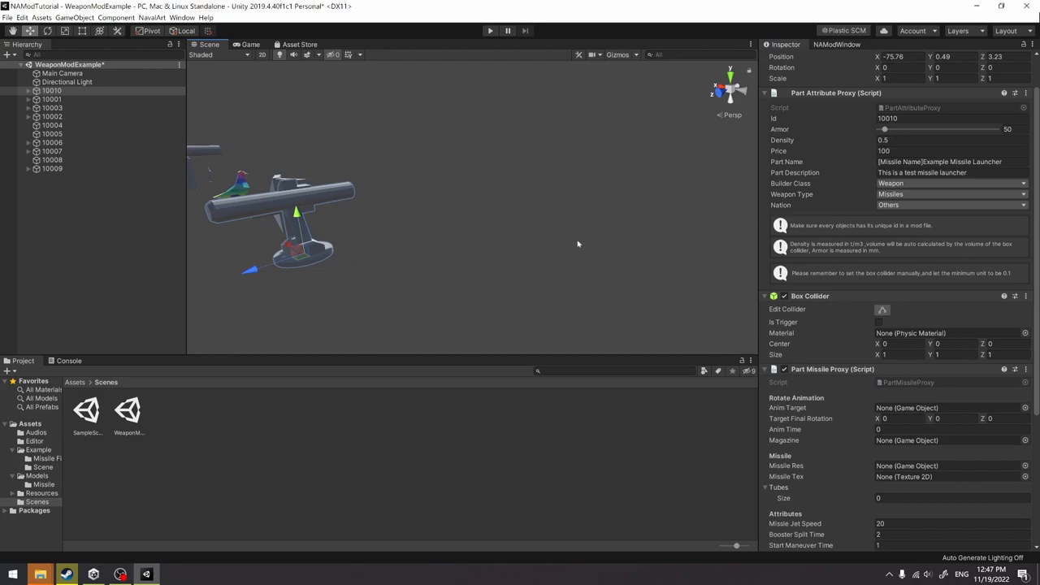
- Set part 10010's Box Collider centre to 0, 1.5, 0 and size to 2, 3.2, 4.8
{"action": "left_click", "coordinate": [1004, 295]}
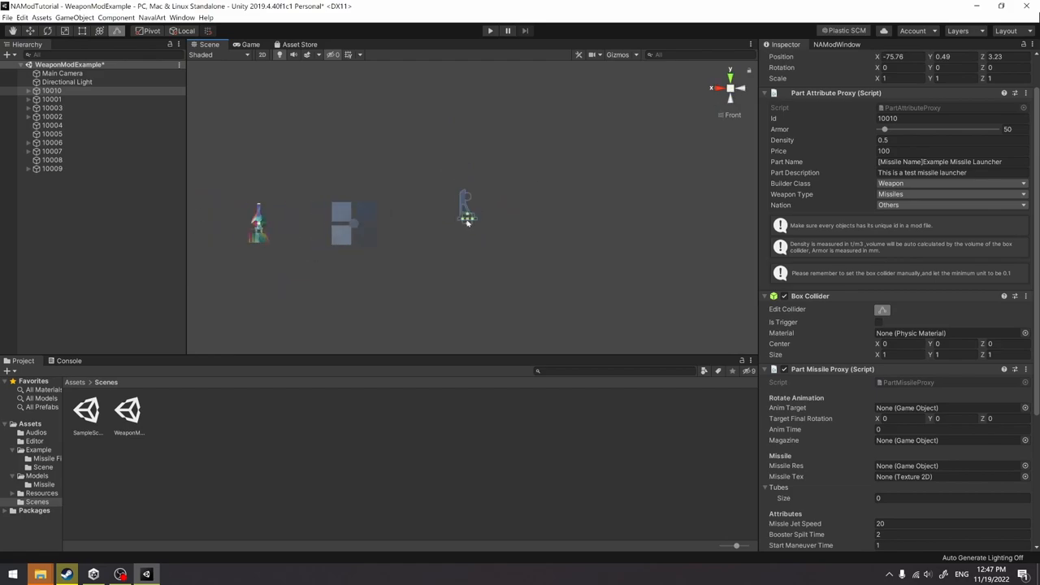
{"action": "left_click_drag", "start_coordinate": [468, 224], "coordinate": [468, 208]}
{"action": "type", "text": "4.6"}
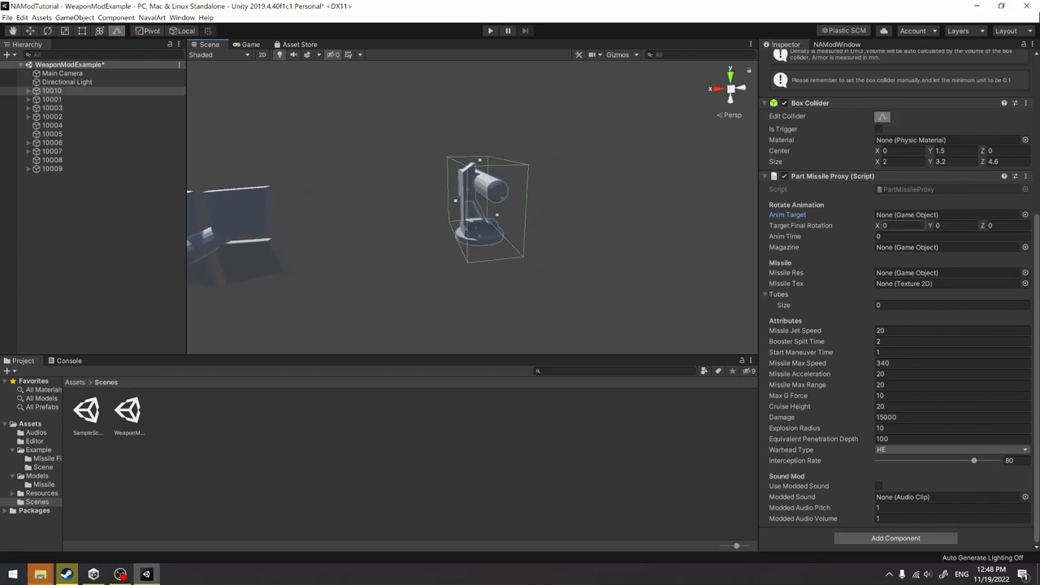
- Assign Barrel as Anim Target with Target Final Rotation X -30 and Anim Time 1
{"action": "left_click", "coordinate": [29, 91]}
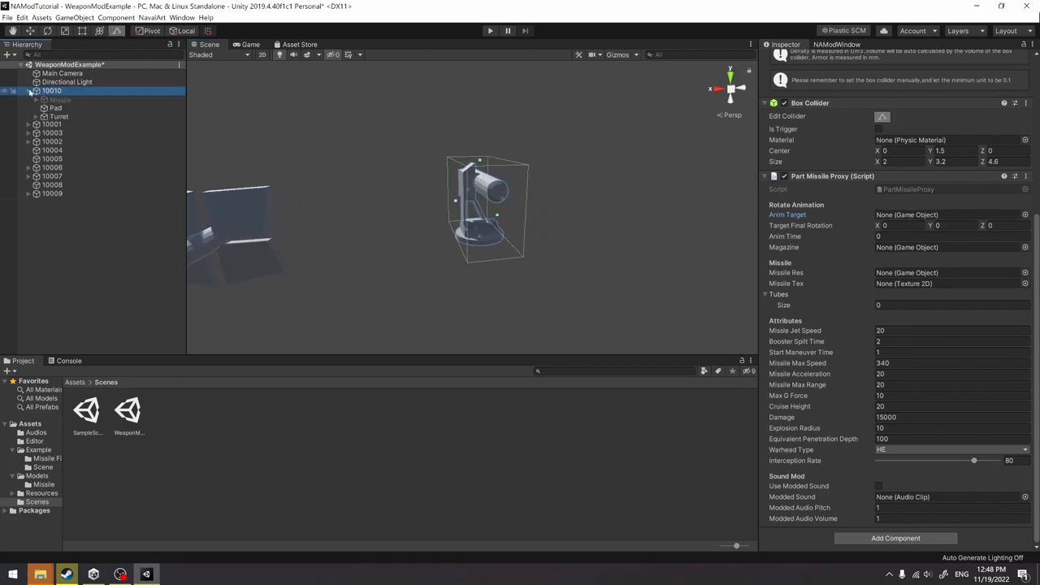
{"action": "left_click", "coordinate": [44, 117]}
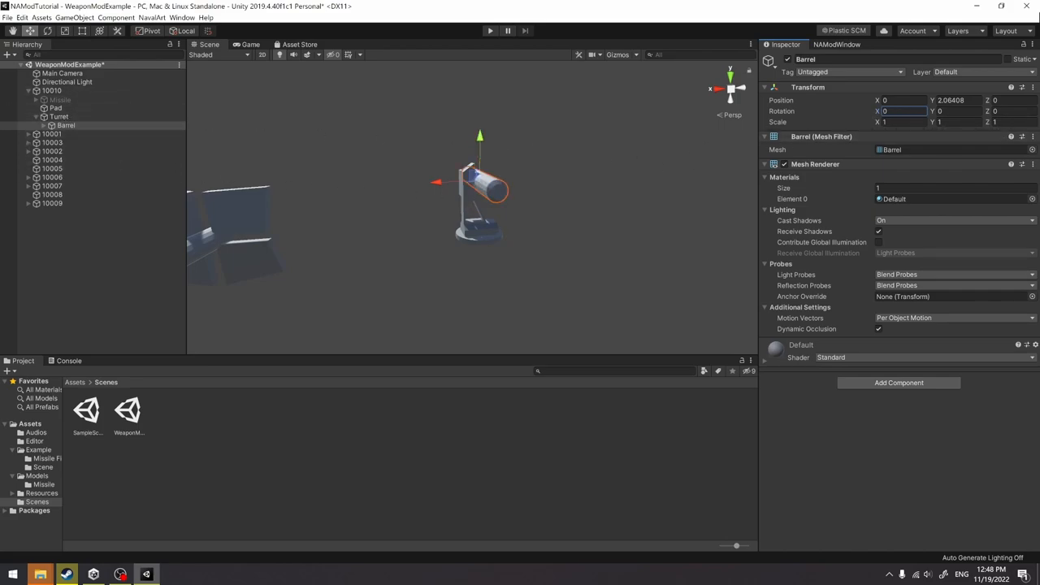
{"action": "type", "text": "-30"}
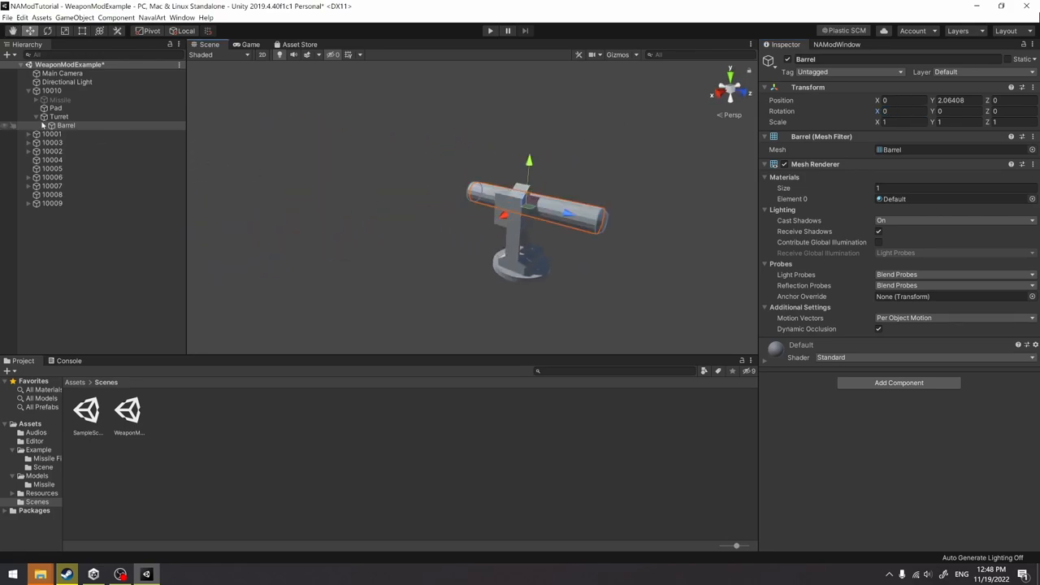
{"action": "left_click", "coordinate": [52, 91]}
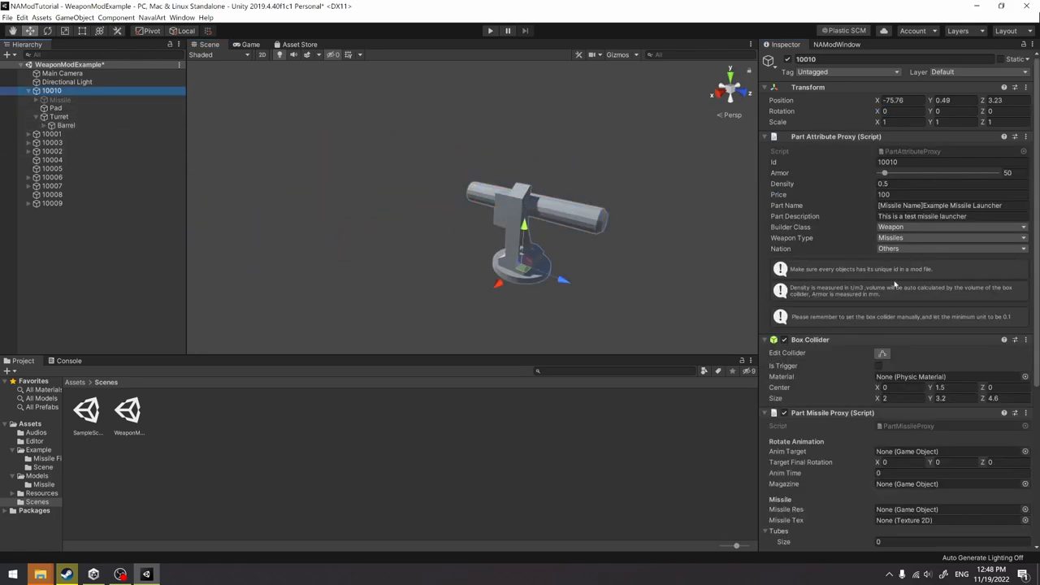
{"action": "scroll", "scroll_direction": "down", "scroll_amount": 3}
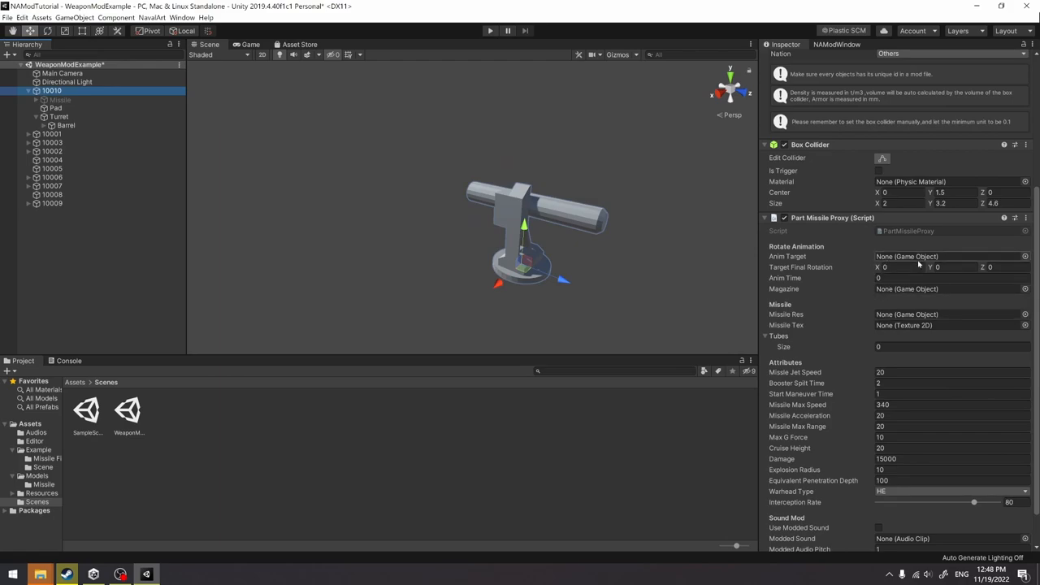
{"action": "left_click", "coordinate": [902, 266]}
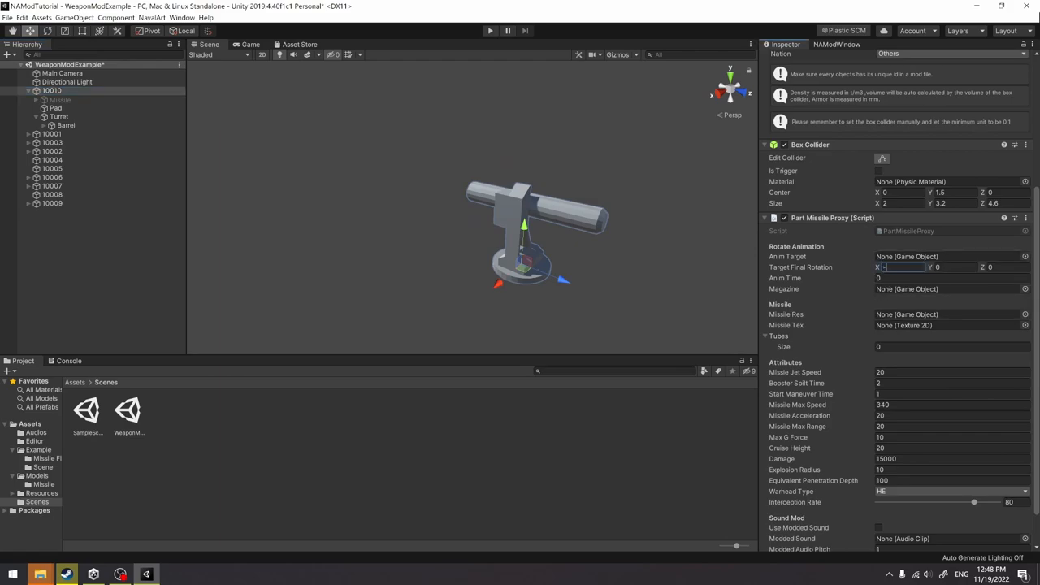
{"action": "type", "text": "30"}
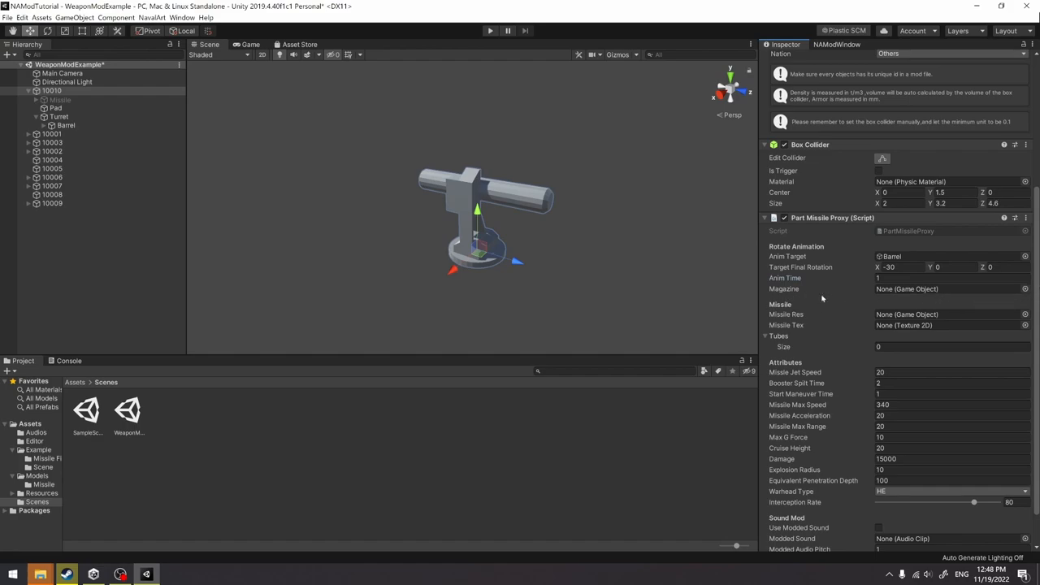
{"action": "mouse_move", "coordinate": [810, 294]}
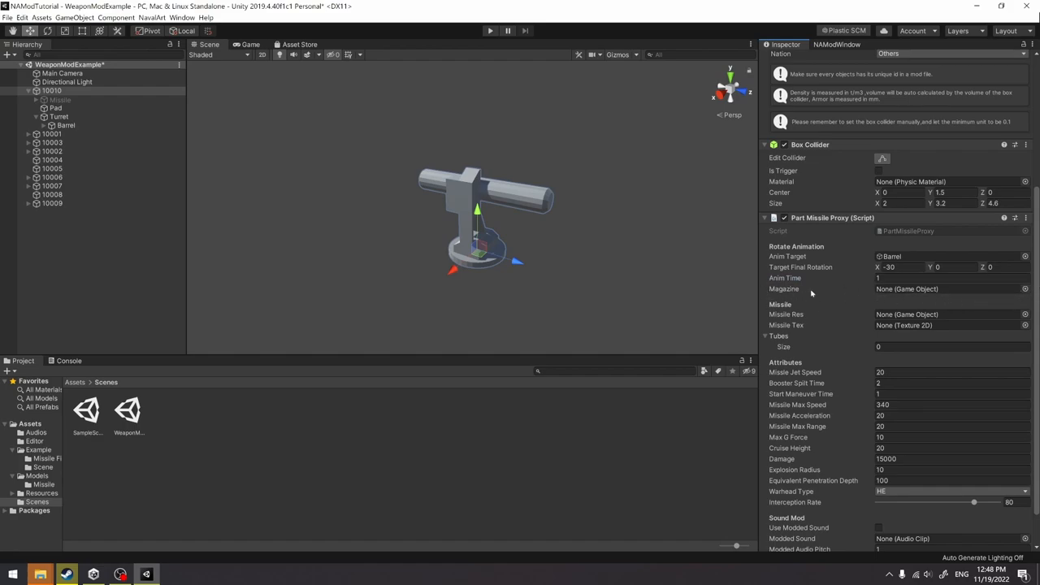
{"action": "mouse_move", "coordinate": [770, 299]}
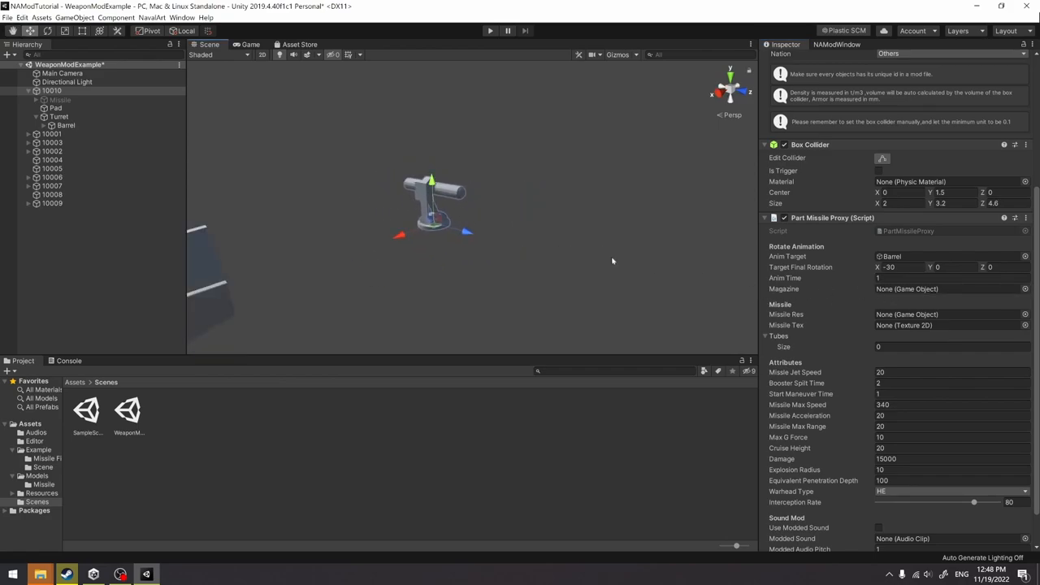
- Add a Cube child object inside launcher part 10010 and inspect it
{"action": "left_click", "coordinate": [52, 91]}
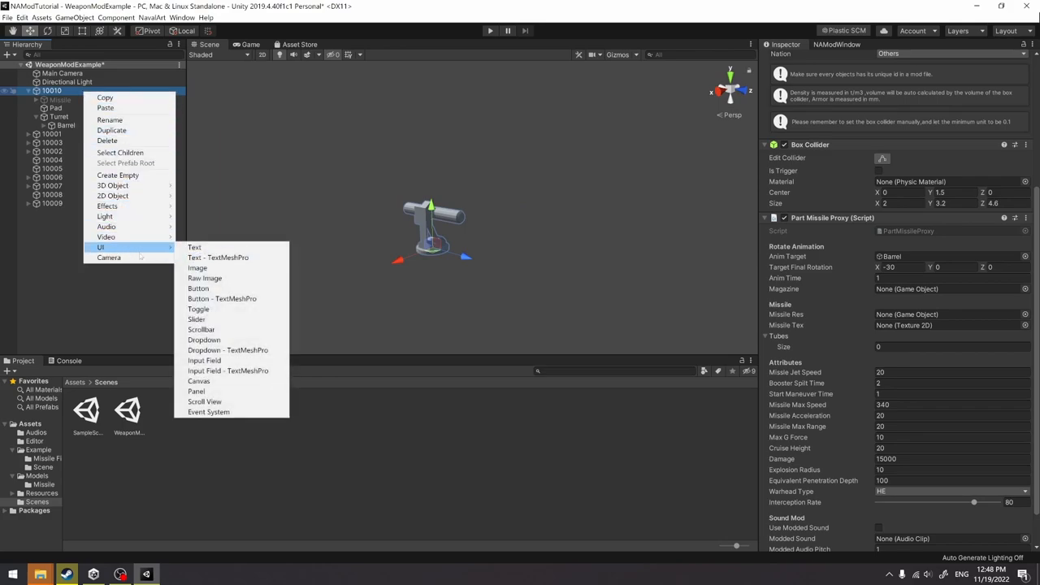
{"action": "mouse_move", "coordinate": [115, 195]}
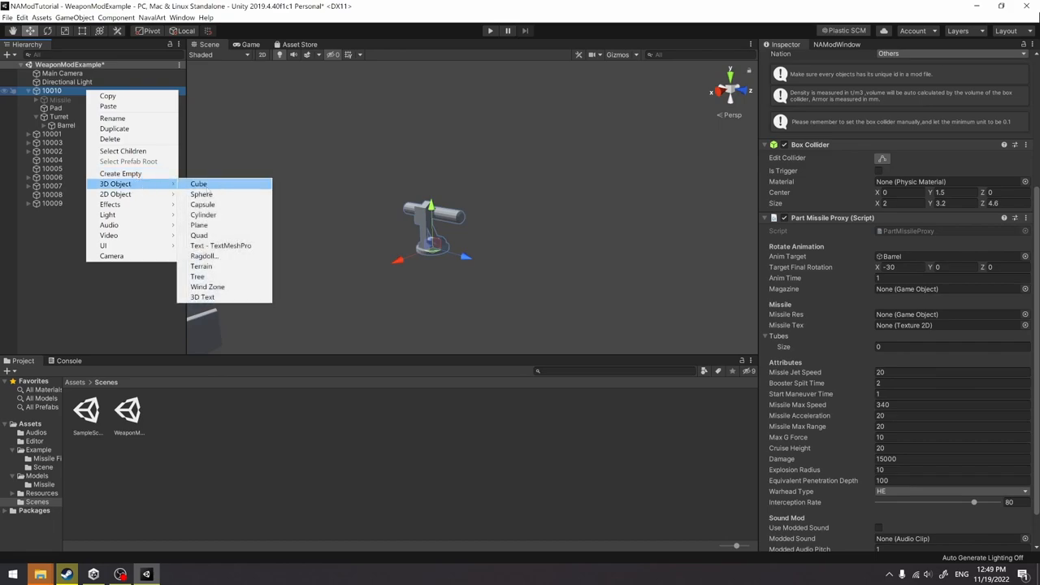
{"action": "left_click", "coordinate": [198, 183]}
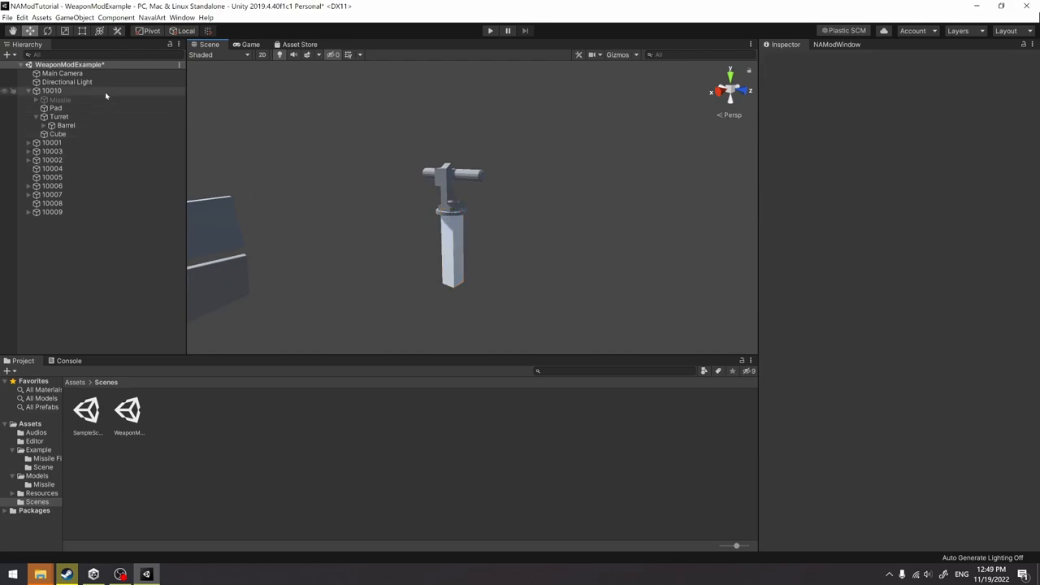
{"action": "left_click", "coordinate": [52, 91]}
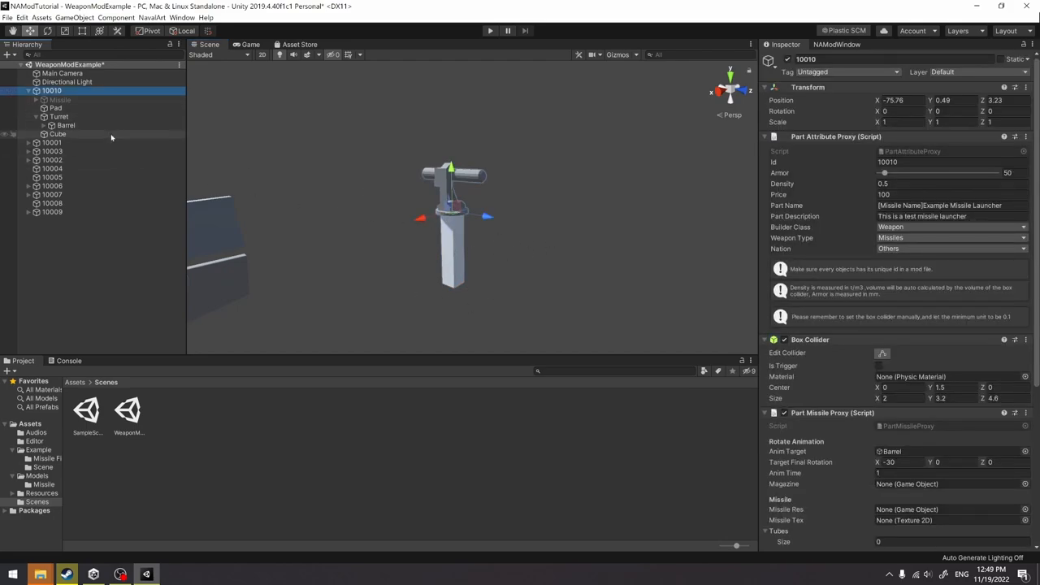
{"action": "left_click", "coordinate": [59, 133]}
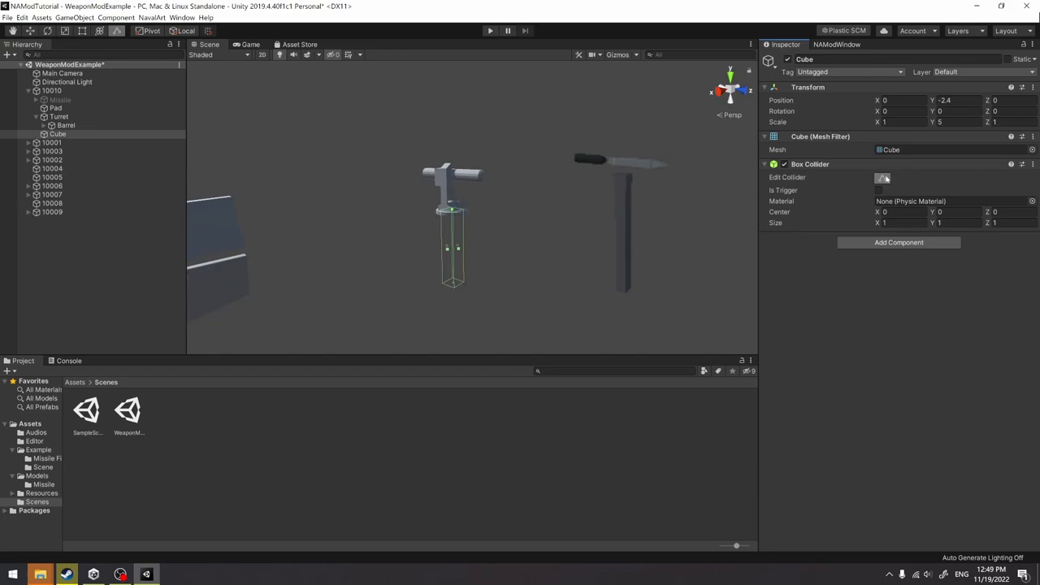
- Assign the Missile child object to the Missile Res field of part 10010's missile proxy
{"action": "left_click", "coordinate": [52, 91]}
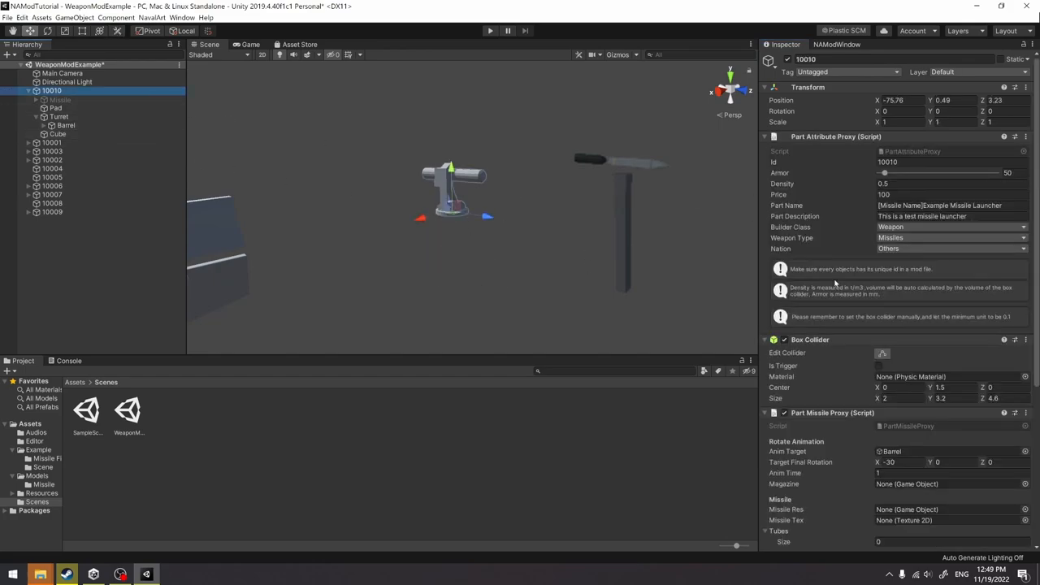
{"action": "scroll", "scroll_direction": "down", "scroll_amount": 3}
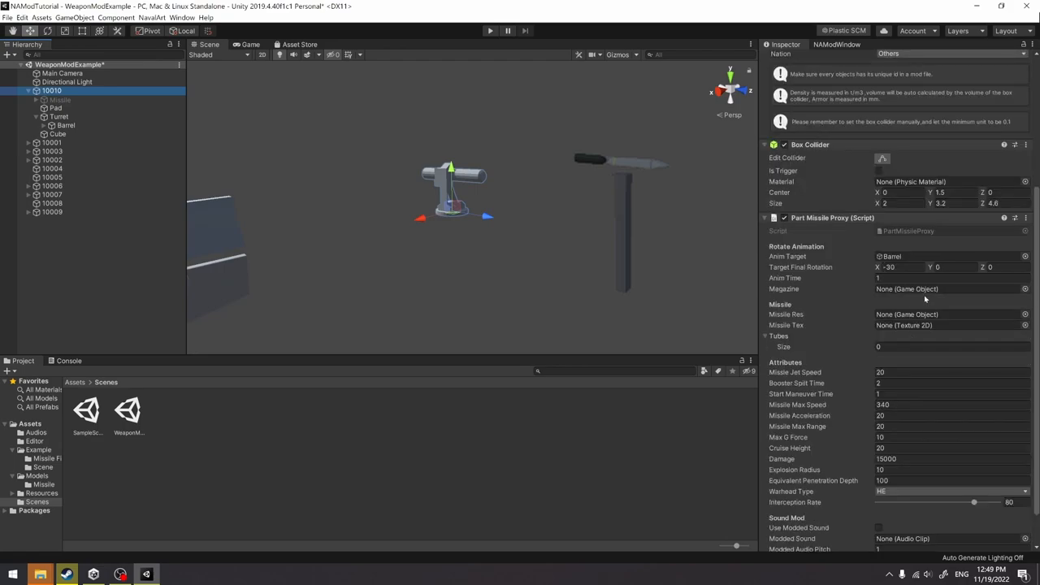
{"action": "left_click", "coordinate": [918, 257]}
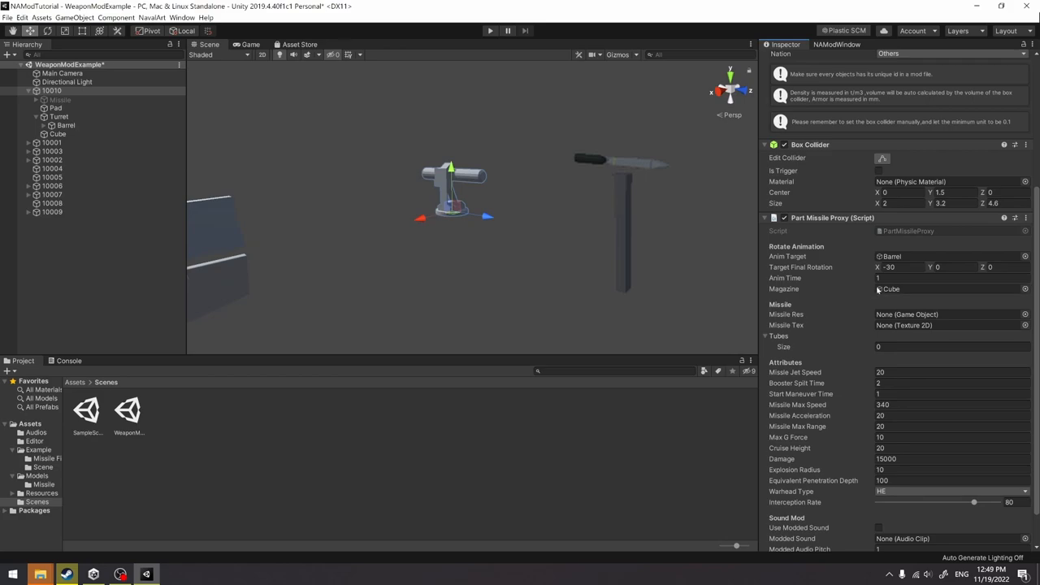
{"action": "left_click", "coordinate": [57, 133]}
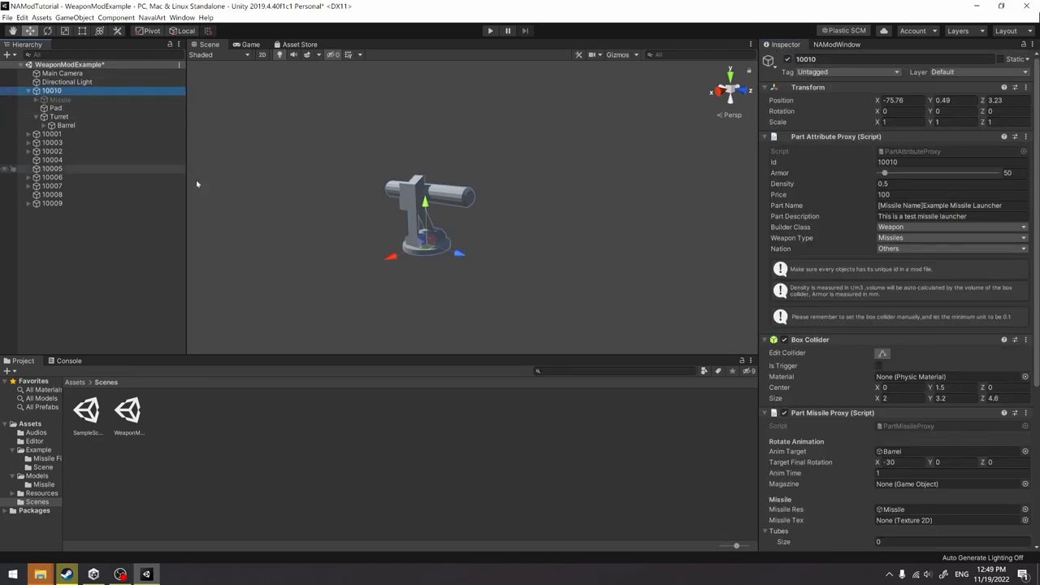
- Assign the Example texture from Assets/Models/Missile as part 10010's Missile Tex
{"action": "scroll", "scroll_direction": "down", "scroll_amount": 3}
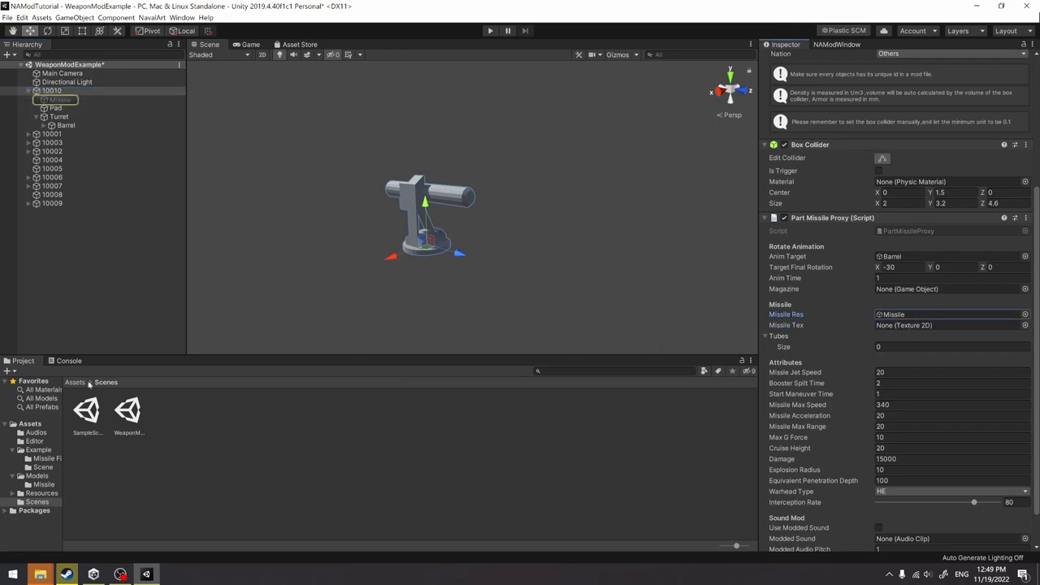
{"action": "left_click", "coordinate": [75, 381]}
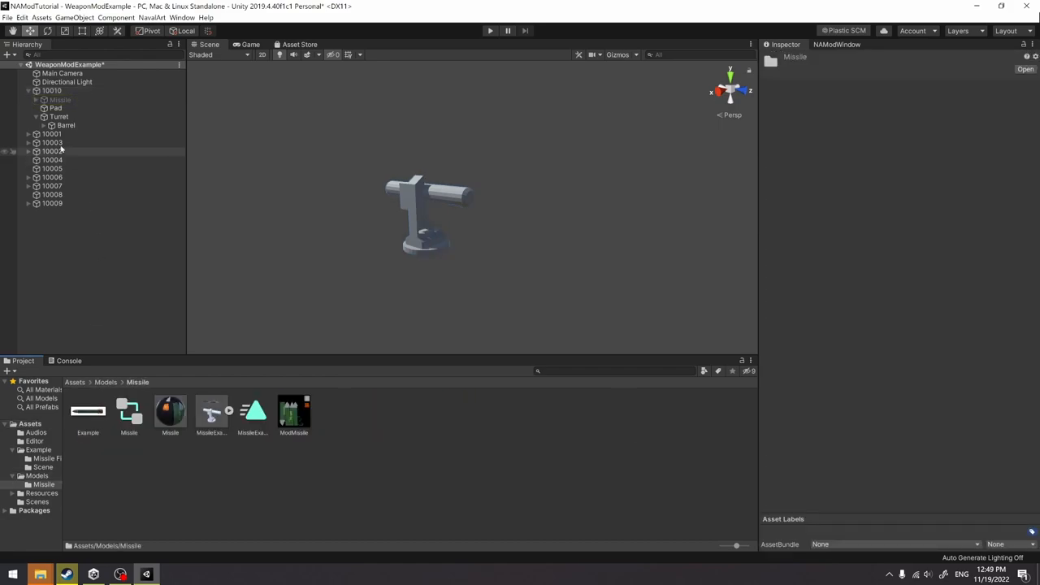
{"action": "left_click", "coordinate": [52, 91]}
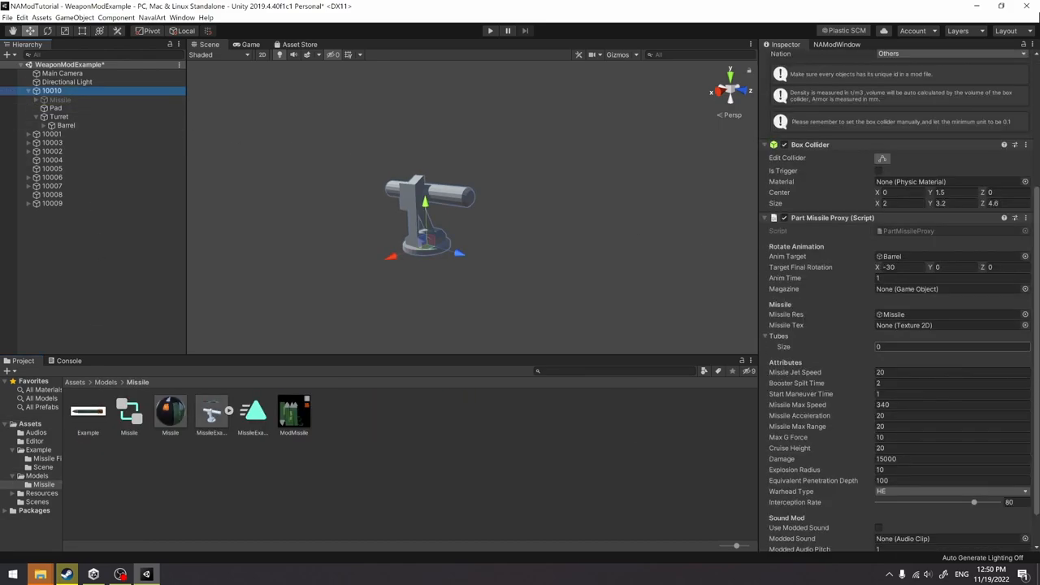
{"action": "left_click", "coordinate": [951, 325]}
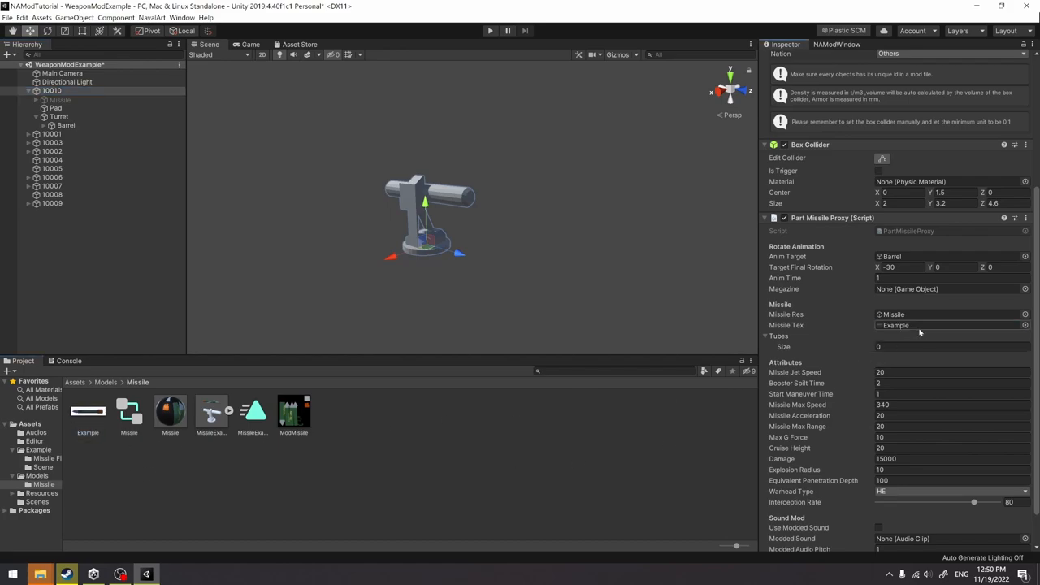
- Check the Example texture asset, then give the launcher's tubes list one element
{"action": "left_click", "coordinate": [88, 410]}
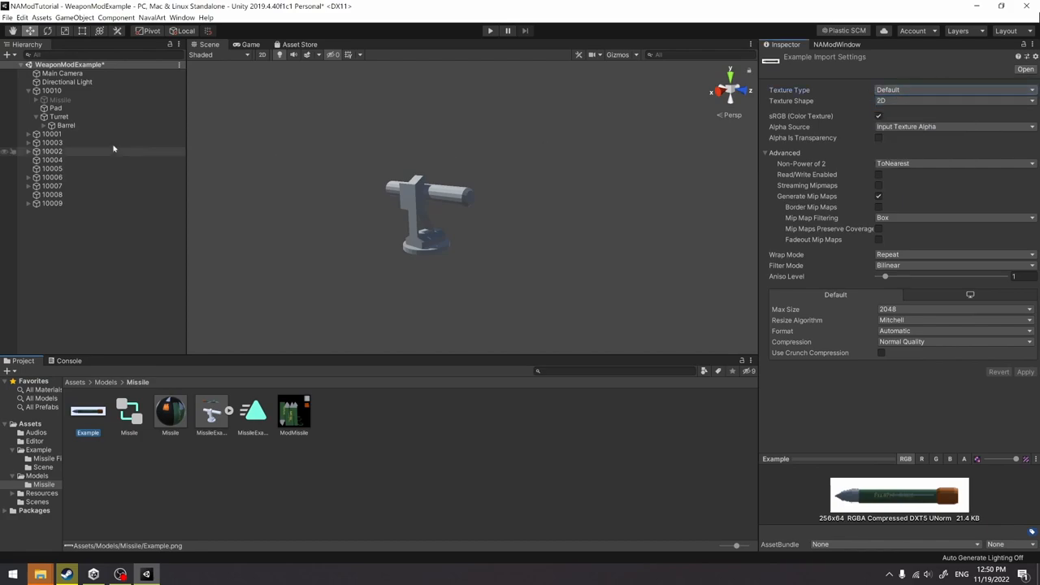
{"action": "left_click", "coordinate": [52, 91]}
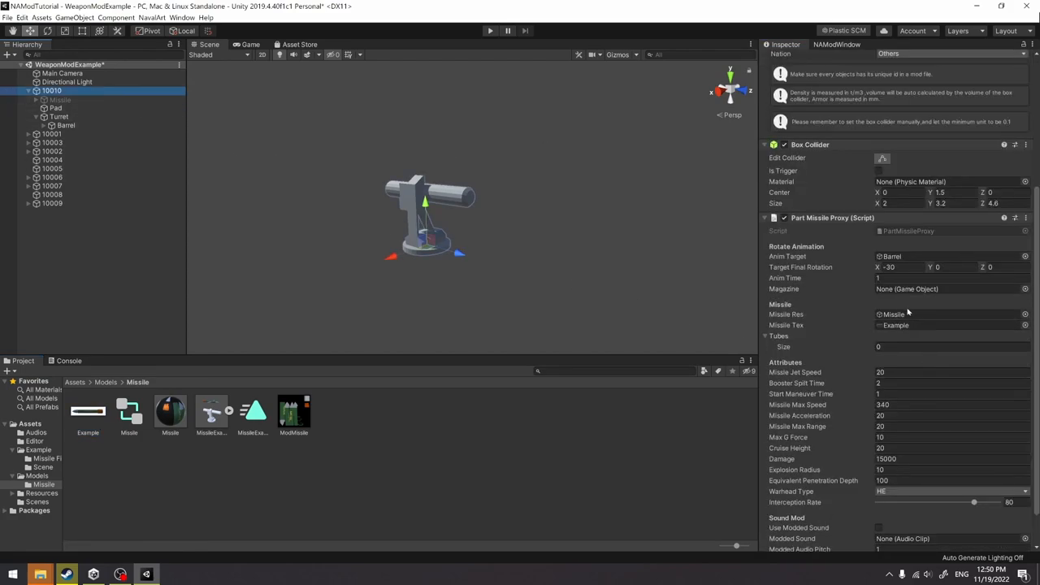
{"action": "left_click", "coordinate": [950, 348]}
{"action": "type", "text": "1"}
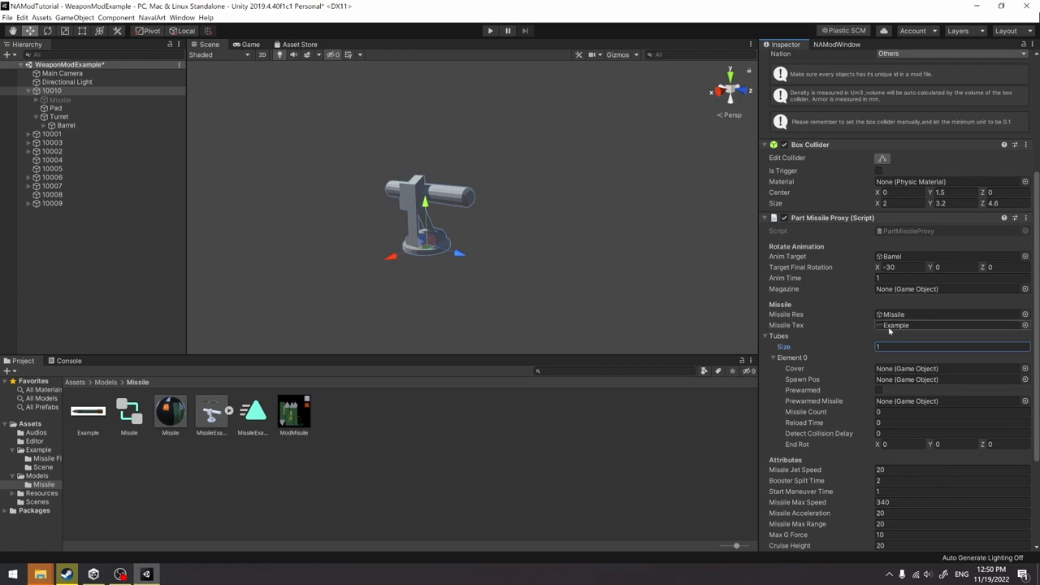
- Set the Cover object as Element 0's cover and select the Missile object
{"action": "scroll", "scroll_direction": "down", "scroll_amount": 3}
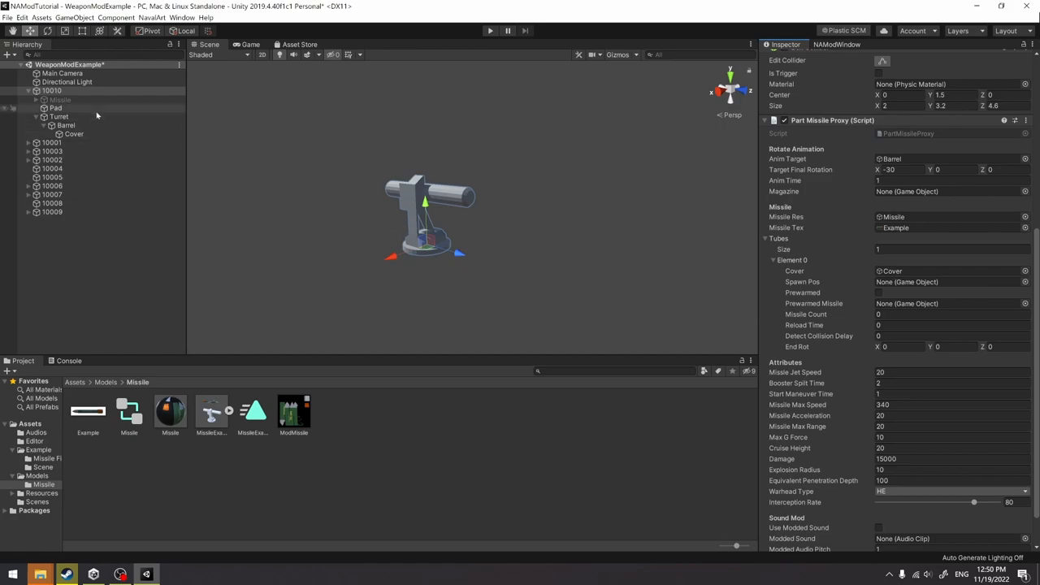
{"action": "left_click", "coordinate": [59, 99]}
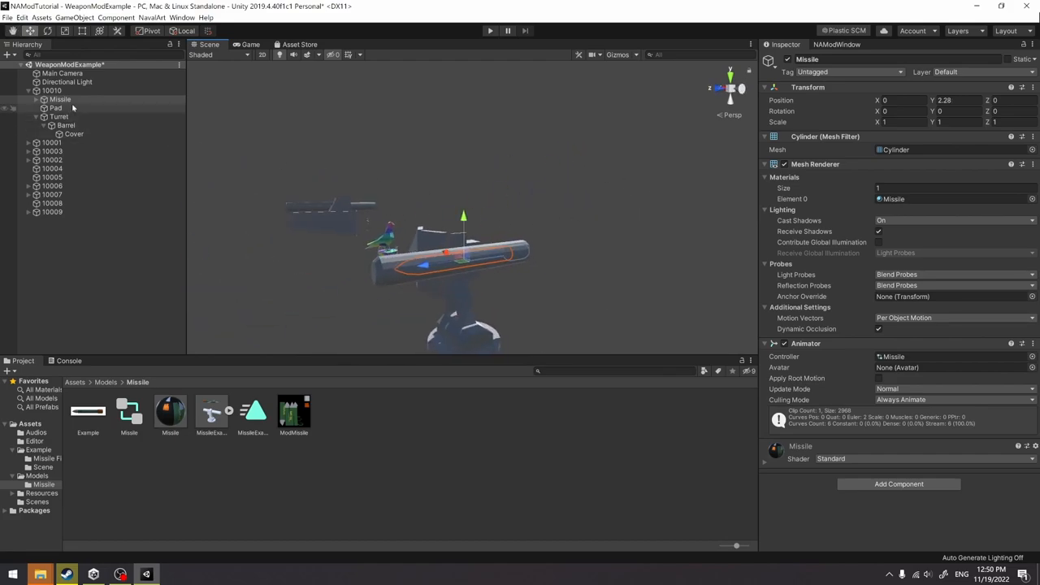
- Create an empty SpawnPos object and move it under the launcher's Barrel
{"action": "right_click", "coordinate": [59, 99]}
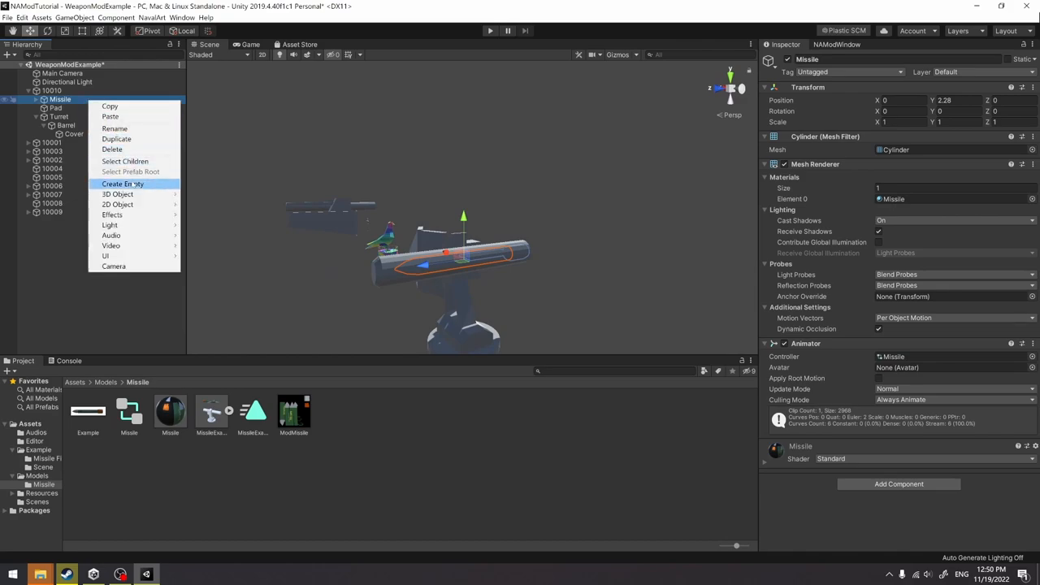
{"action": "left_click", "coordinate": [123, 184]}
{"action": "type", "text": "SpawnPos"}
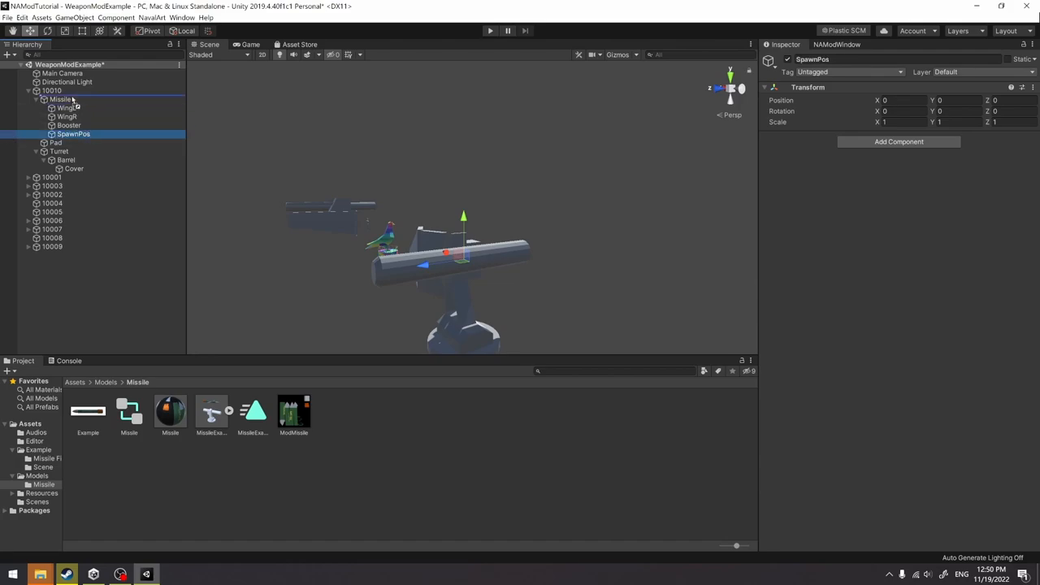
{"action": "left_click", "coordinate": [60, 107]}
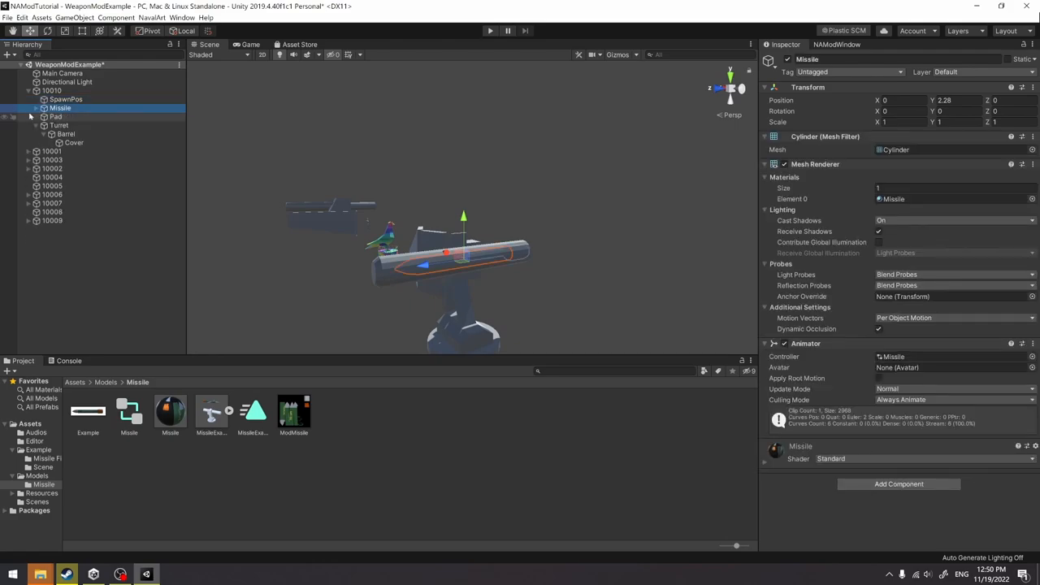
{"action": "left_click", "coordinate": [65, 117]}
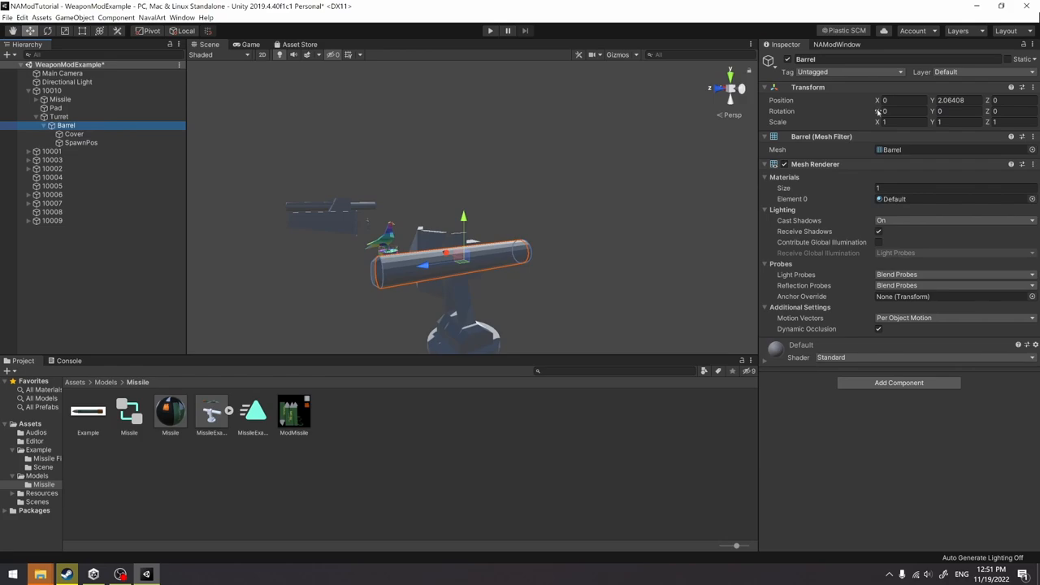
- Check SpawnPos under the Barrel and return to part 10010's settings
{"action": "left_click", "coordinate": [81, 143]}
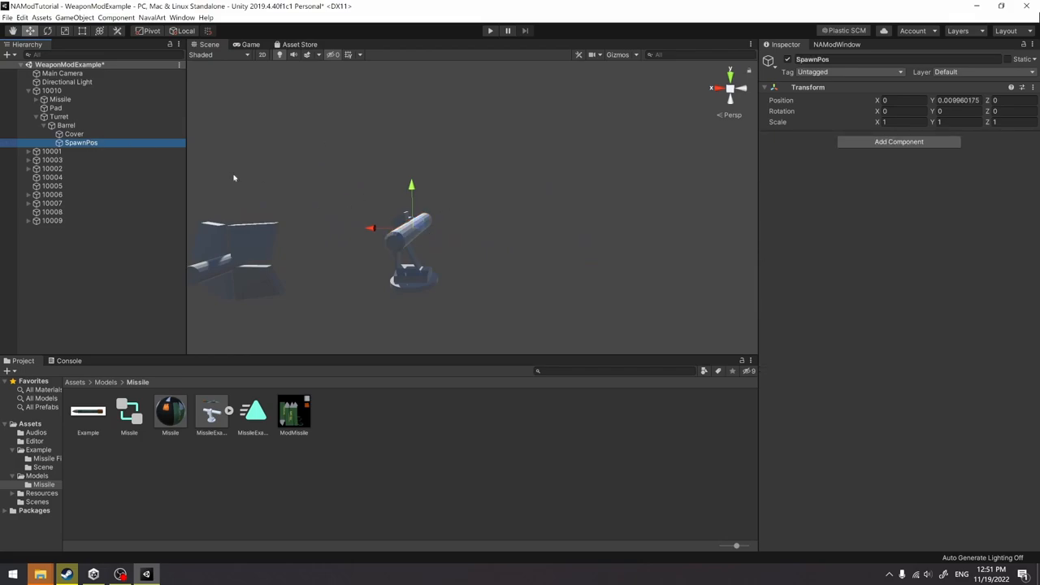
{"action": "left_click", "coordinate": [52, 91]}
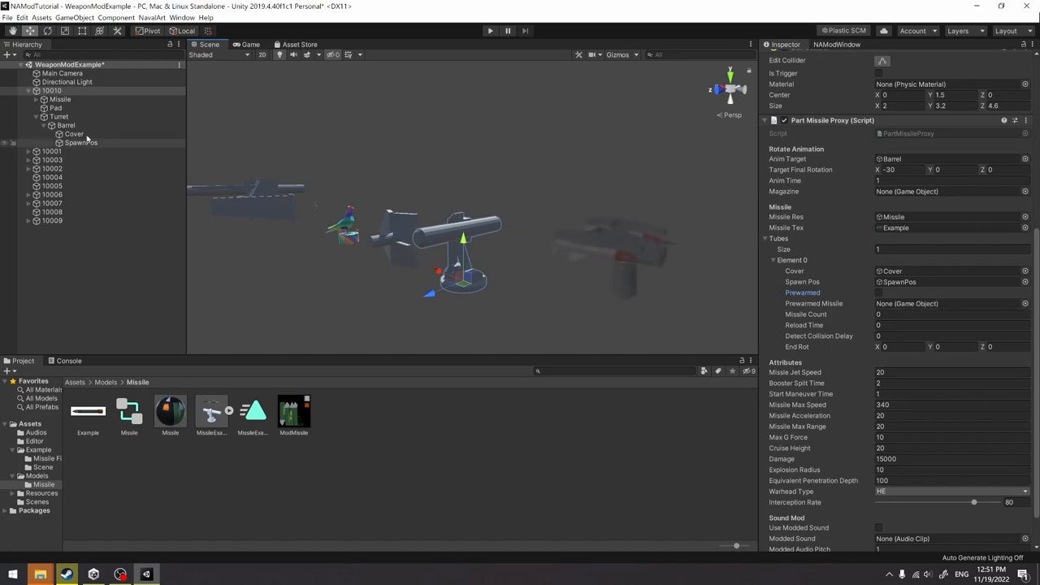
- Raise the Missile higher above the launcher and hide the Missile object from the scene
{"action": "left_click", "coordinate": [58, 99]}
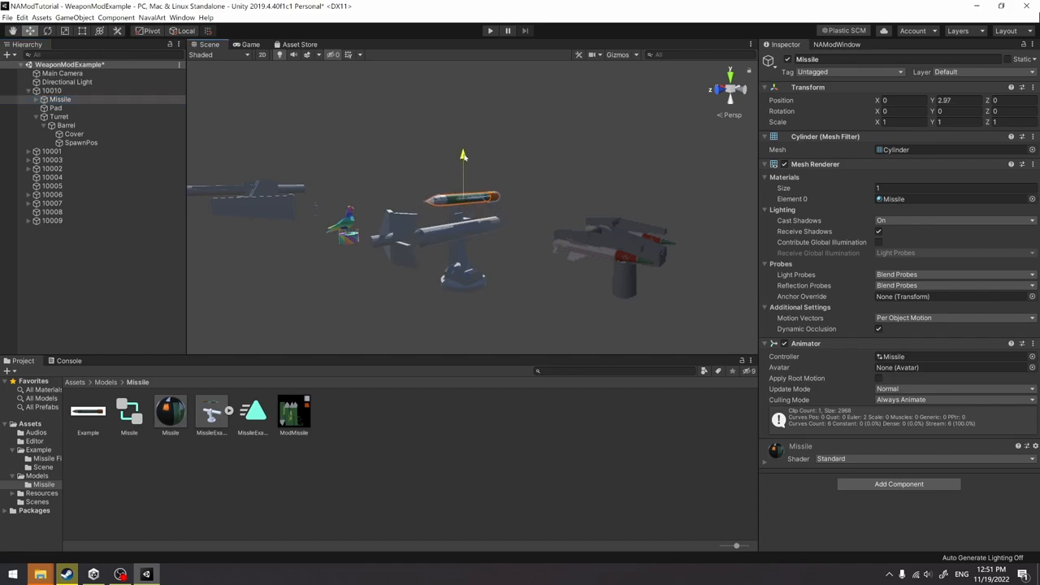
{"action": "left_click_drag", "start_coordinate": [463, 154], "coordinate": [495, 138]}
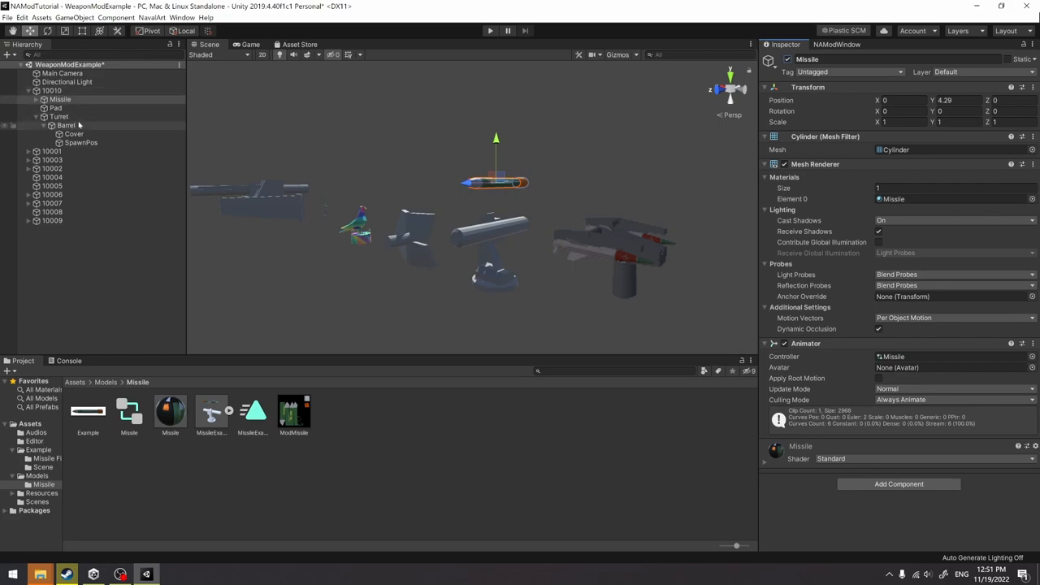
{"action": "left_click", "coordinate": [65, 125]}
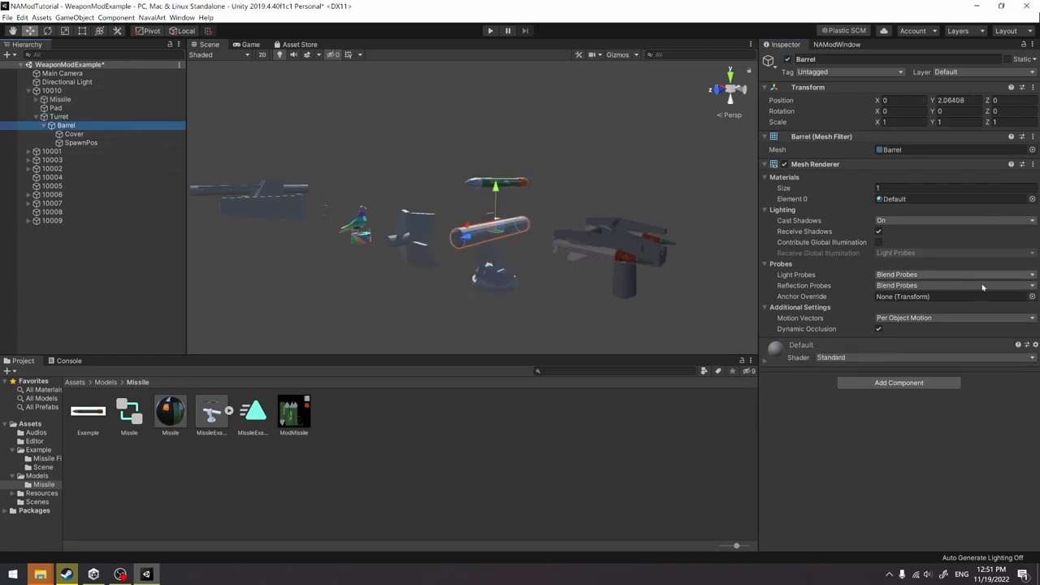
{"action": "left_click", "coordinate": [52, 91]}
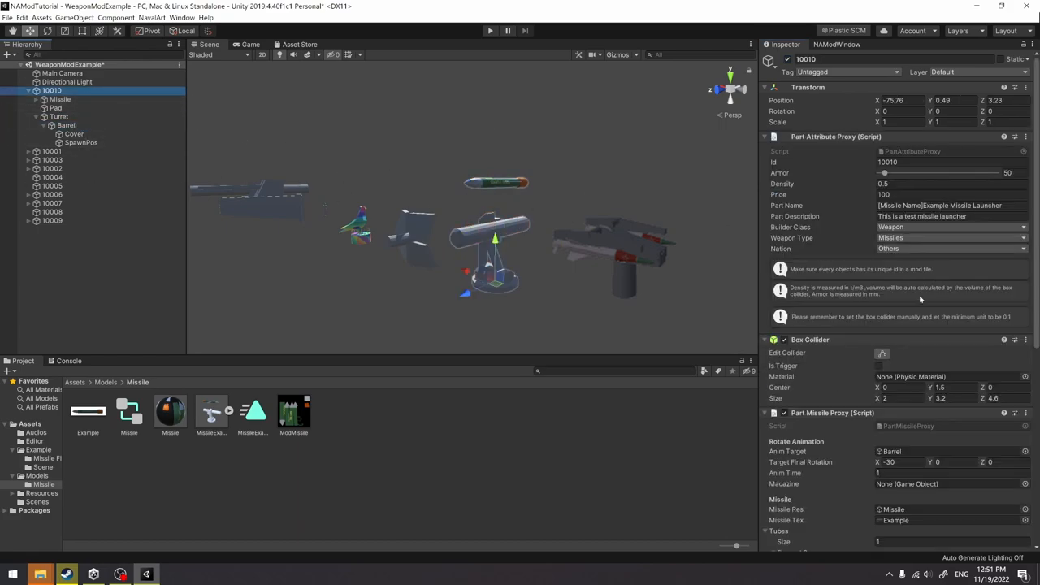
{"action": "left_click", "coordinate": [59, 99]}
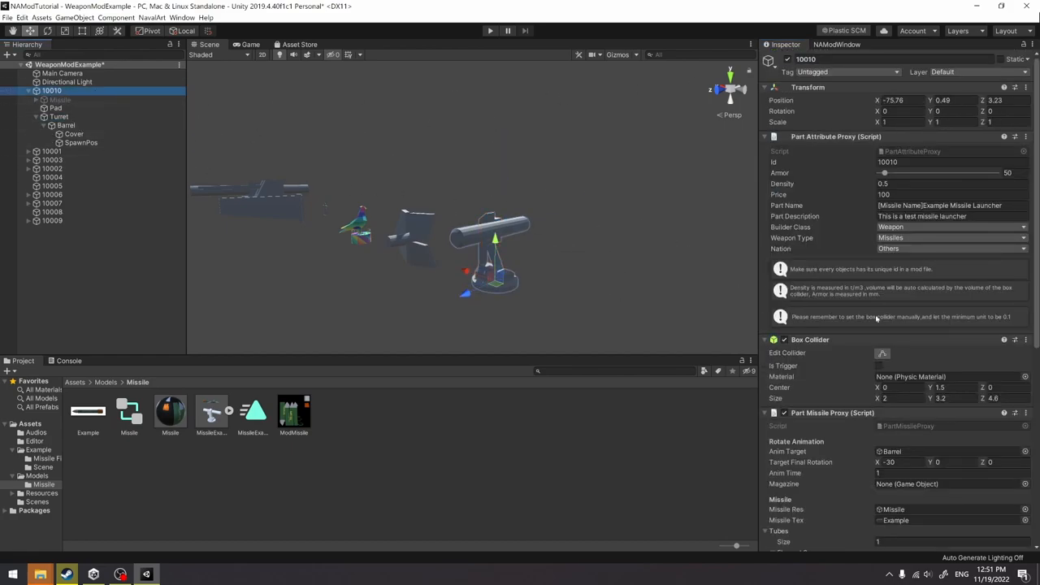
- Set the first tube's missile count to 3, reload time to 5, and adjust collision delay and end rotation Y
{"action": "scroll", "scroll_direction": "down", "scroll_amount": 3}
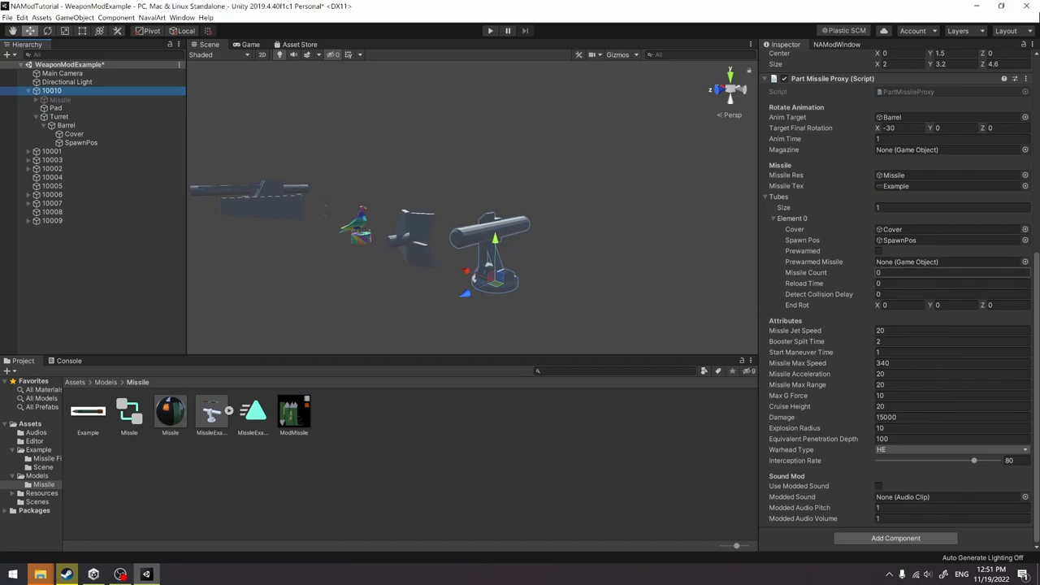
{"action": "left_click", "coordinate": [950, 273]}
{"action": "type", "text": "1"}
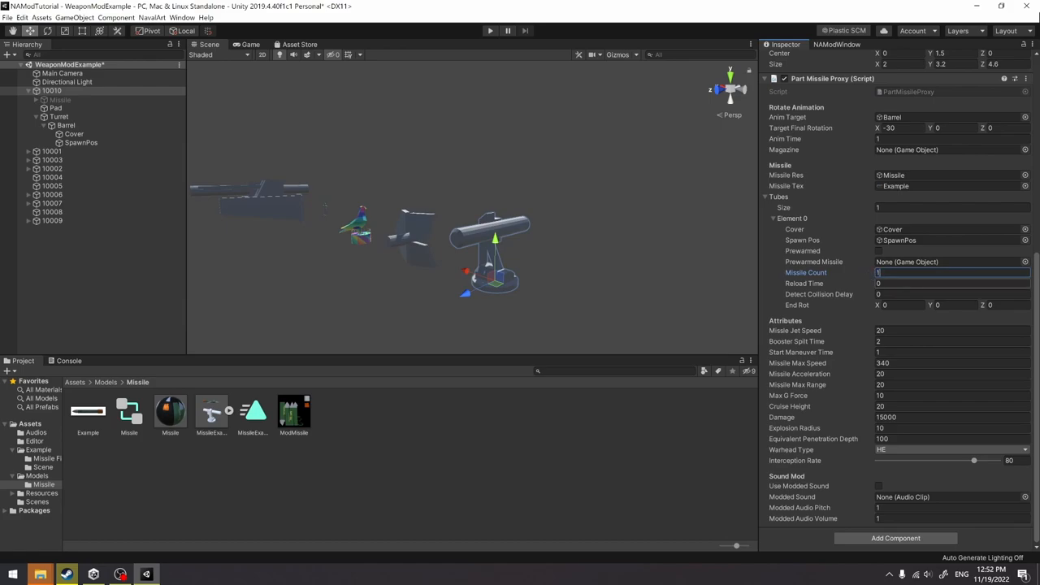
{"action": "type", "text": "3"}
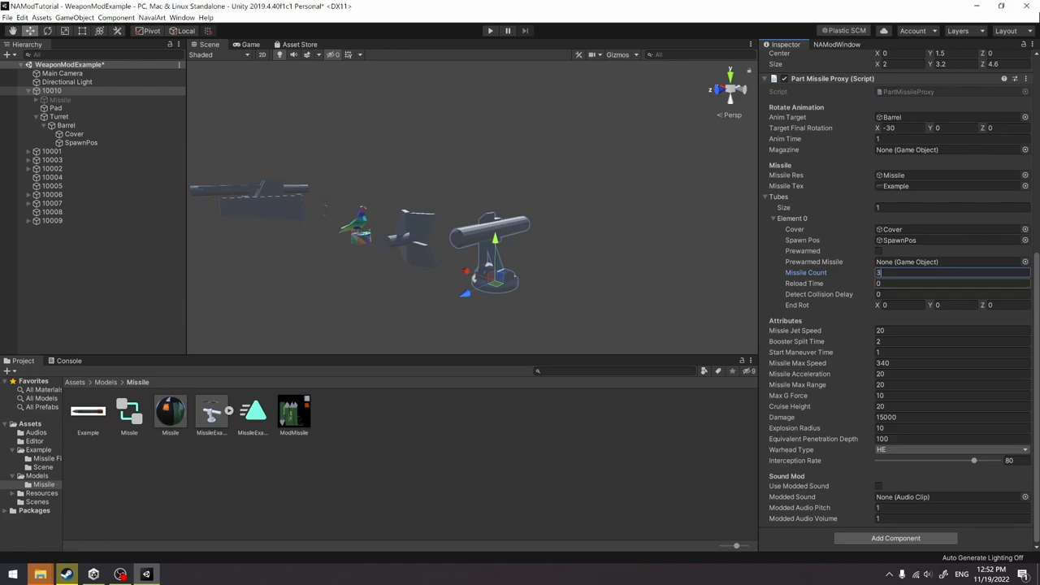
{"action": "left_click", "coordinate": [950, 283]}
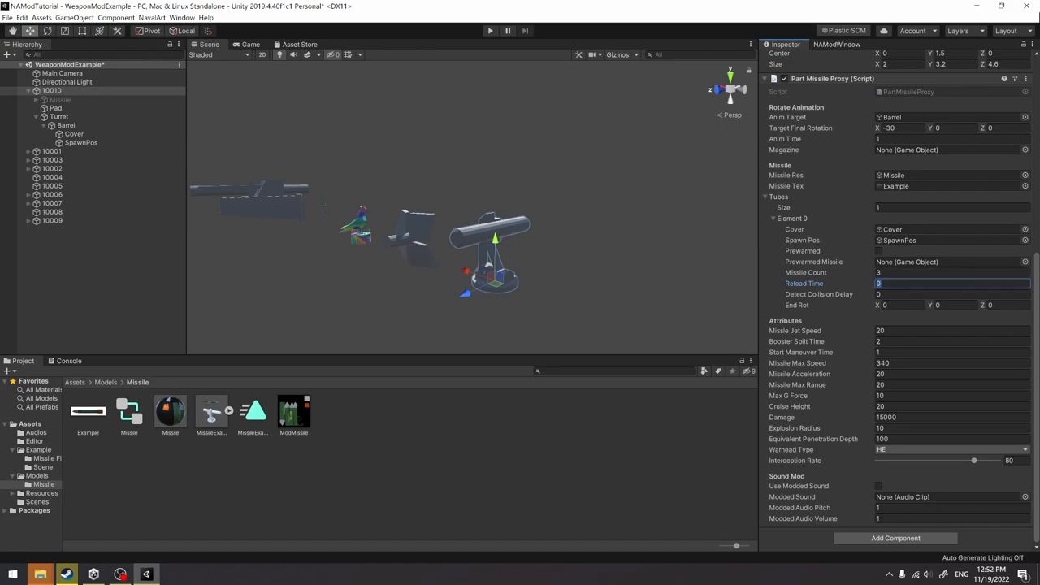
{"action": "type", "text": "5"}
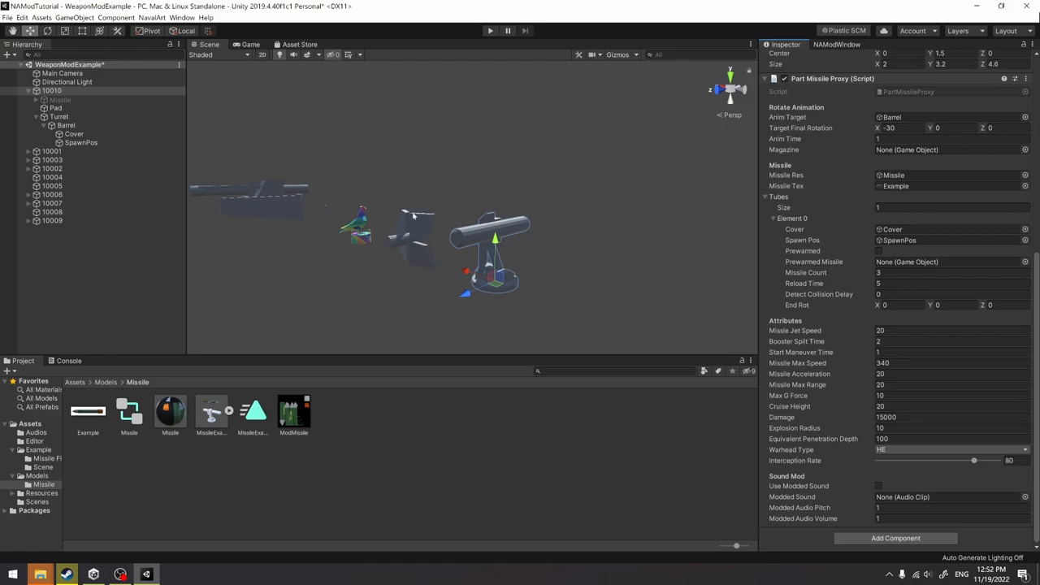
{"action": "mouse_move", "coordinate": [484, 260]}
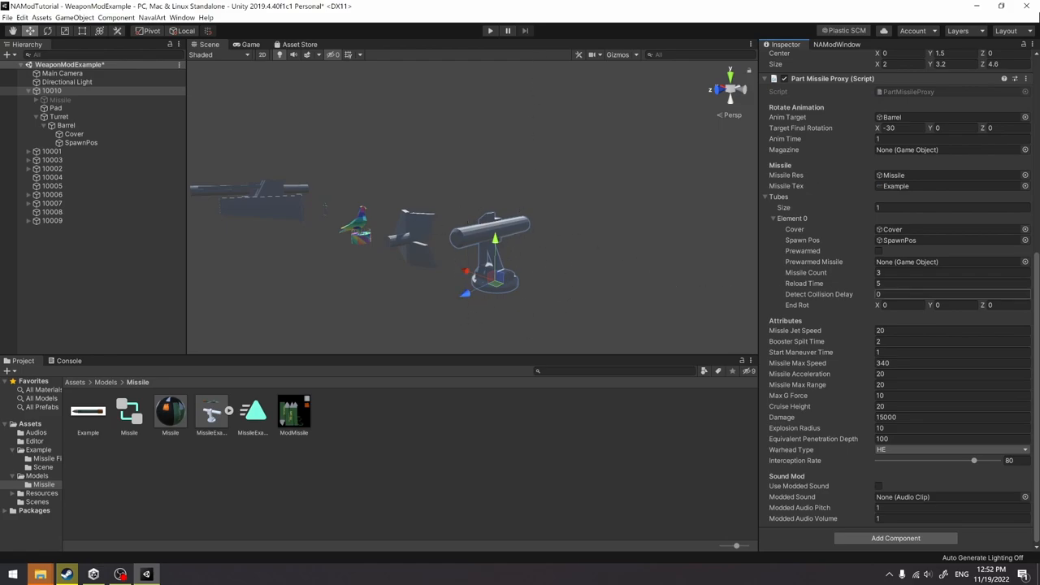
{"action": "left_click", "coordinate": [950, 292]}
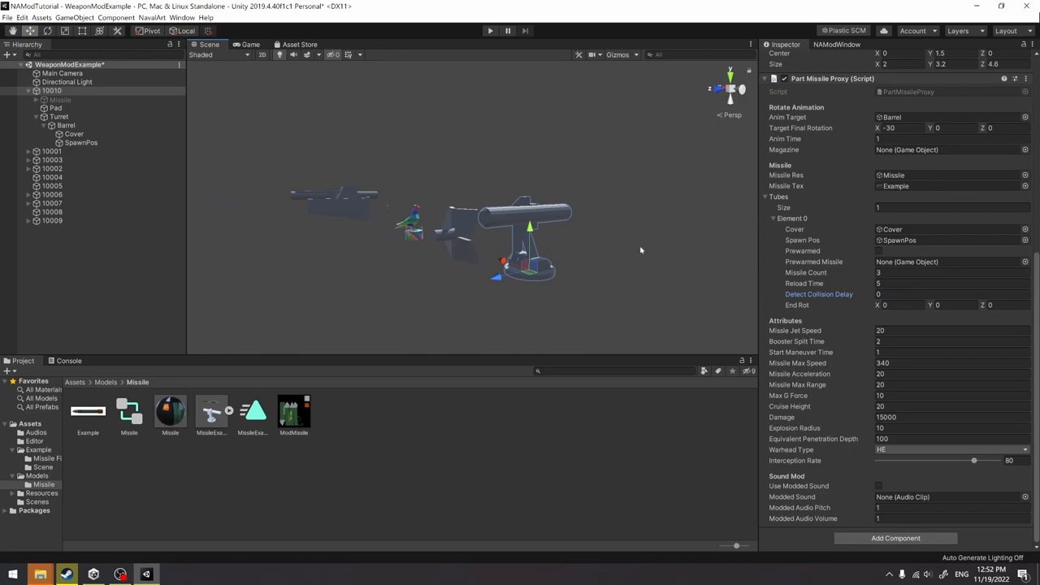
{"action": "mouse_move", "coordinate": [815, 312]}
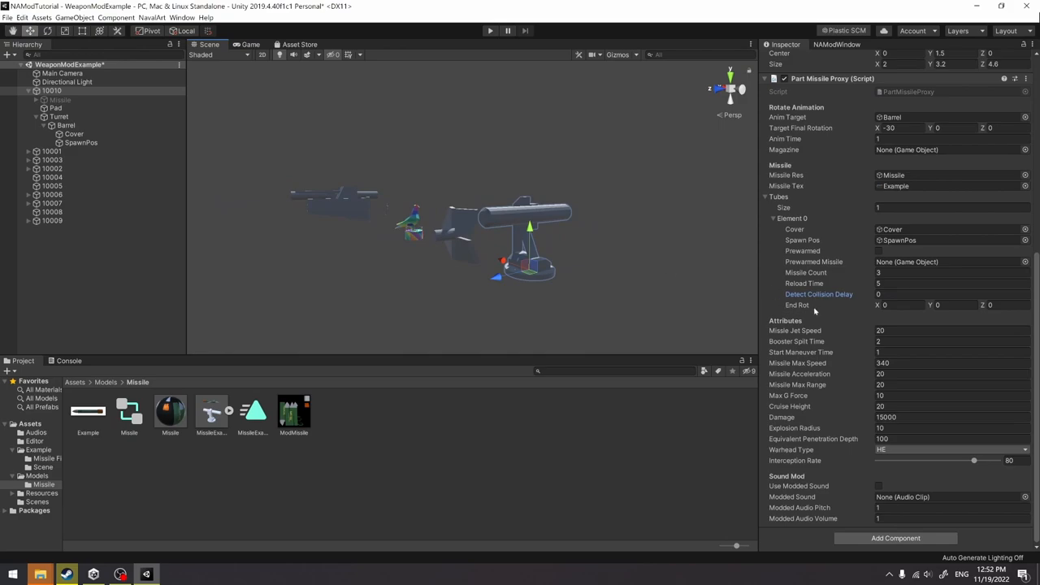
{"action": "left_click", "coordinate": [904, 306]}
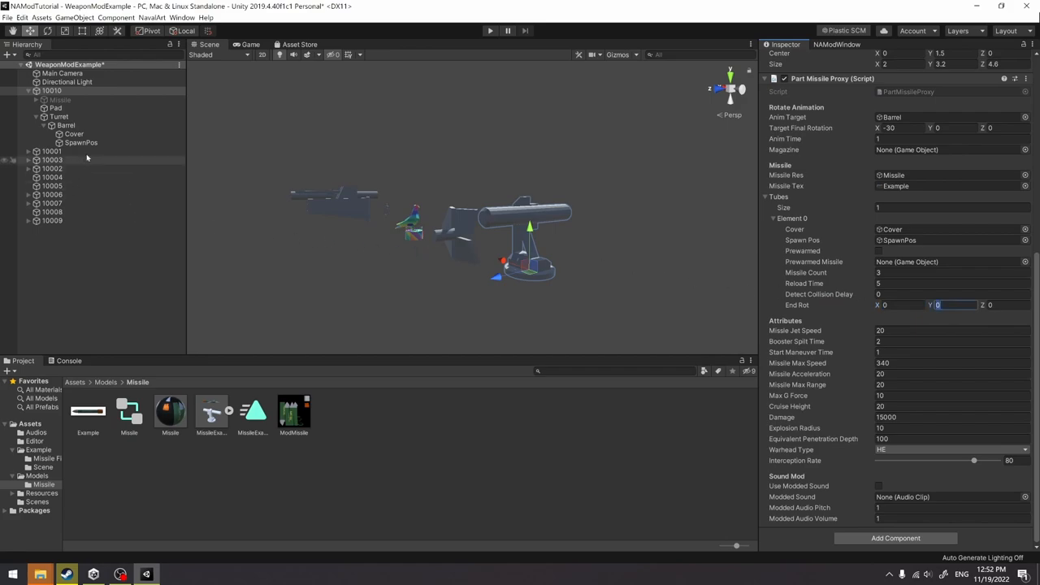
- Check the Cover and Pad objects, then return to part 10010's missile proxy attributes
{"action": "left_click", "coordinate": [75, 133]}
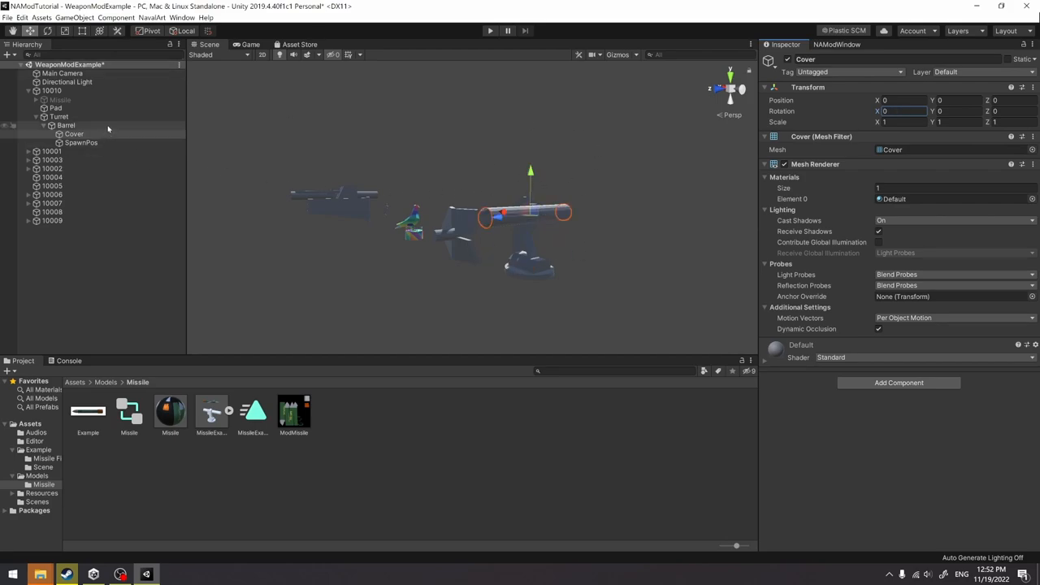
{"action": "left_click", "coordinate": [55, 107]}
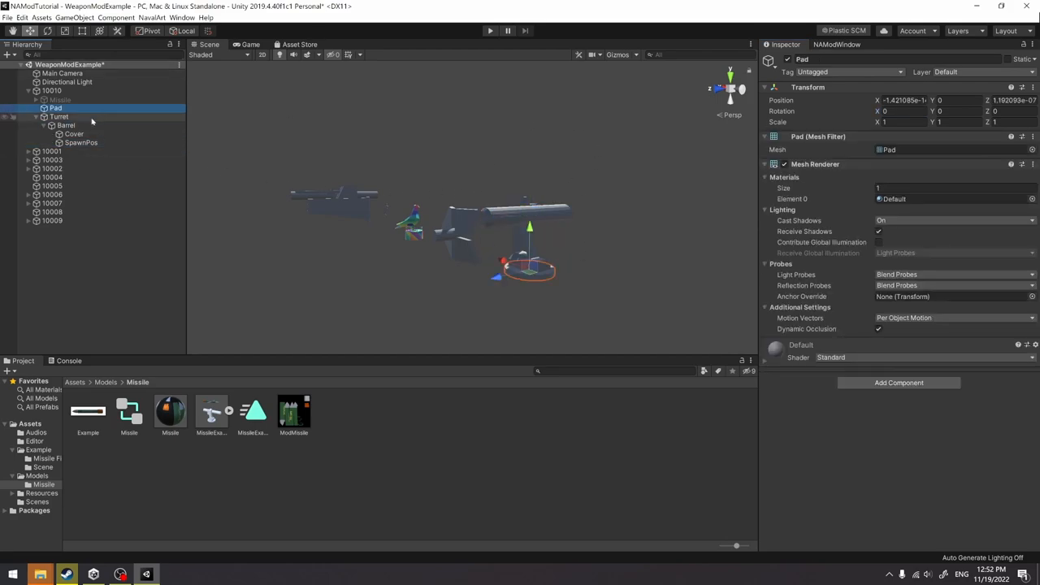
{"action": "left_click", "coordinate": [52, 91]}
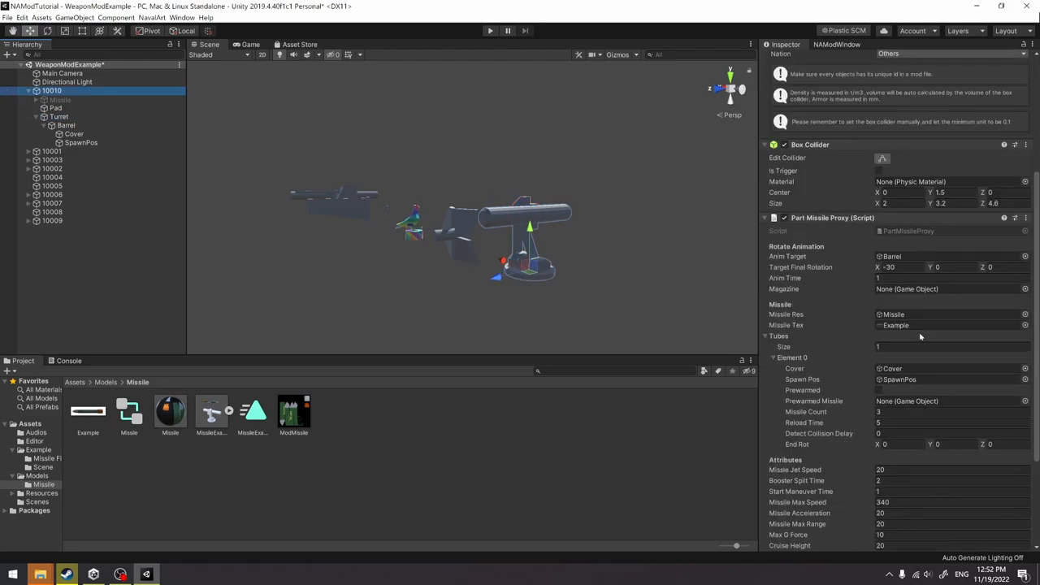
{"action": "scroll", "scroll_direction": "down", "scroll_amount": 3}
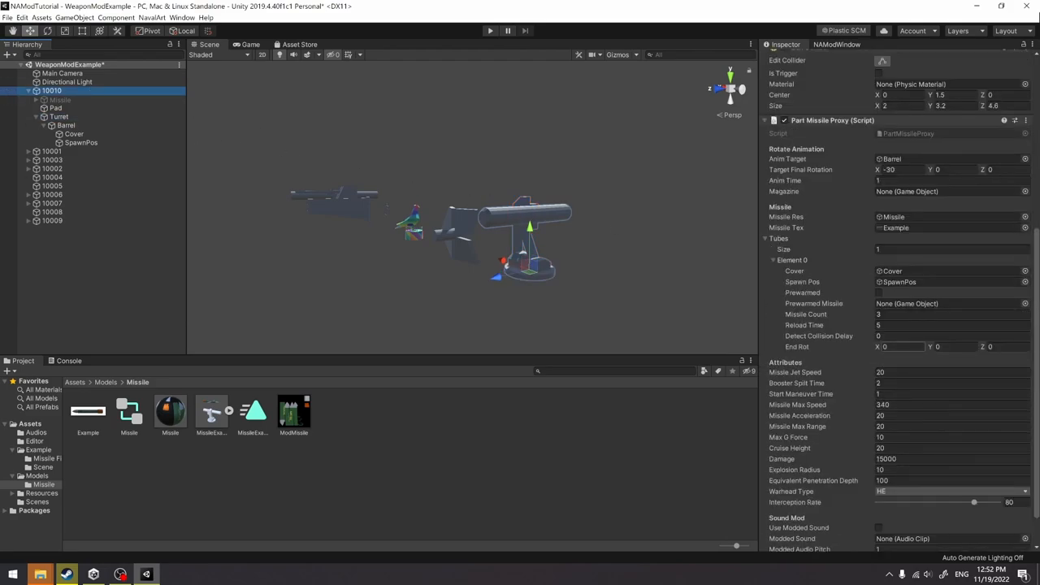
{"action": "scroll", "scroll_direction": "down", "scroll_amount": 3}
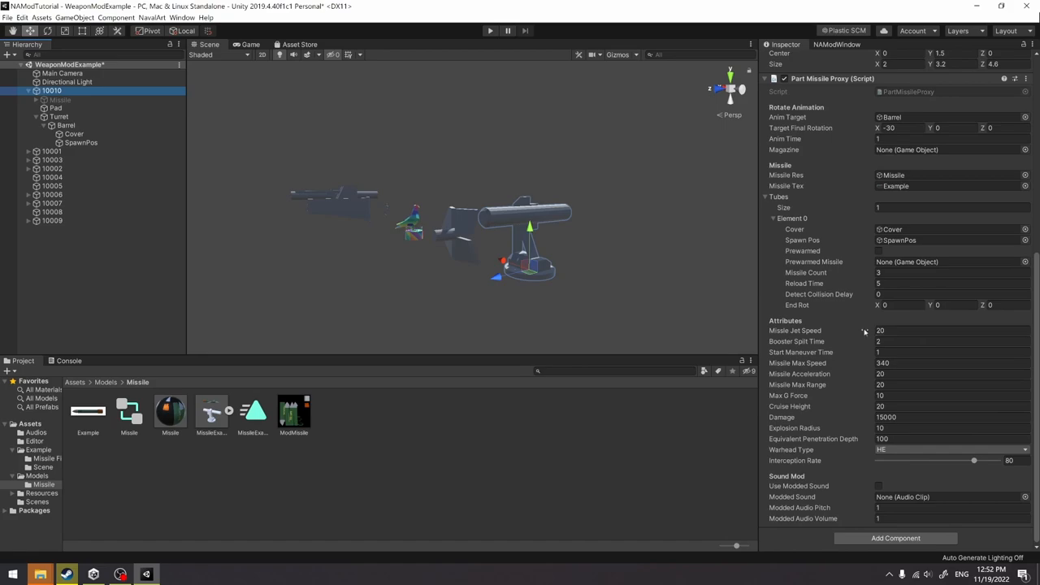
- Review max range and cruise height, then set the warhead type to AA
{"action": "left_click", "coordinate": [951, 332]}
{"action": "type", "text": "300"}
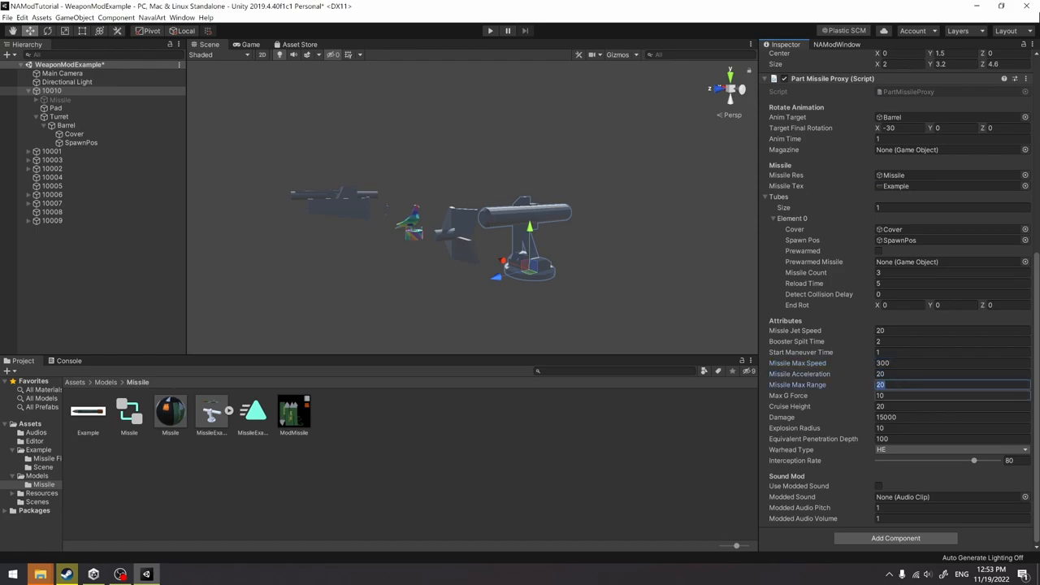
{"action": "left_click", "coordinate": [951, 397]}
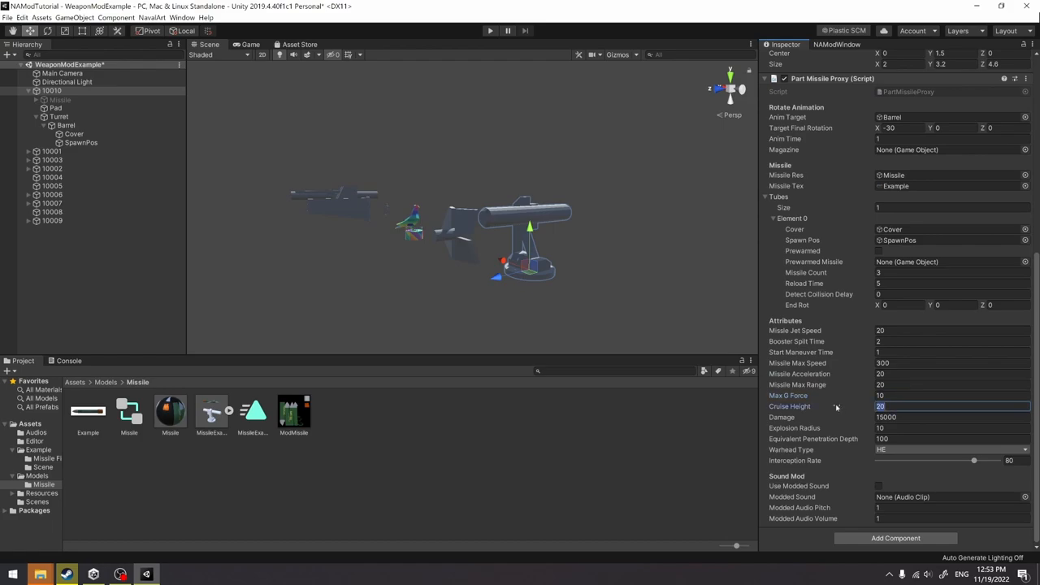
{"action": "left_click", "coordinate": [951, 416]}
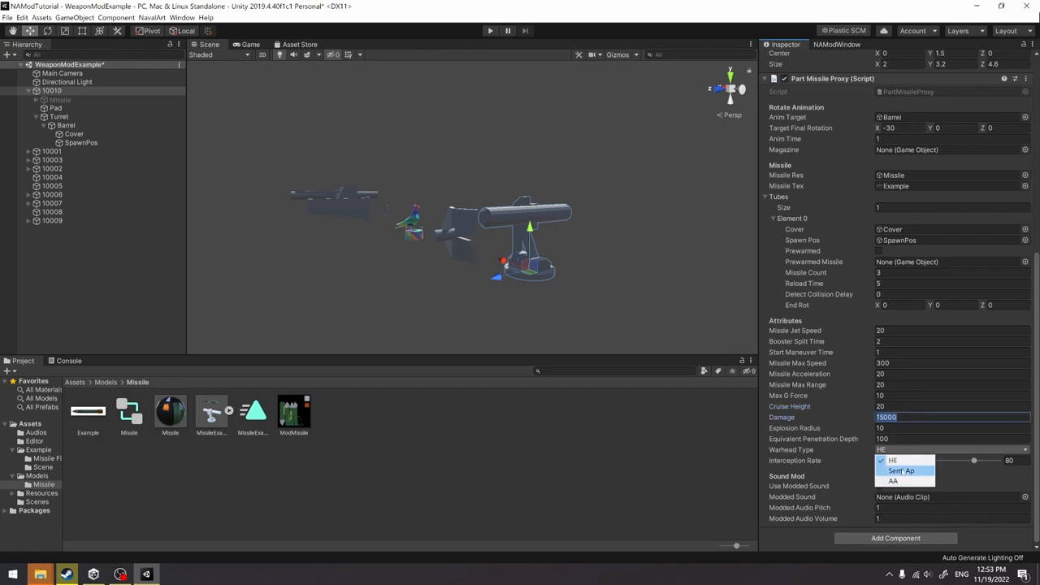
{"action": "left_click", "coordinate": [900, 471]}
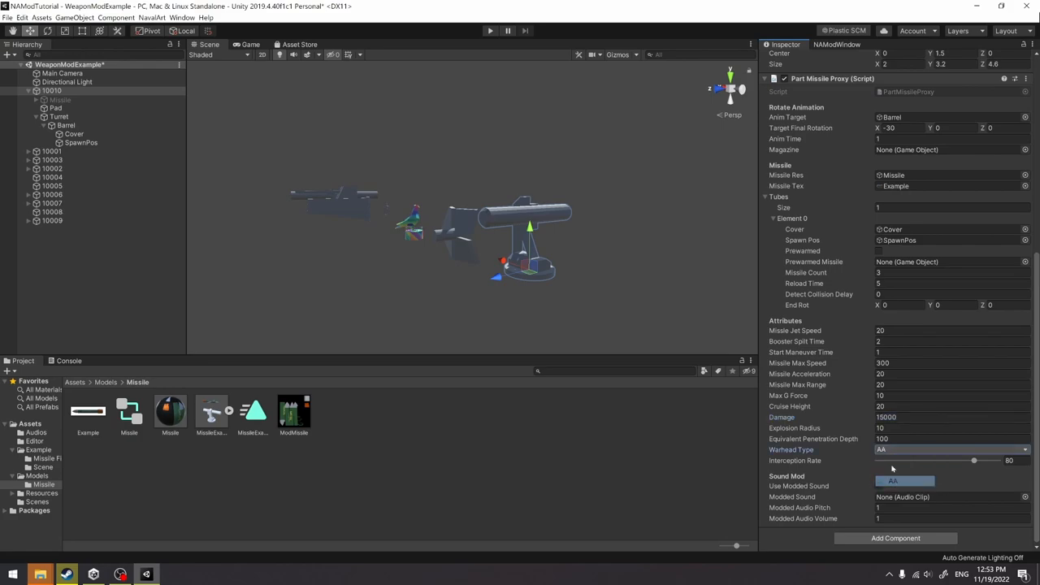
- Try Semi AP, settle the warhead type back on HE, and enable modded sound
{"action": "left_click", "coordinate": [951, 449]}
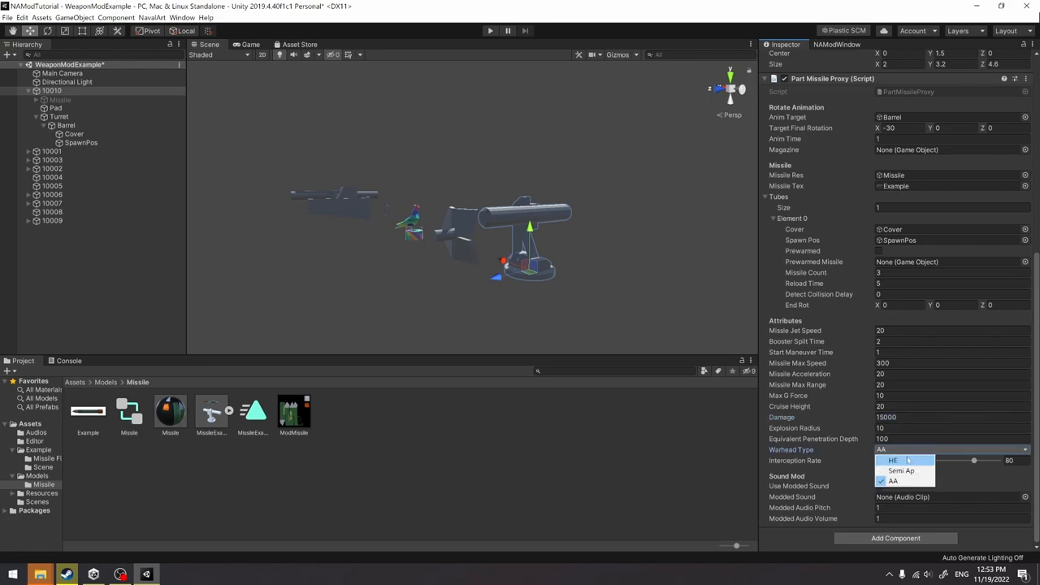
{"action": "left_click", "coordinate": [894, 462]}
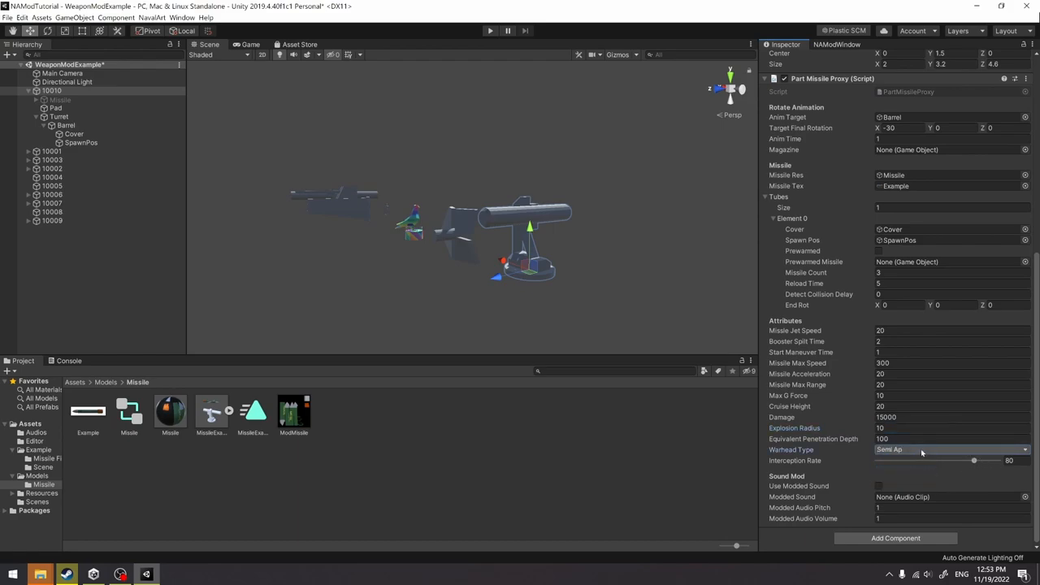
{"action": "left_click", "coordinate": [951, 448]}
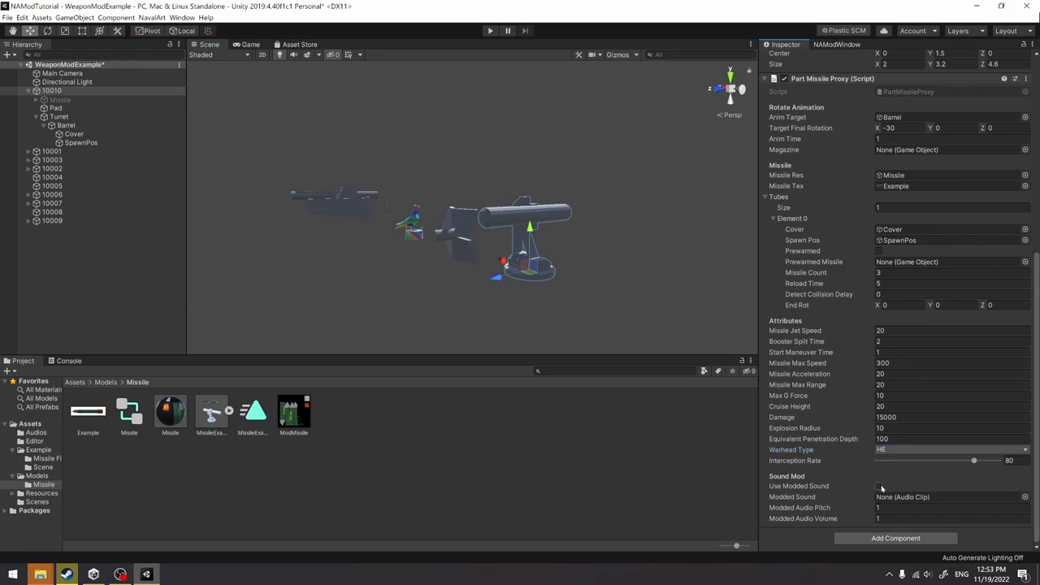
{"action": "left_click", "coordinate": [877, 486]}
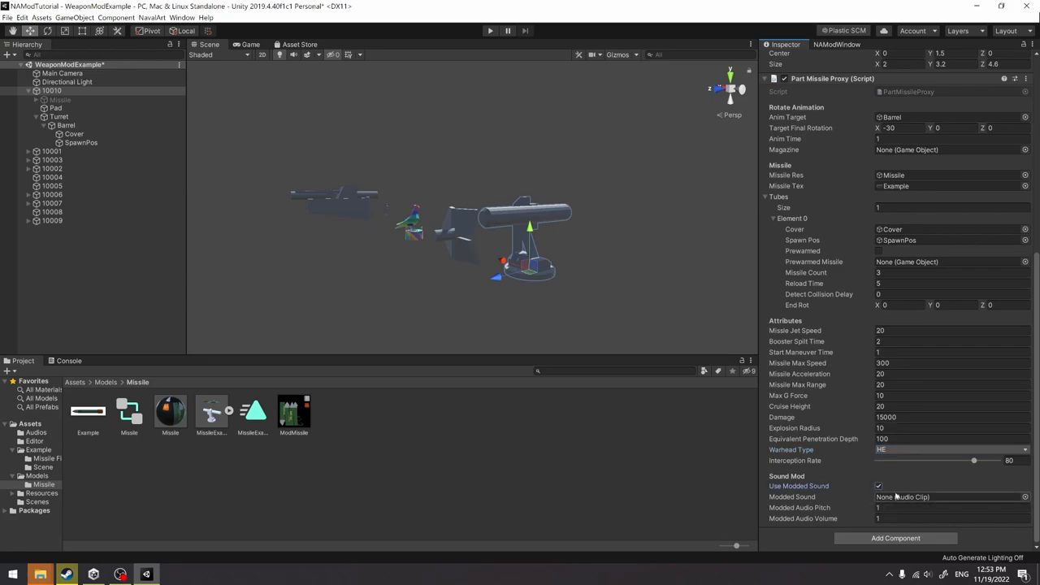
{"action": "scroll", "scroll_direction": "up", "scroll_amount": 3}
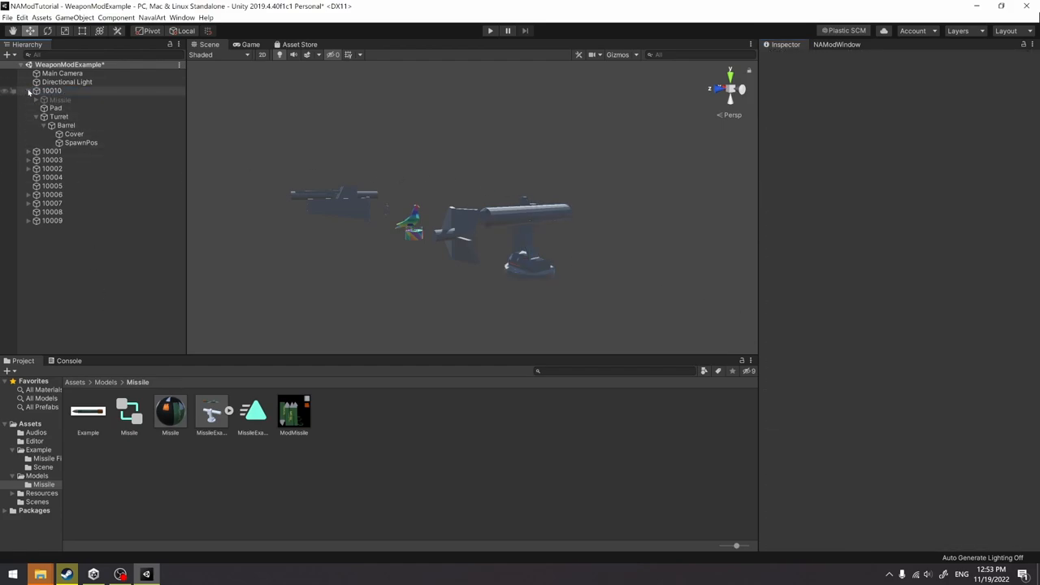
- Show the Resources folder of preview images and launch the Snipping Tool
{"action": "left_click", "coordinate": [106, 382]}
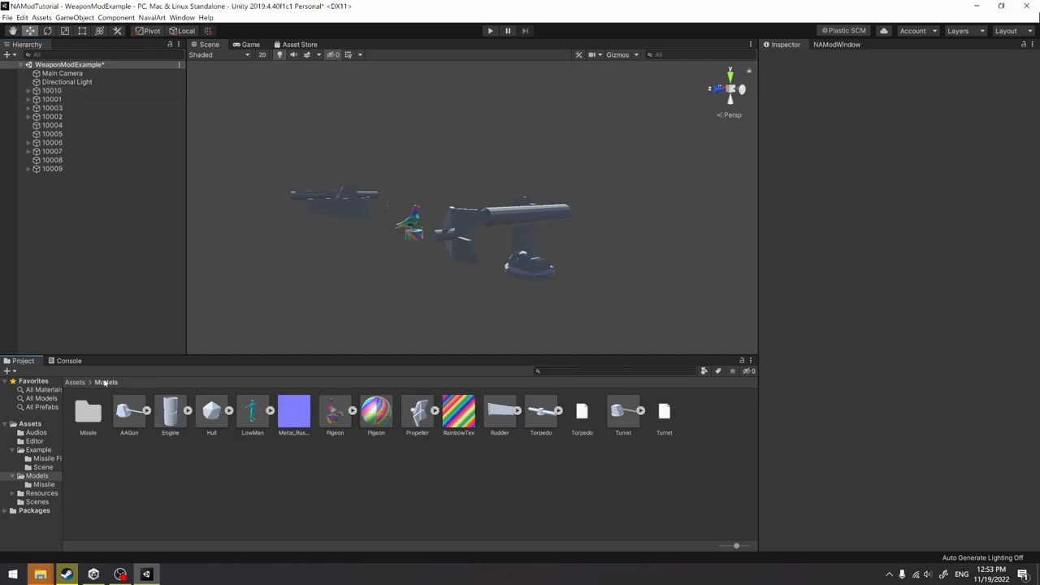
{"action": "mouse_move", "coordinate": [219, 374]}
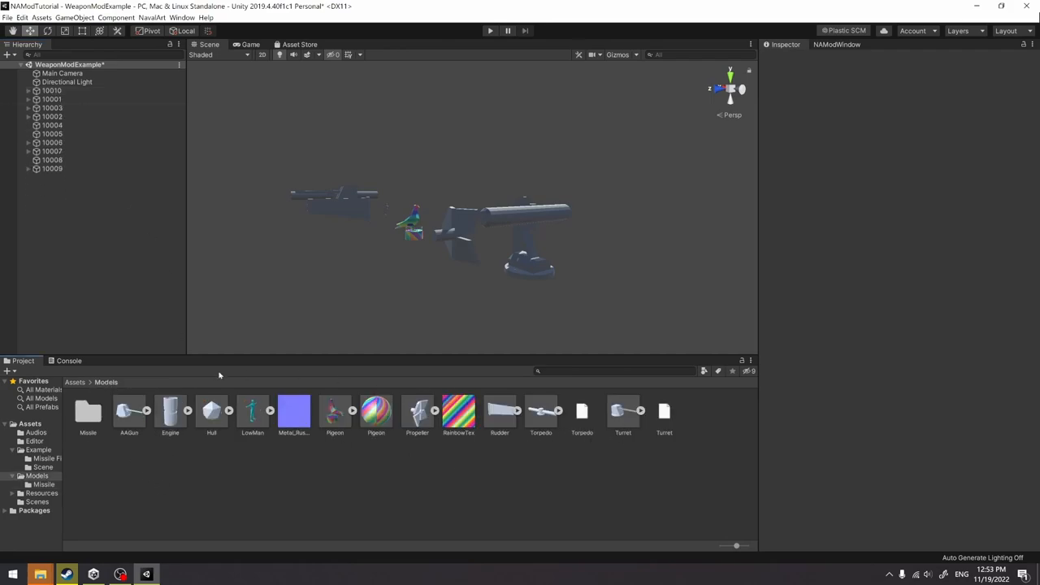
{"action": "left_click", "coordinate": [74, 382]}
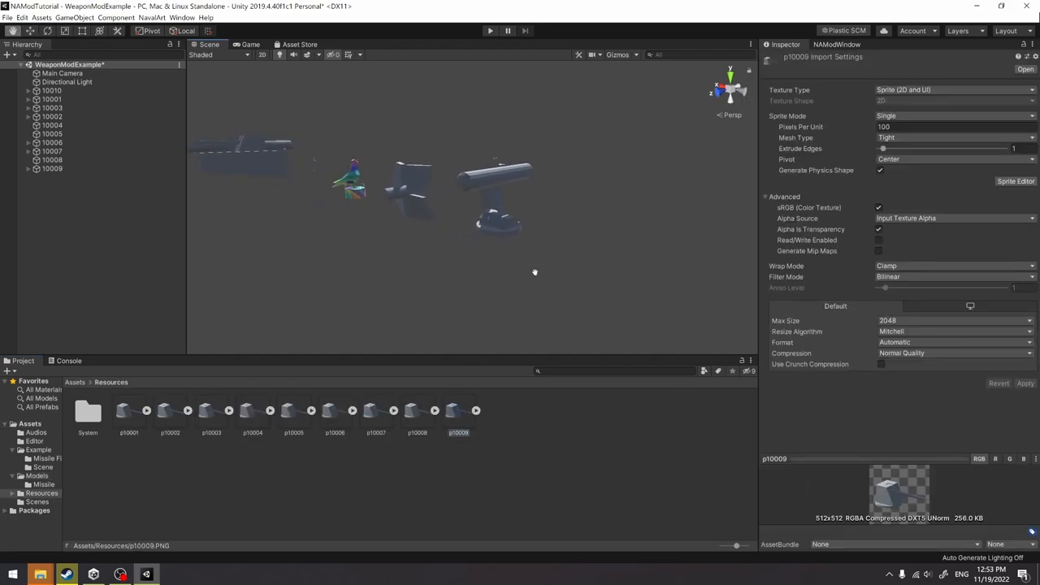
{"action": "type", "text": "snap"}
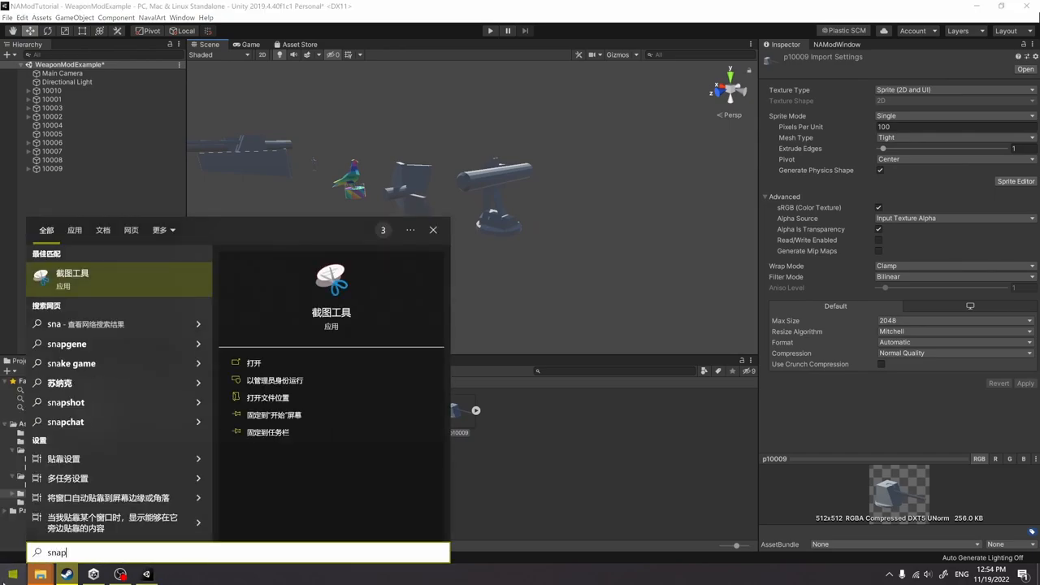
{"action": "left_click", "coordinate": [254, 364]}
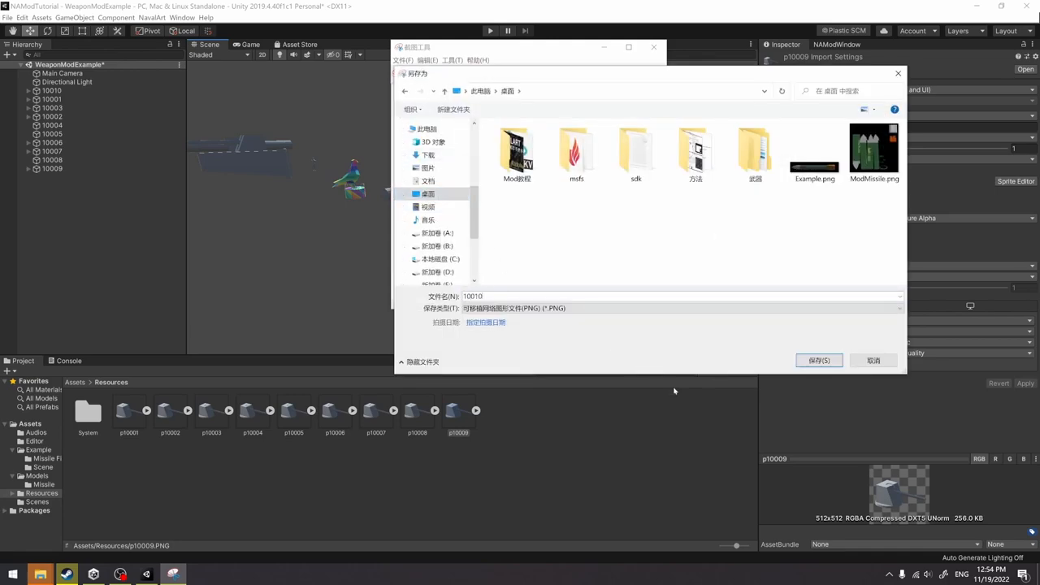
- Save the launcher snapshot as 10010.png and start importing a new asset
{"action": "left_click", "coordinate": [819, 361]}
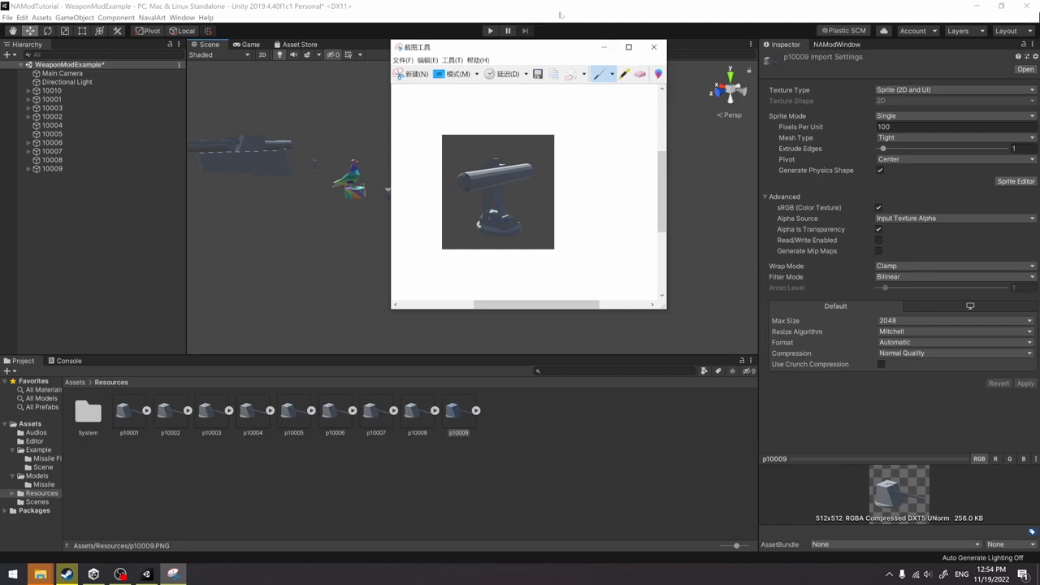
{"action": "left_click", "coordinate": [653, 46]}
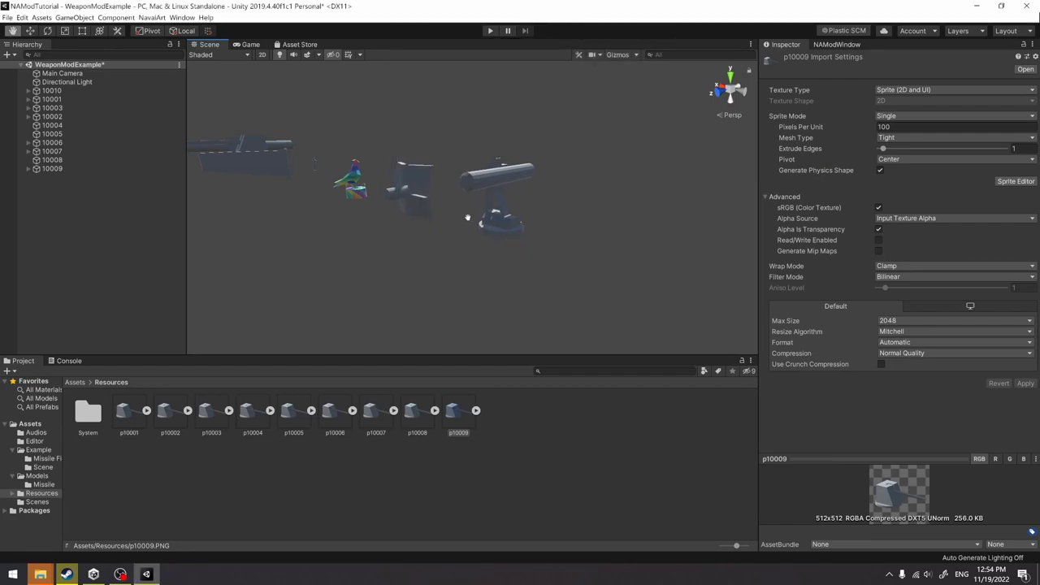
{"action": "left_click", "coordinate": [128, 409]}
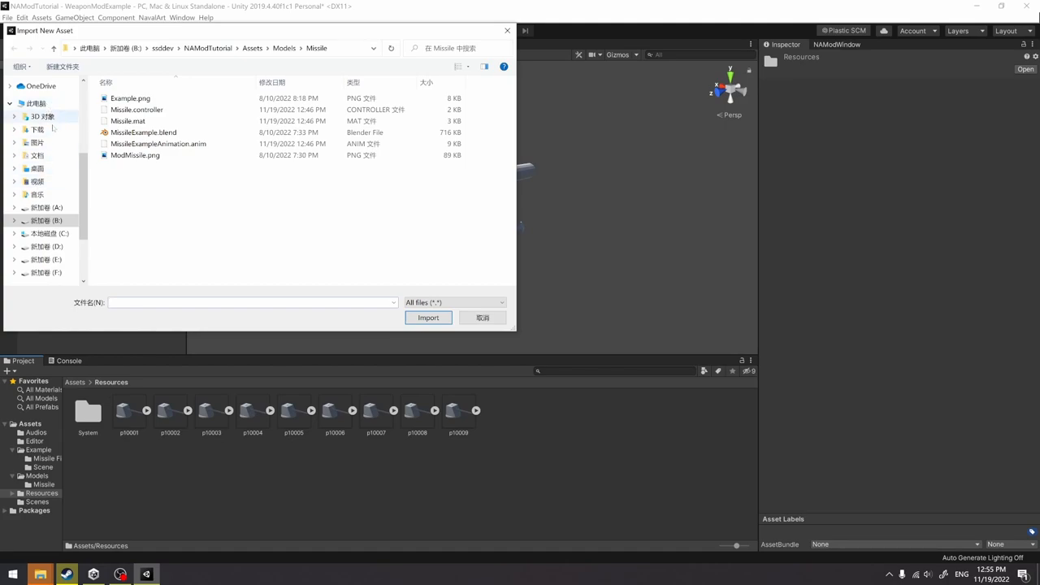
- Import 10010.png into Resources as a Sprite (2D and UI) texture and return to Assets
{"action": "left_click", "coordinate": [37, 168]}
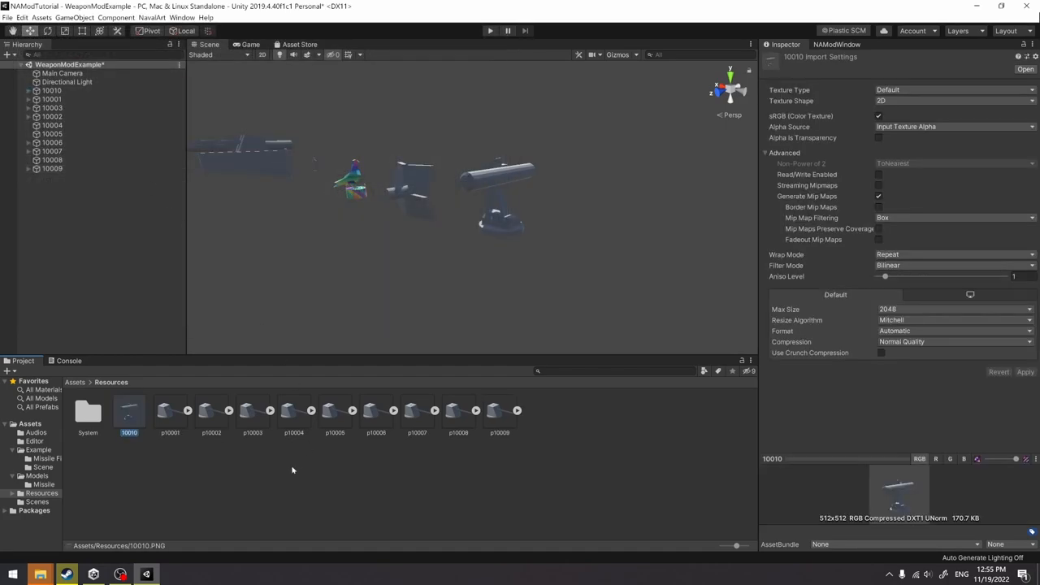
{"action": "left_click", "coordinate": [956, 90]}
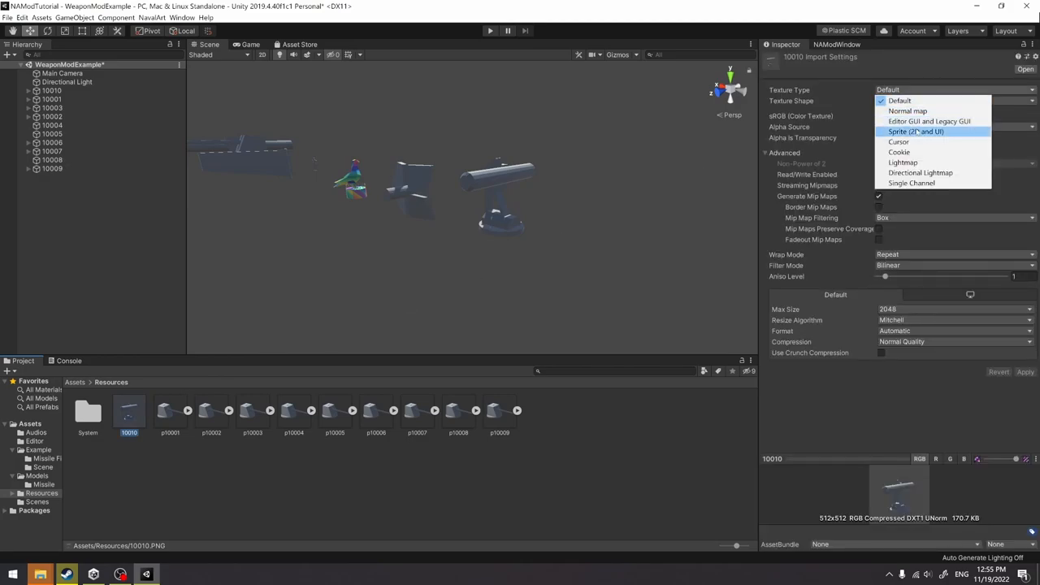
{"action": "left_click", "coordinate": [916, 132]}
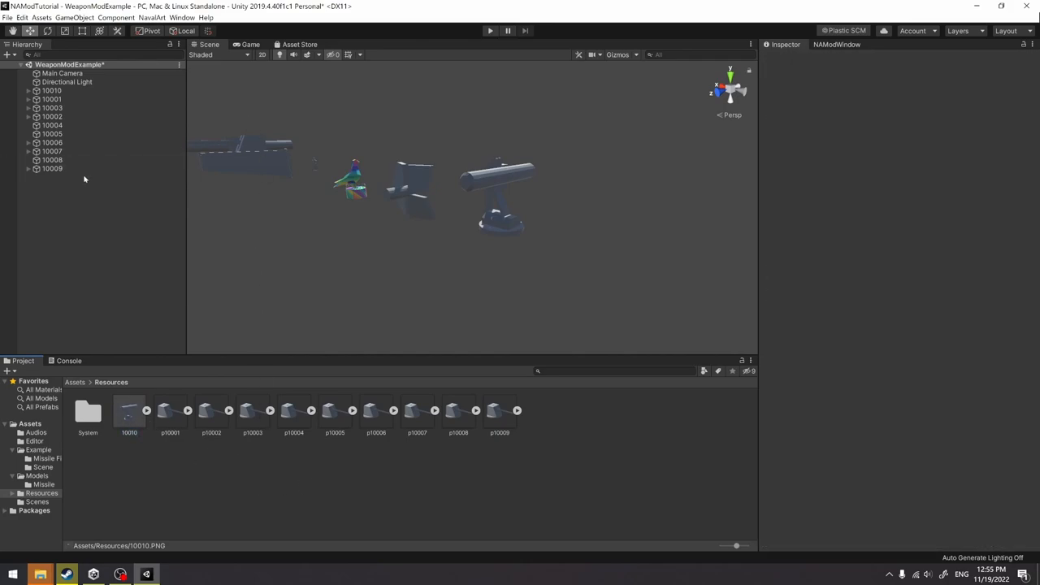
{"action": "mouse_move", "coordinate": [75, 386]}
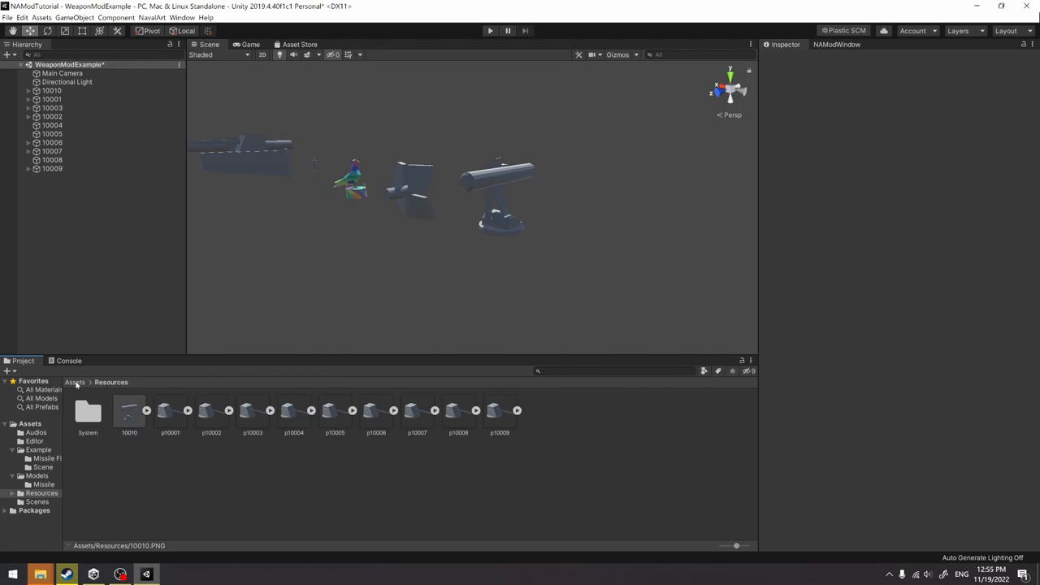
{"action": "left_click", "coordinate": [75, 381]}
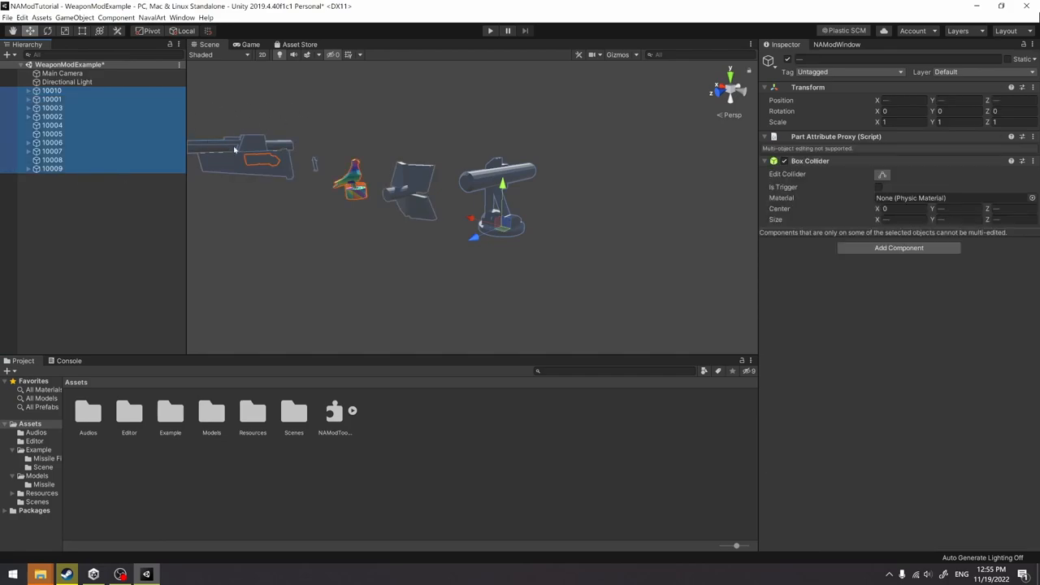
- Set the ModTools description to 'This is a tutorial Mod for missile'
{"action": "left_click", "coordinate": [835, 43]}
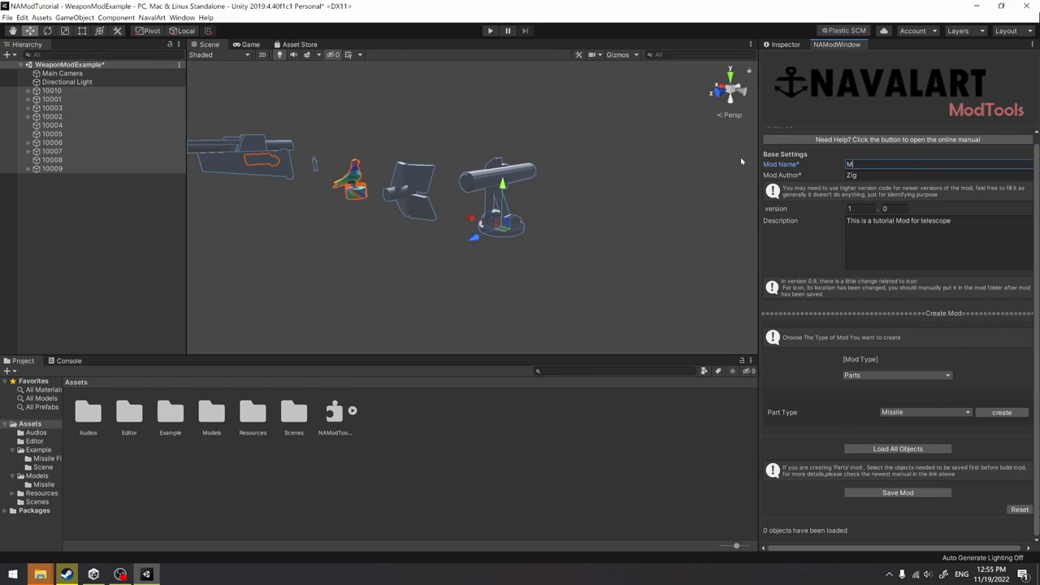
{"action": "type", "text": "issileModPackage"}
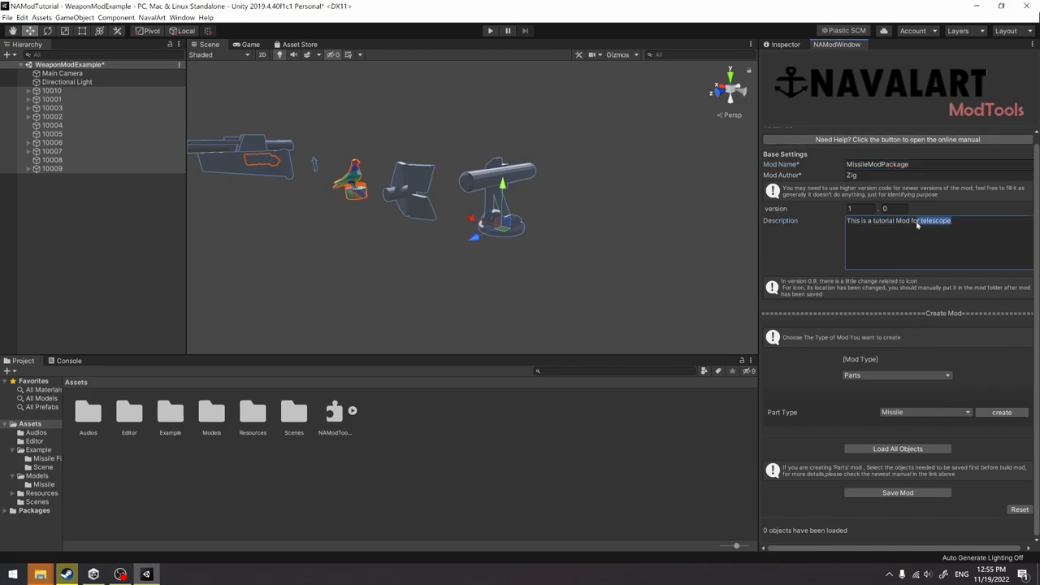
{"action": "type", "text": "m"}
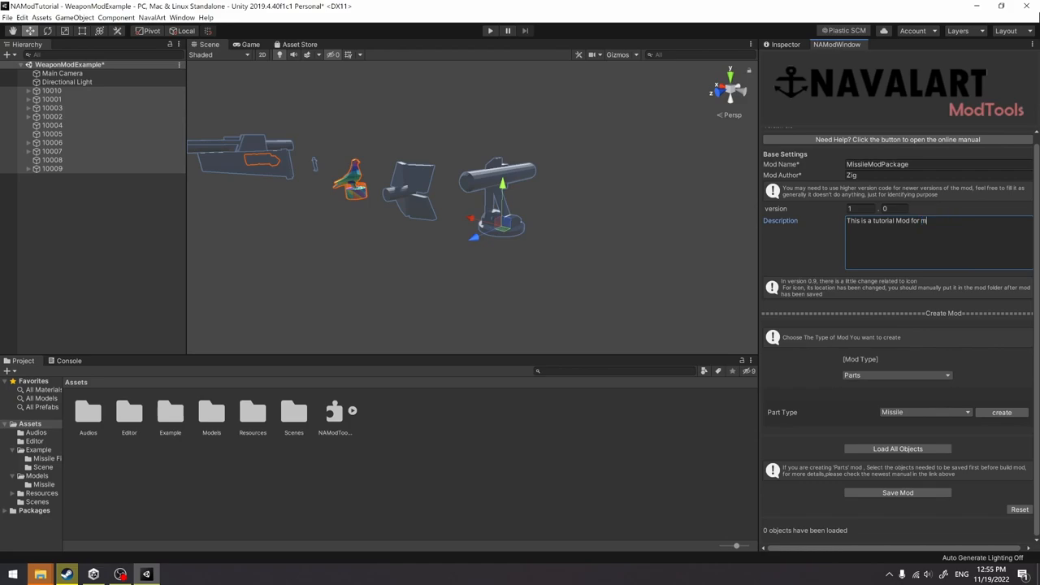
{"action": "type", "text": "issile"}
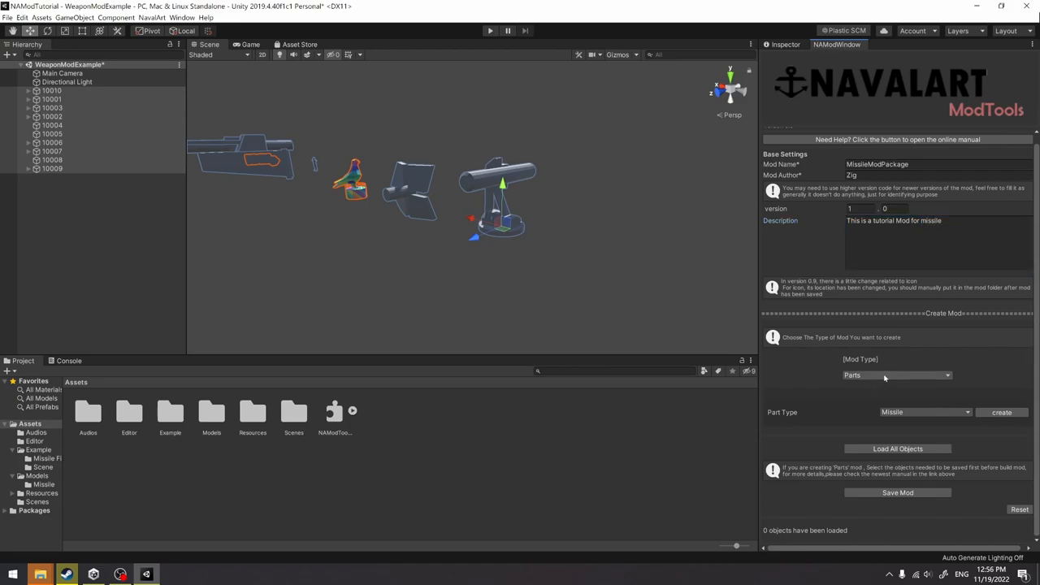
{"action": "mouse_move", "coordinate": [962, 426]}
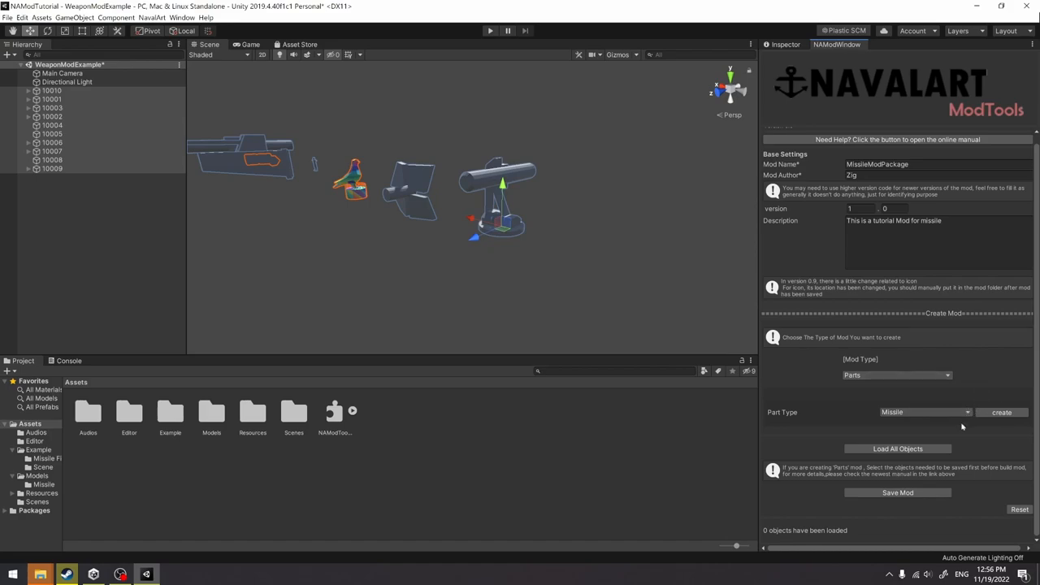
- Load all 10 mod objects and save the mod package to the chosen folder
{"action": "left_click", "coordinate": [896, 448]}
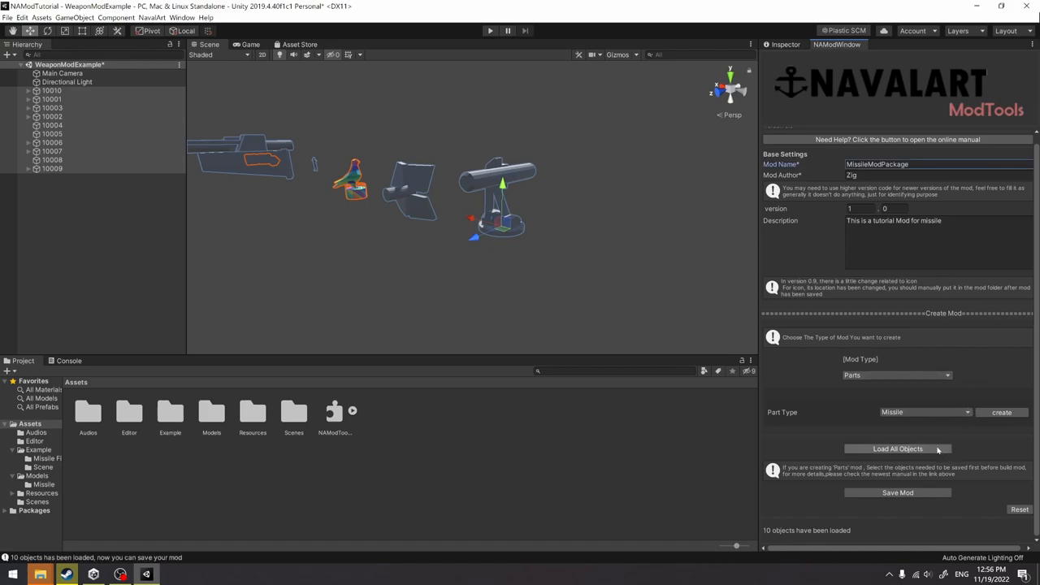
{"action": "left_click", "coordinate": [896, 493]}
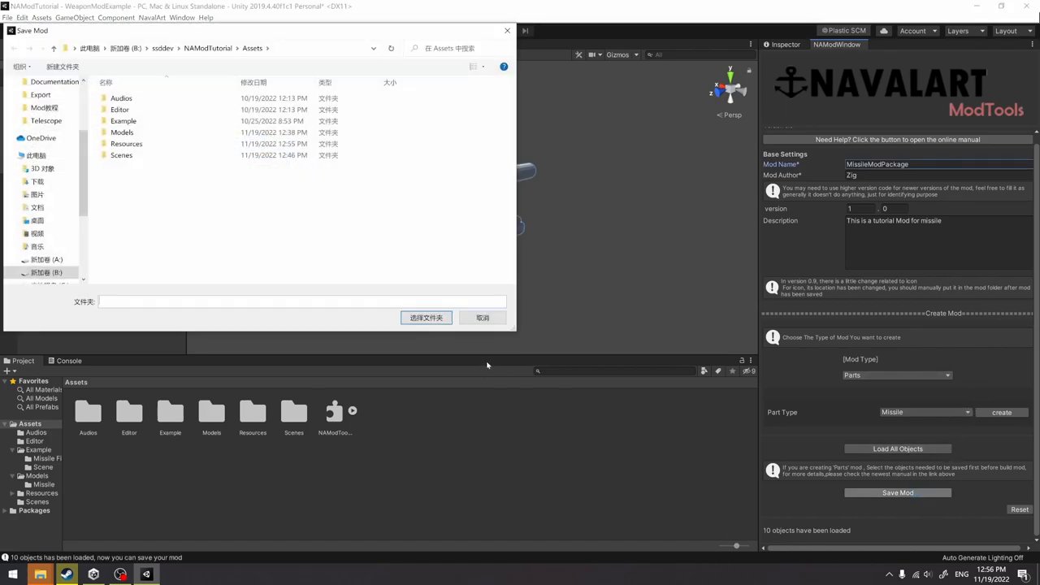
{"action": "left_click", "coordinate": [36, 221]}
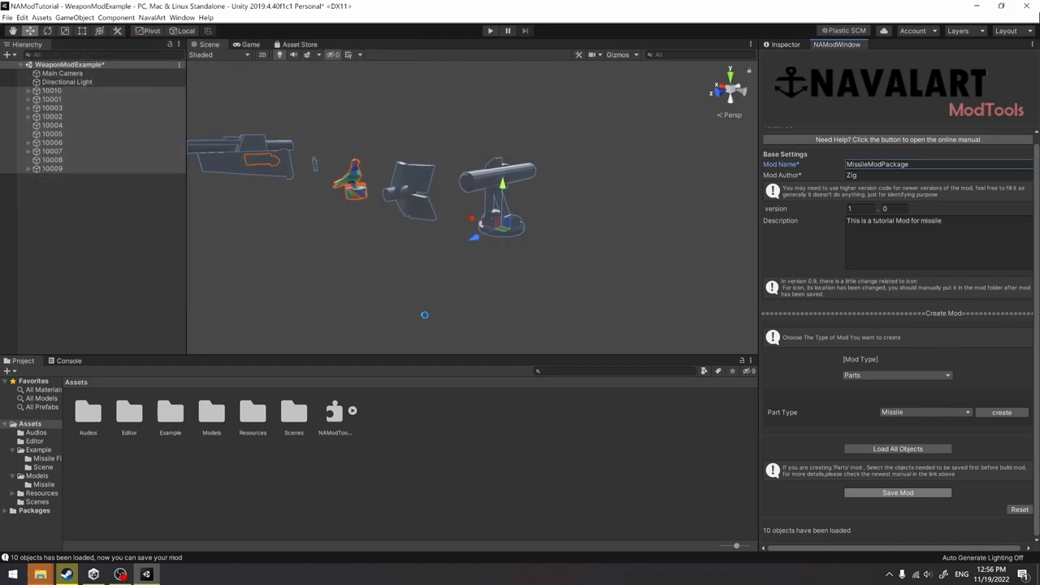
{"action": "mouse_move", "coordinate": [419, 322]}
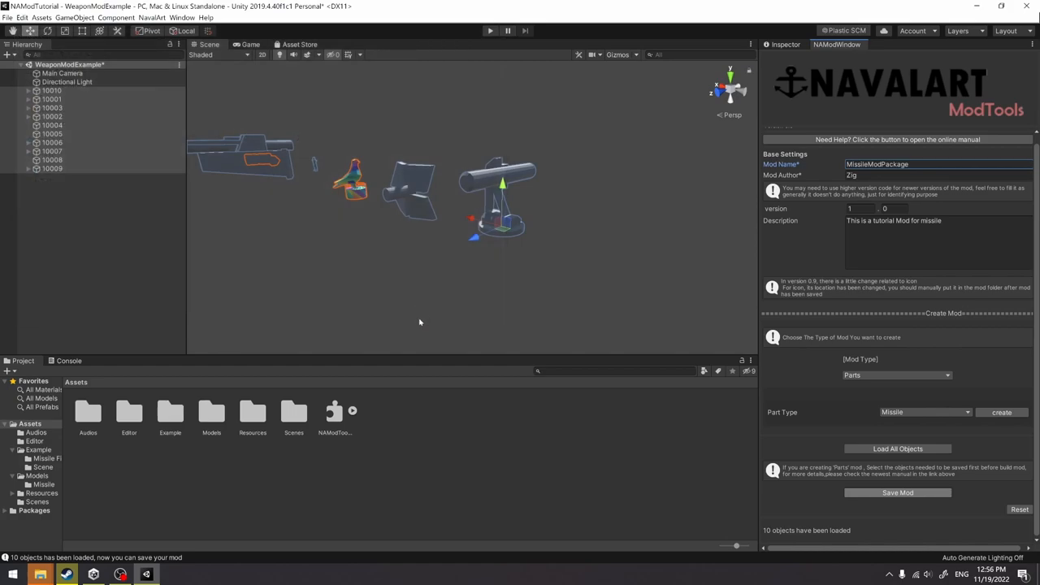
{"action": "left_click", "coordinate": [897, 492]}
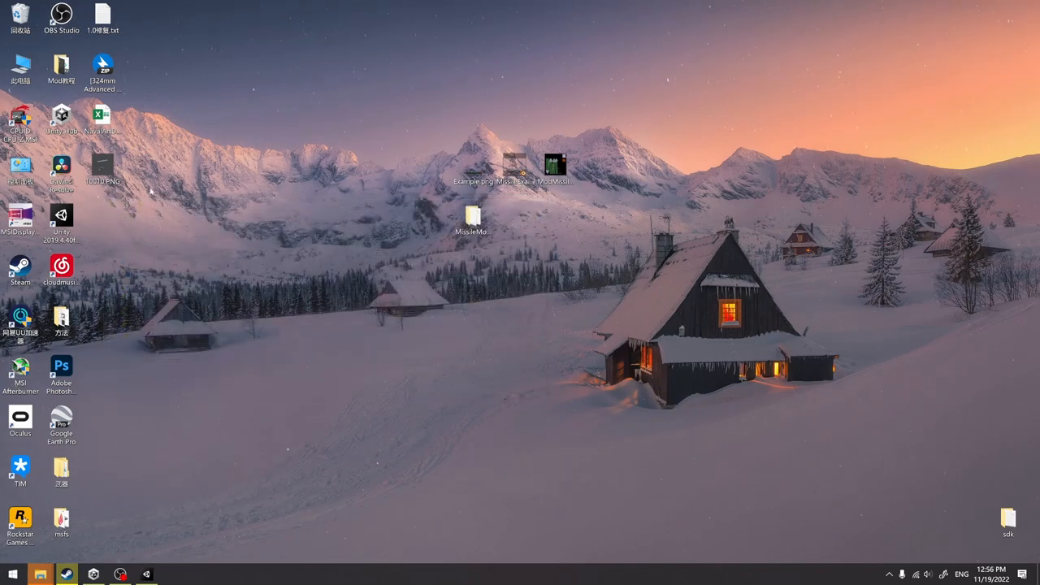
- Move the exported preview on the desktop and browse into NavalArt/NavalArt_Data/Mods
{"action": "left_click_drag", "start_coordinate": [104, 163], "coordinate": [430, 166]}
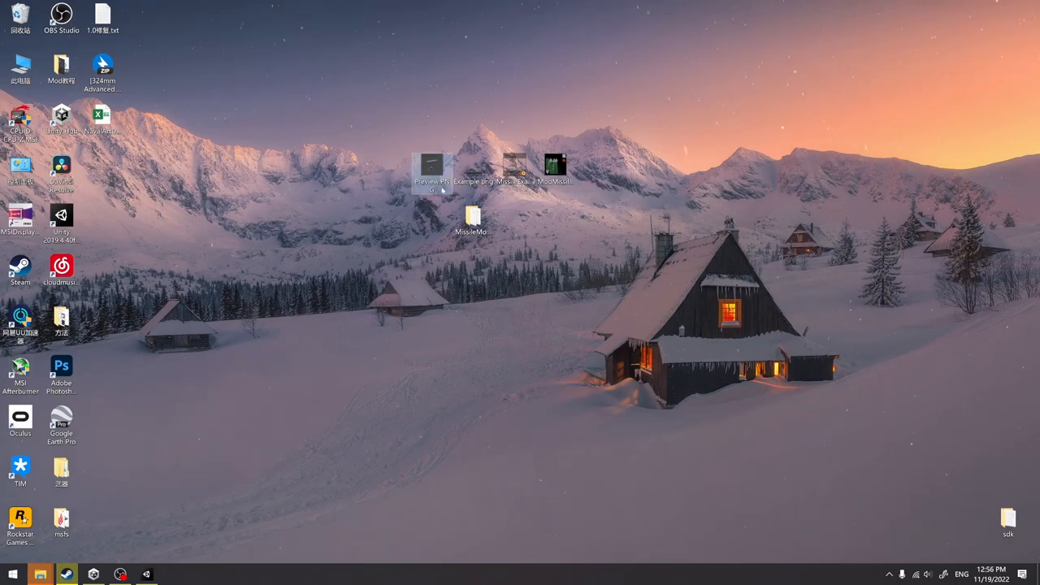
{"action": "left_click_drag", "start_coordinate": [433, 170], "coordinate": [390, 224]}
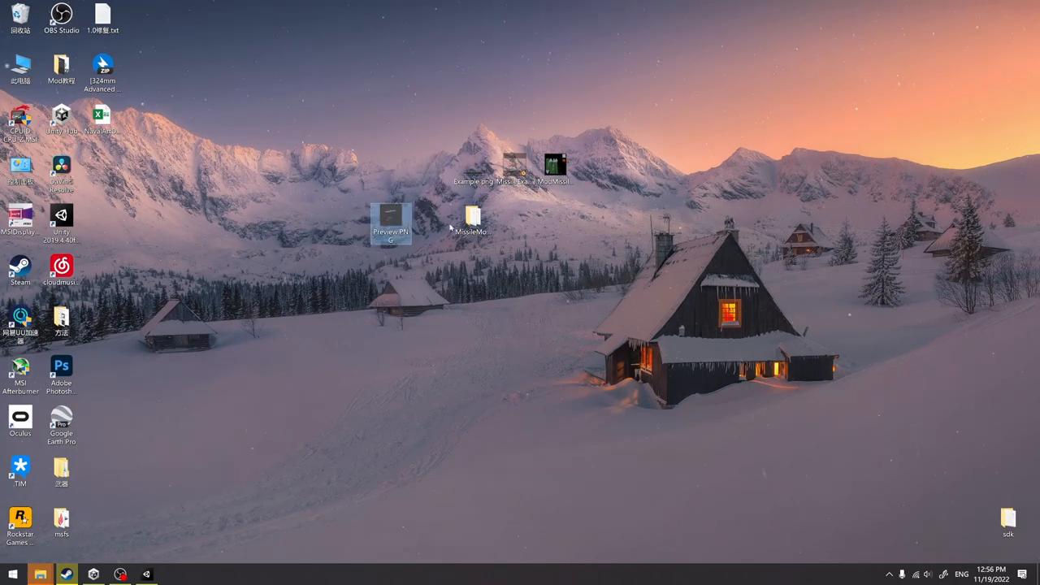
{"action": "double_click", "coordinate": [472, 217]}
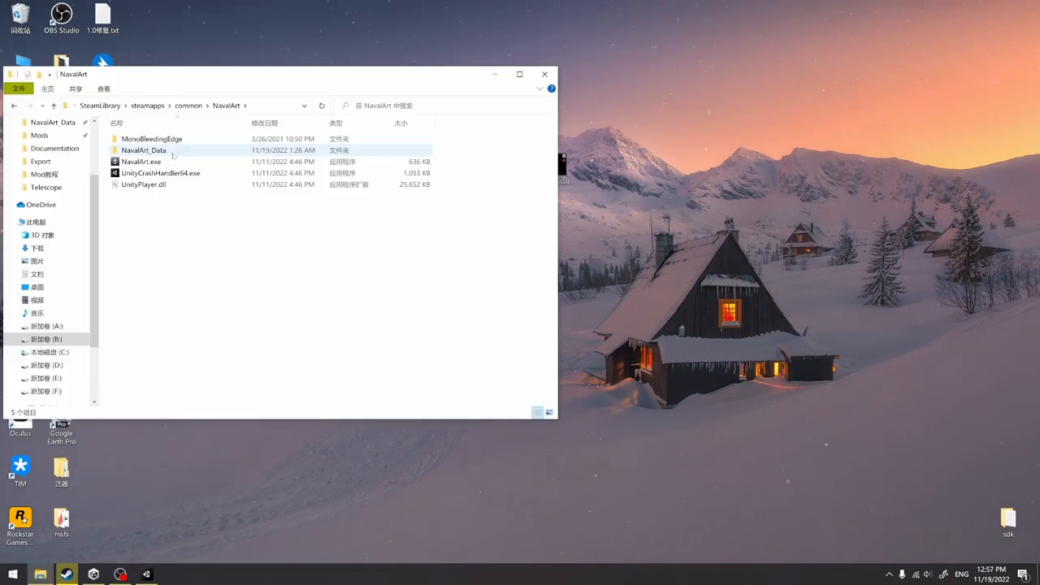
{"action": "double_click", "coordinate": [143, 150]}
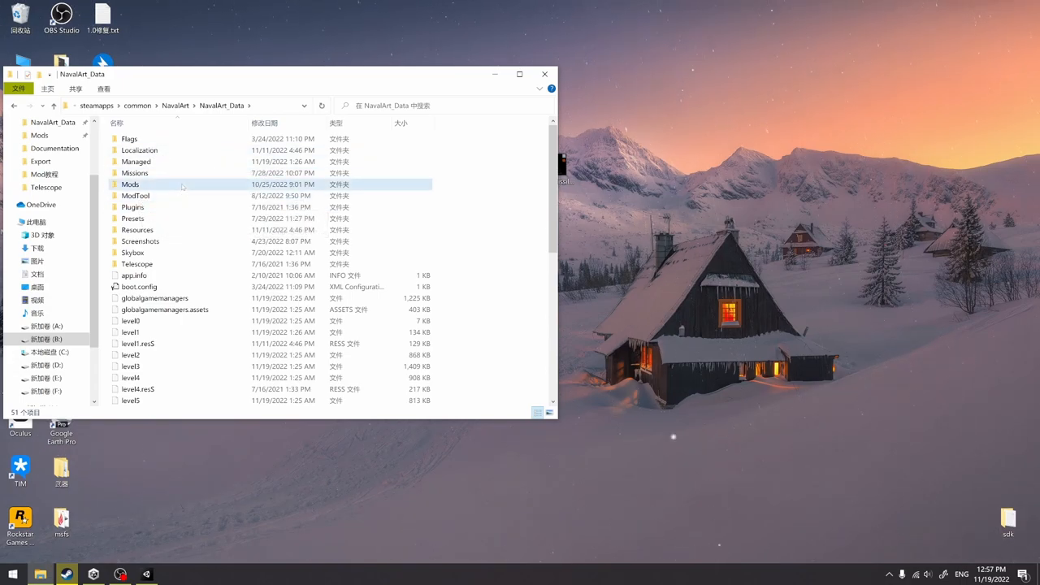
{"action": "double_click", "coordinate": [130, 183]}
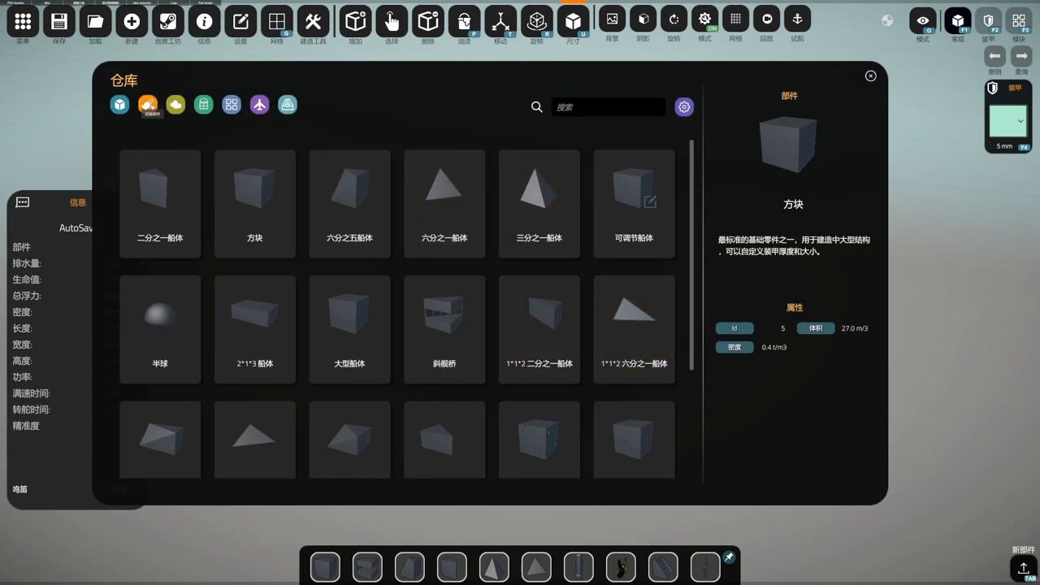
- Switch the warehouse view to another part category tab
{"action": "left_click", "coordinate": [146, 104]}
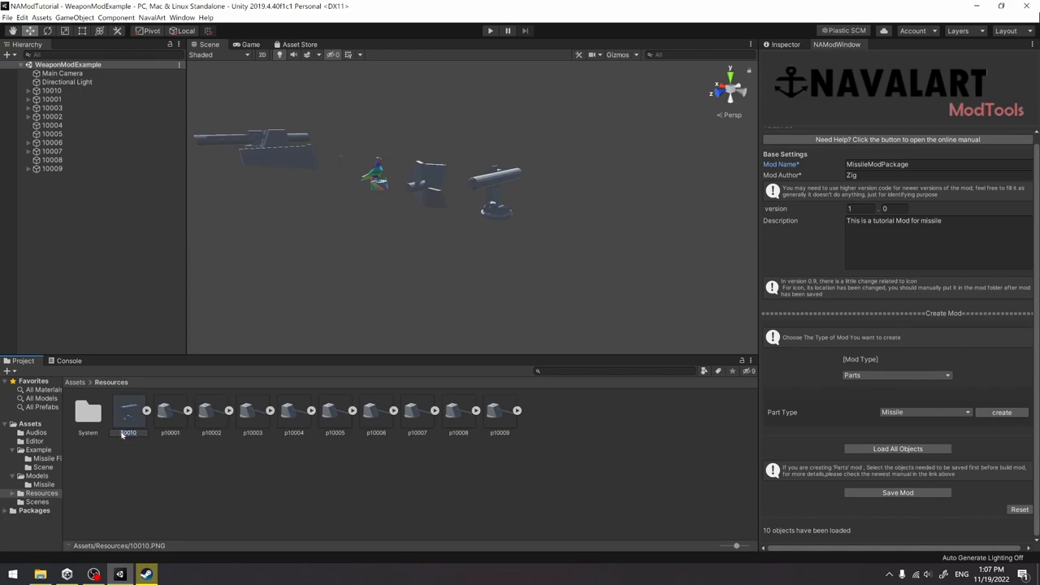
- Check the exported MissileModPackage folder contents including Preview.PNG, then close it
{"action": "left_click", "coordinate": [499, 414]}
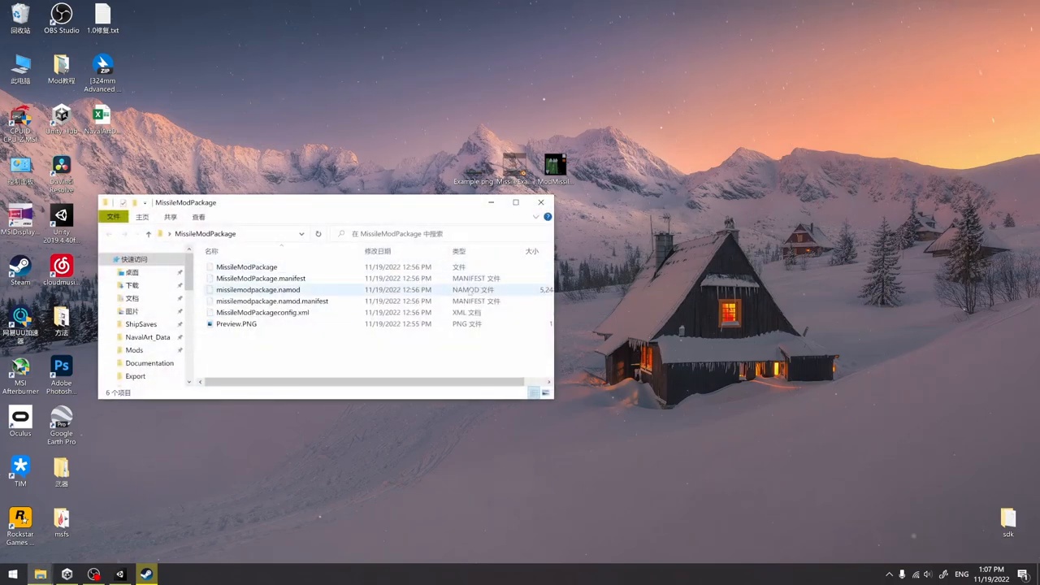
{"action": "left_click", "coordinate": [236, 324]}
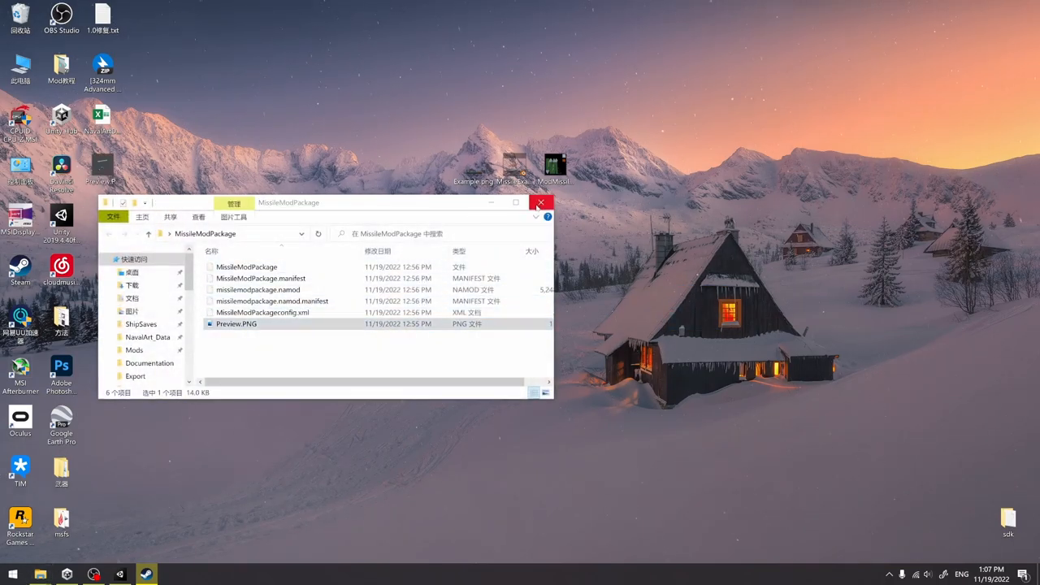
{"action": "left_click", "coordinate": [540, 202]}
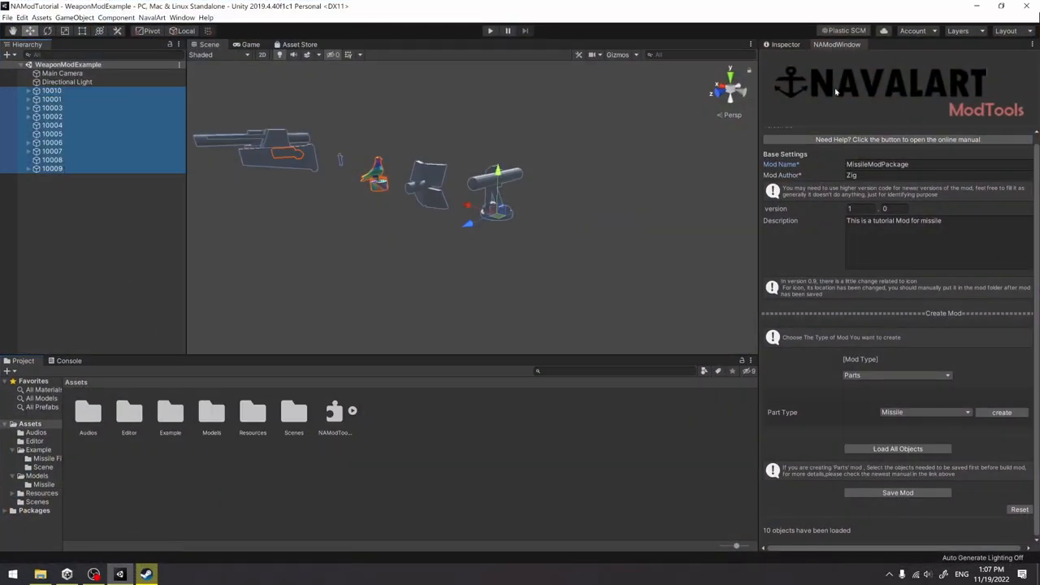
- Save the mod again from ModTools, choosing the Desktop as the output folder
{"action": "left_click", "coordinate": [897, 492]}
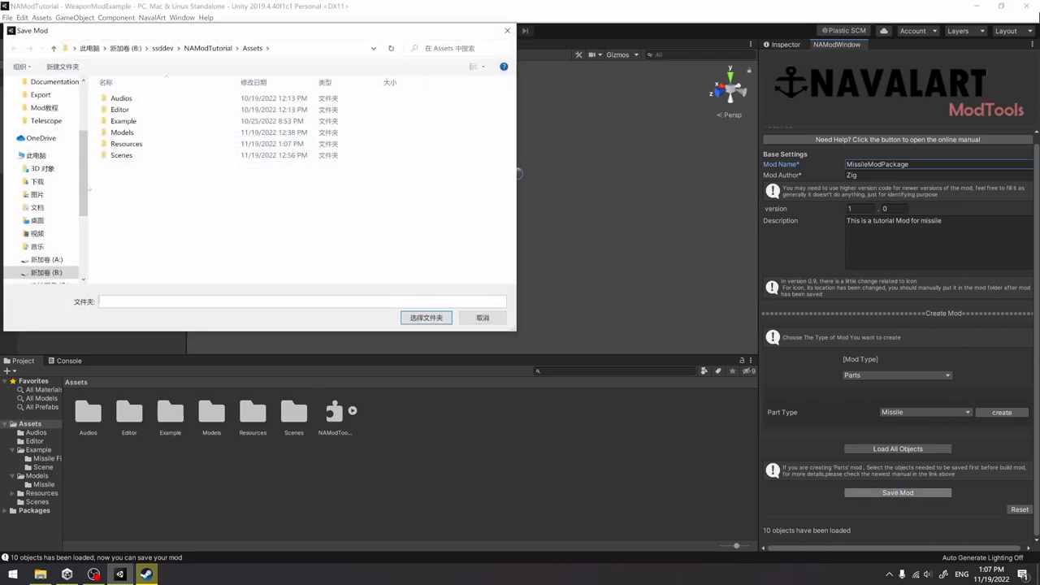
{"action": "left_click", "coordinate": [36, 221]}
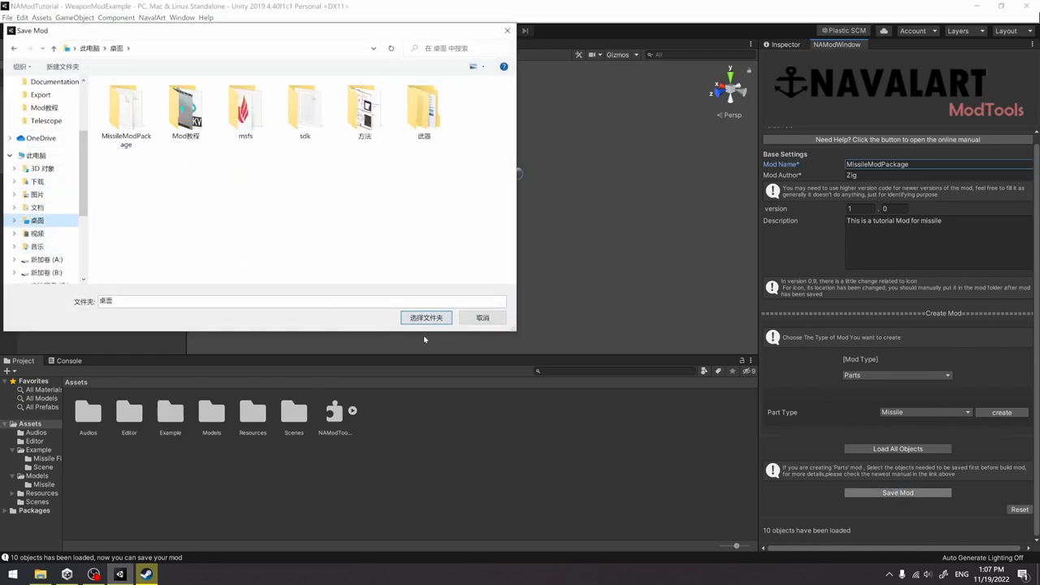
{"action": "left_click", "coordinate": [481, 316]}
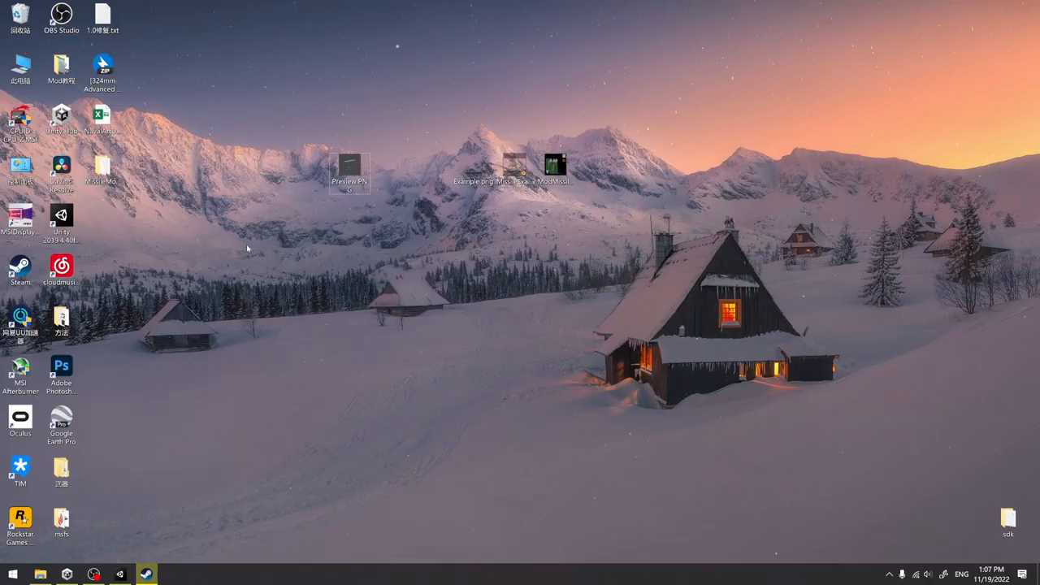
- Launch NavalArt from the desktop and scroll the warehouse to the Example Missile Launcher
{"action": "left_click_drag", "start_coordinate": [350, 171], "coordinate": [390, 225]}
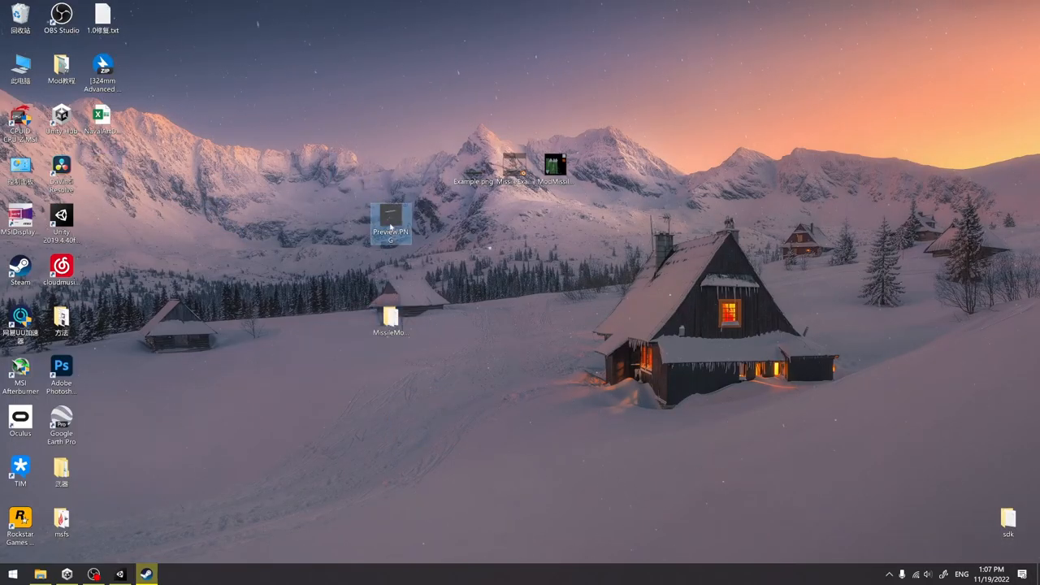
{"action": "double_click", "coordinate": [390, 316]}
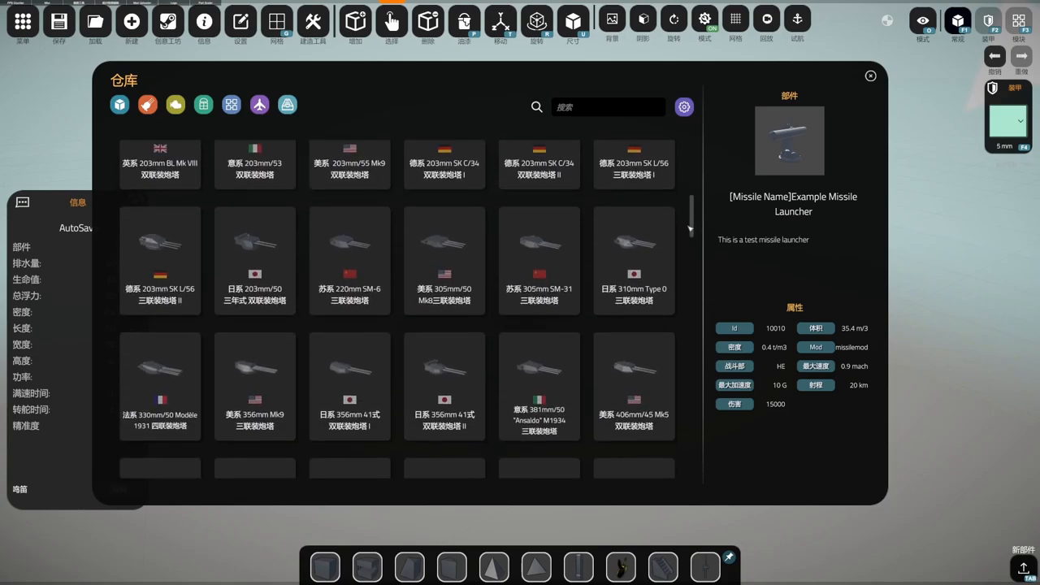
{"action": "scroll", "scroll_direction": "down", "scroll_amount": 3}
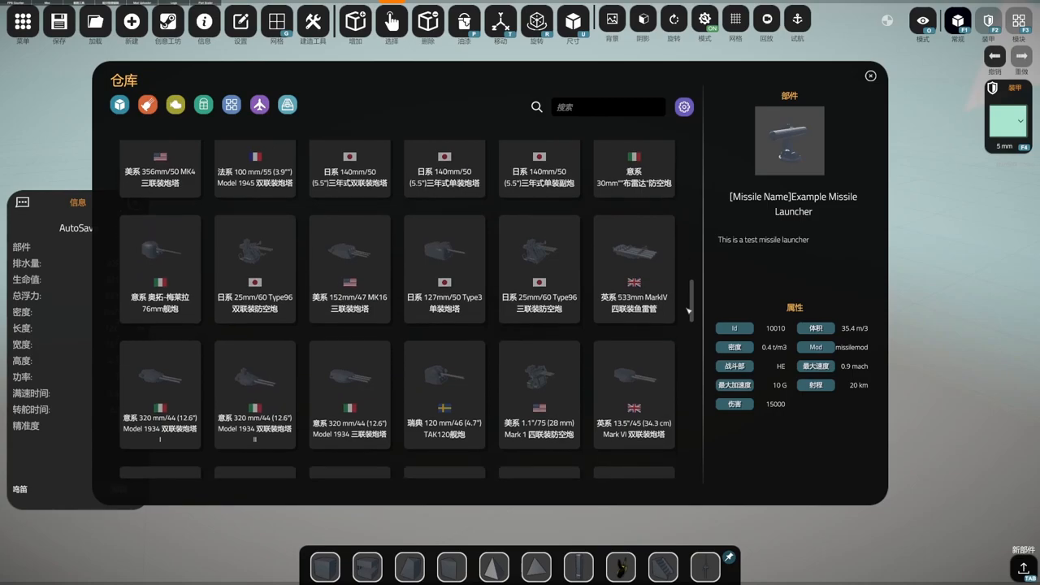
- Inspect the RGM-84 anti-ship missile launcher's stats and browse further launcher parts
{"action": "scroll", "scroll_direction": "down", "scroll_amount": 3}
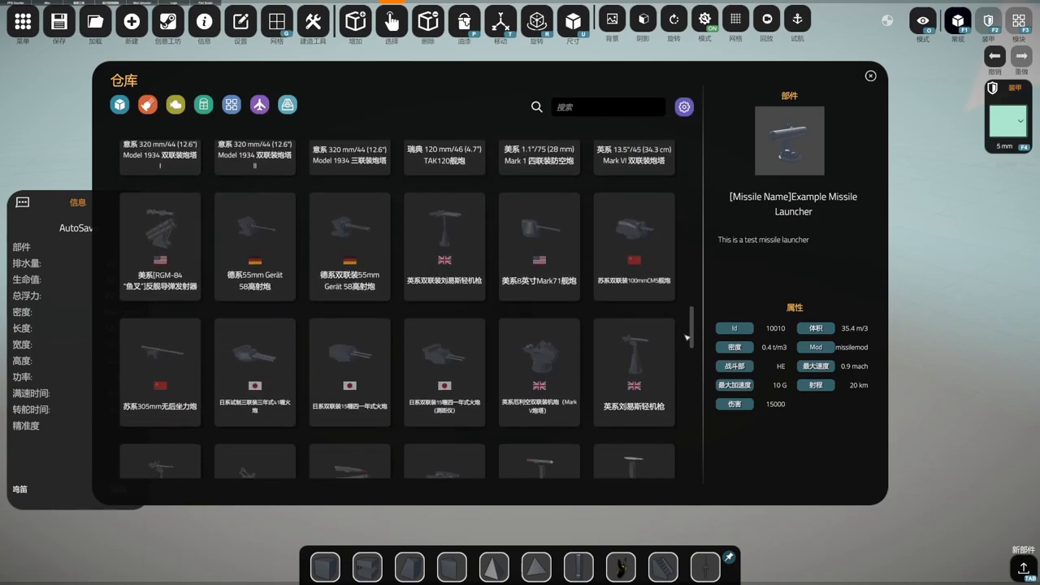
{"action": "left_click", "coordinate": [160, 235]}
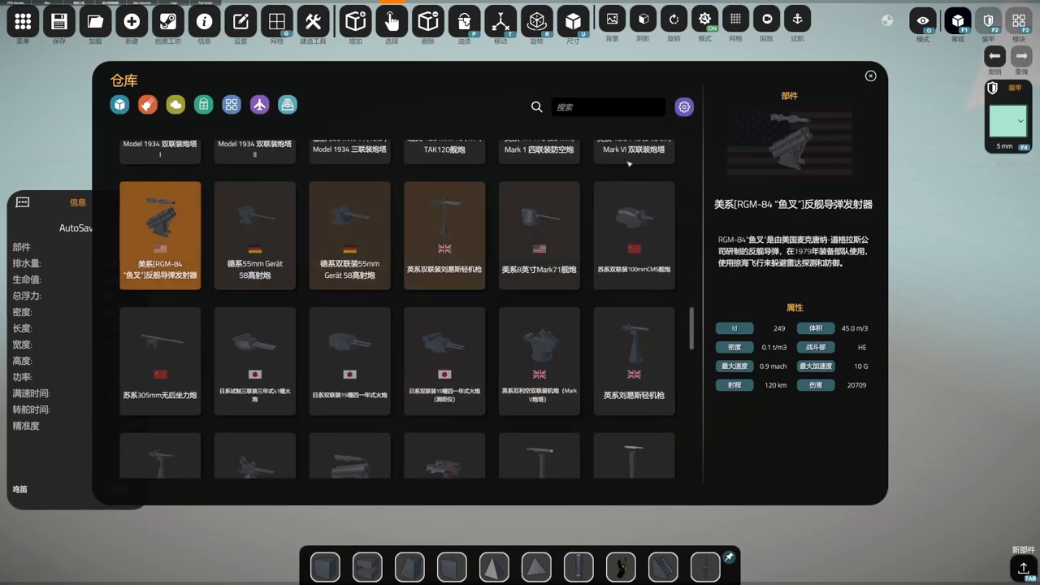
{"action": "left_click", "coordinate": [633, 361]}
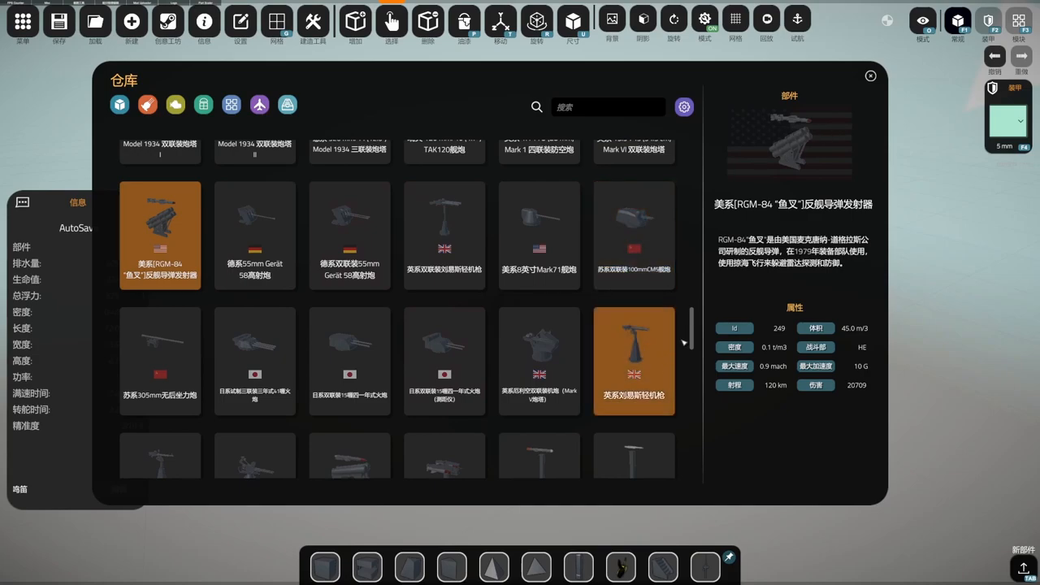
{"action": "scroll", "scroll_direction": "down", "scroll_amount": 3}
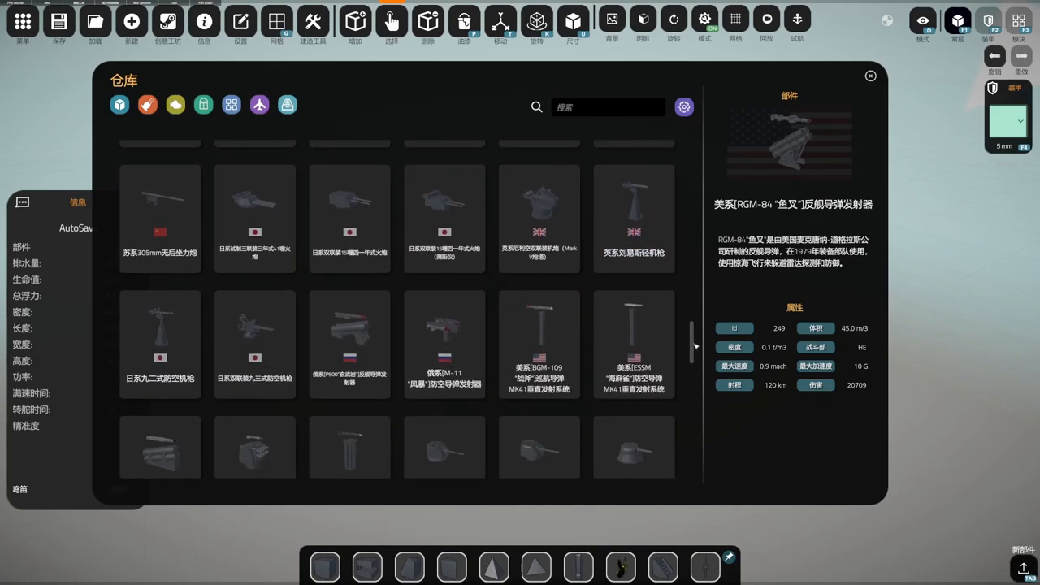
{"action": "scroll", "scroll_direction": "down", "scroll_amount": 3}
{"action": "type", "text": "/load_cleveland"}
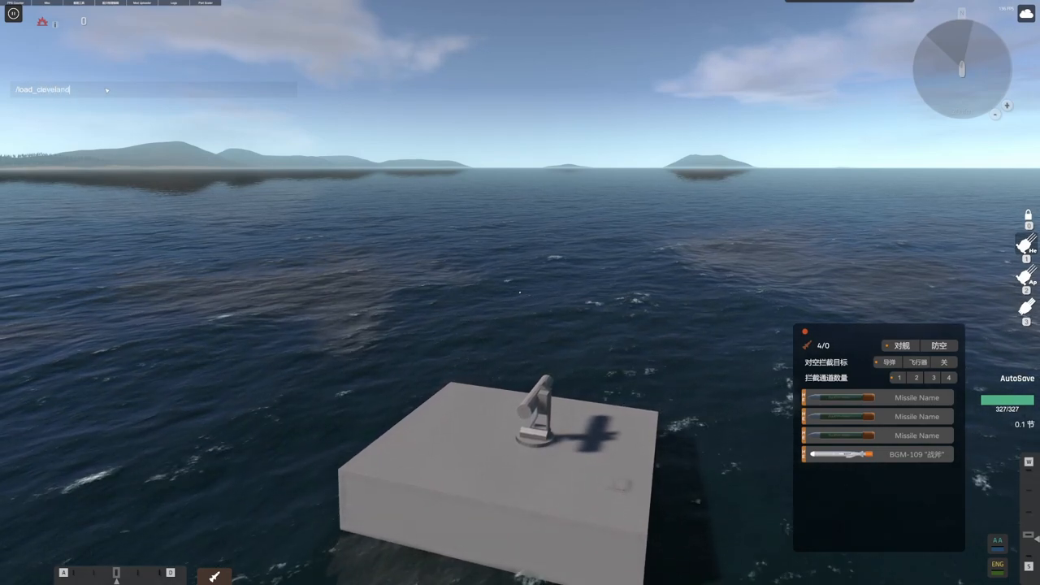
{"action": "key", "text": "Return"}
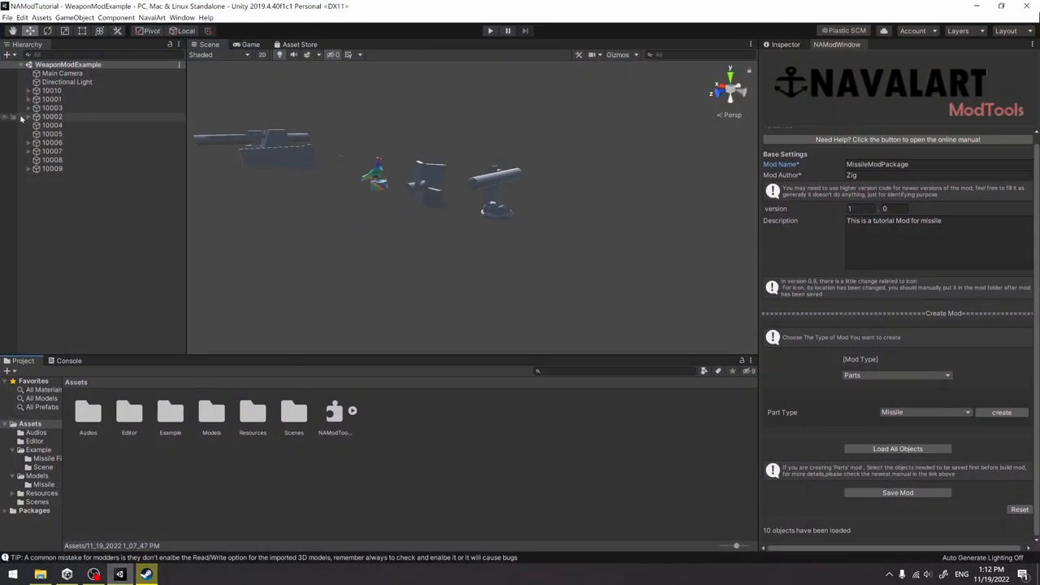
- Expand the 10010 part, select its Missile object and focus the scene on it
{"action": "left_click", "coordinate": [28, 91]}
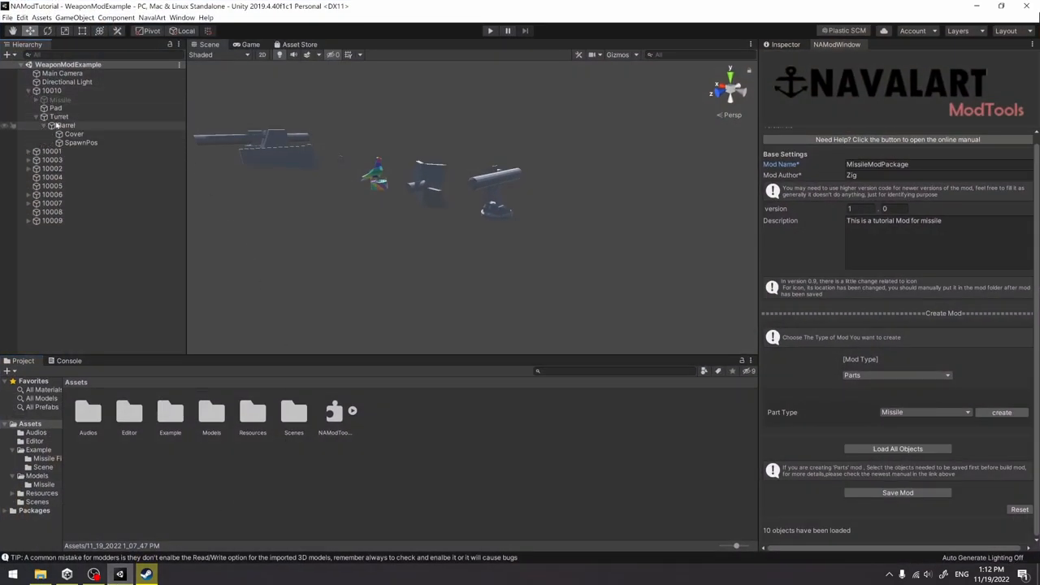
{"action": "left_click", "coordinate": [59, 99]}
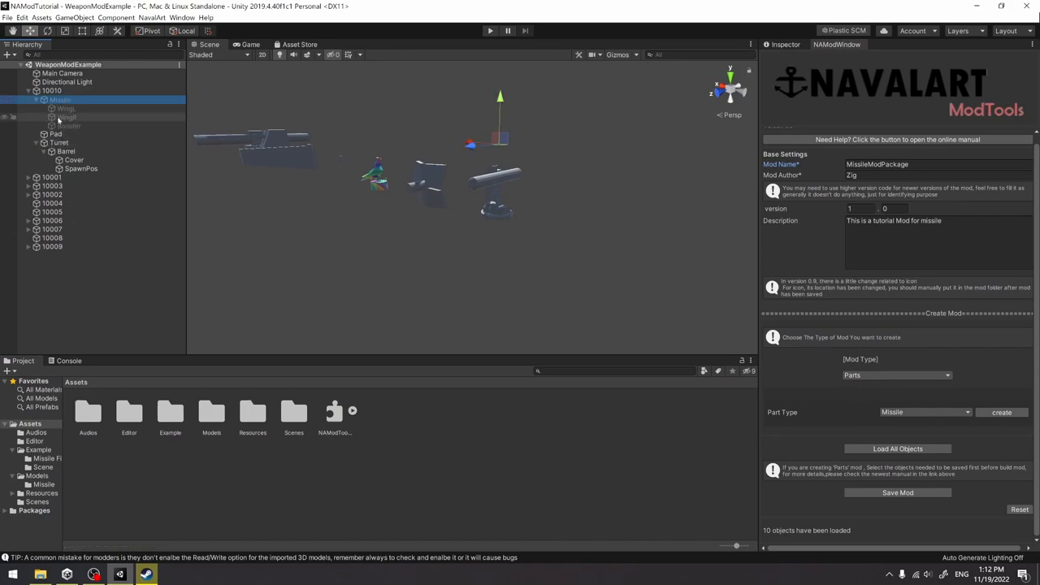
{"action": "left_click", "coordinate": [68, 127]}
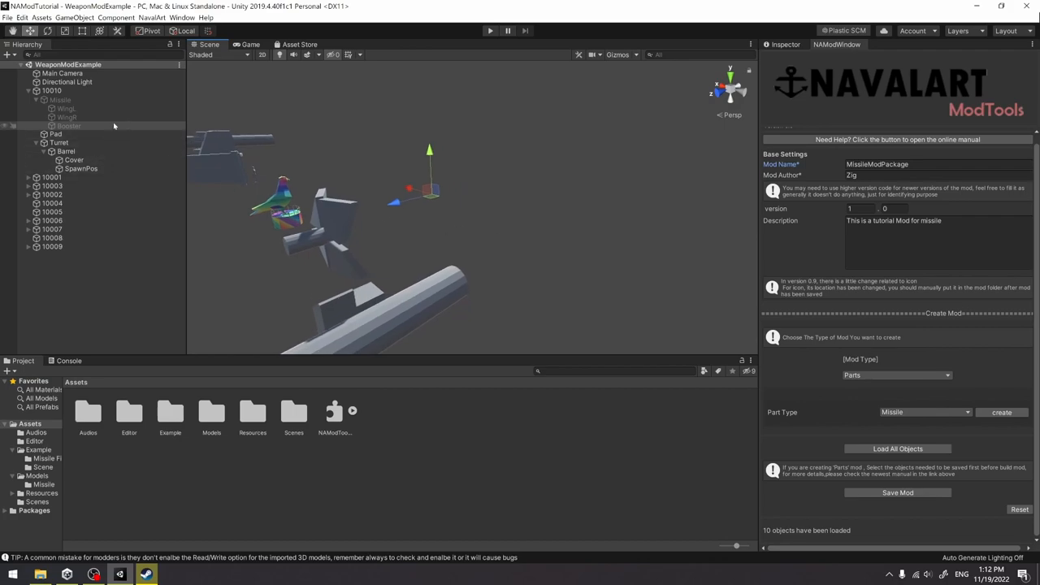
{"action": "left_click", "coordinate": [60, 99]}
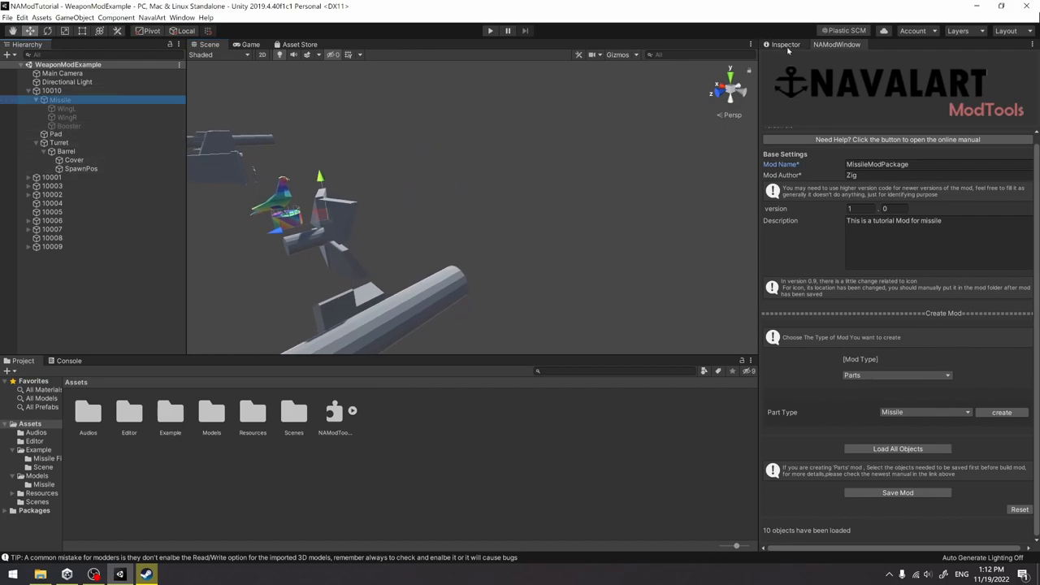
- Create an empty child object under the missile's Booster for the Thruster
{"action": "left_click", "coordinate": [69, 125]}
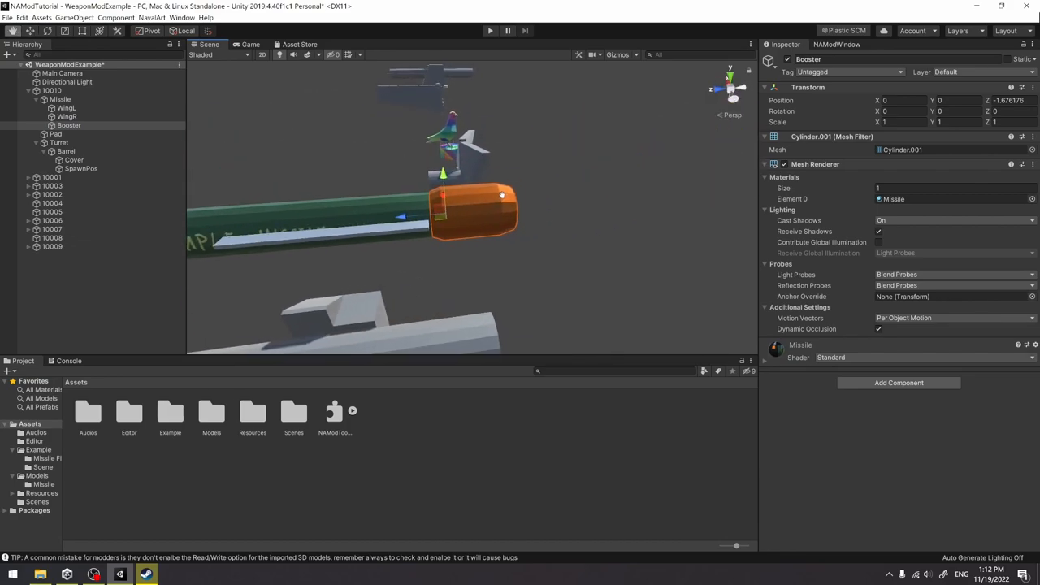
{"action": "right_click", "coordinate": [68, 125]}
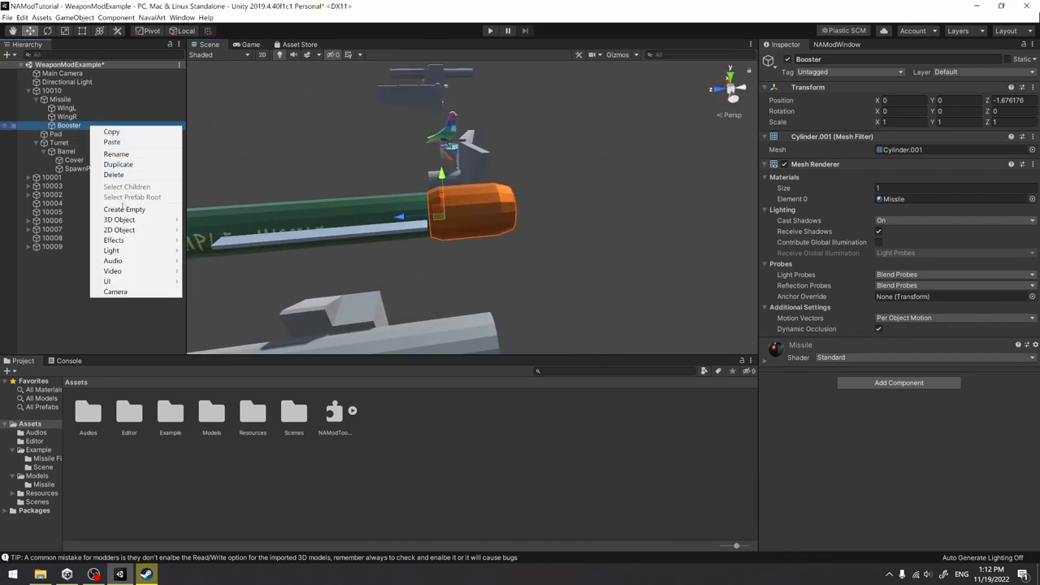
{"action": "left_click", "coordinate": [123, 208]}
{"action": "type", "text": "Thruster"}
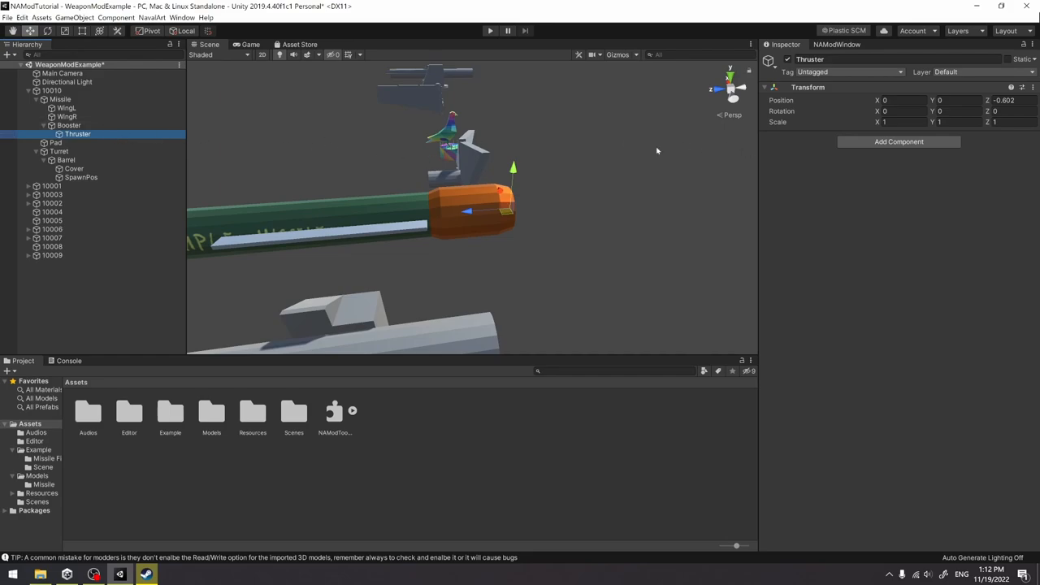
{"action": "mouse_move", "coordinate": [151, 341]}
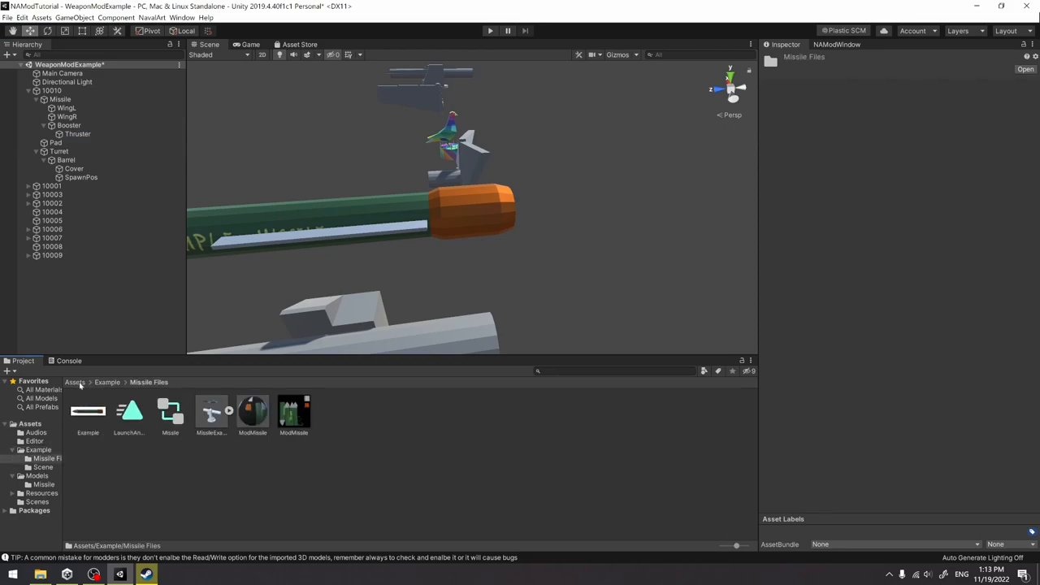
- Disable Loop Time on the MissileExampleAnimation clip and preview the launch animation
{"action": "left_click", "coordinate": [75, 382]}
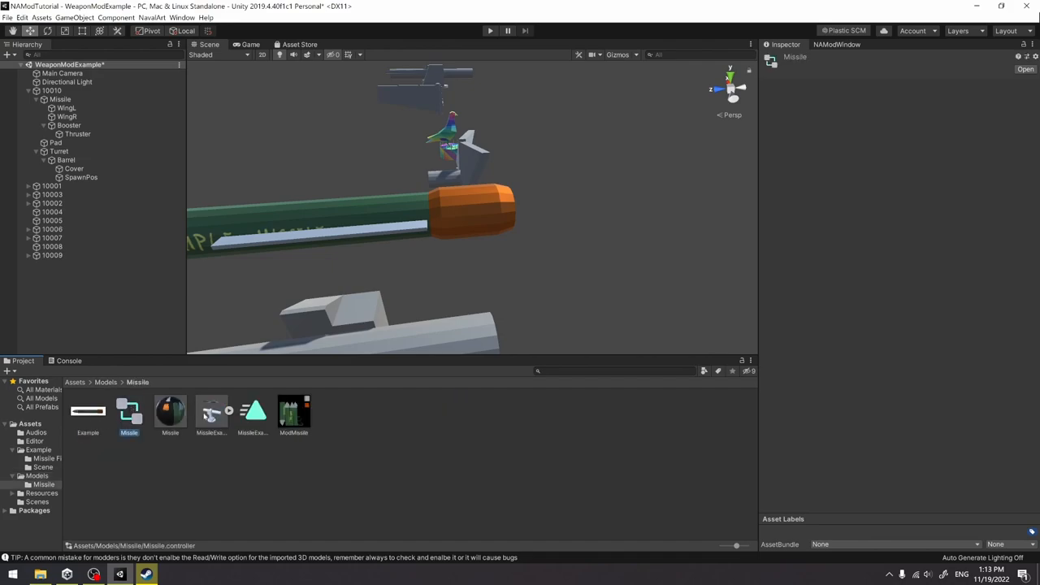
{"action": "left_click", "coordinate": [253, 409]}
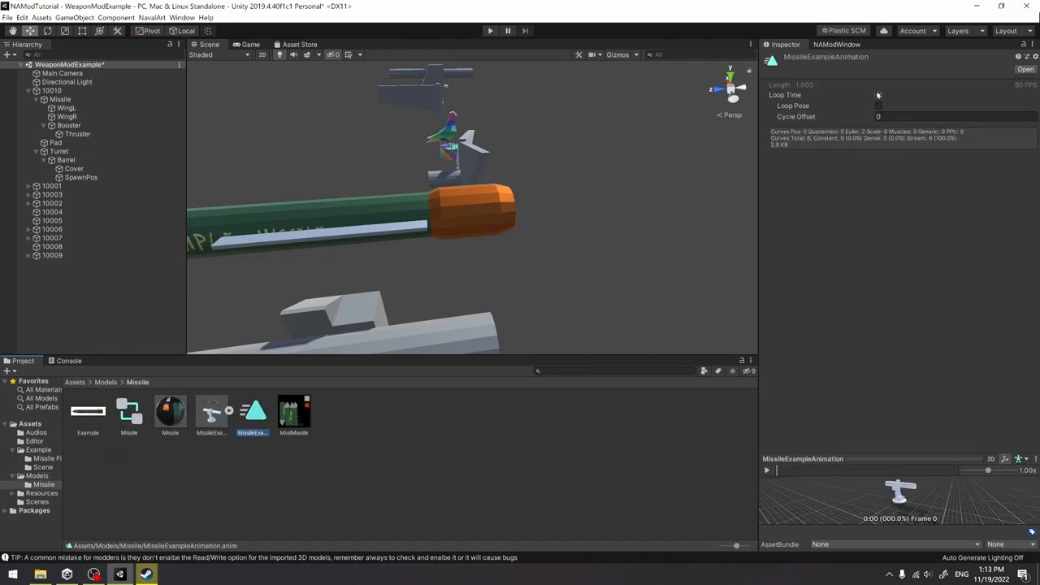
{"action": "left_click", "coordinate": [877, 95]}
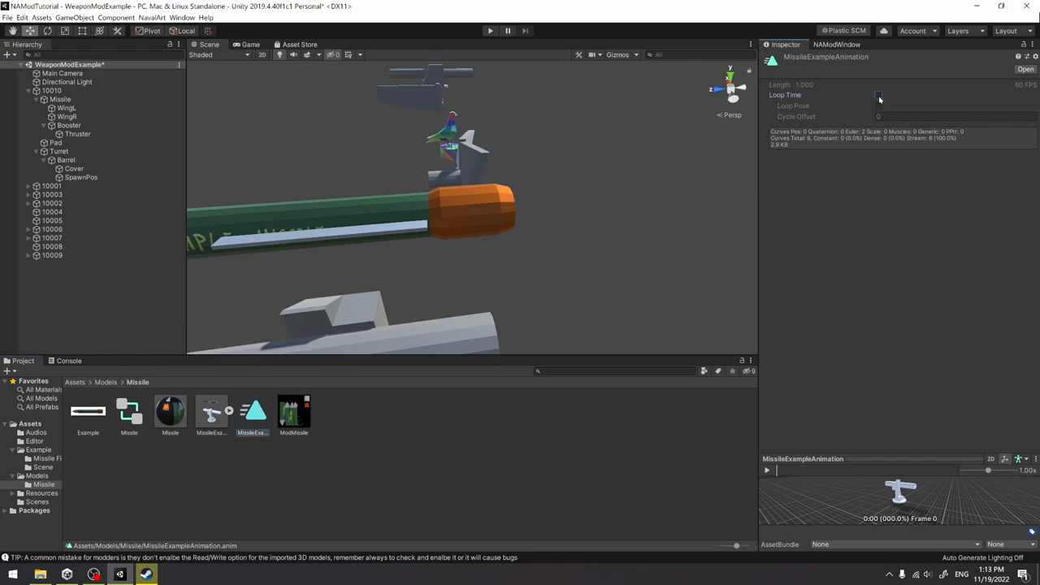
{"action": "left_click", "coordinate": [766, 469]}
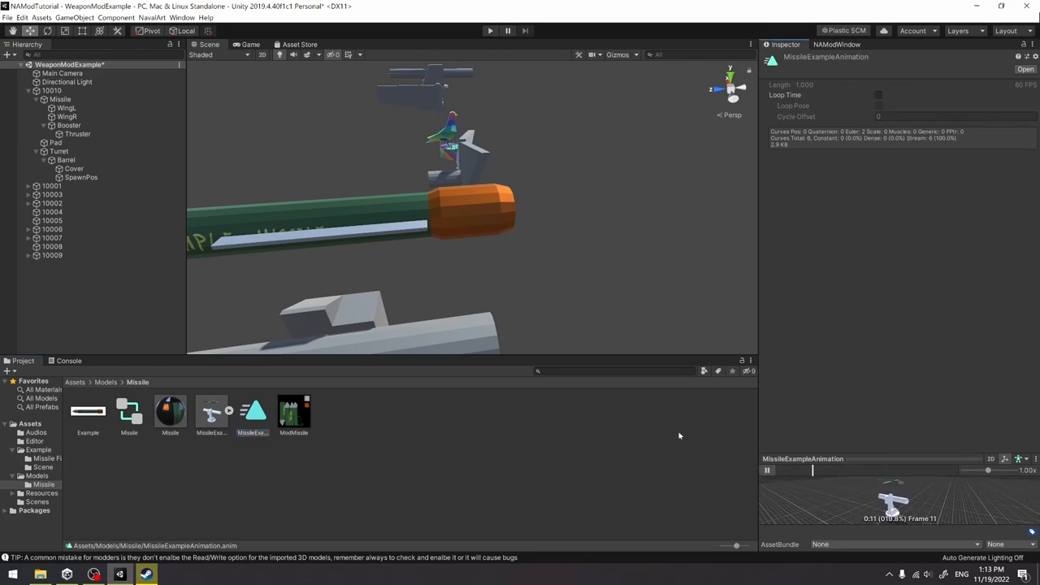
- Review the 10010 and Missile objects, then select all part objects in the scene
{"action": "left_click", "coordinate": [52, 91]}
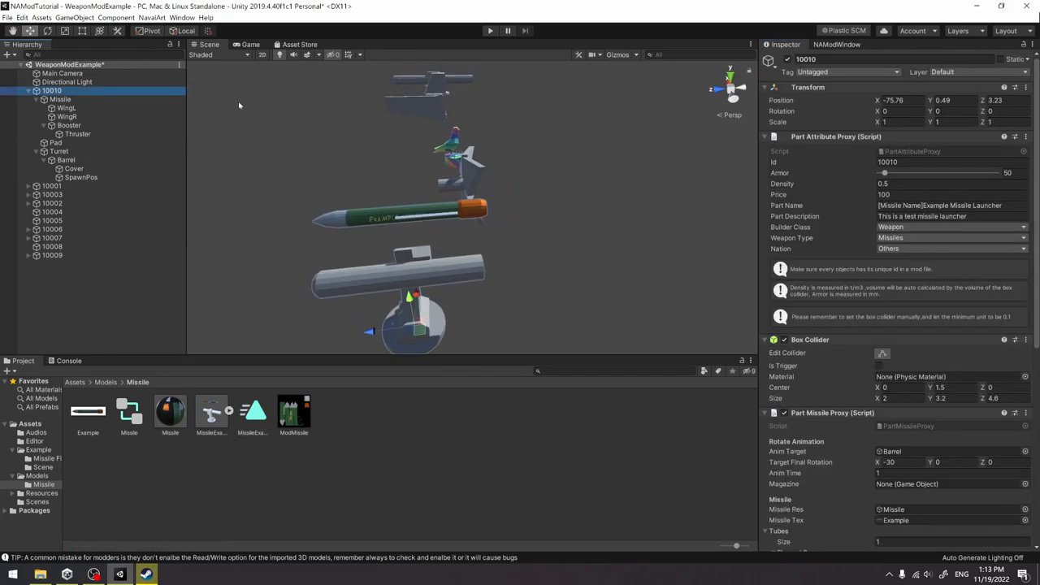
{"action": "left_click", "coordinate": [60, 99]}
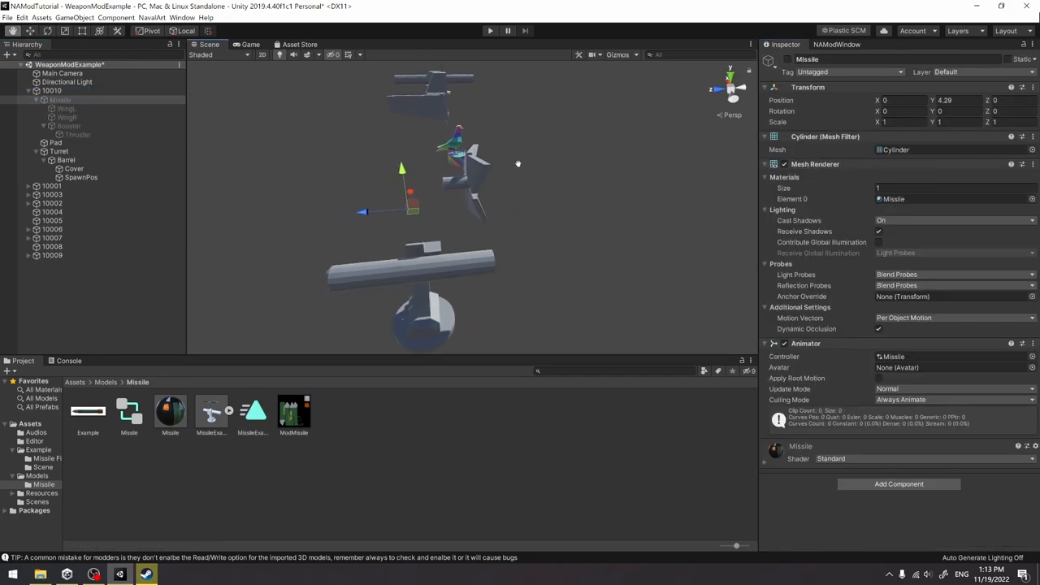
{"action": "left_click", "coordinate": [58, 152]}
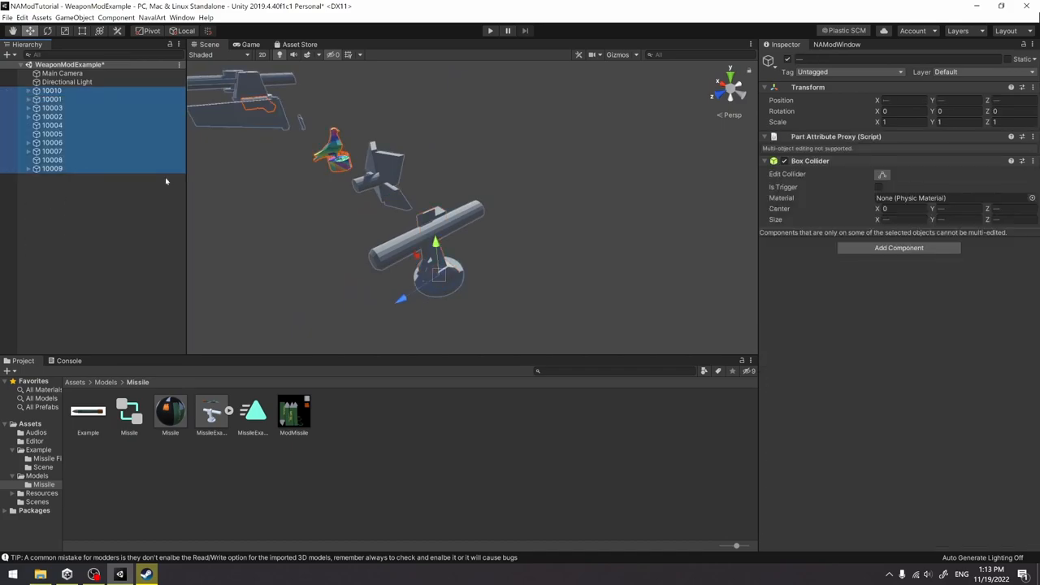
- Load all objects, save the mod into NavalArt's Mods folder, and launch NavalArt
{"action": "left_click", "coordinate": [897, 448]}
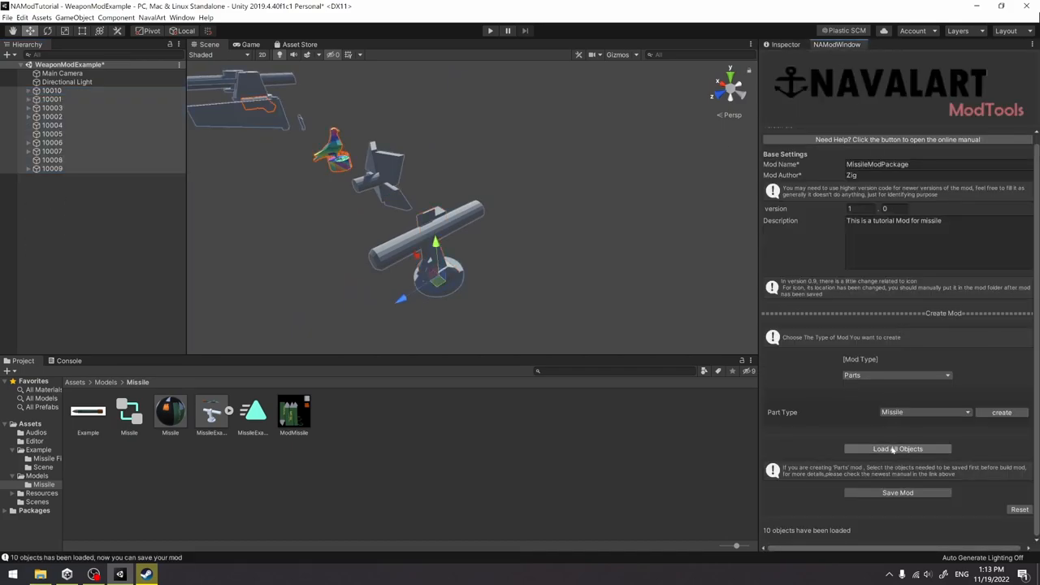
{"action": "left_click", "coordinate": [897, 492]}
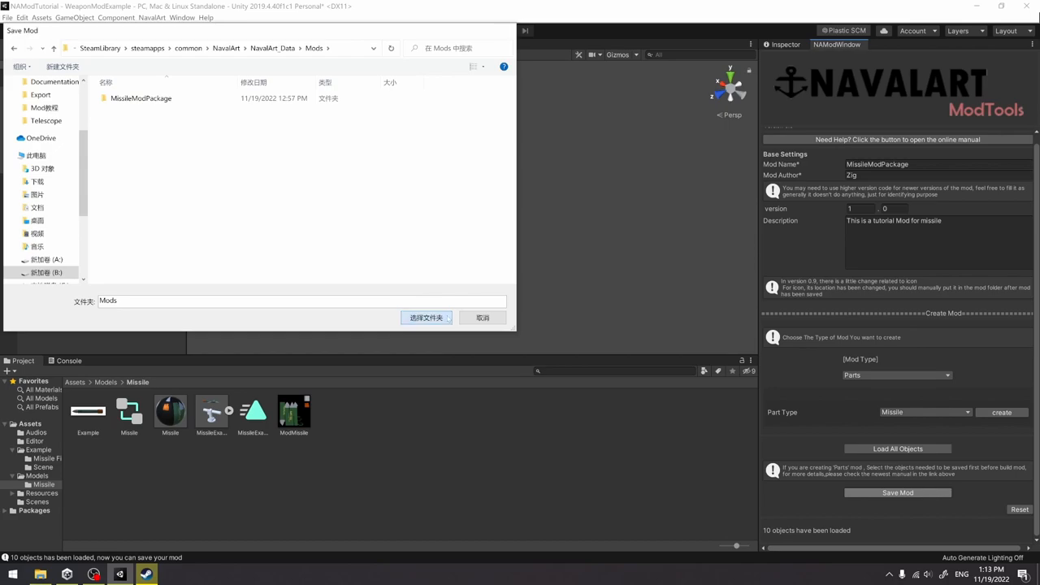
{"action": "left_click", "coordinate": [426, 317]}
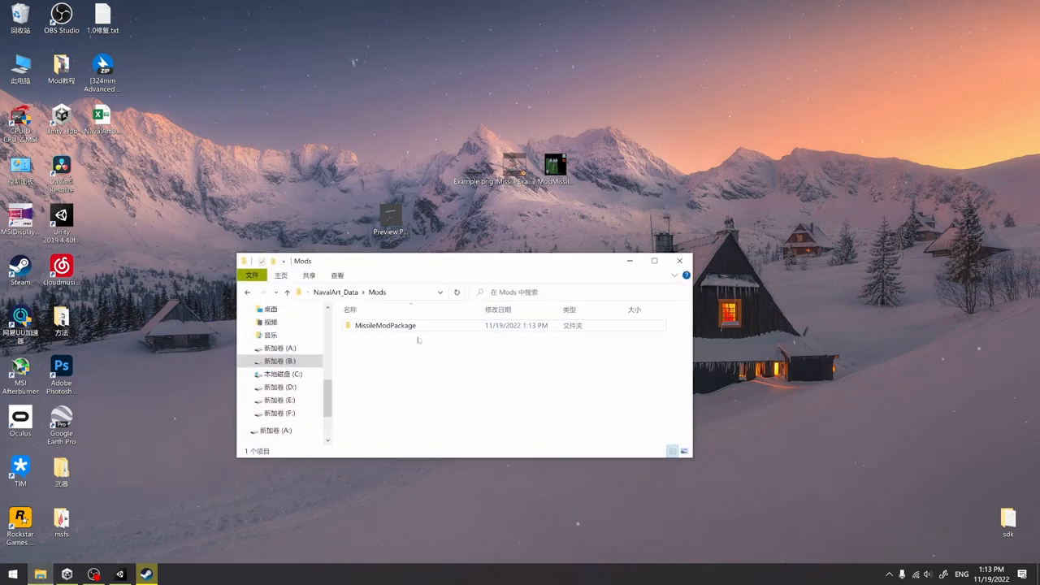
{"action": "double_click", "coordinate": [383, 324]}
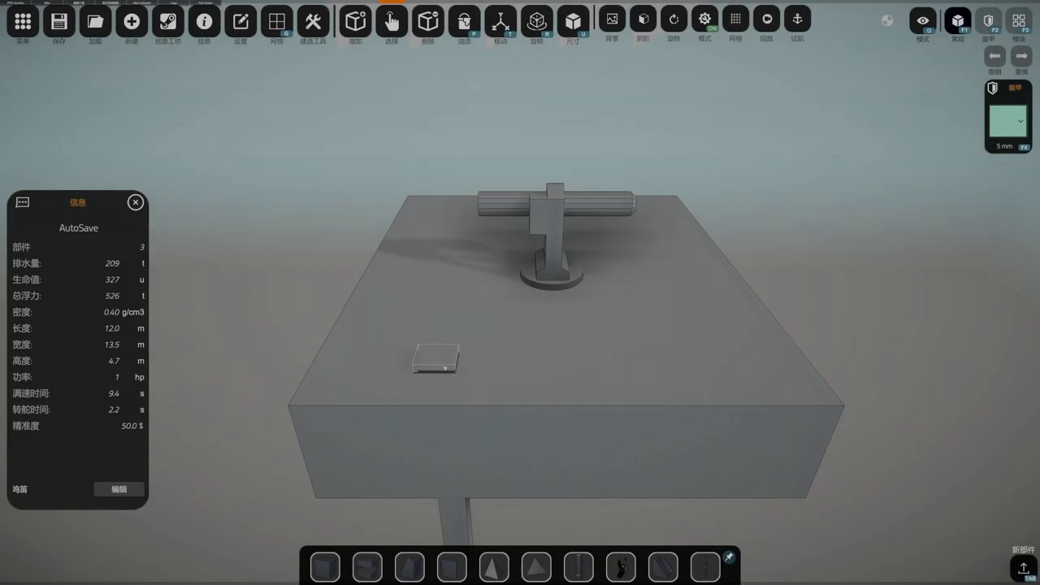
- Scroll the warehouse weapon list down to the missile launchers and close it
{"action": "left_click", "coordinate": [354, 19]}
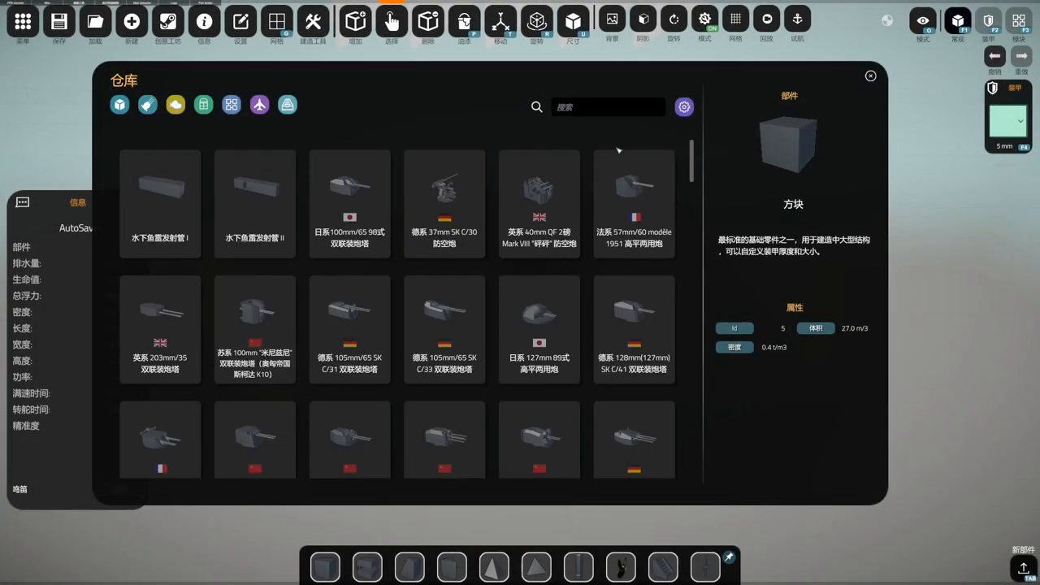
{"action": "scroll", "scroll_direction": "down", "scroll_amount": 3}
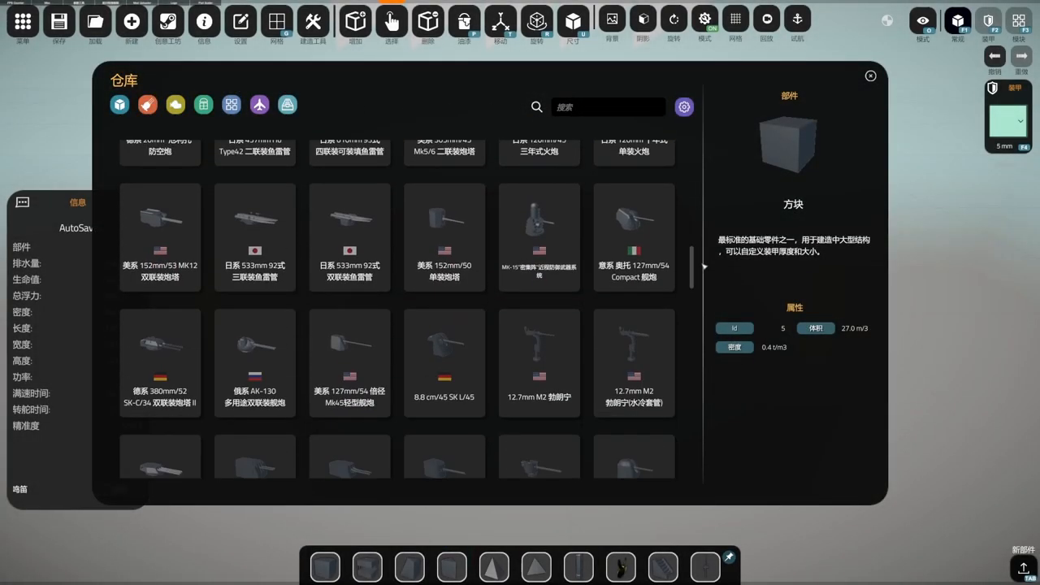
{"action": "scroll", "scroll_direction": "down", "scroll_amount": 3}
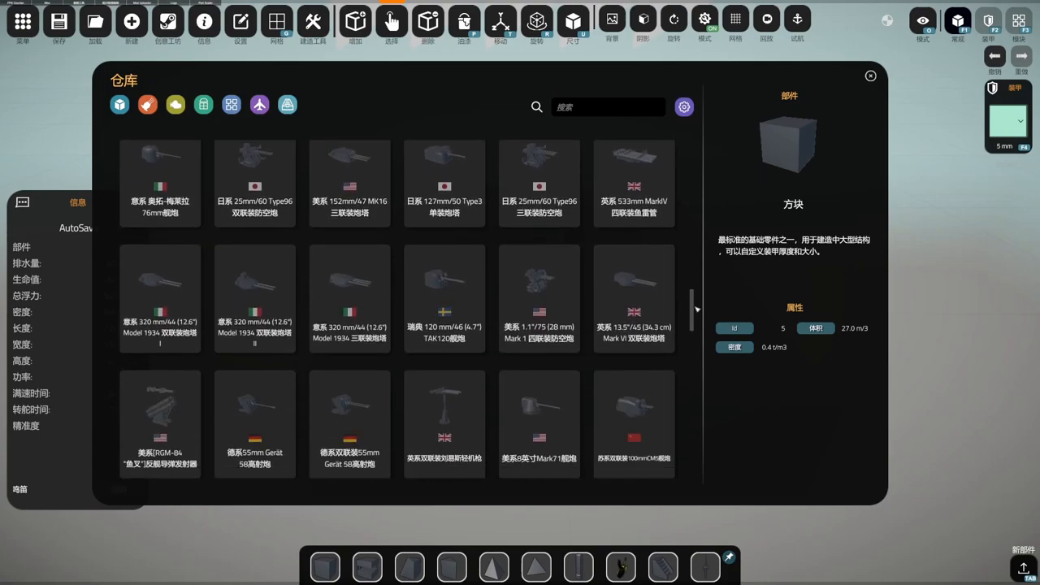
{"action": "scroll", "scroll_direction": "down", "scroll_amount": 3}
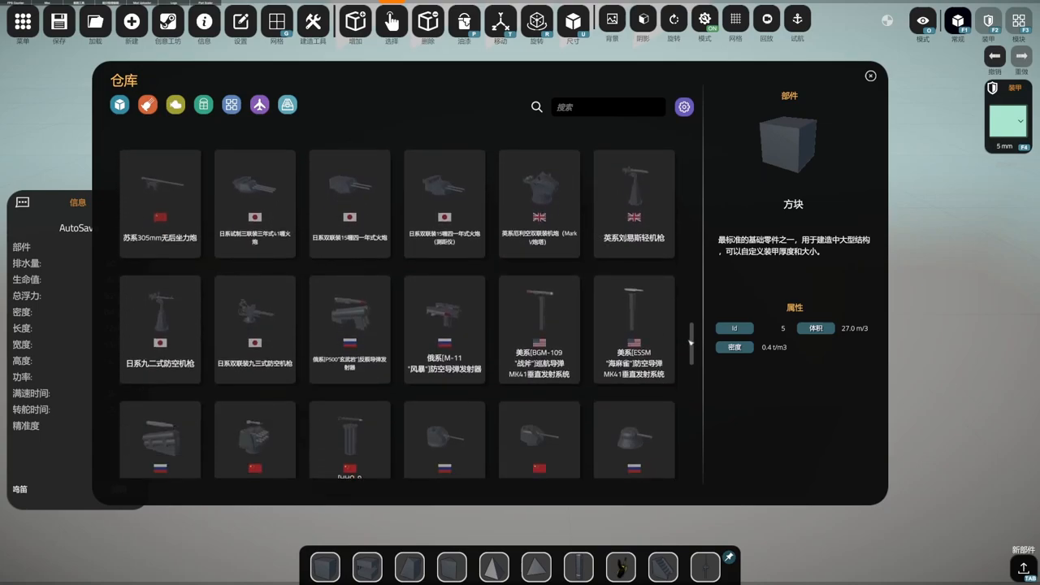
{"action": "left_click", "coordinate": [871, 77]}
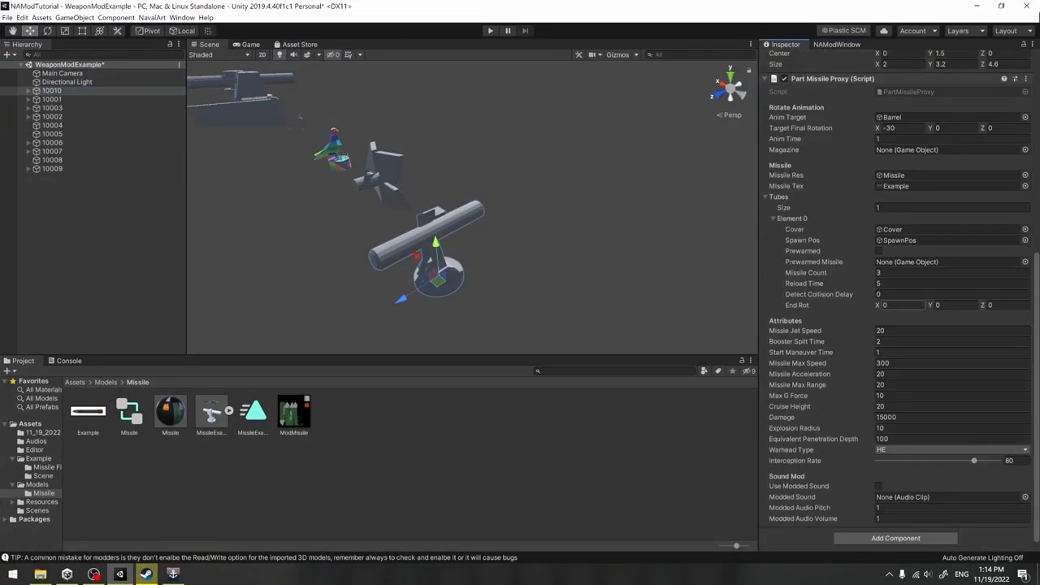
- Inspect the launcher's Part Missile Proxy component in the Unity Inspector
{"action": "left_click", "coordinate": [957, 305]}
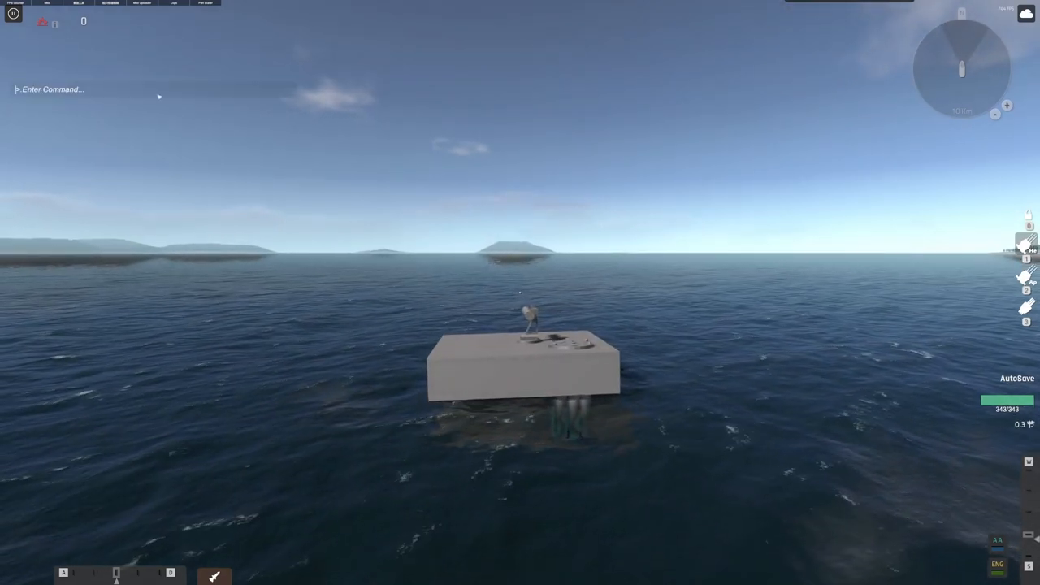
- Enter '/load cleve' in the command console to load the test platform
{"action": "type", "text": "/load"}
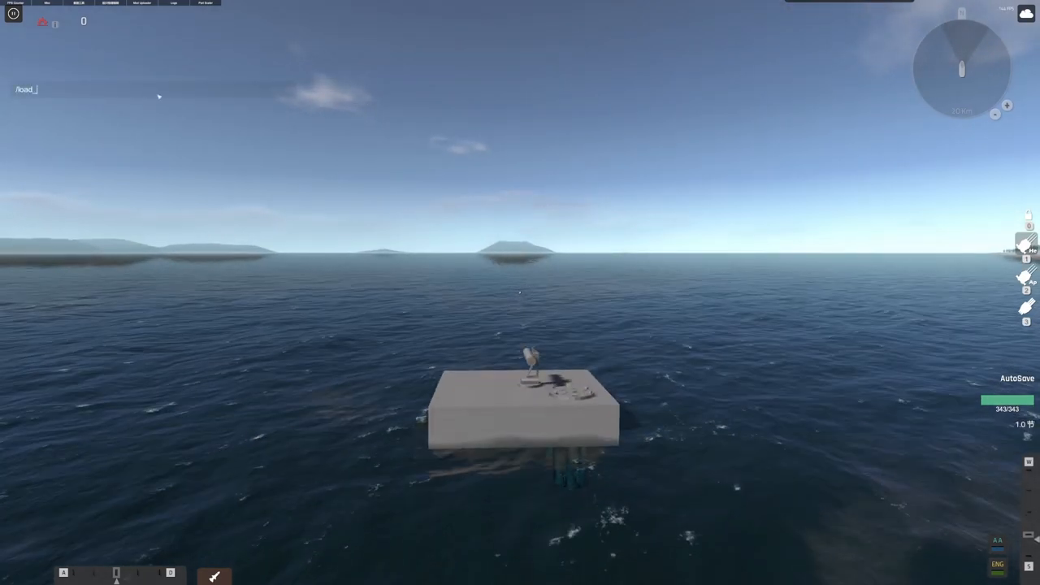
{"action": "type", "text": "cleve"}
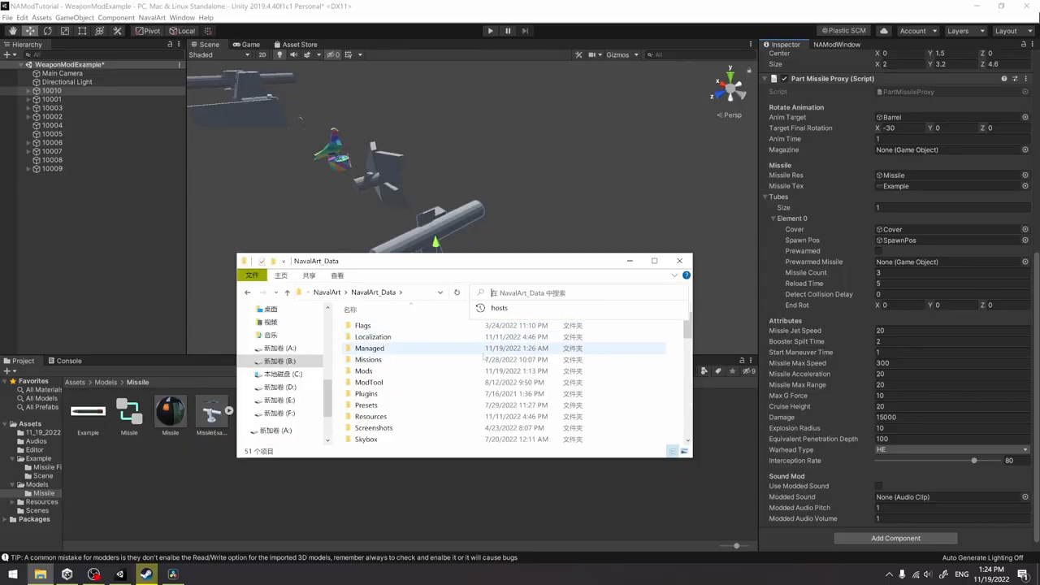
- Open the NavalArt ModTools Tutorial PDF from the NavalArt_Data ModTool folder
{"action": "scroll", "scroll_direction": "down", "scroll_amount": 3}
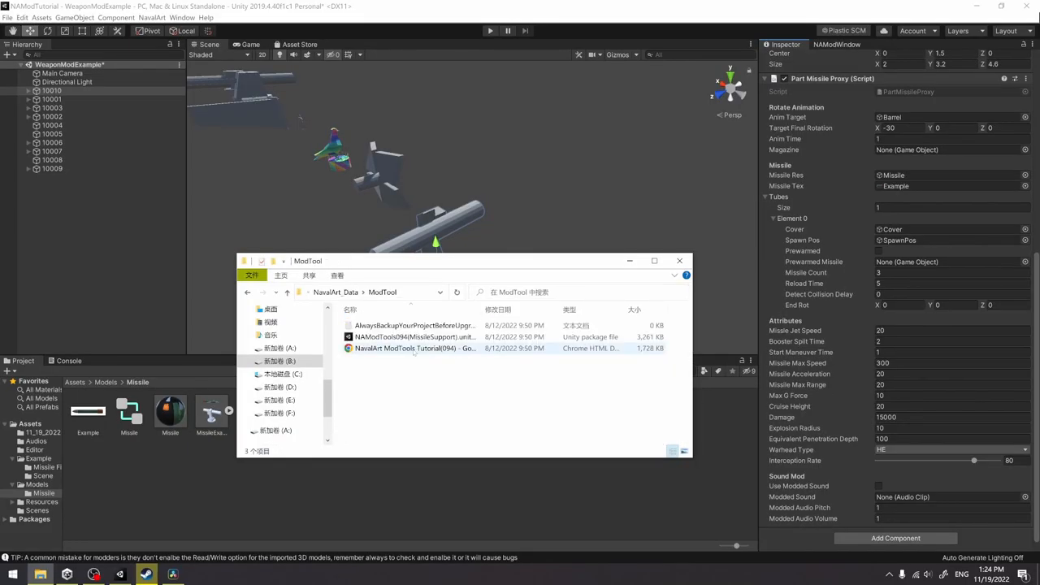
{"action": "double_click", "coordinate": [404, 348]}
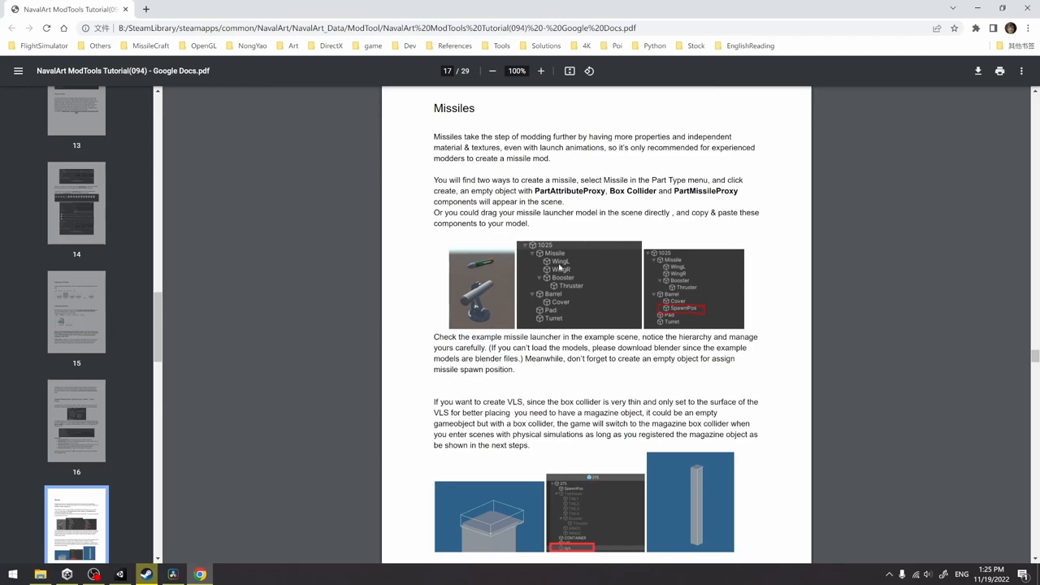
- Scroll the tutorial PDF through the missile Properties and Properties of Tube tables to its end
{"action": "scroll", "scroll_direction": "down", "scroll_amount": 3}
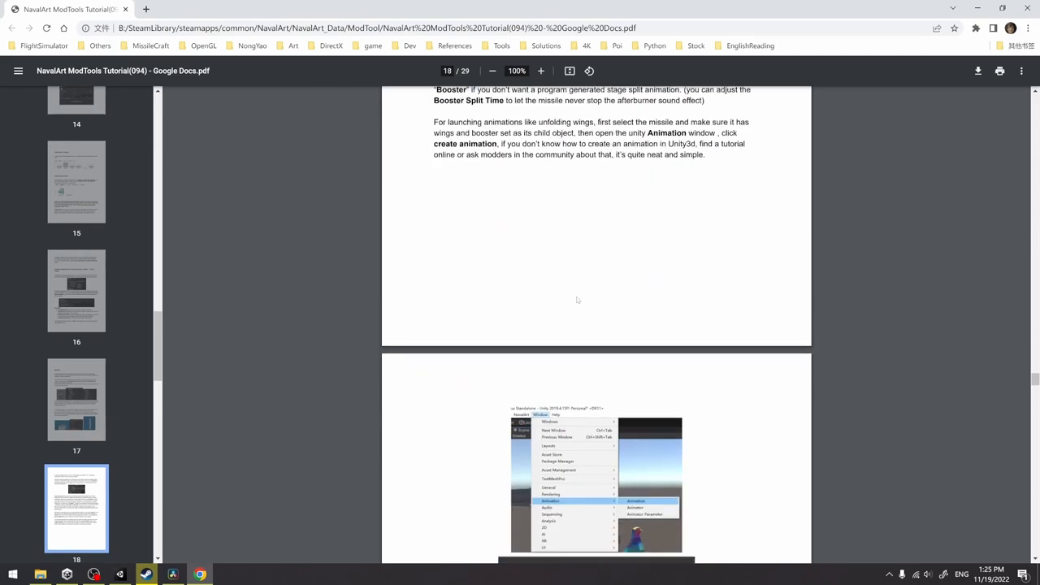
{"action": "scroll", "scroll_direction": "down", "scroll_amount": 3}
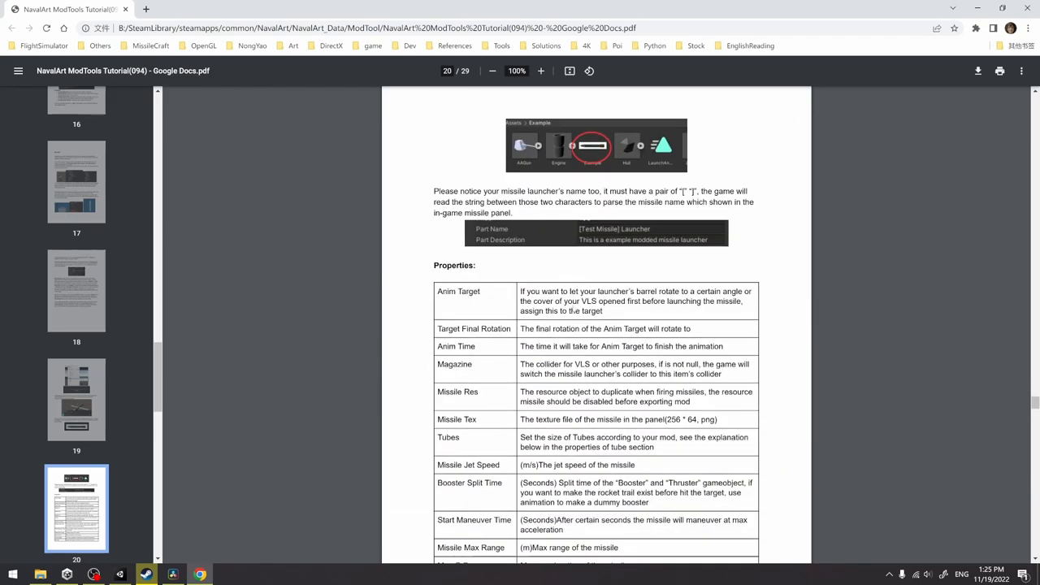
{"action": "scroll", "scroll_direction": "down", "scroll_amount": 3}
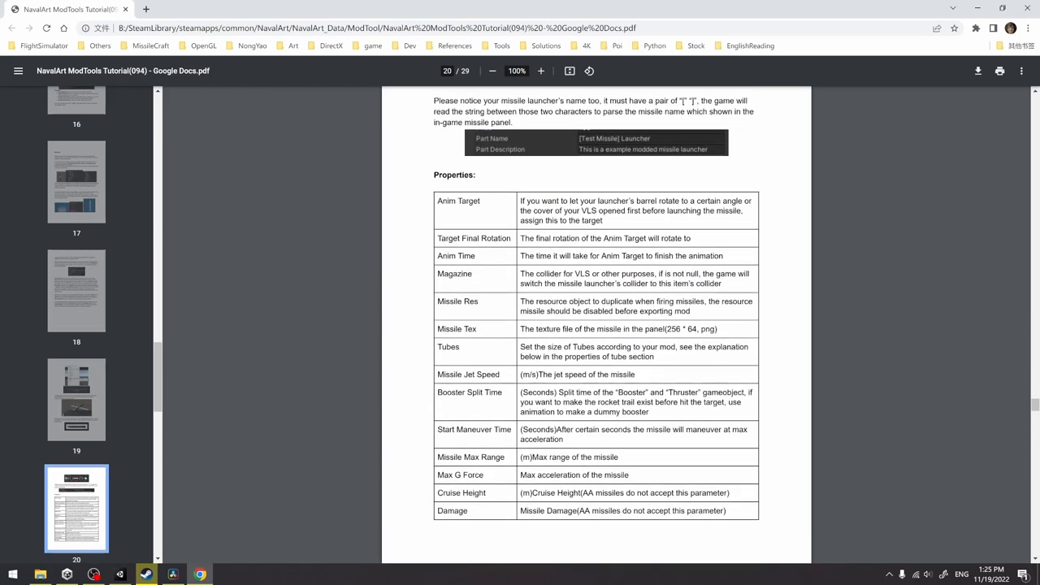
{"action": "scroll", "scroll_direction": "down", "scroll_amount": 3}
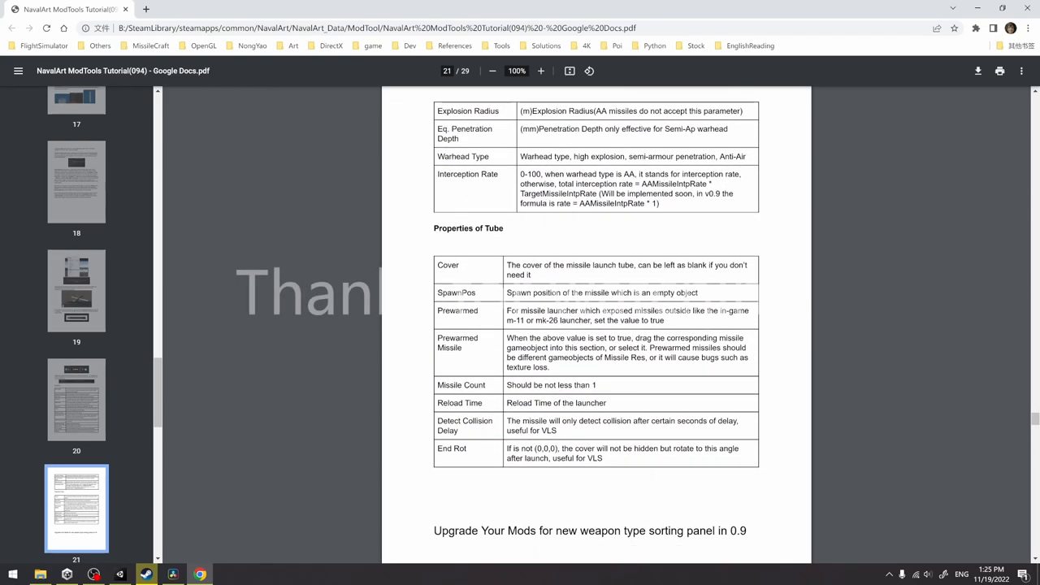
{"action": "scroll", "scroll_direction": "down", "scroll_amount": 3}
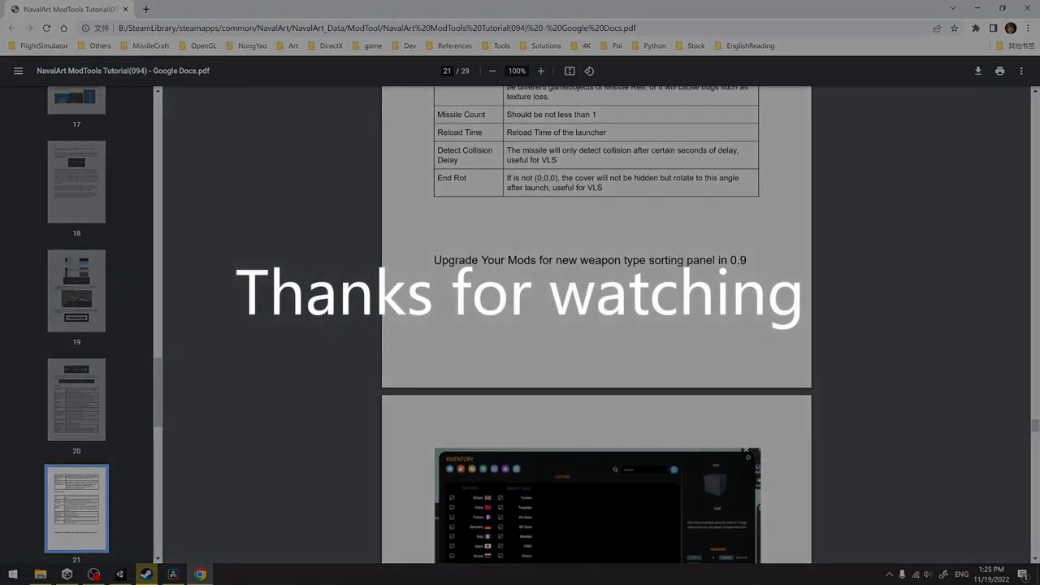